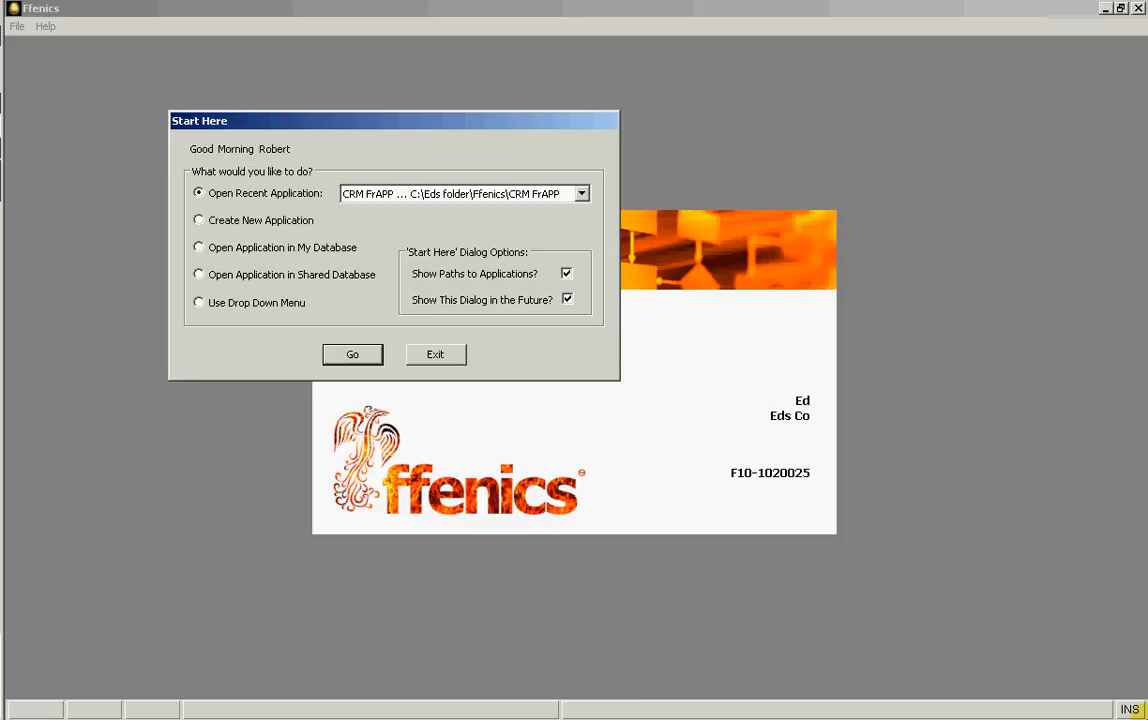
mouse_move(350, 400)
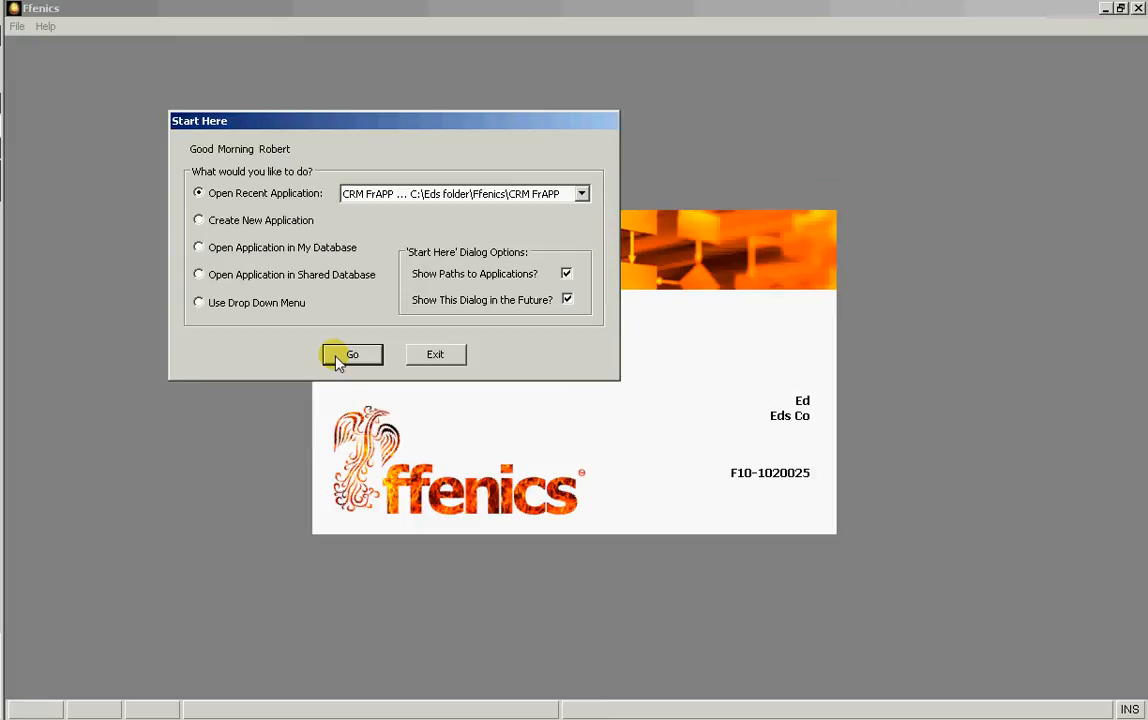
mouse_move(362, 198)
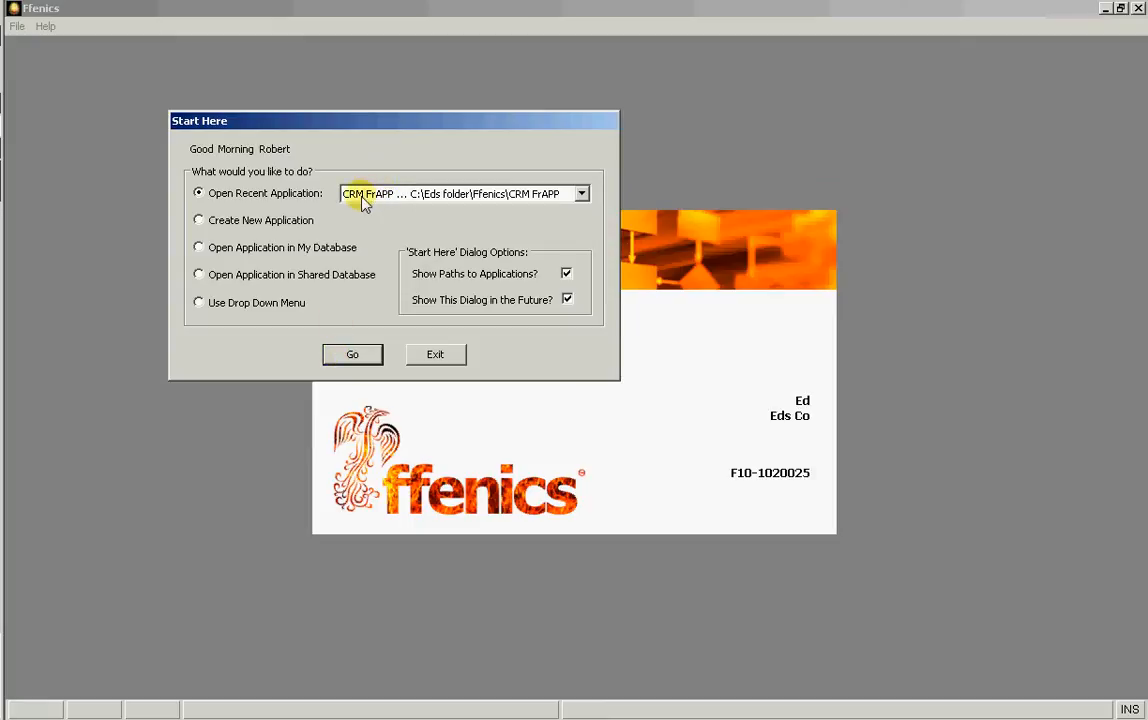
mouse_move(357, 228)
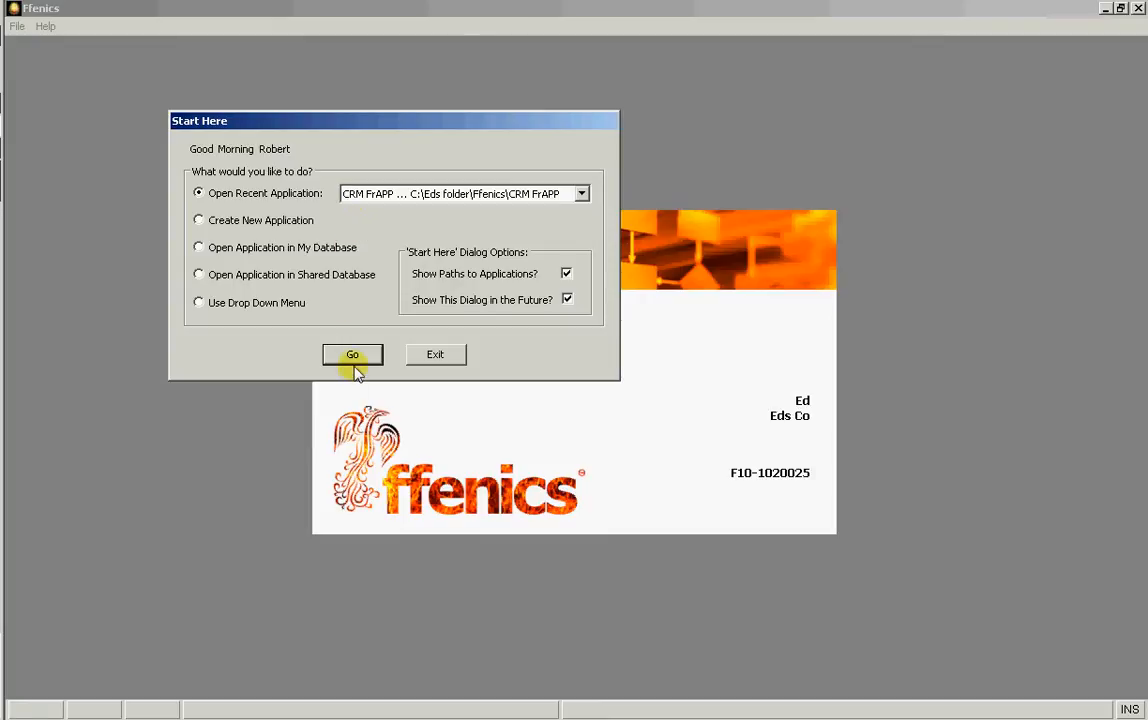
Open the recent CRM FrAPP application and sign in as user1.
click(352, 354)
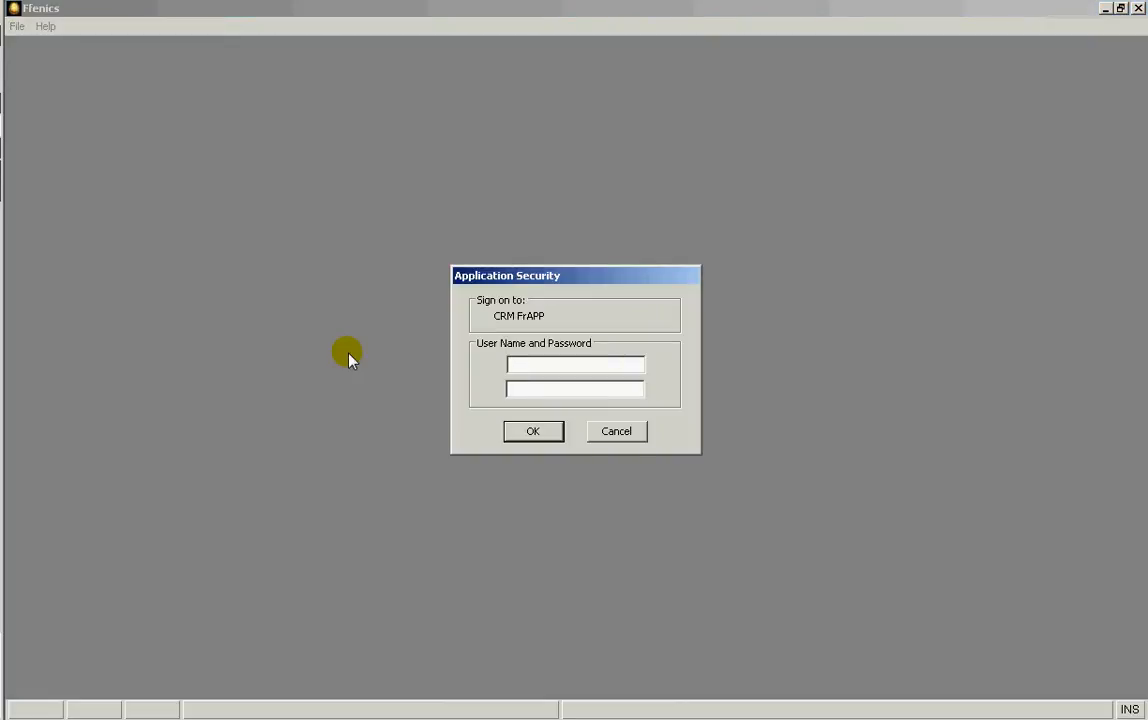
text(us)
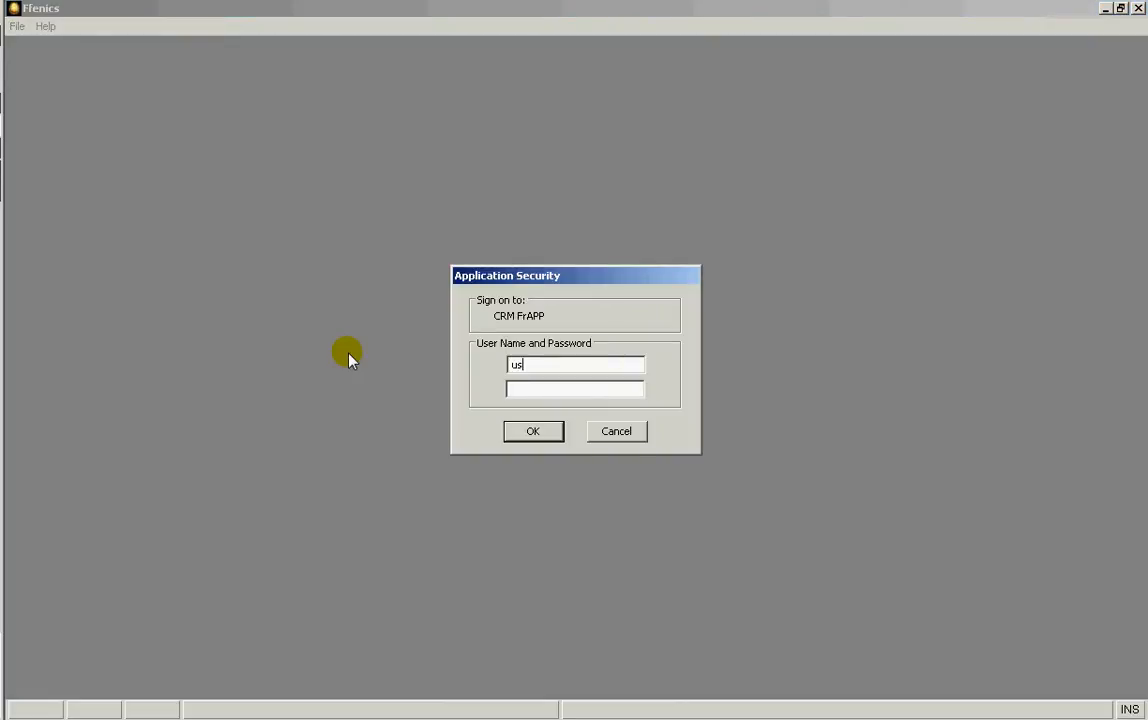
text(er1)
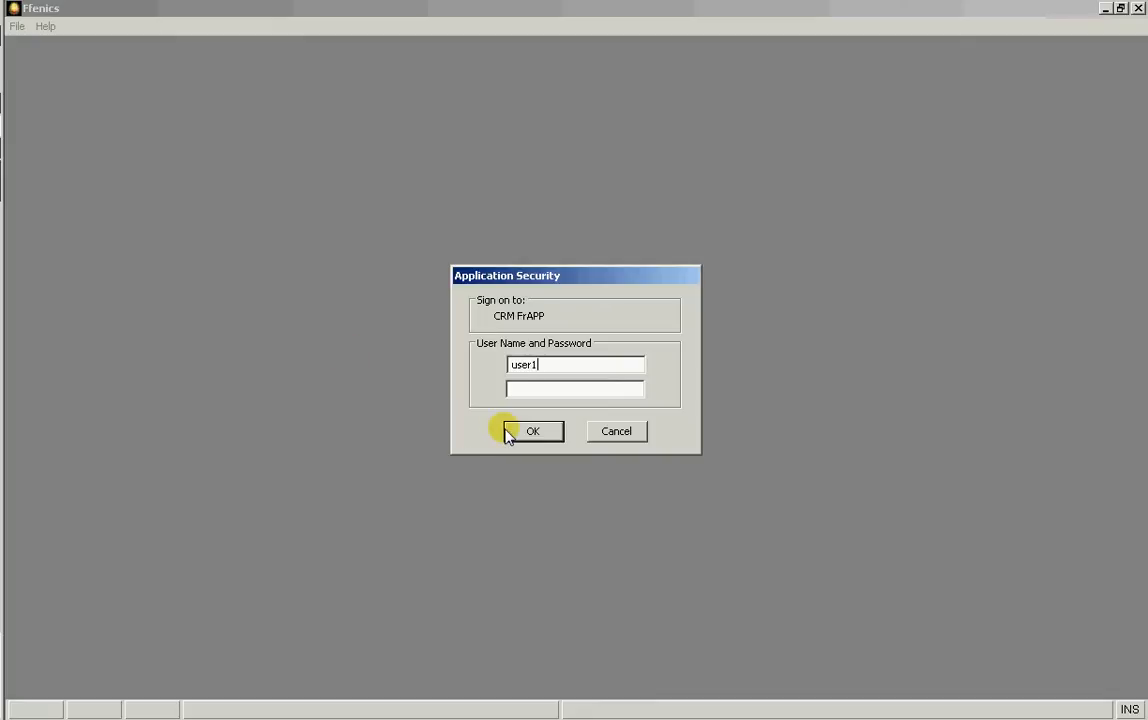
click(532, 431)
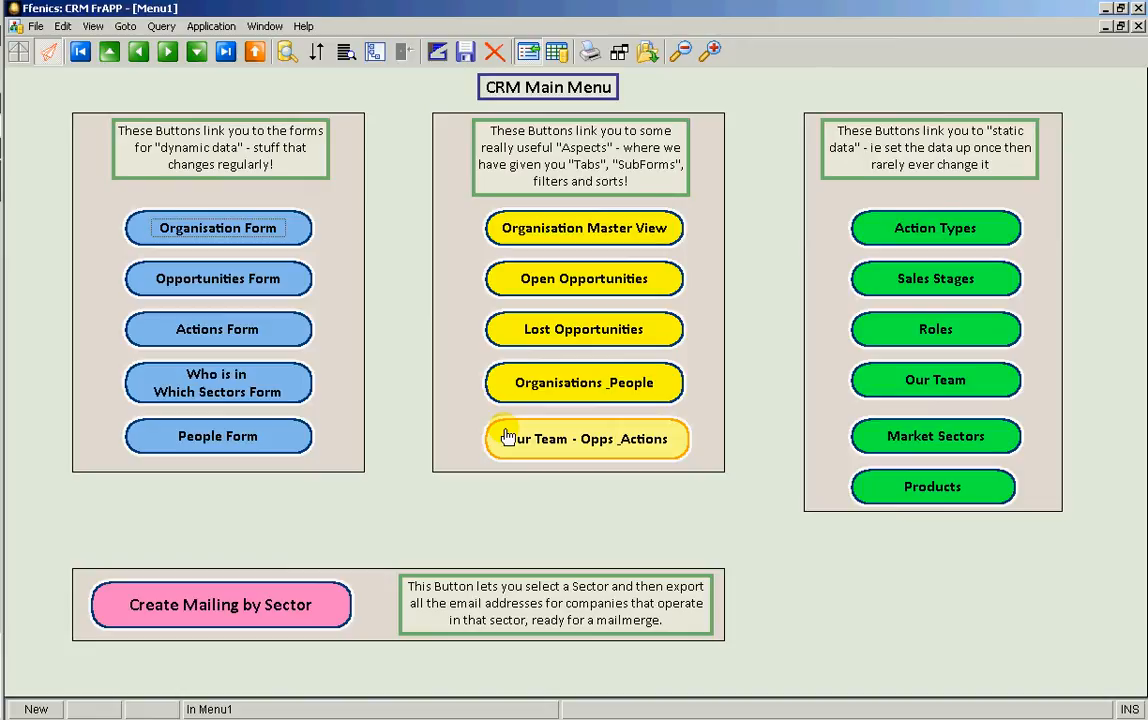
mouse_move(350, 302)
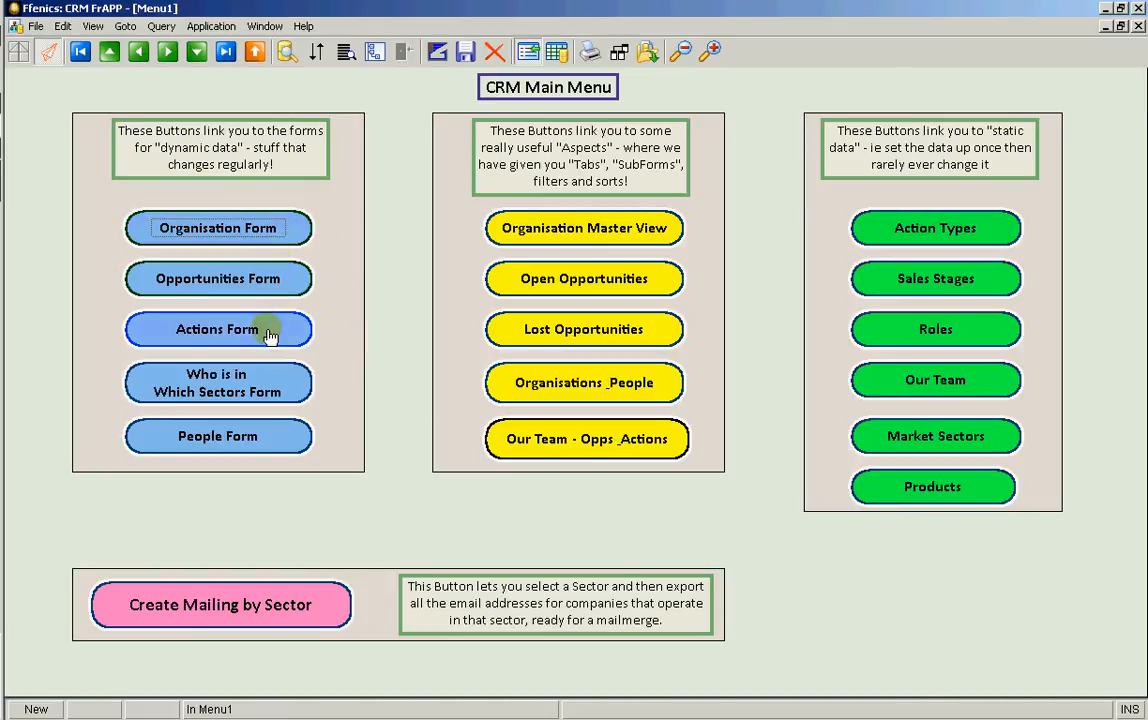
mouse_move(309, 449)
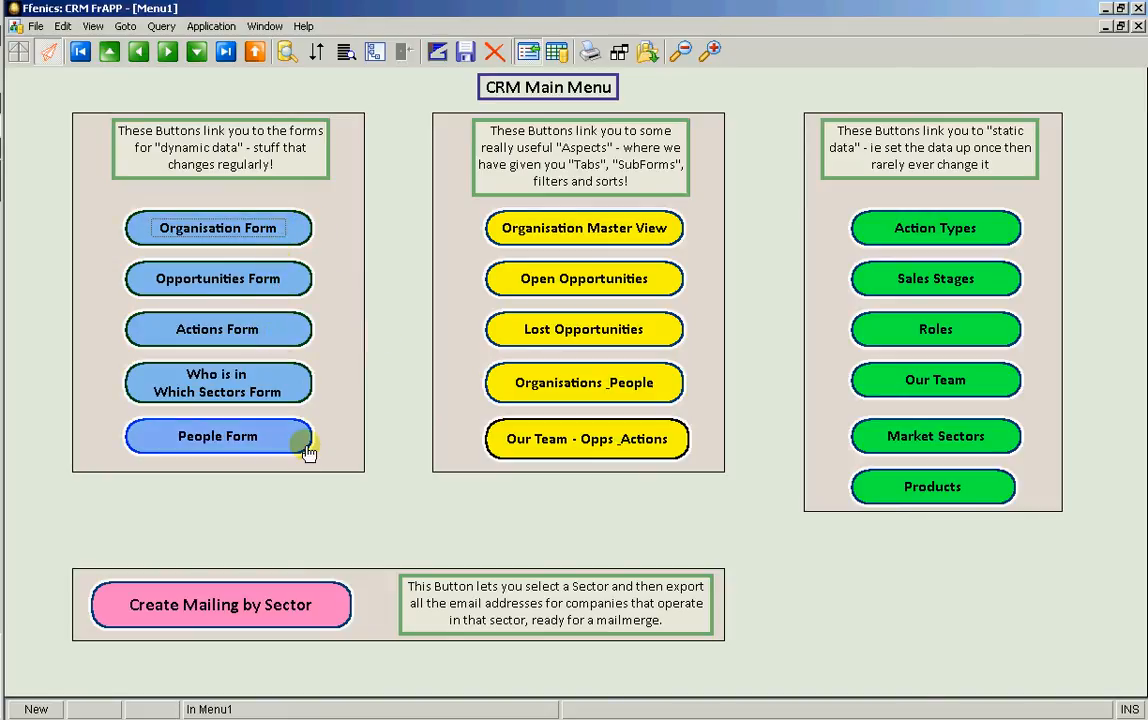
mouse_move(935, 435)
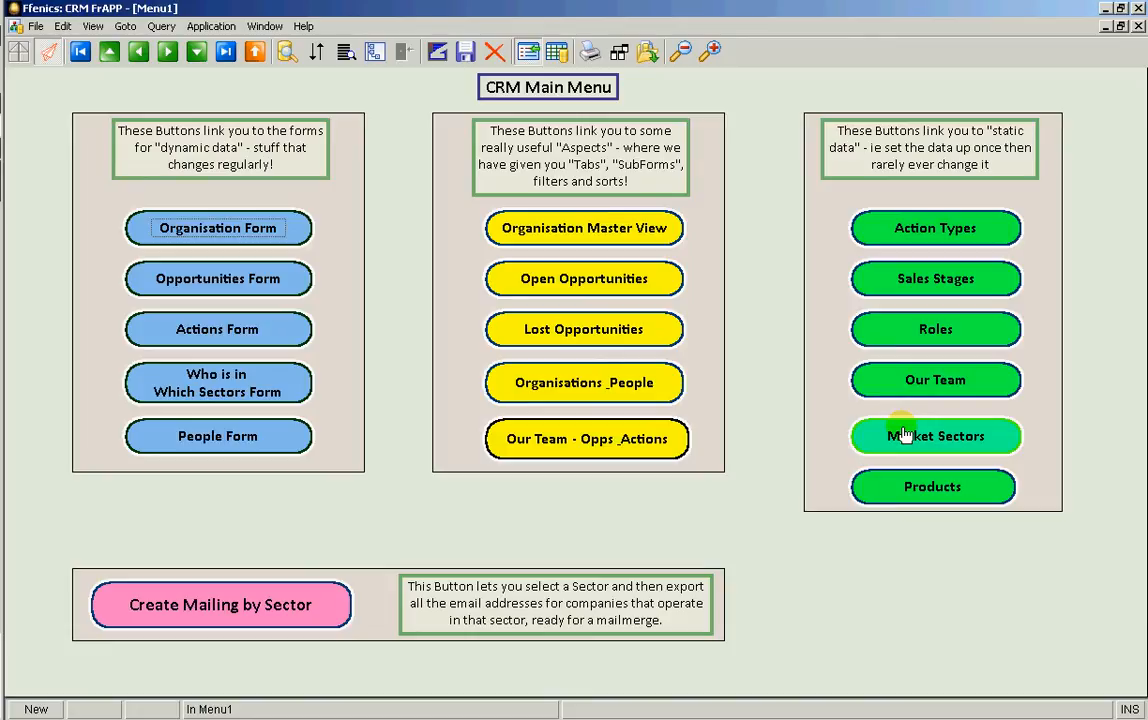
mouse_move(217, 437)
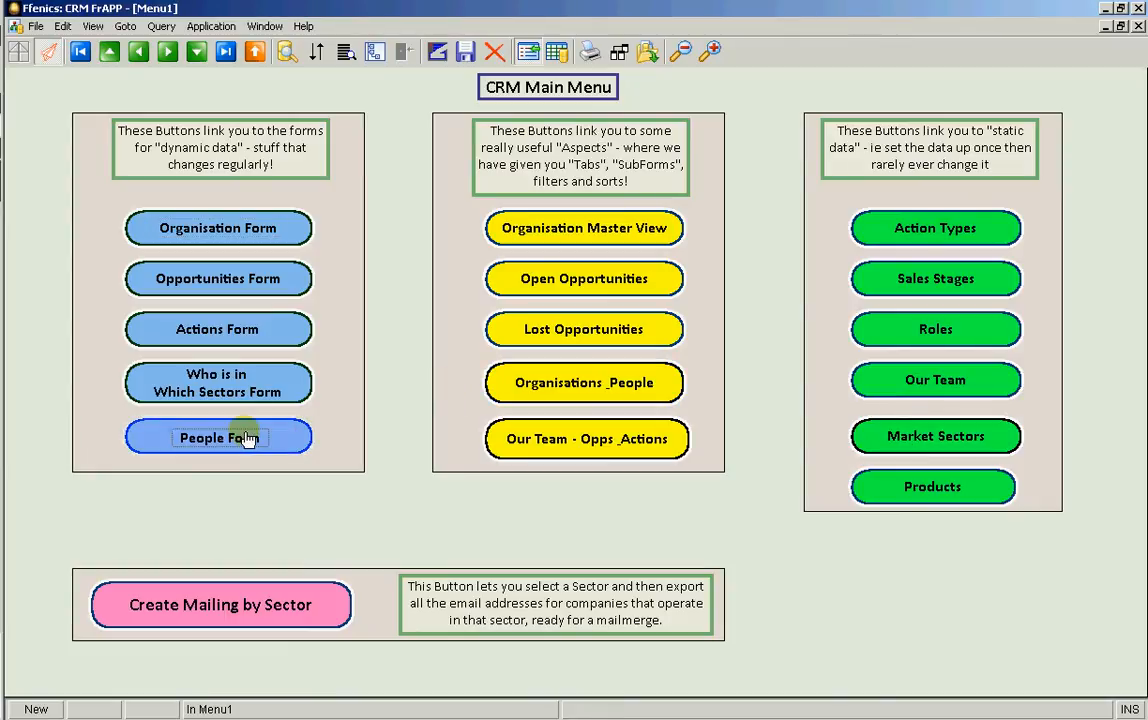
click(218, 437)
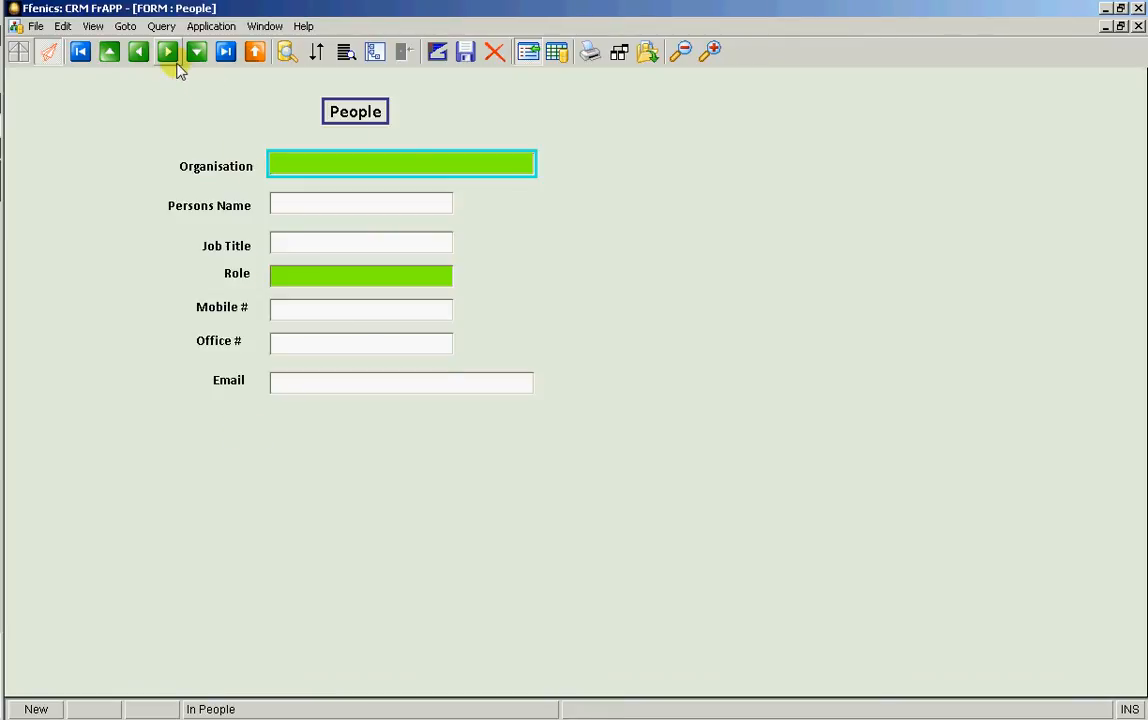
click(168, 51)
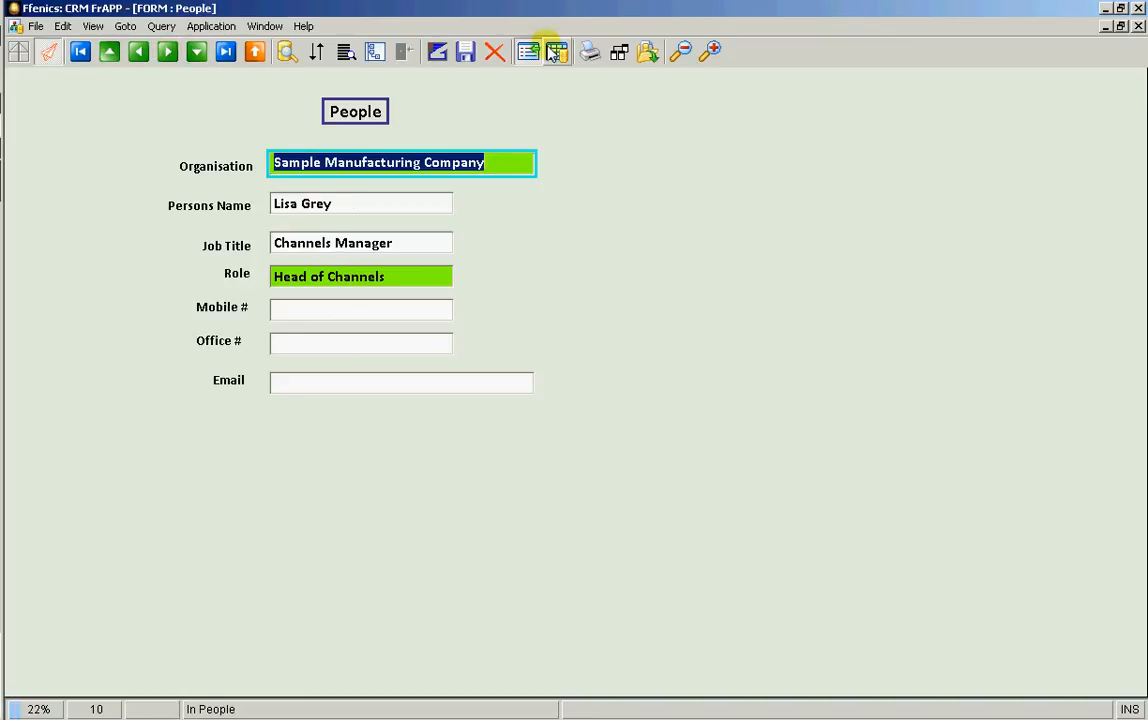
click(557, 51)
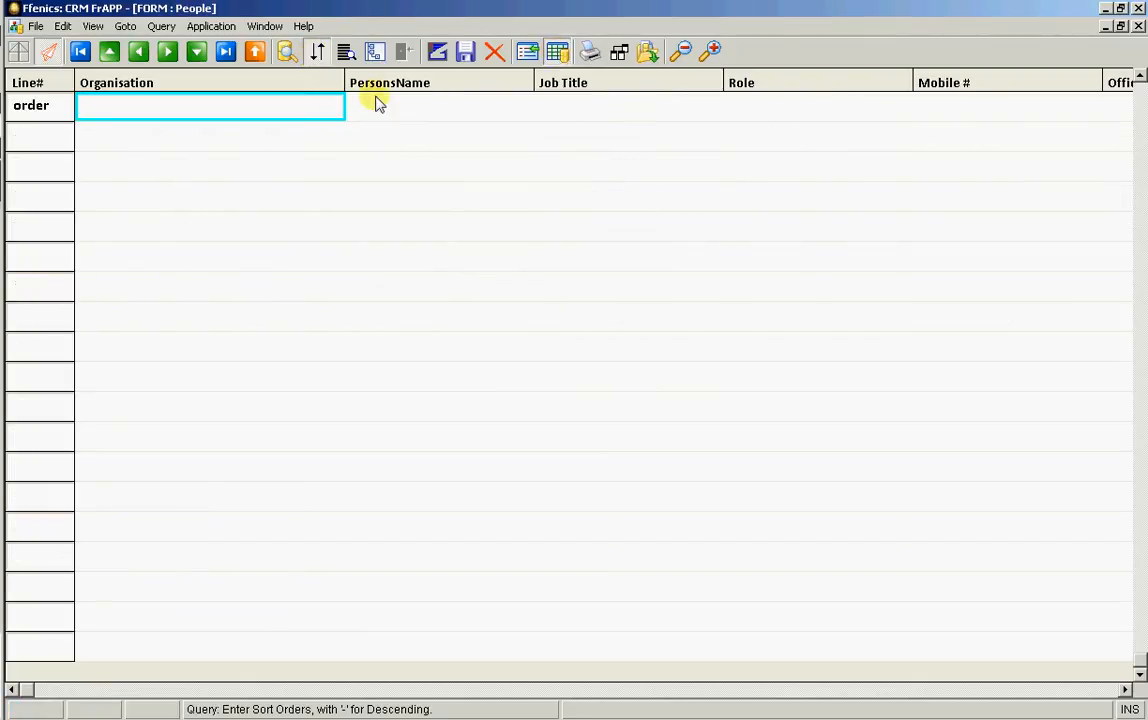
click(317, 51)
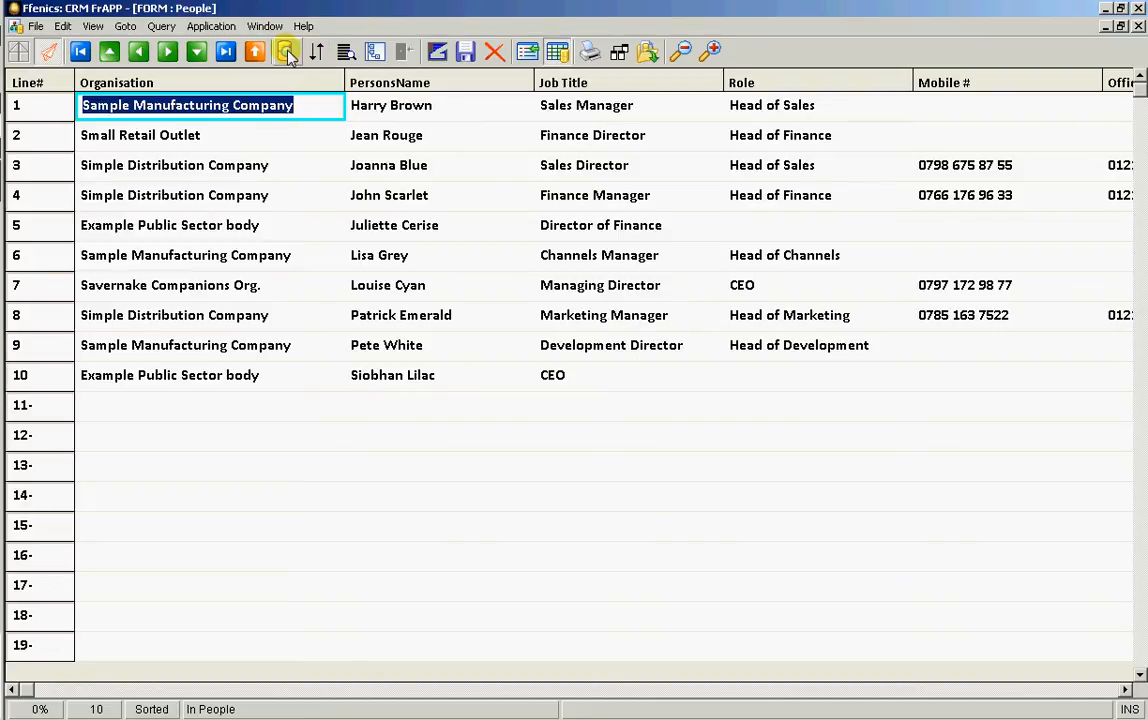
click(287, 51)
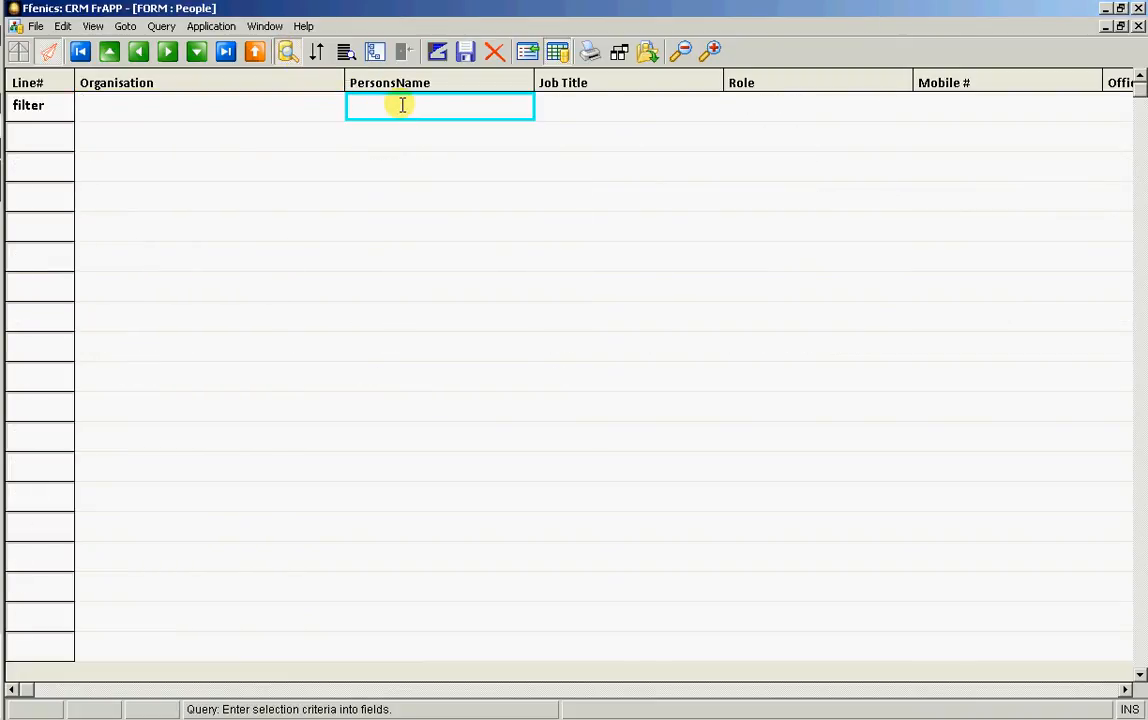
text(jo*)
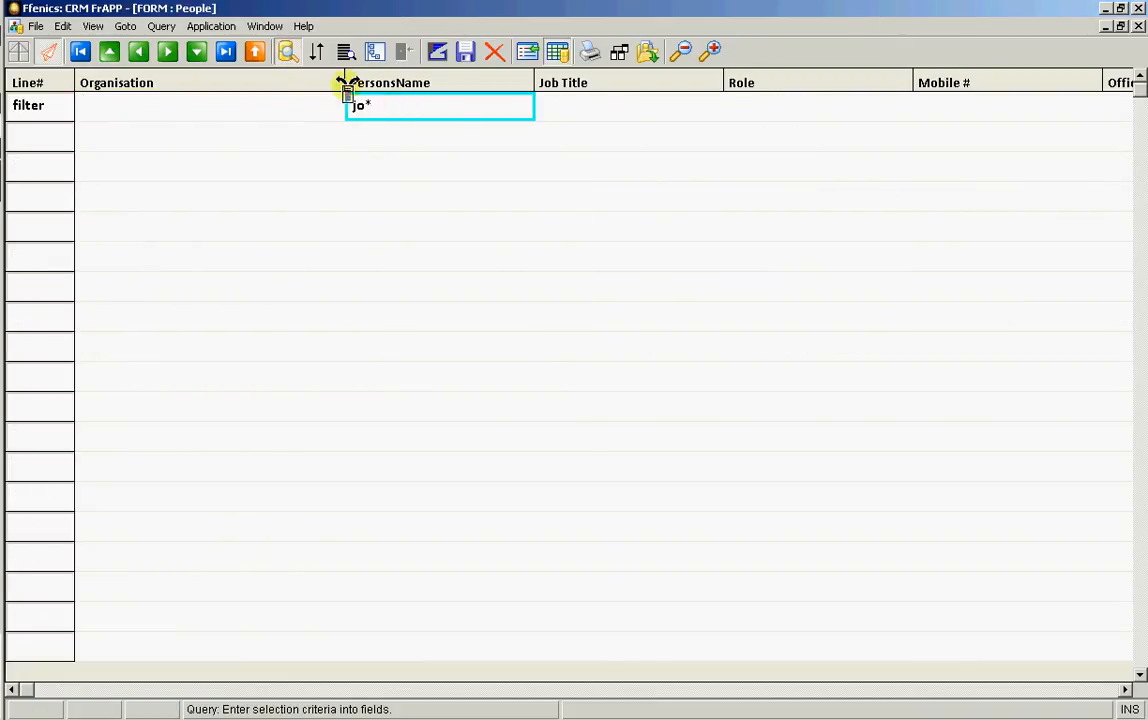
click(285, 51)
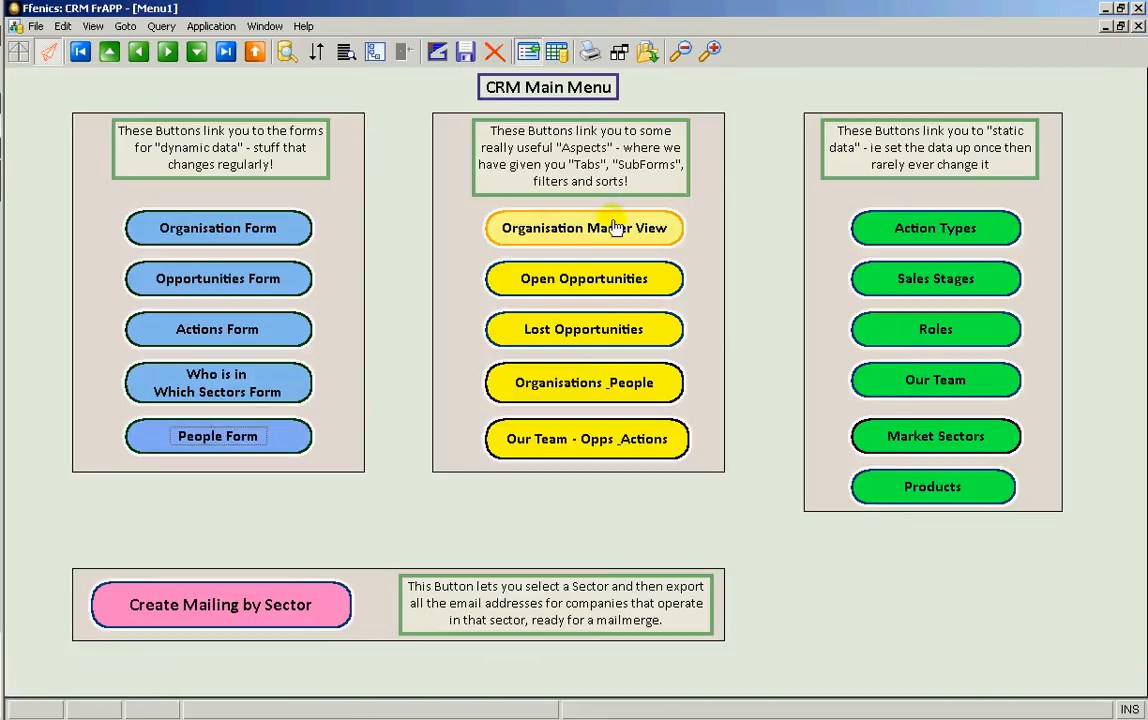
In Organisation Master View, browse to Sample Manufacturing Company and show its Actions tab.
click(583, 228)
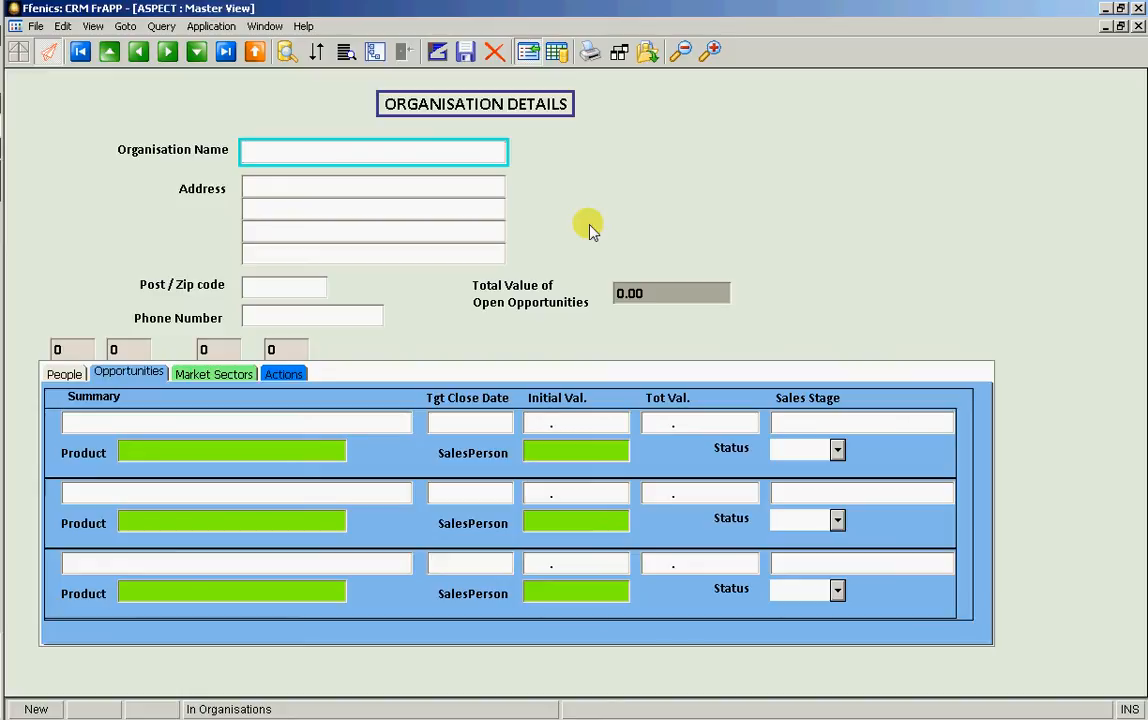
mouse_move(258, 133)
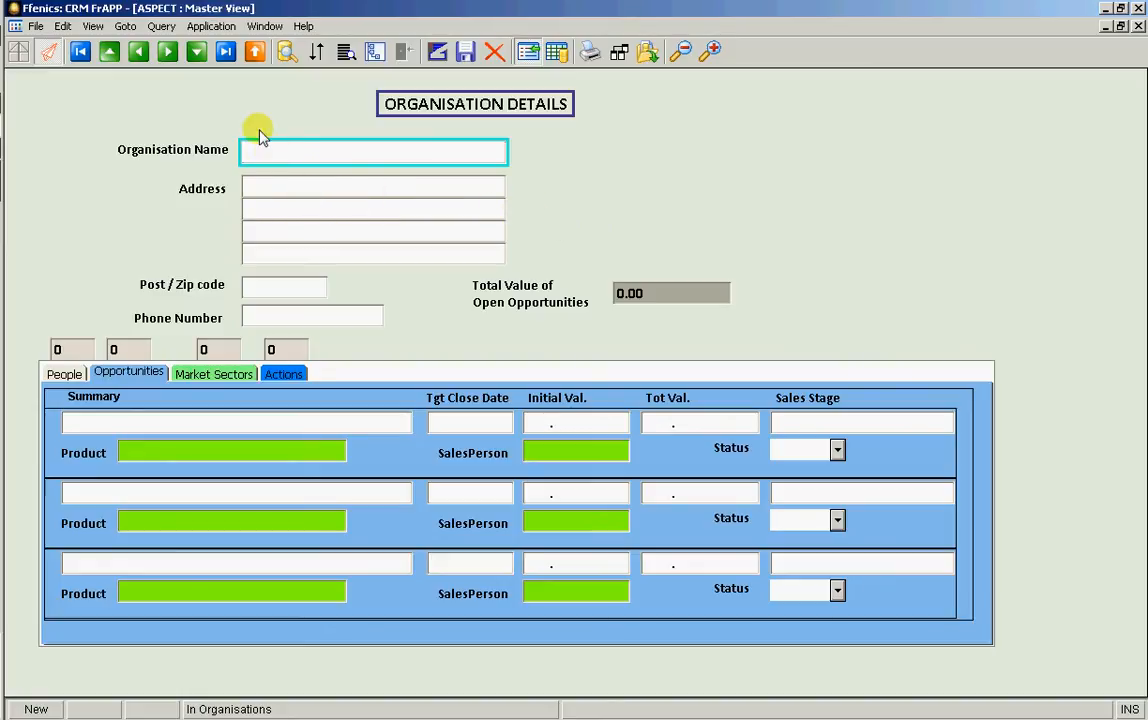
click(167, 51)
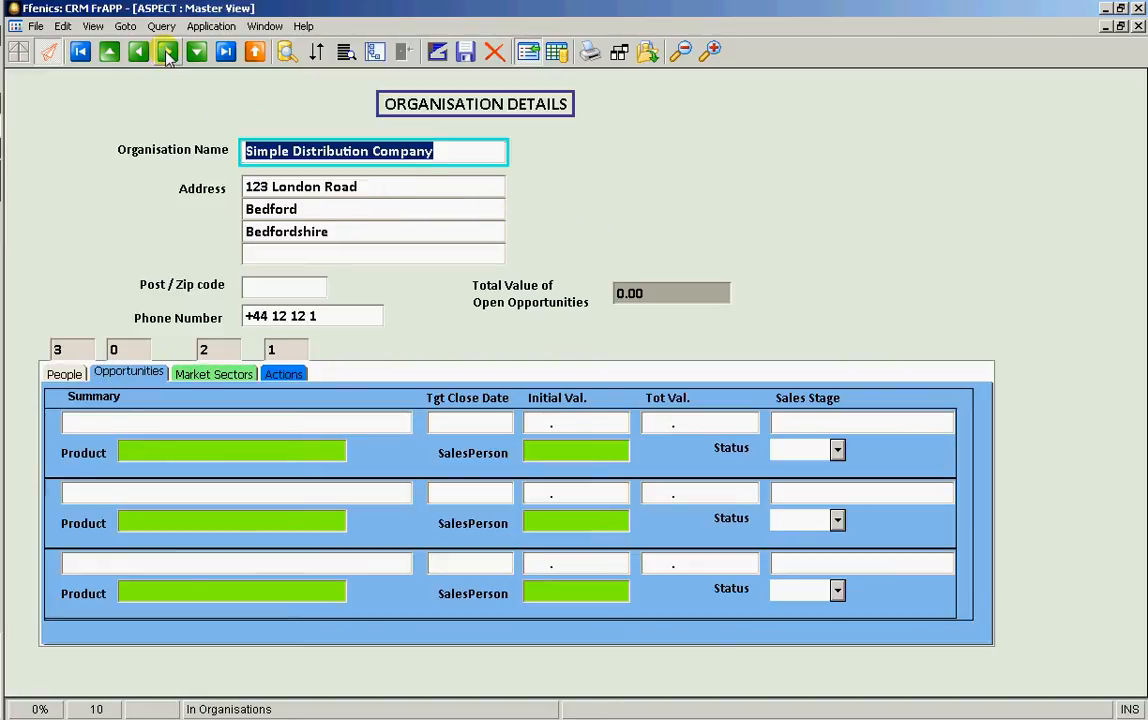
click(167, 51)
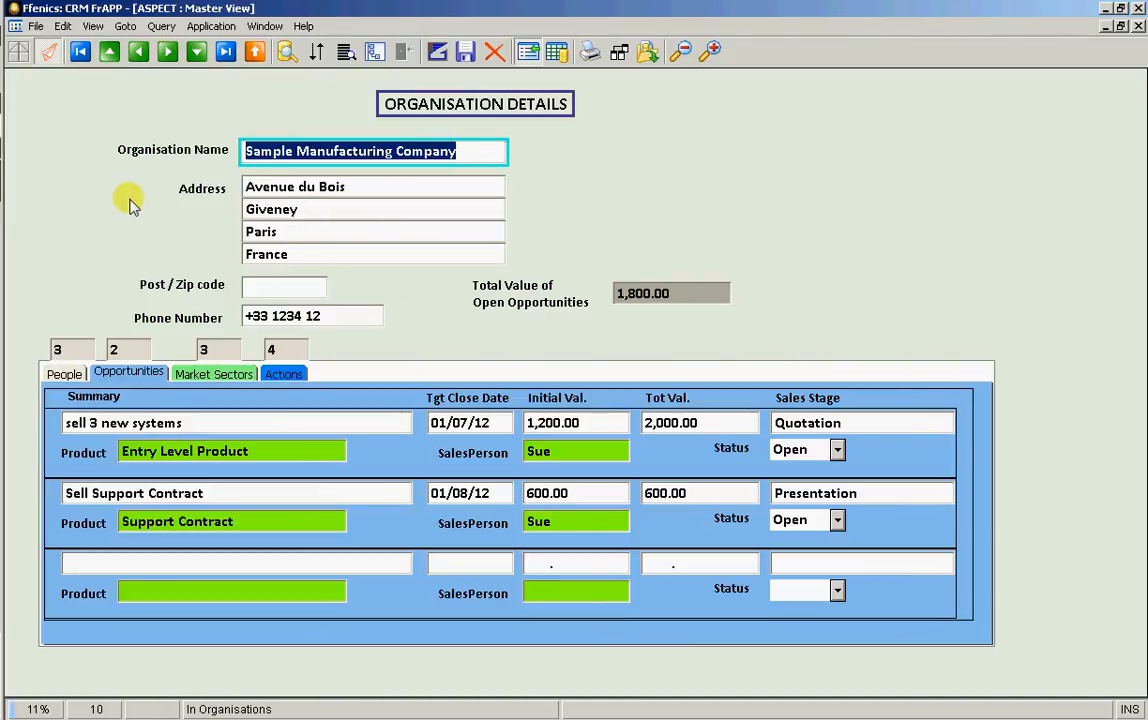
mouse_move(107, 333)
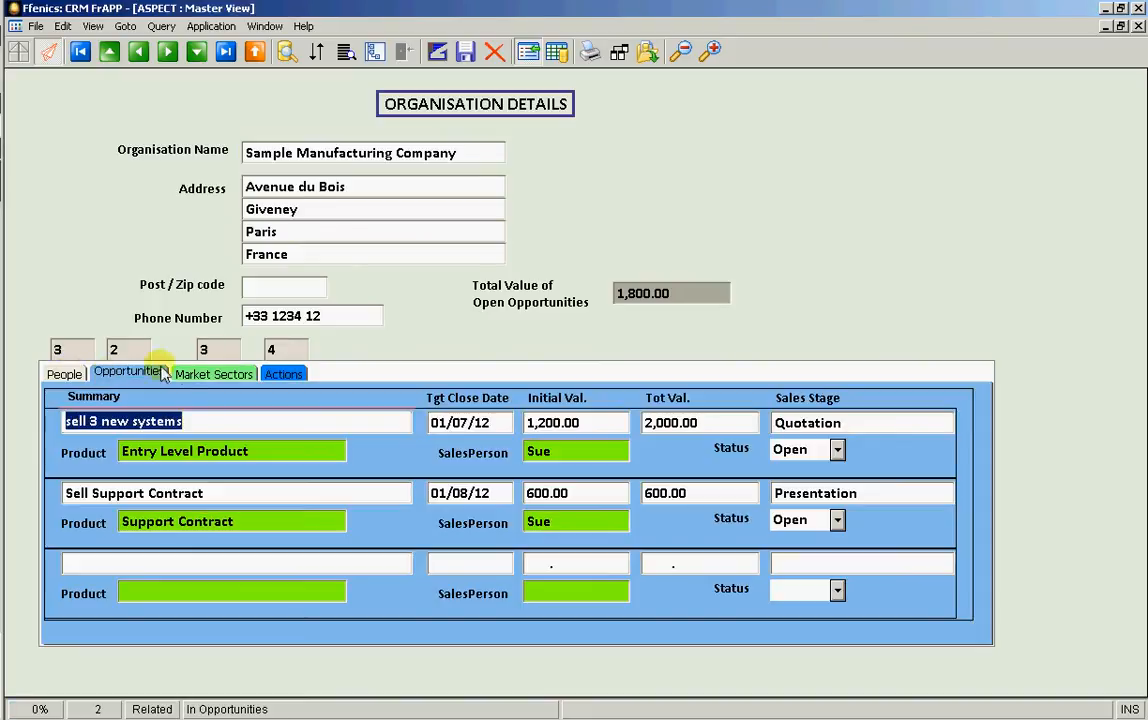
click(284, 373)
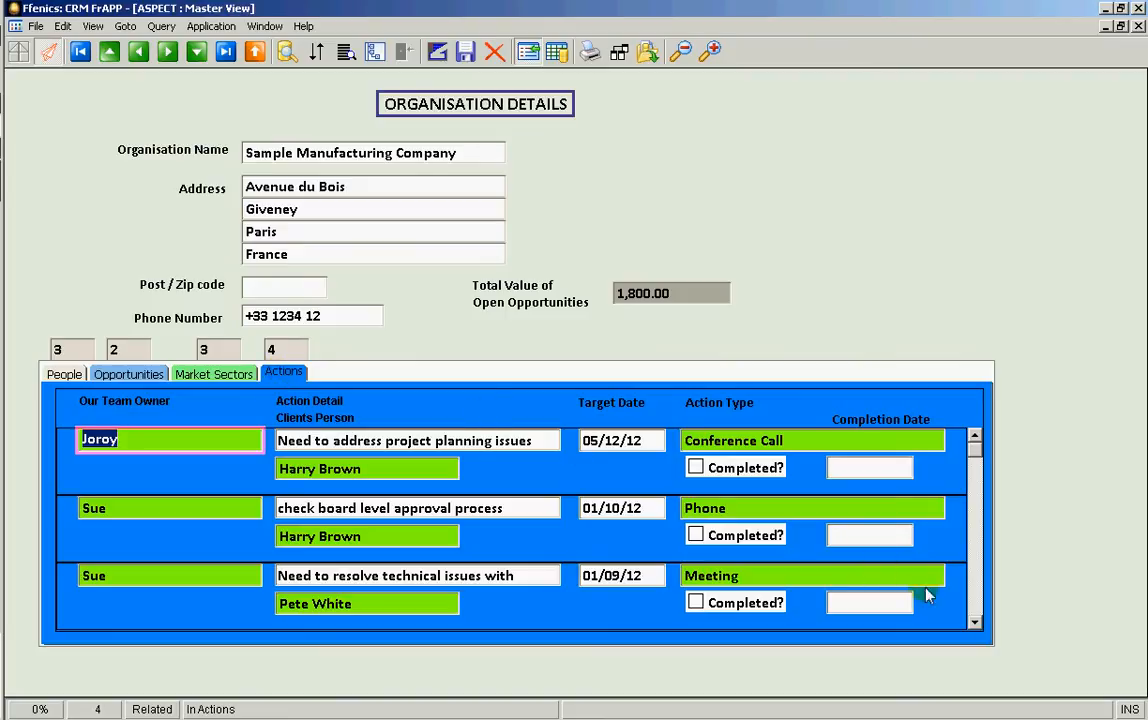
scroll(down, 3)
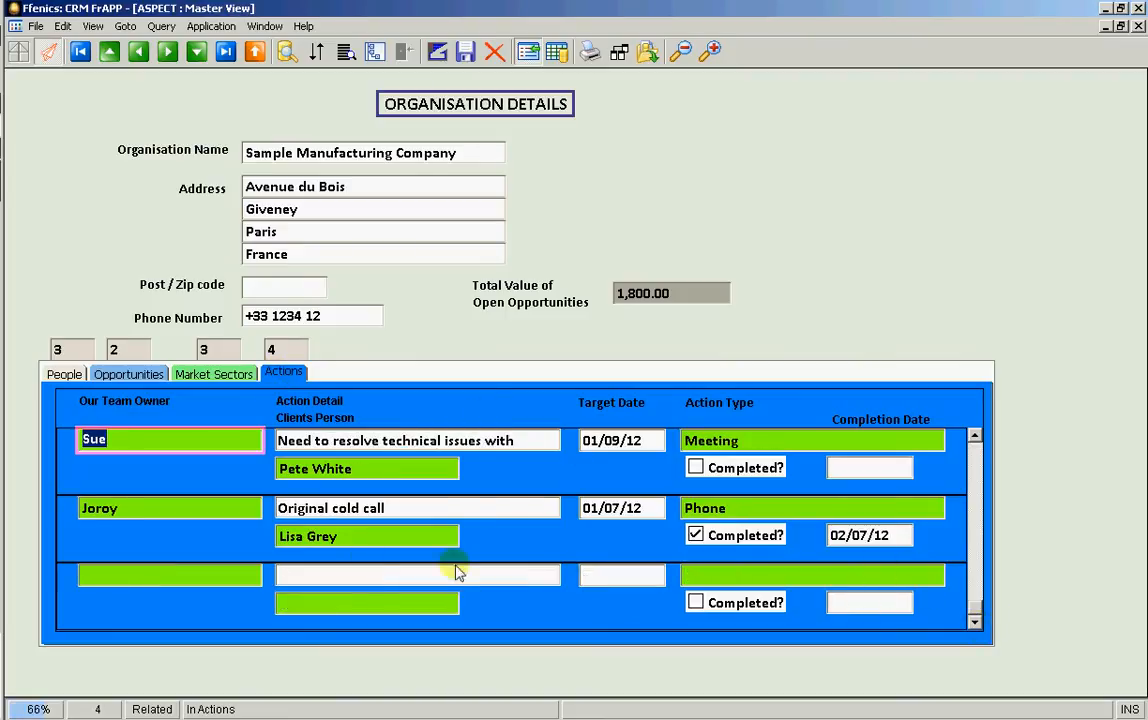
Start a new 'call again' action owned by Joroy, due 01/08/12.
click(170, 575)
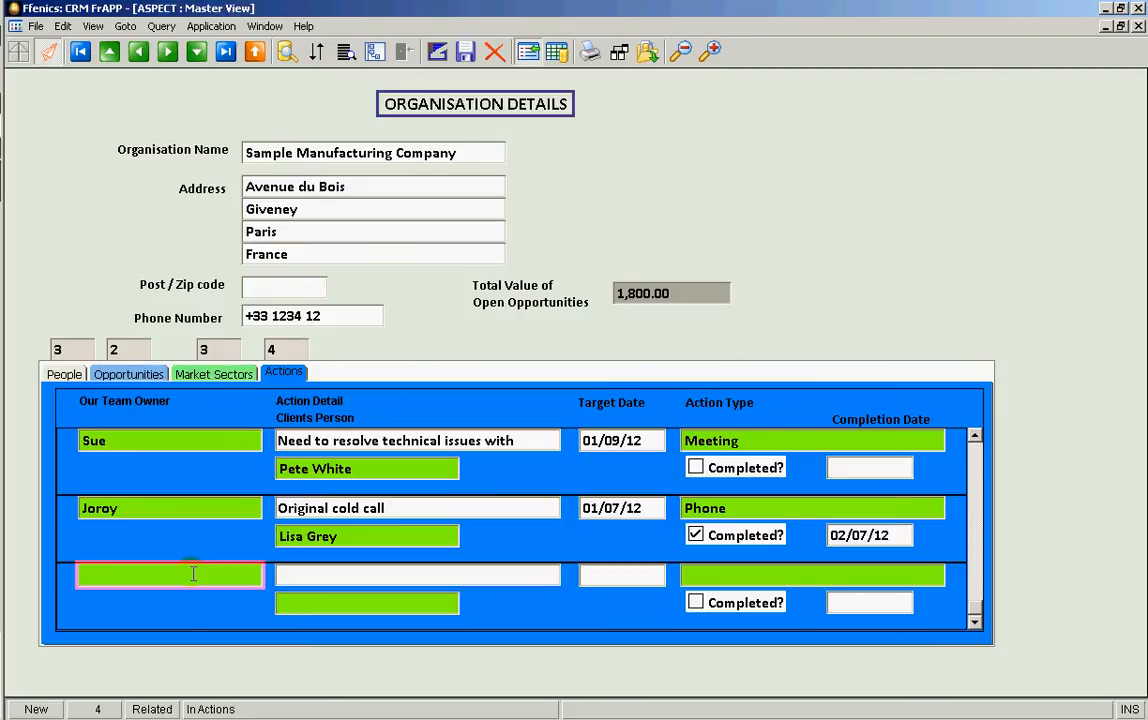
mouse_move(232, 100)
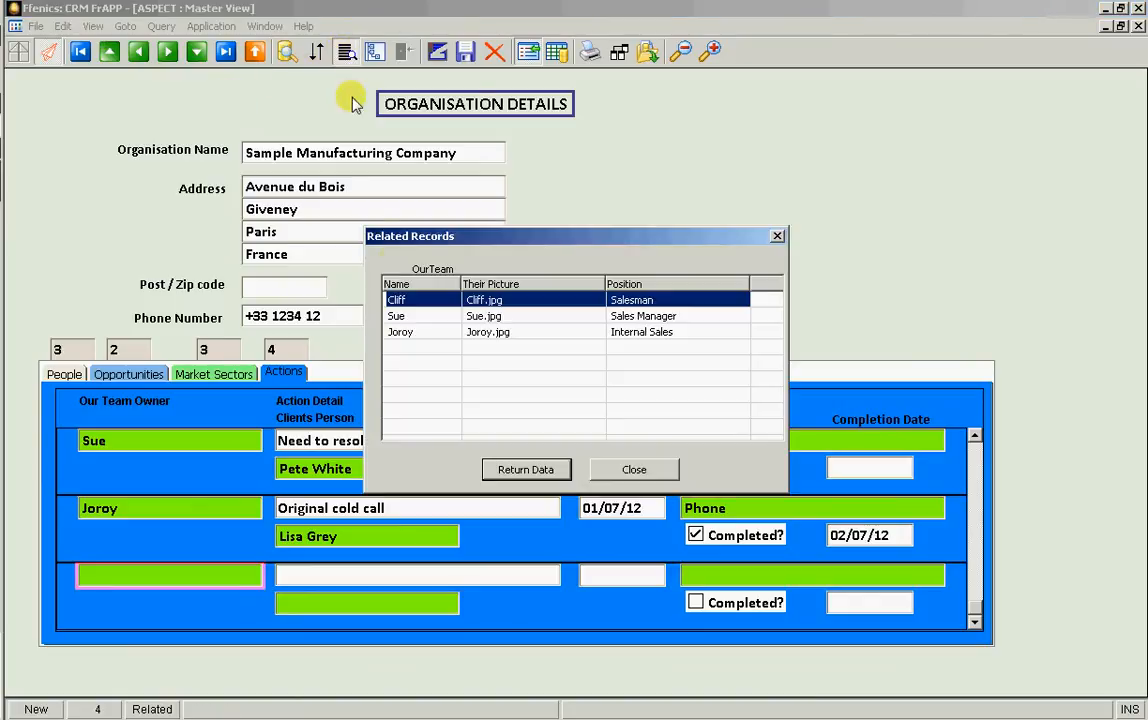
click(400, 331)
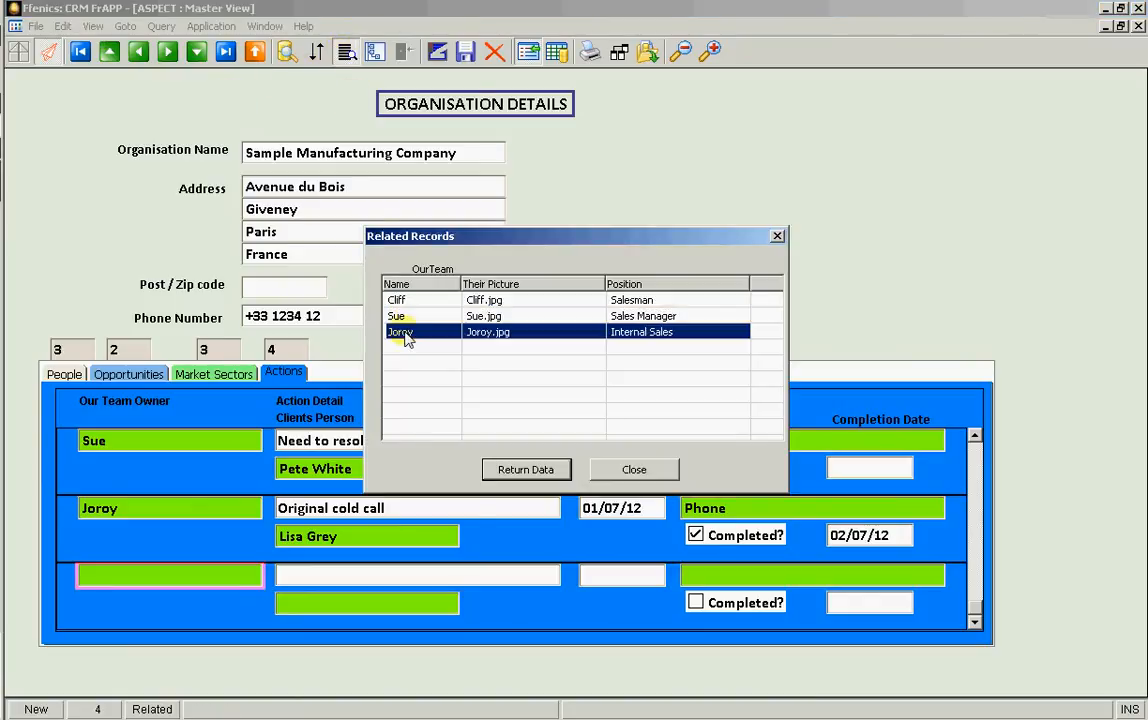
click(526, 469)
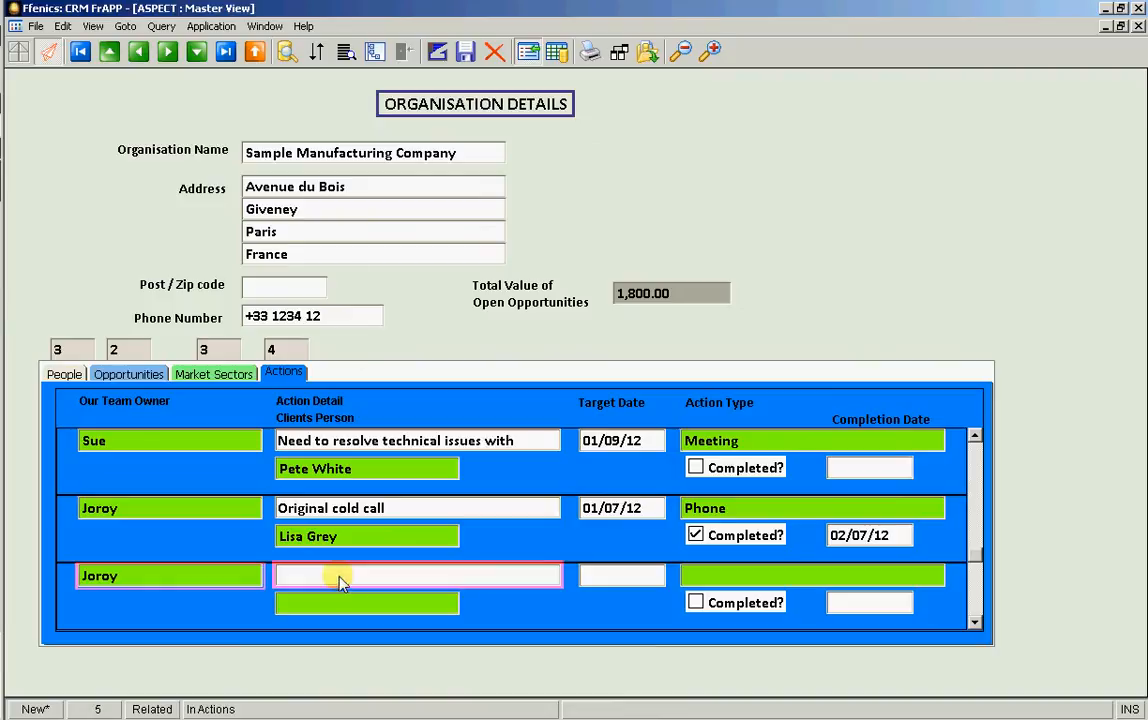
text(call again)
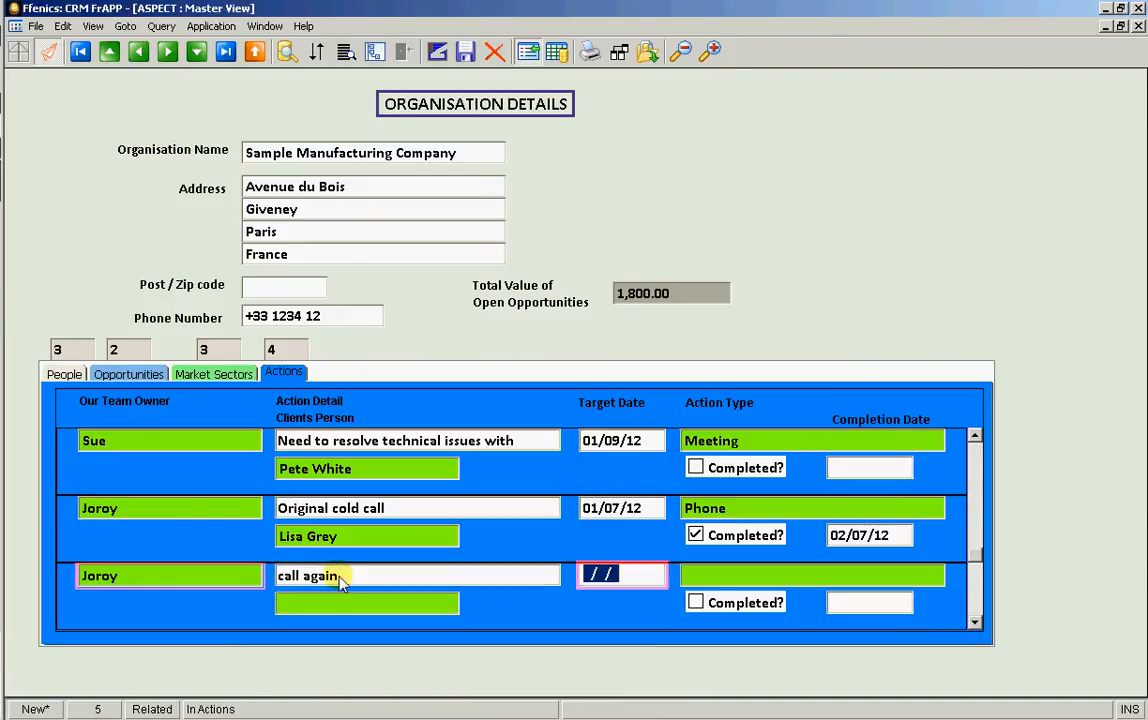
text(01/08/12)
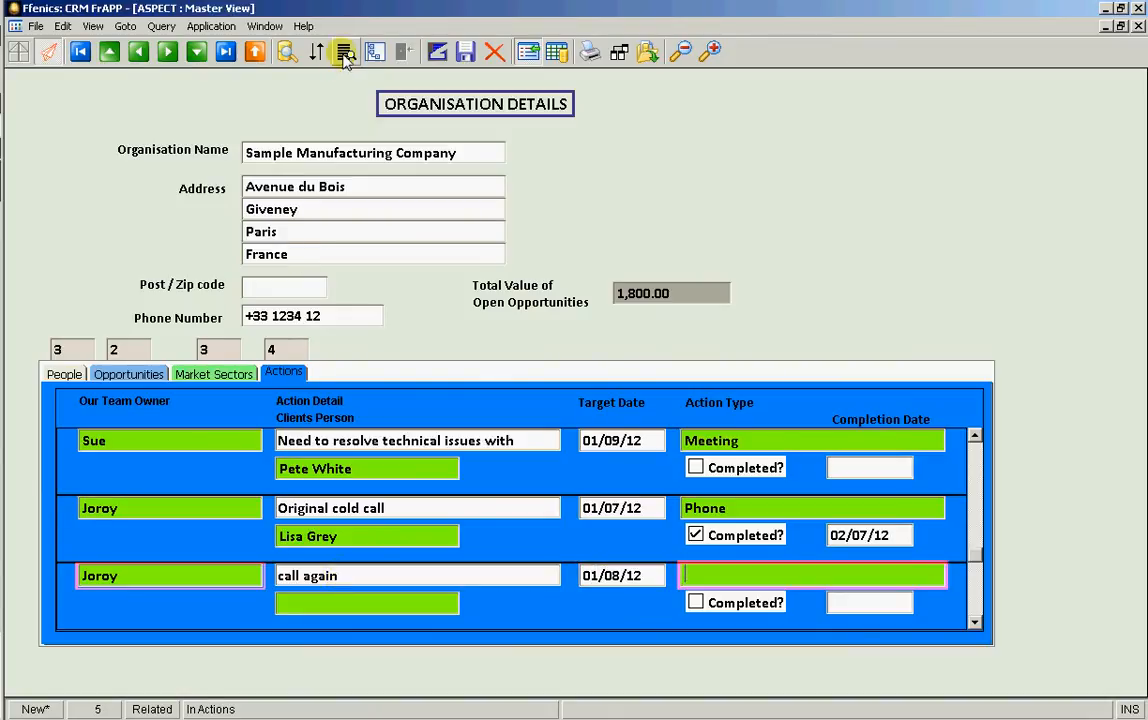
click(345, 51)
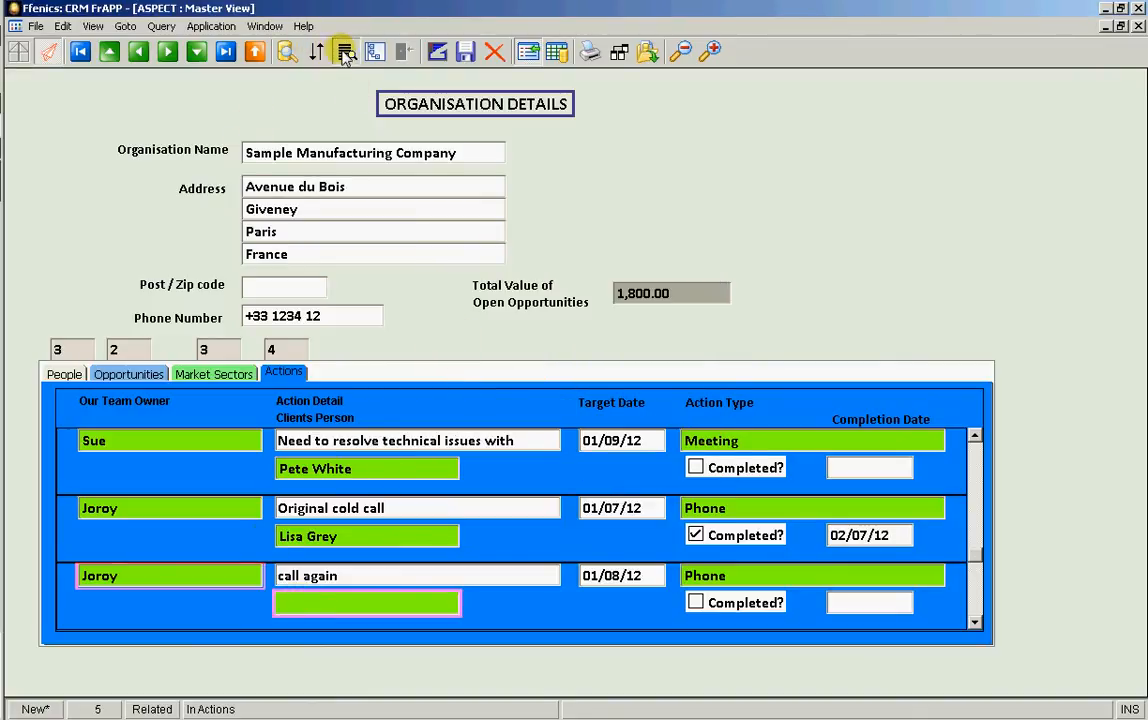
click(345, 51)
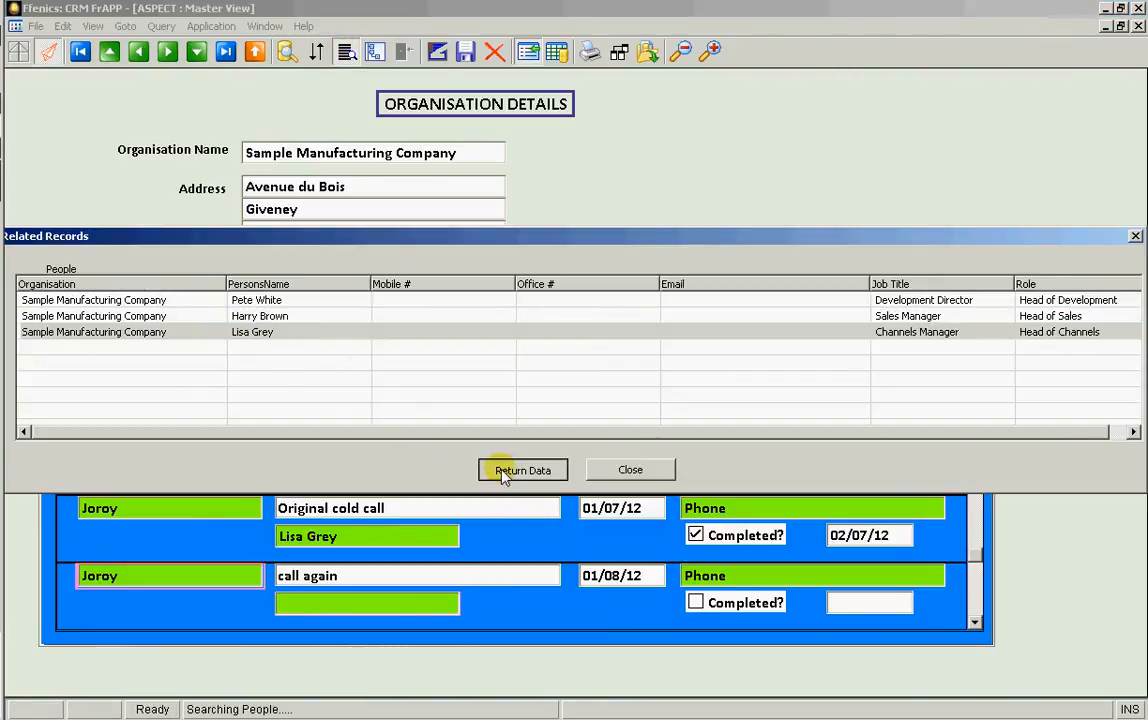
click(522, 469)
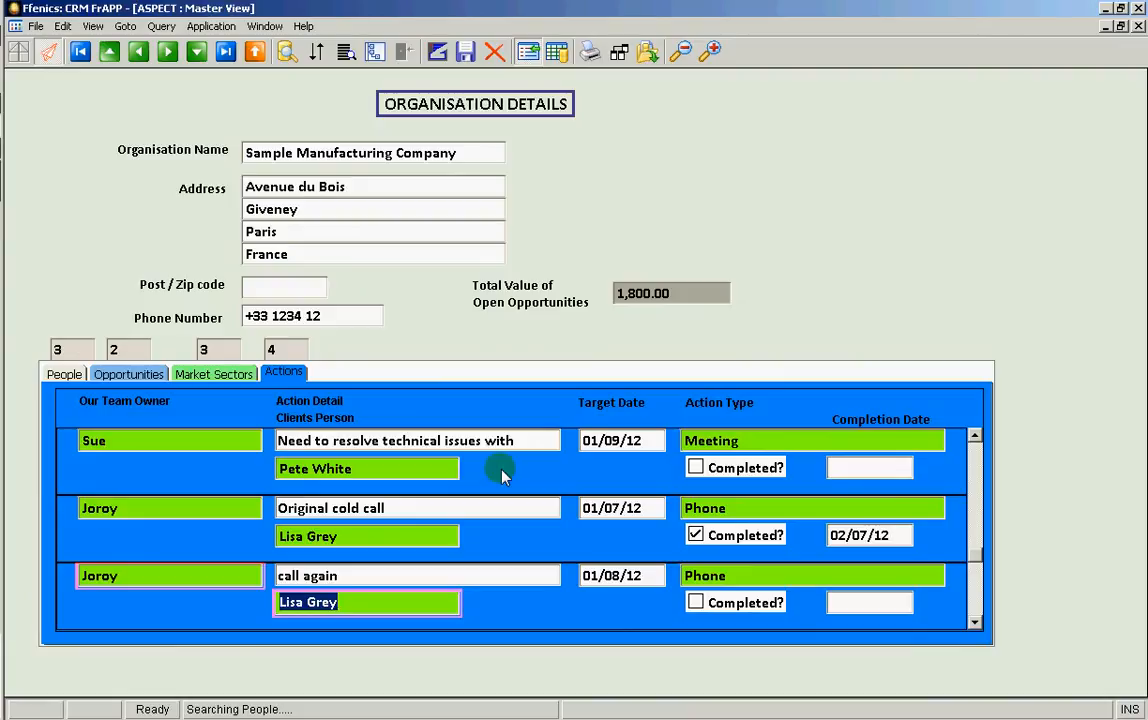
mouse_move(464, 51)
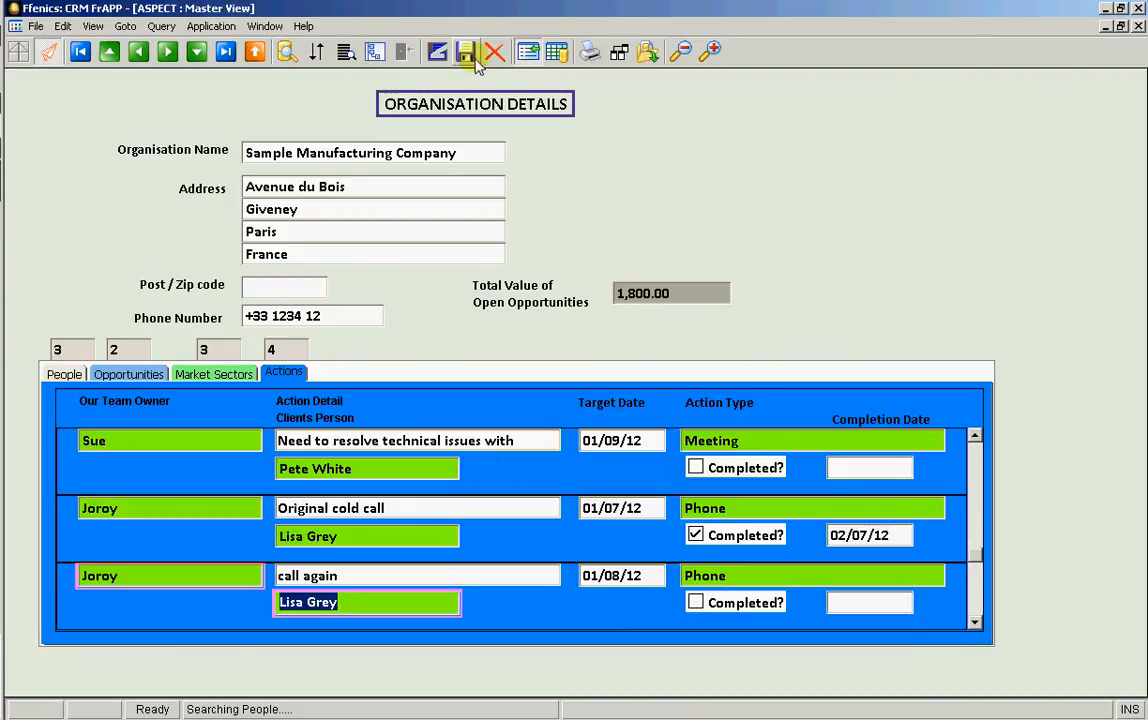
click(465, 51)
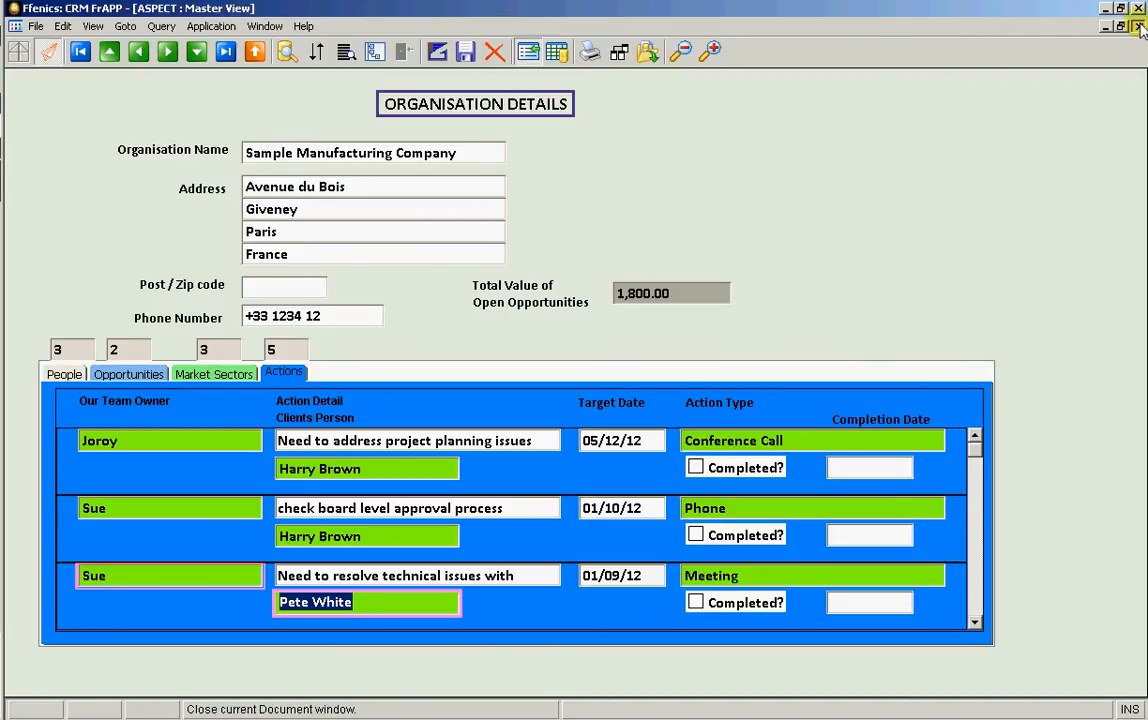
Close the organisation details window and choose Create New Application in the start dialog.
click(1137, 25)
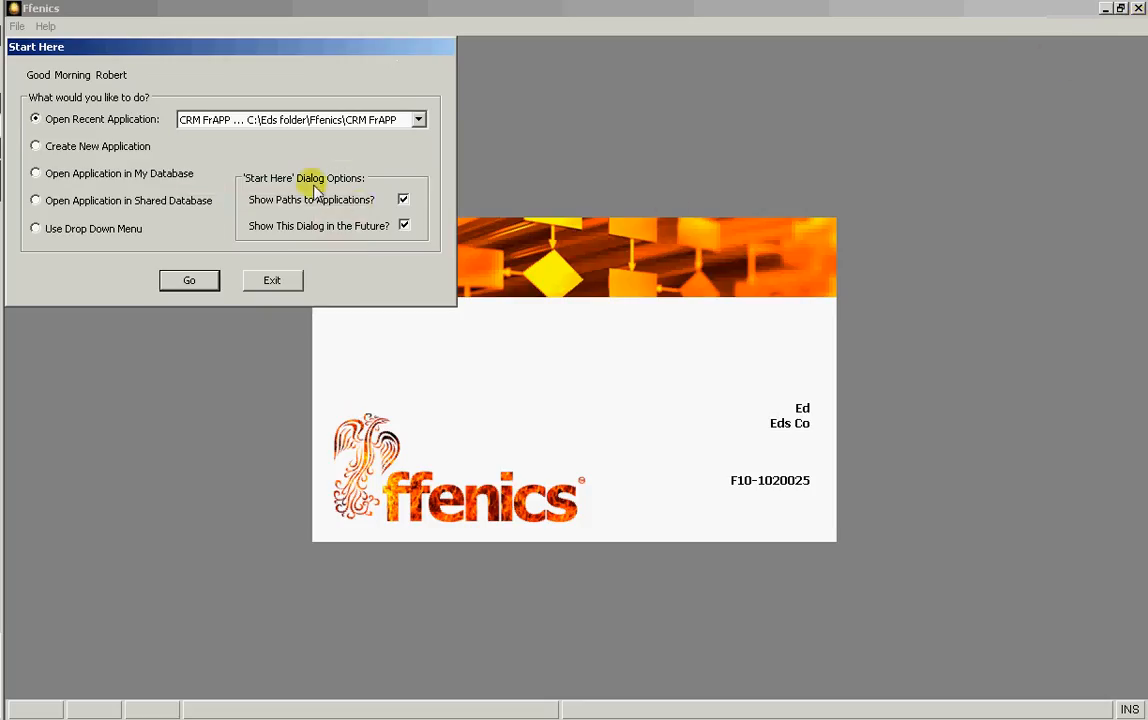
drag(230, 46, 360, 64)
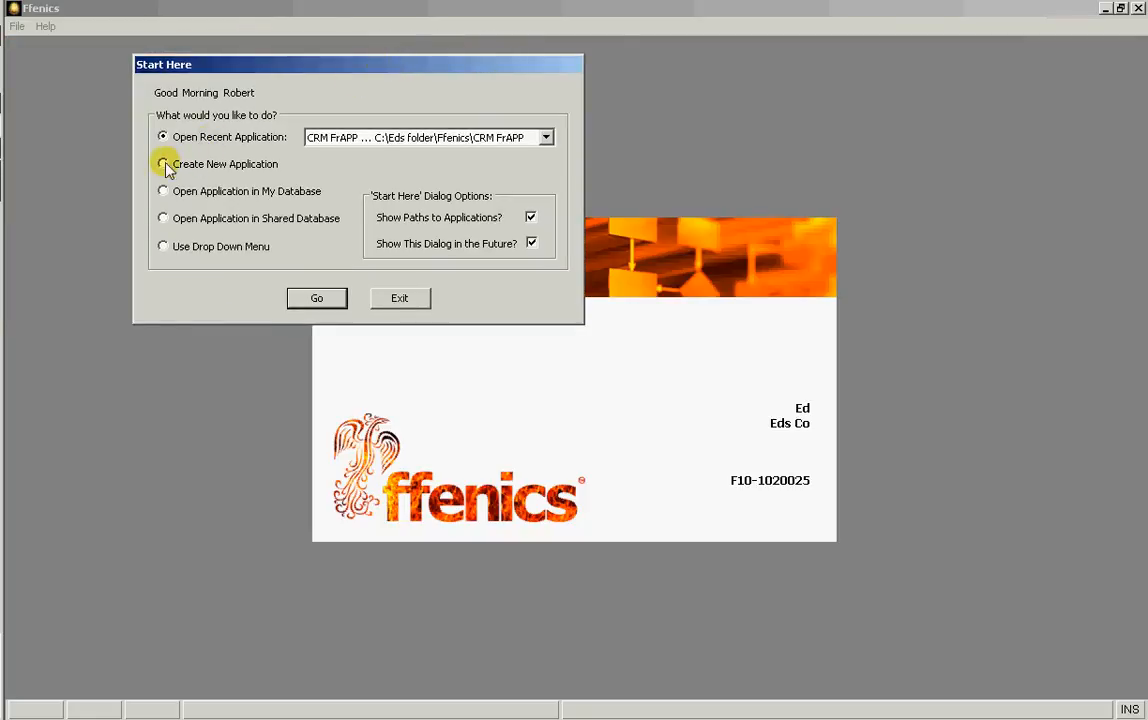
click(162, 164)
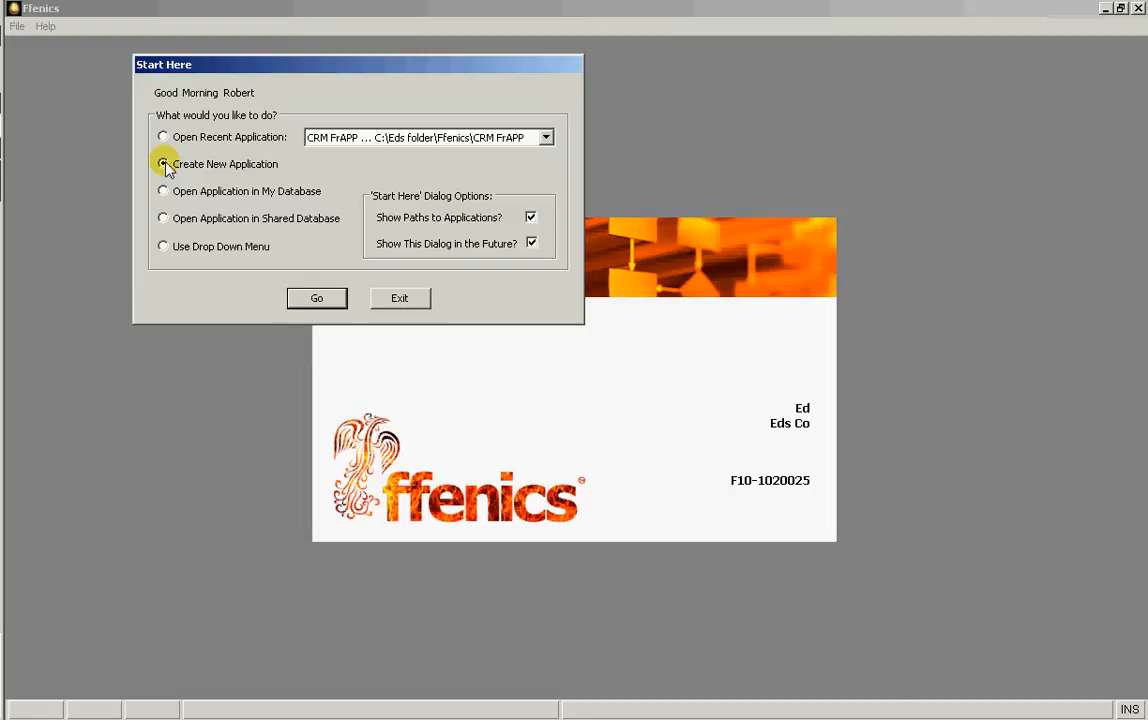
click(163, 164)
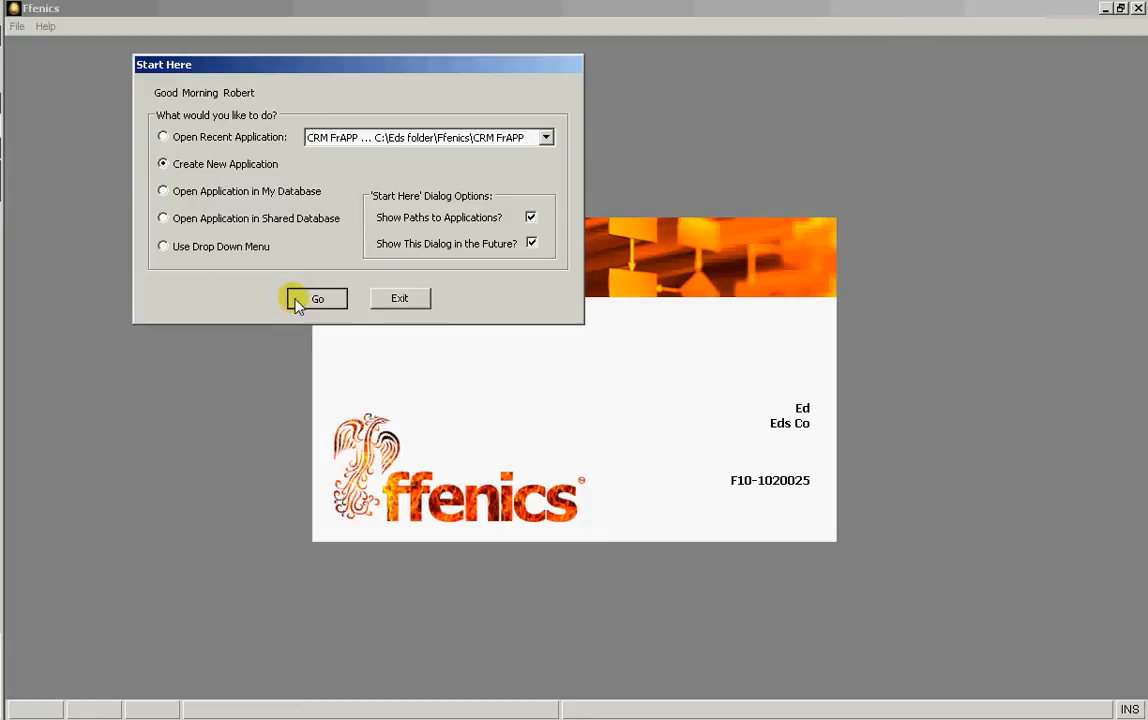
Create the 'vehicle system' application in TEMP using the SimpleStyleSheet default style.
click(317, 299)
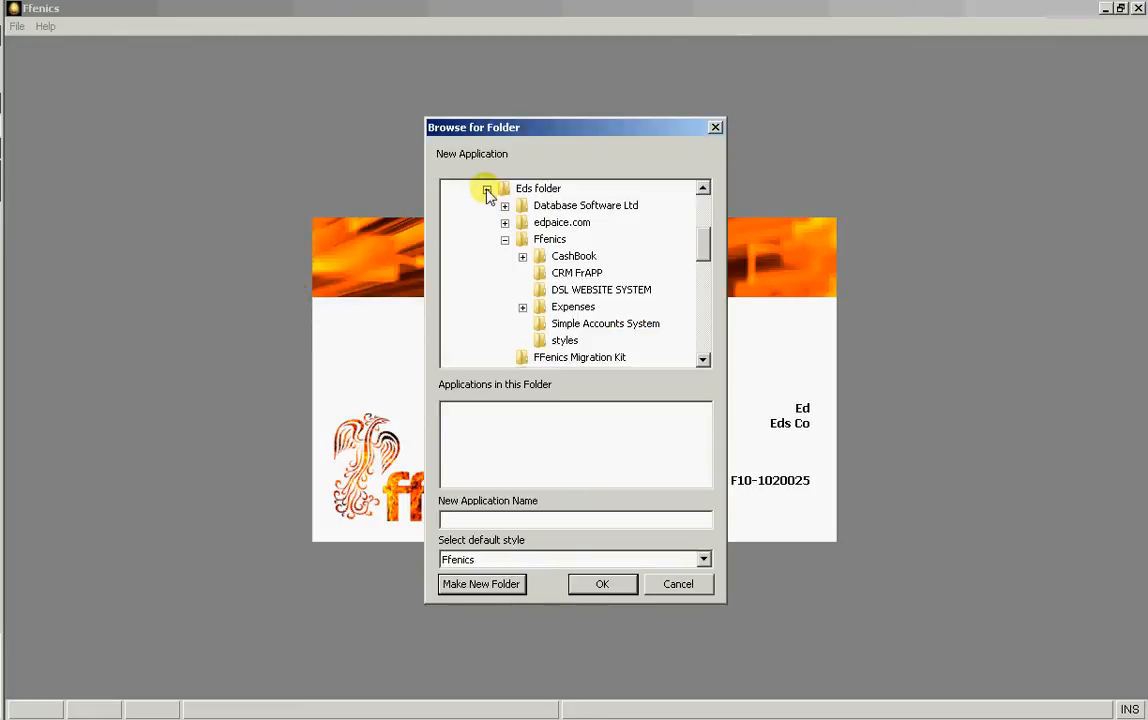
scroll(down, 3)
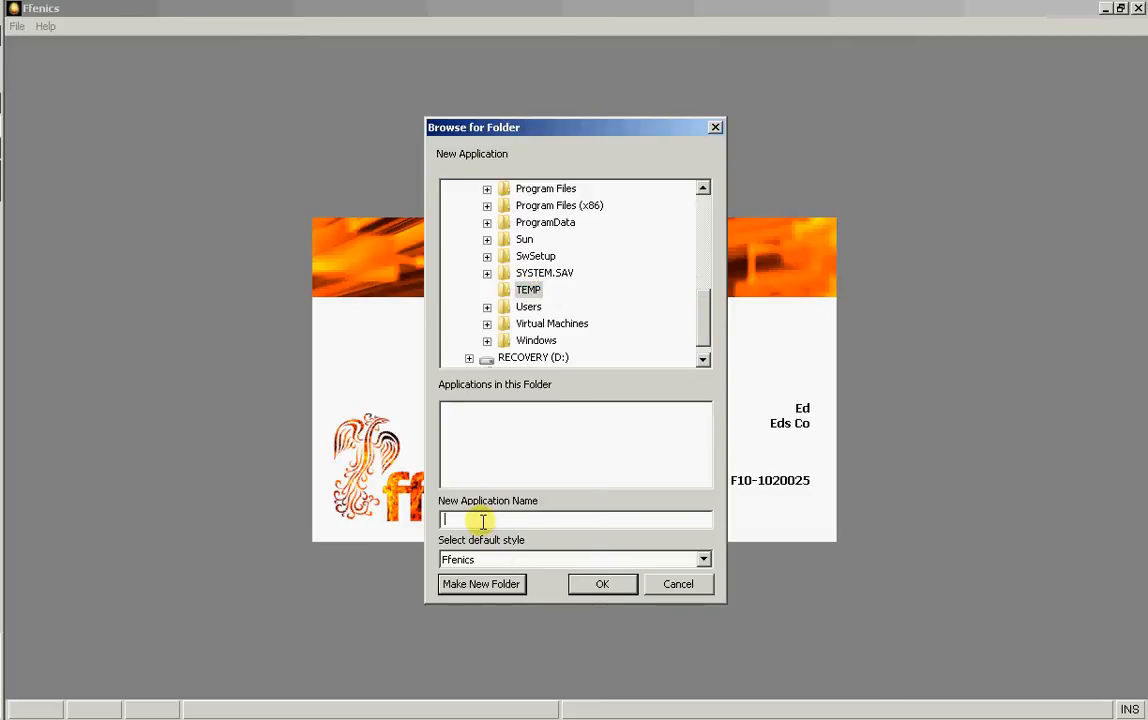
text(vehicle)
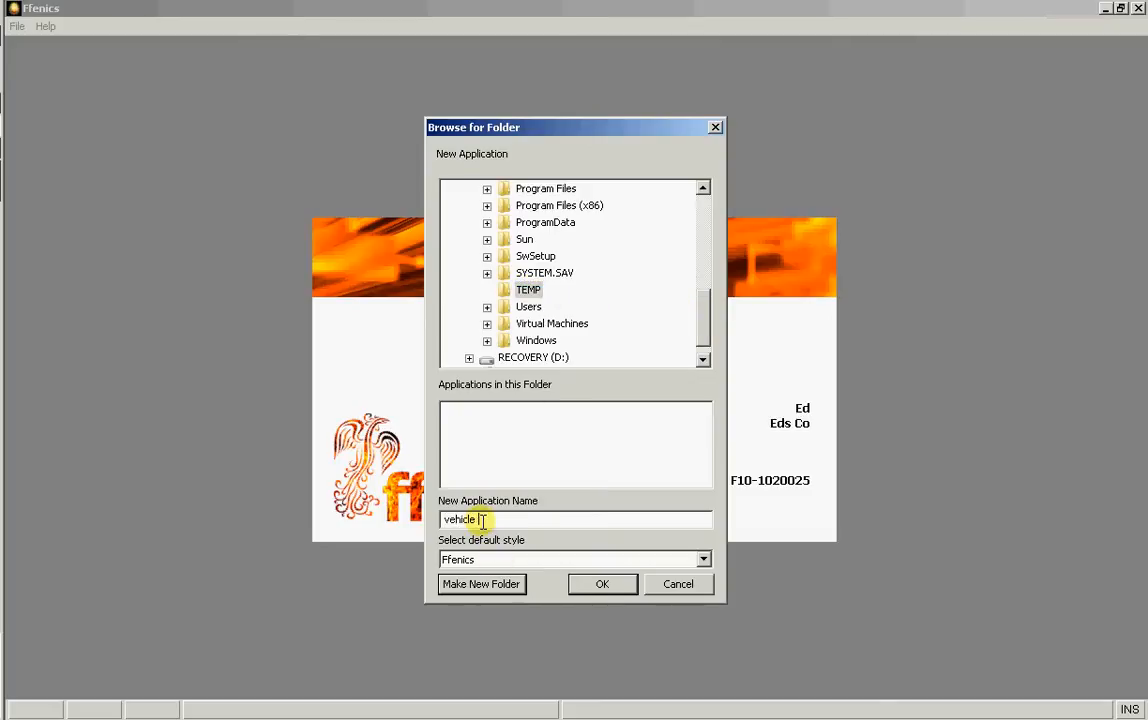
text(system)
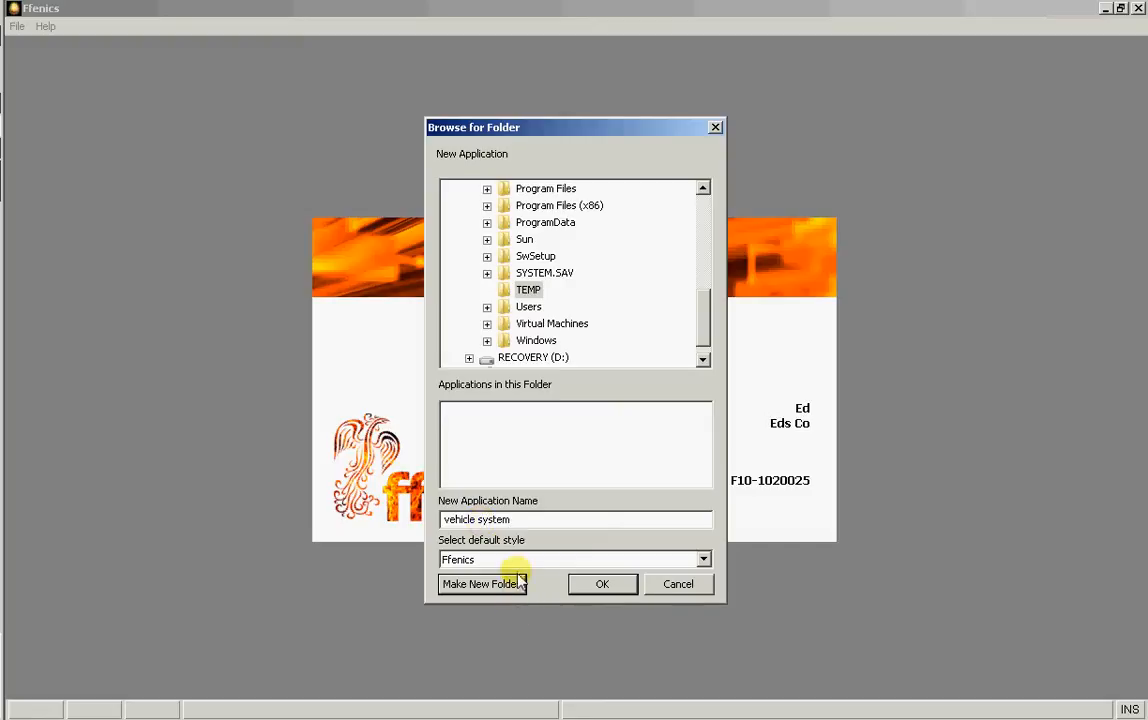
click(570, 559)
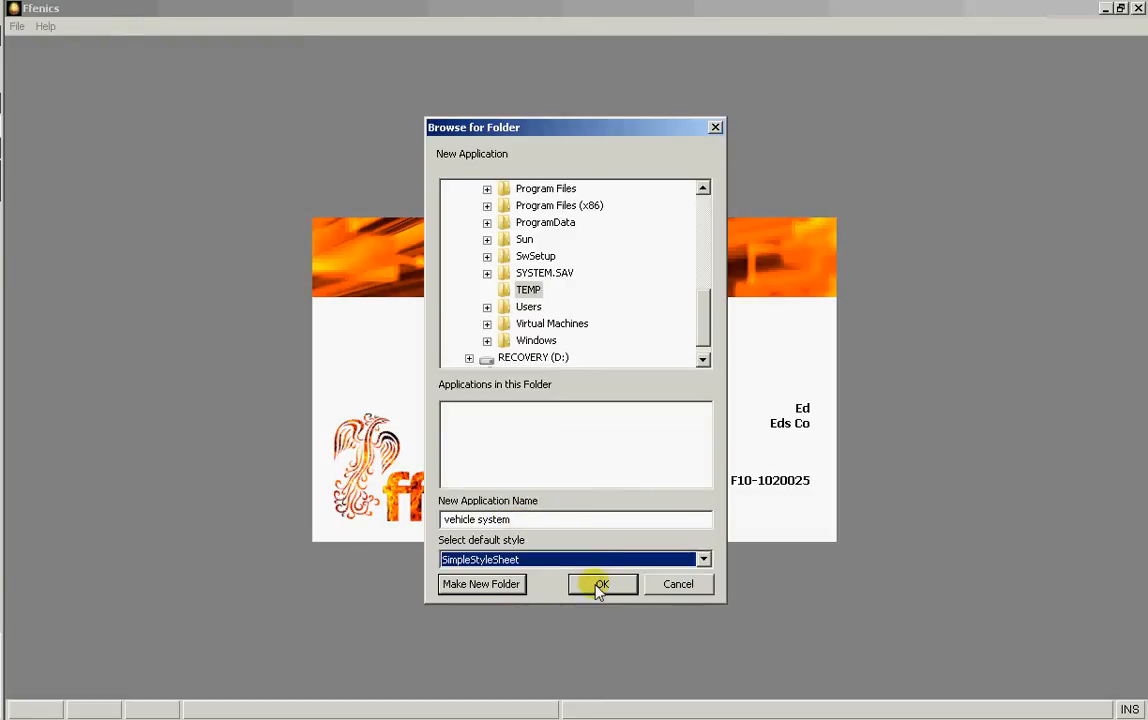
click(601, 584)
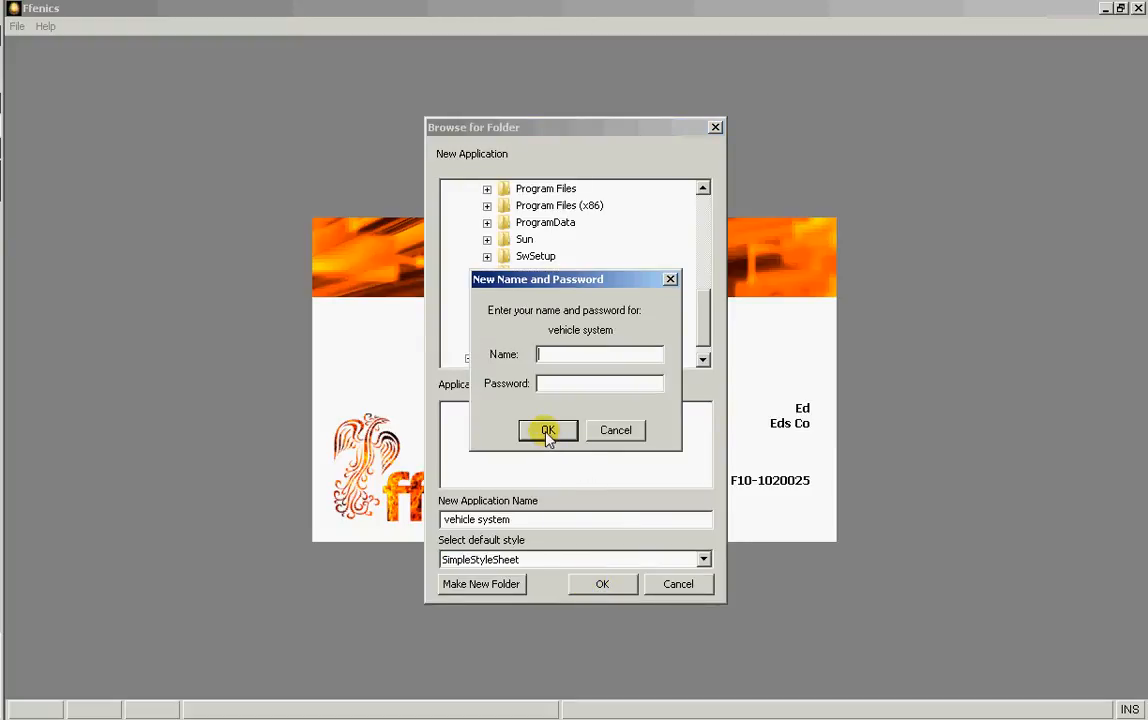
click(547, 430)
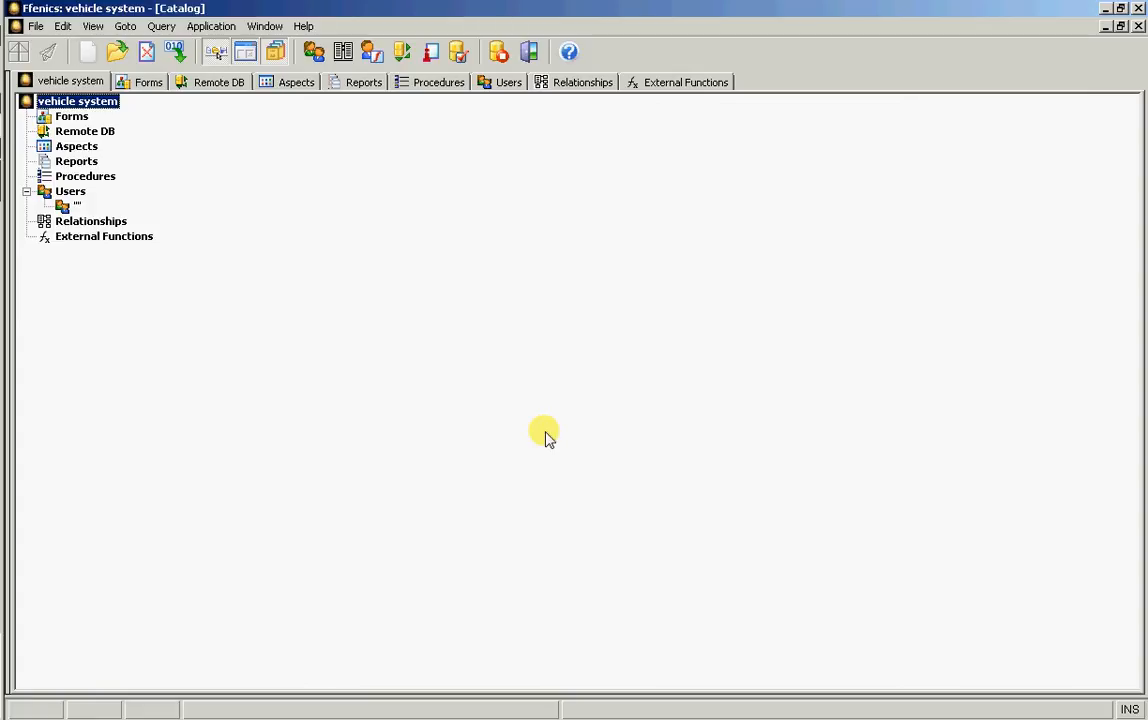
mouse_move(375, 345)
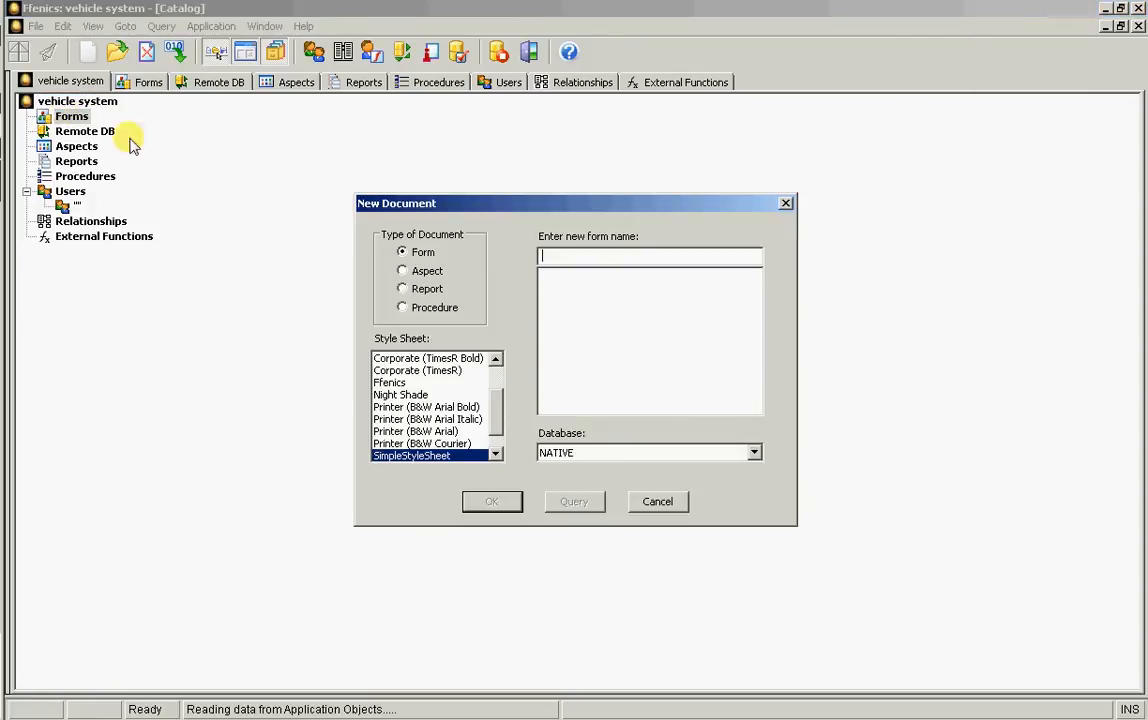
Create a new form named 'vehicles'.
text(vehi)
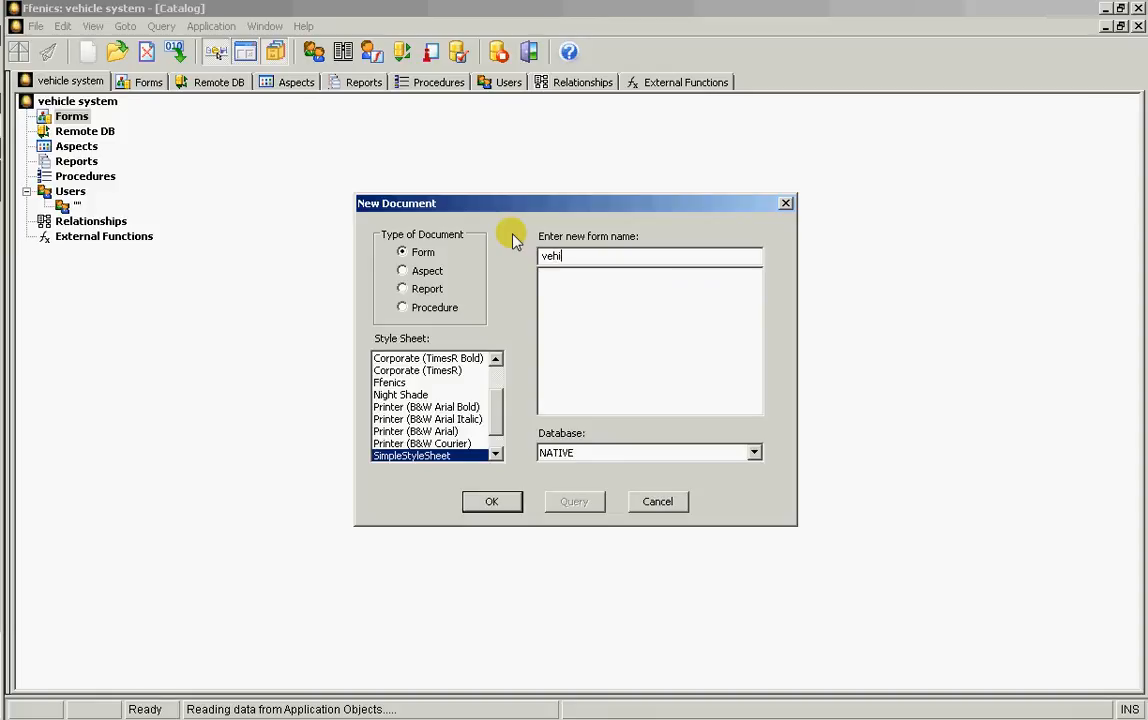
text(cles)
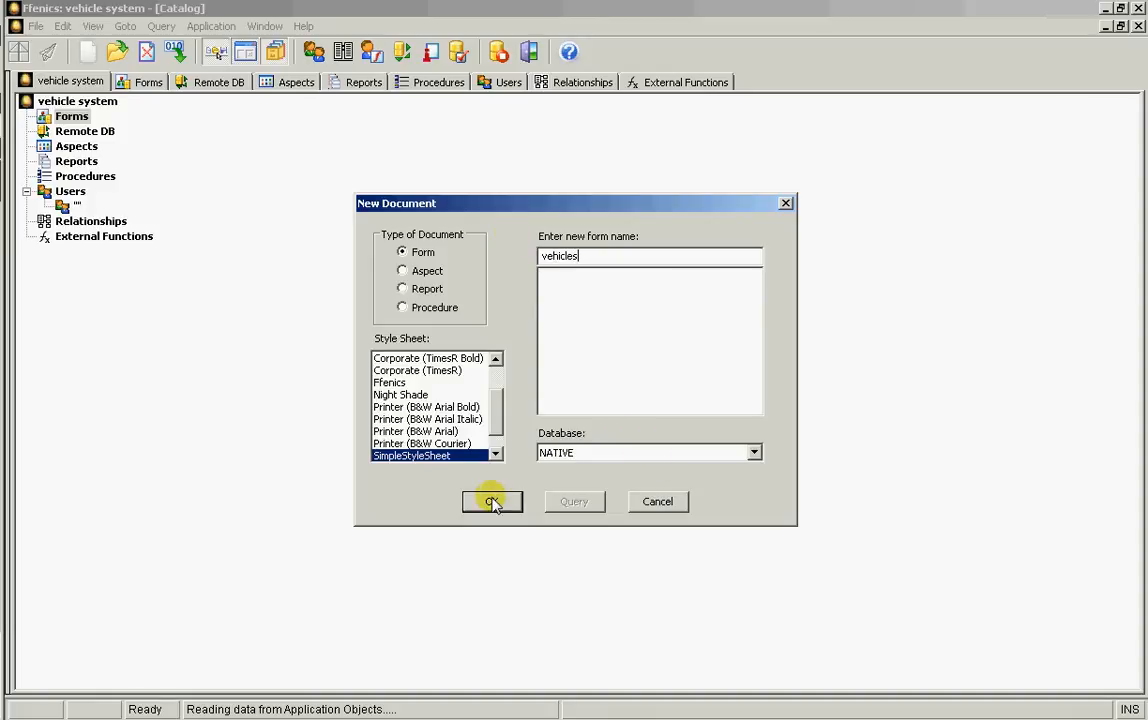
click(491, 501)
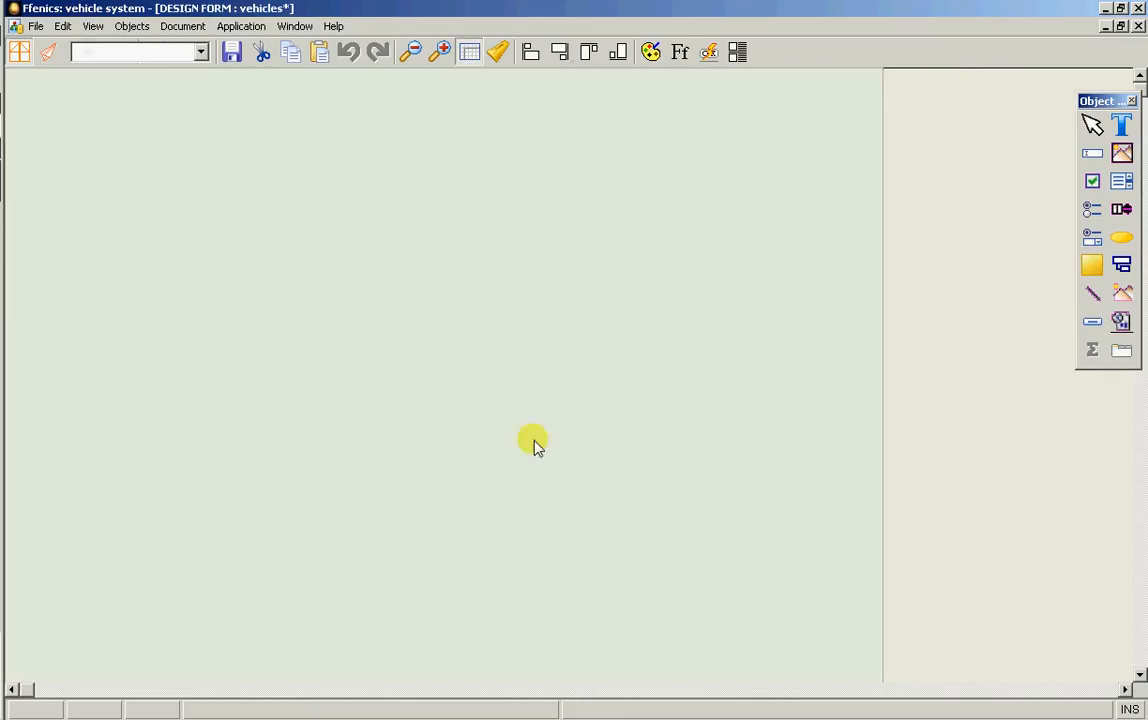
Place a 'Vehicle Form' heading label near the top of the vehicles form.
click(1121, 124)
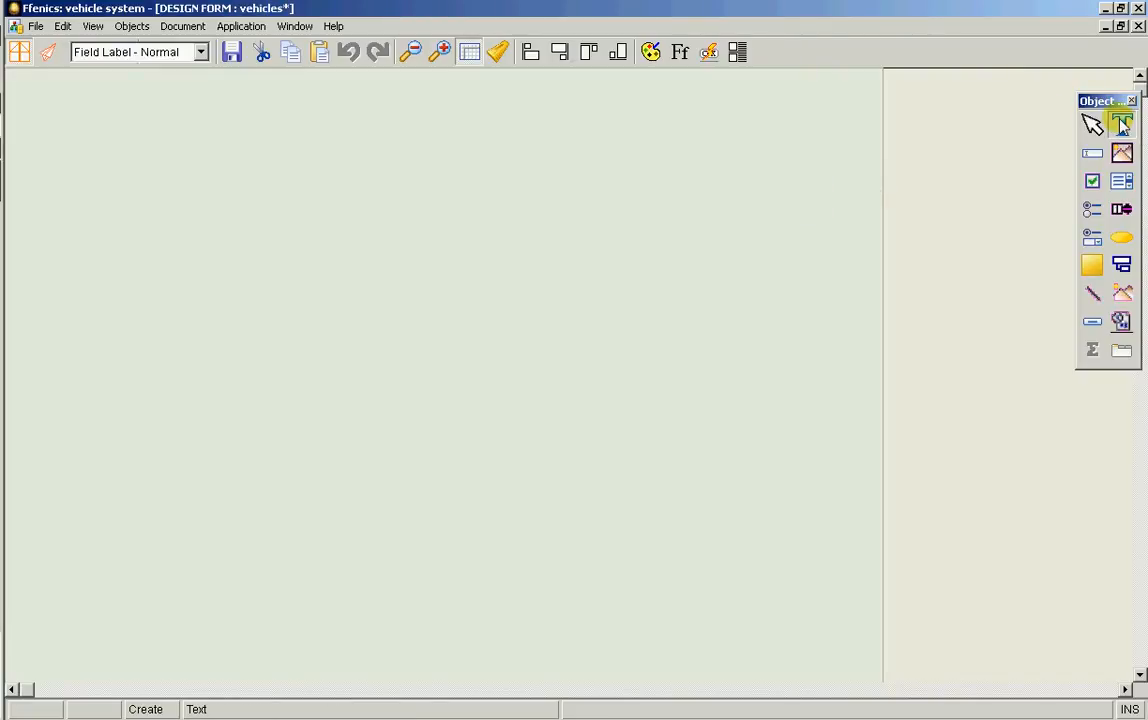
click(1122, 124)
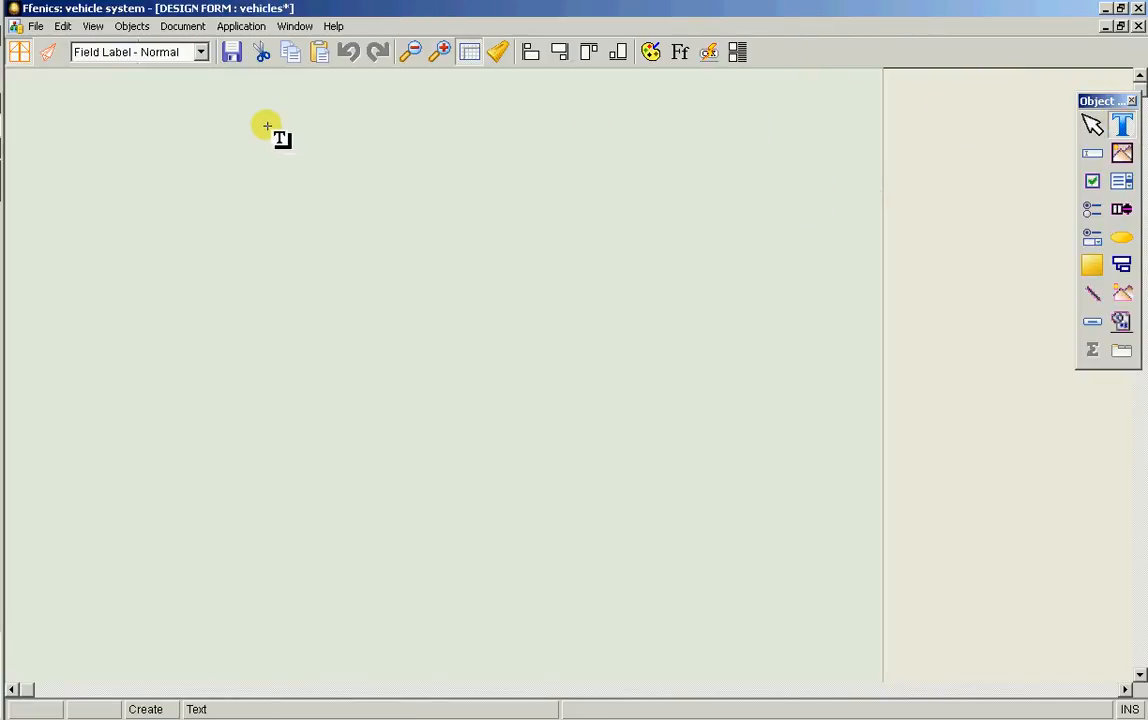
click(266, 130)
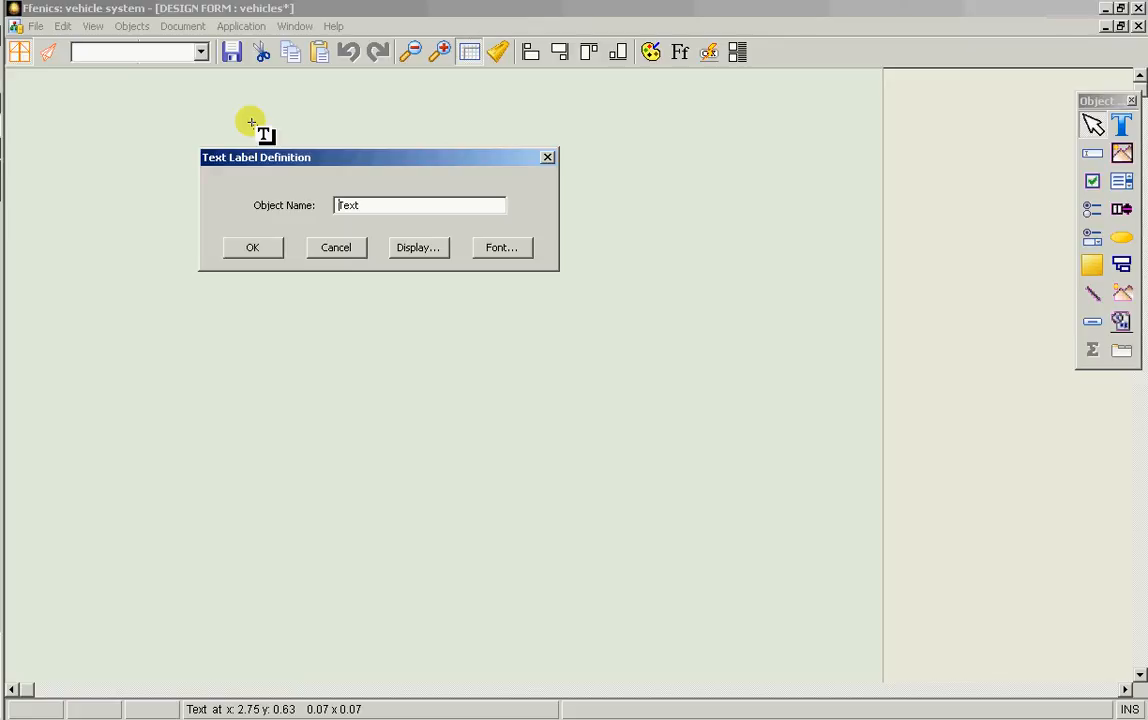
click(252, 247)
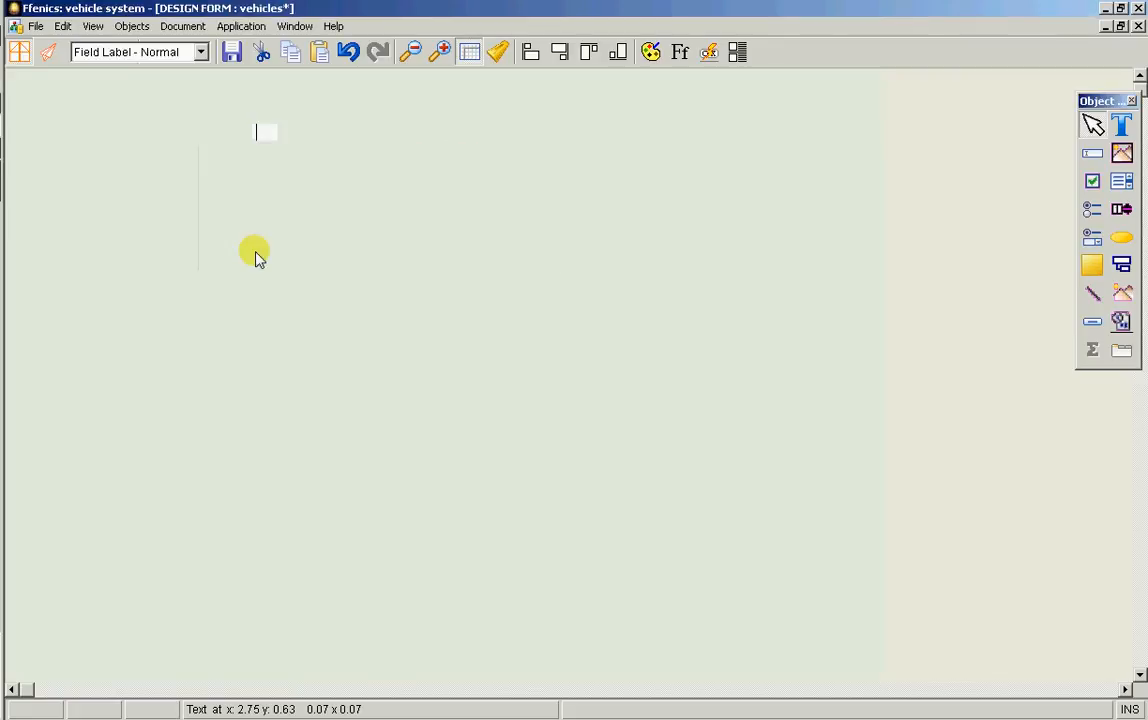
text(Vehicle)
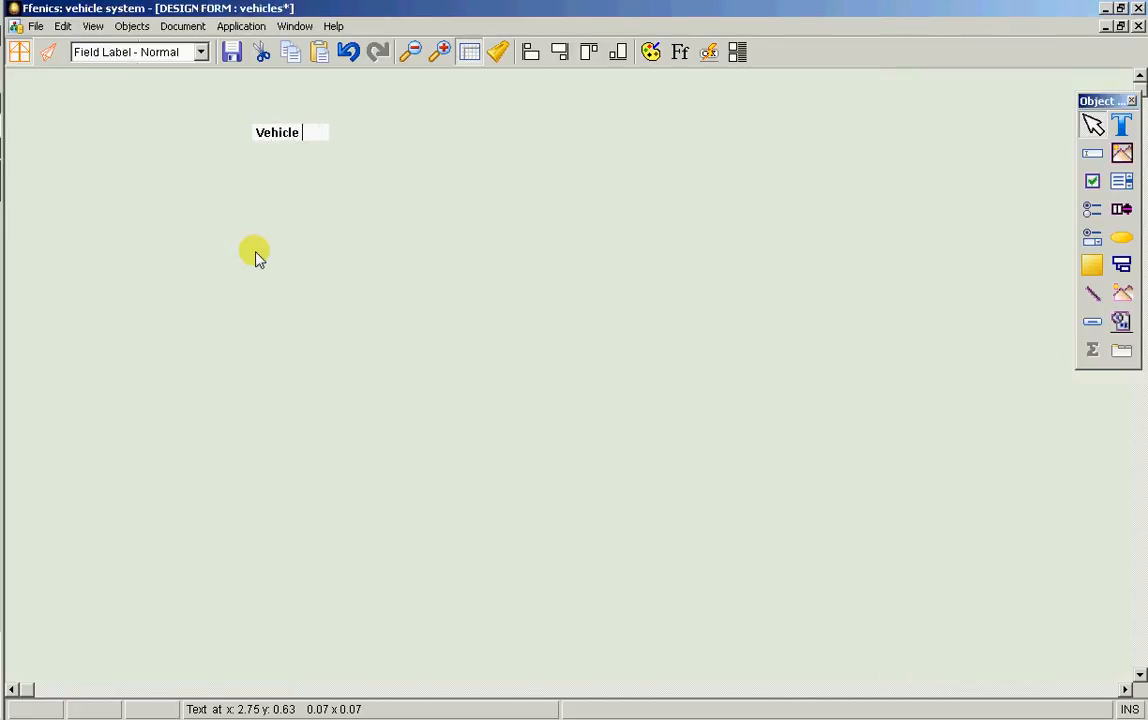
text(Form)
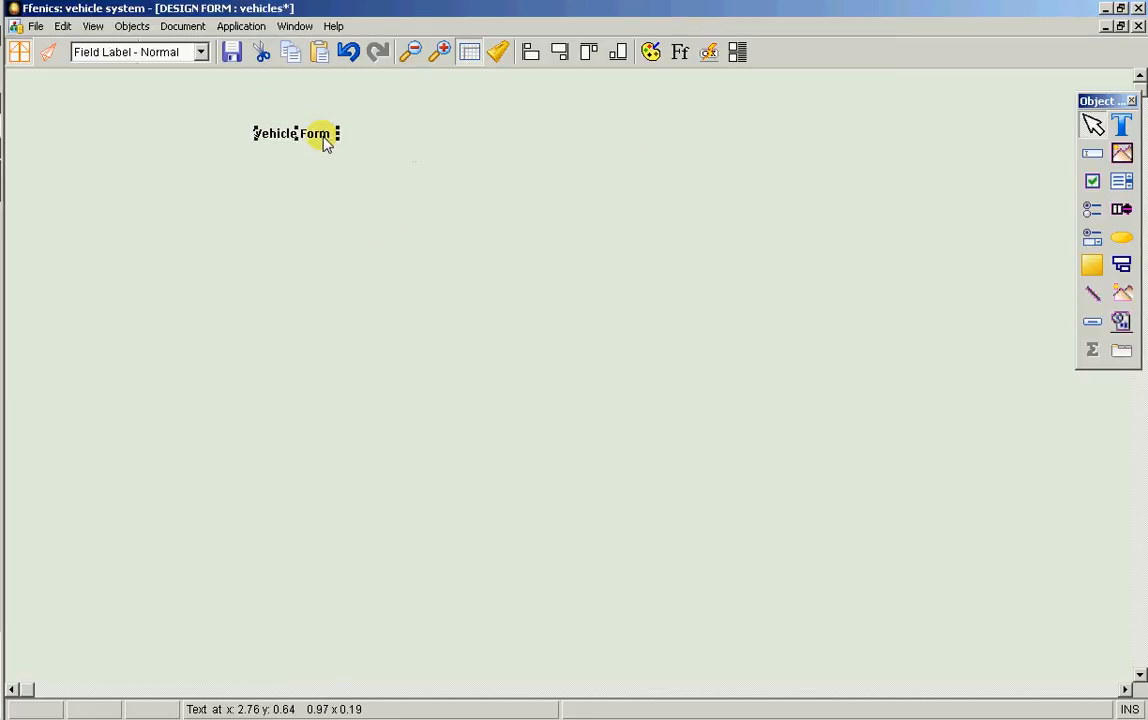
click(199, 52)
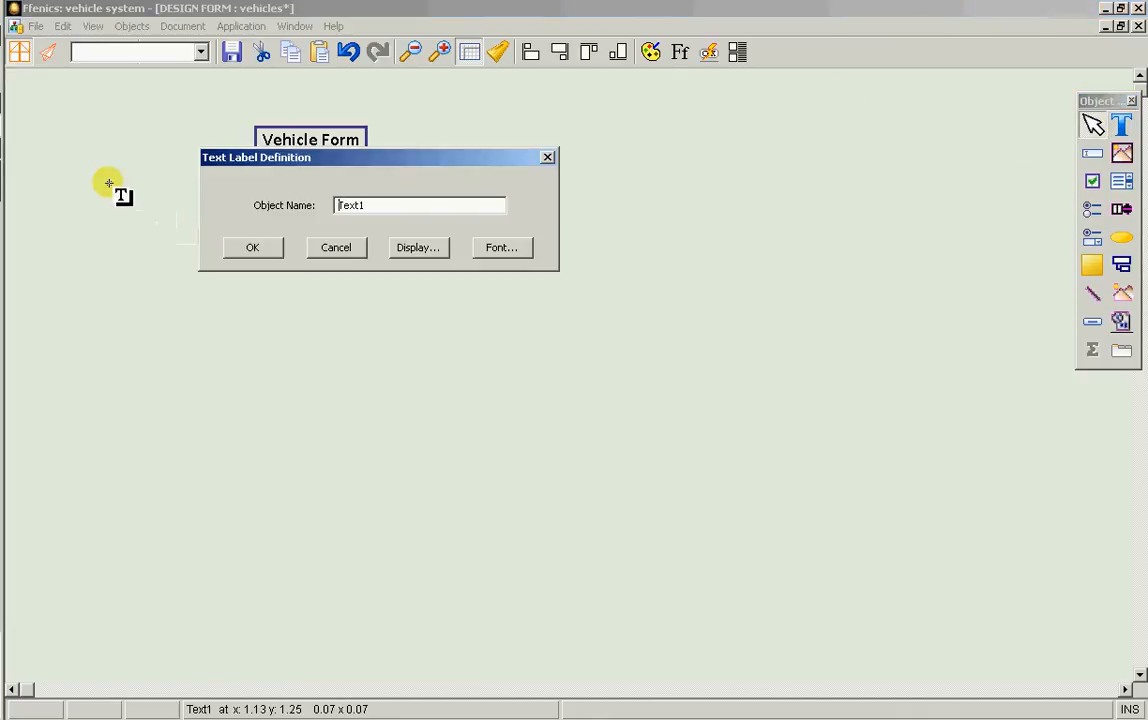
Add a Registration label and a unique, 10-character Registration text field.
click(252, 247)
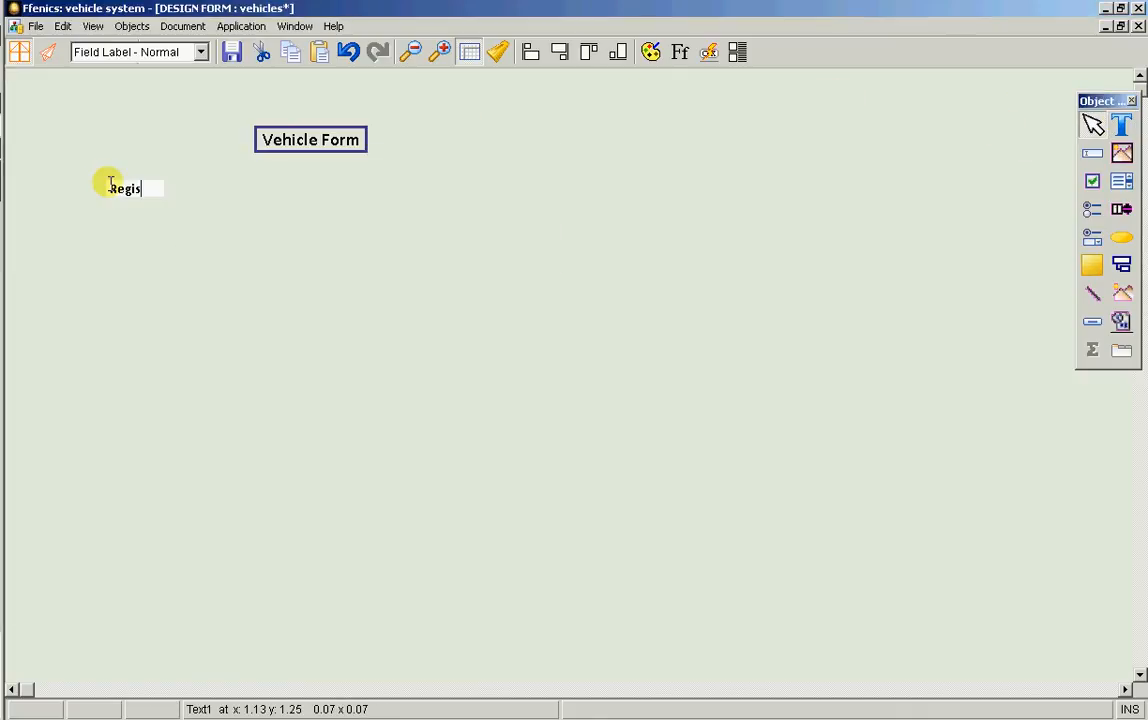
text(tration)
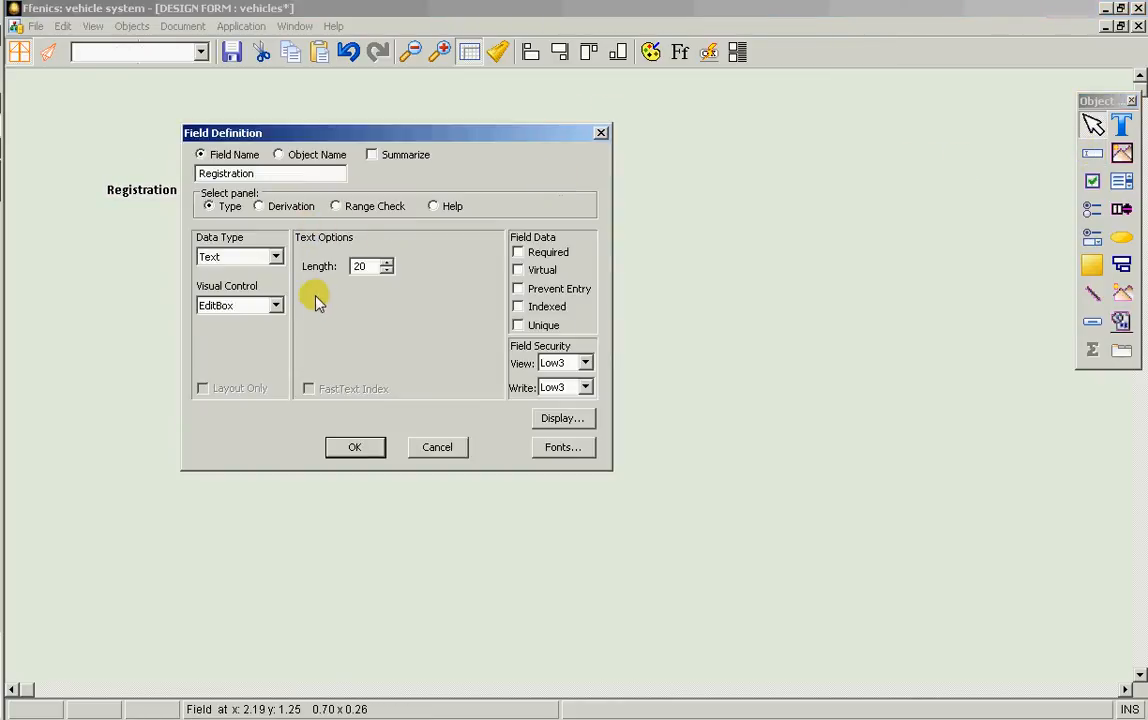
triple_click(370, 266)
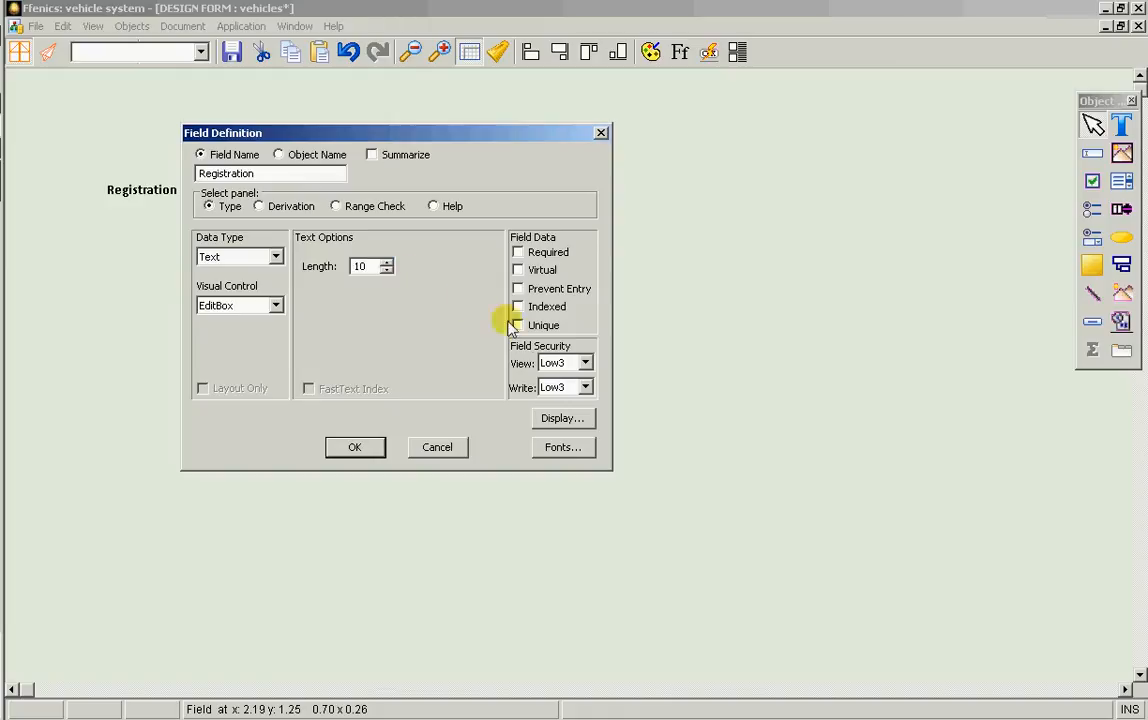
click(518, 325)
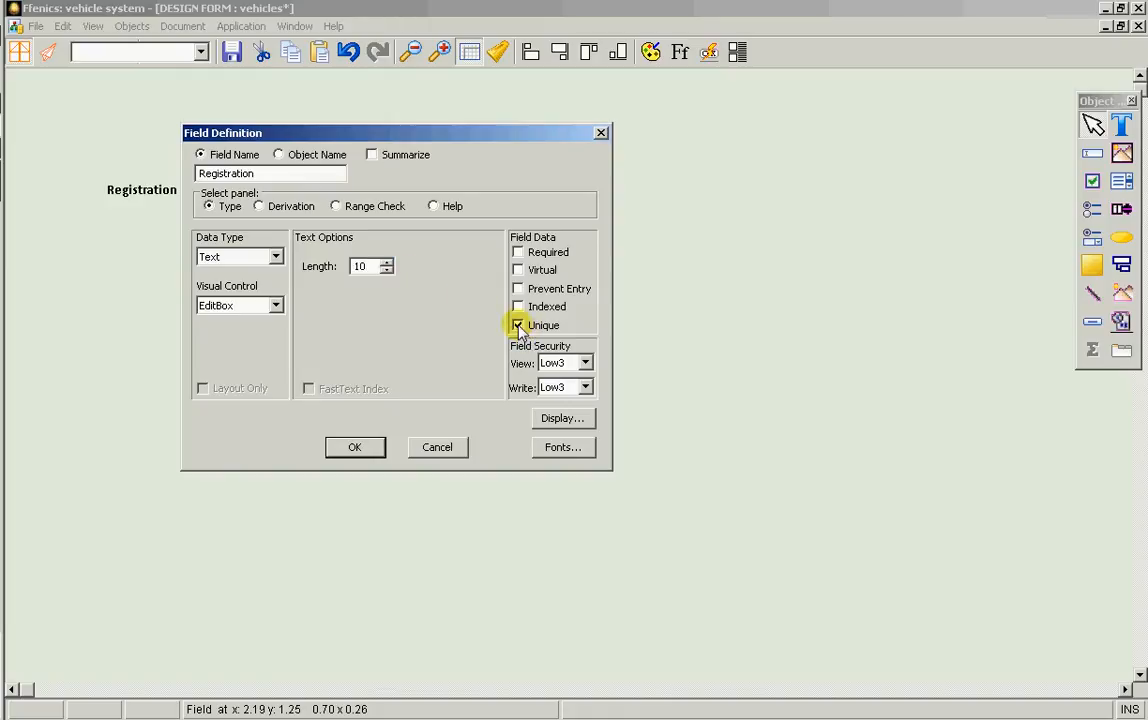
click(518, 325)
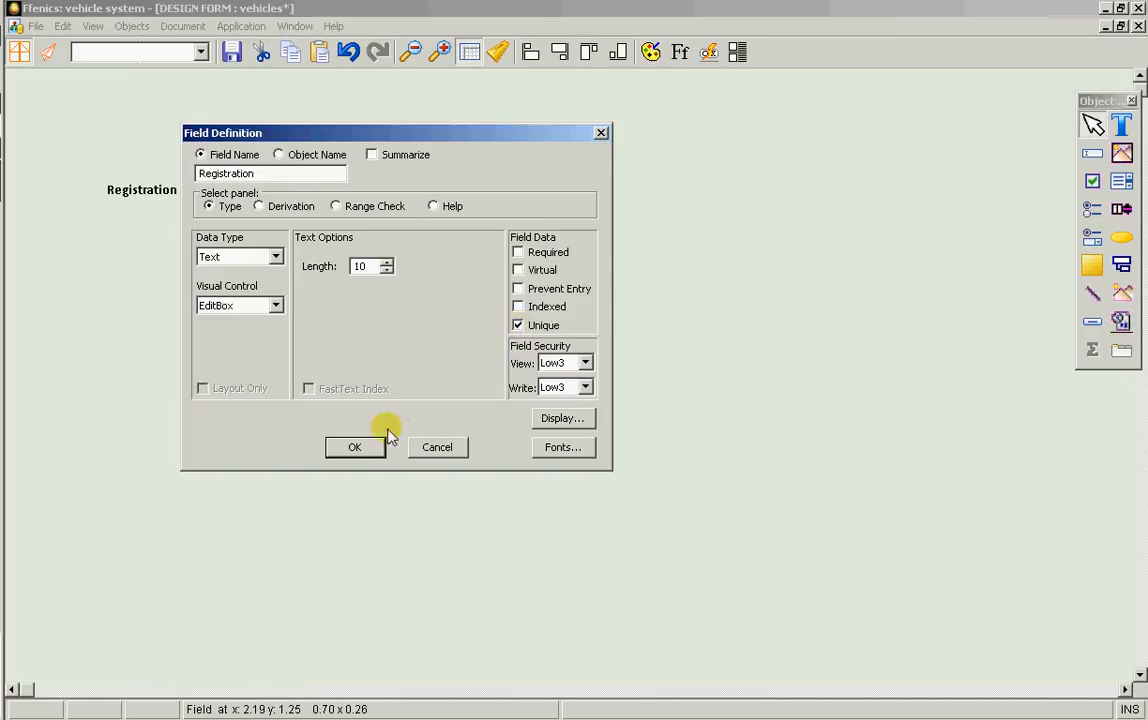
click(355, 447)
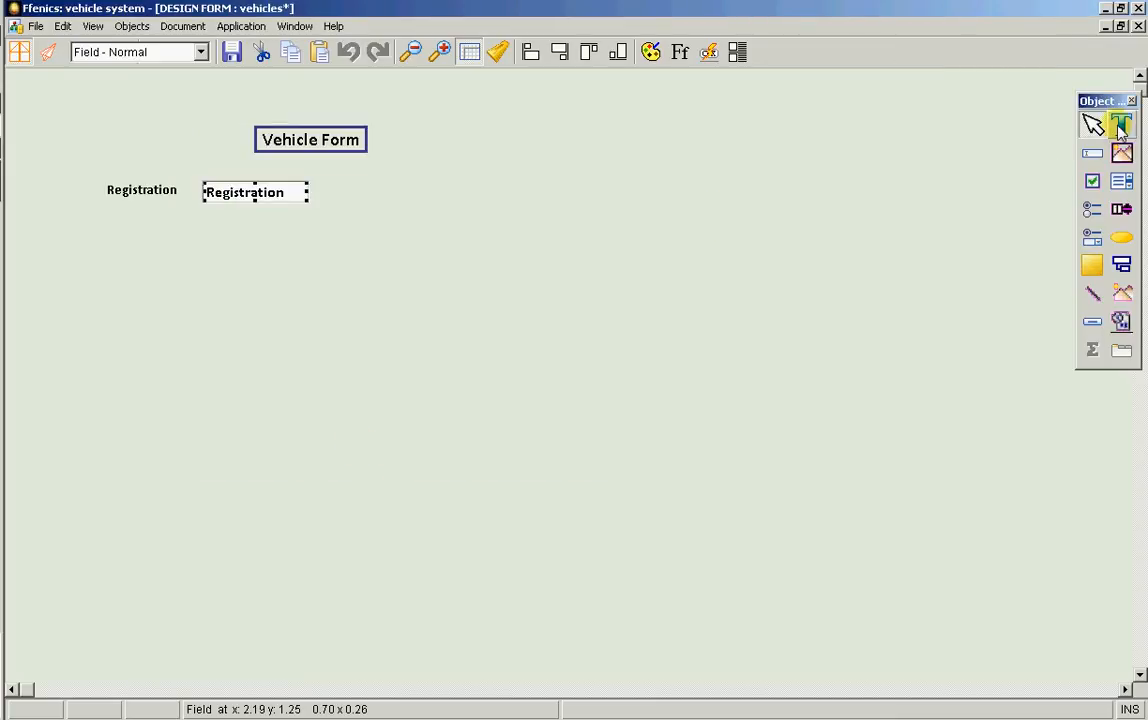
Add a 'Make and Model' label with a 20-character text field beside it.
click(105, 230)
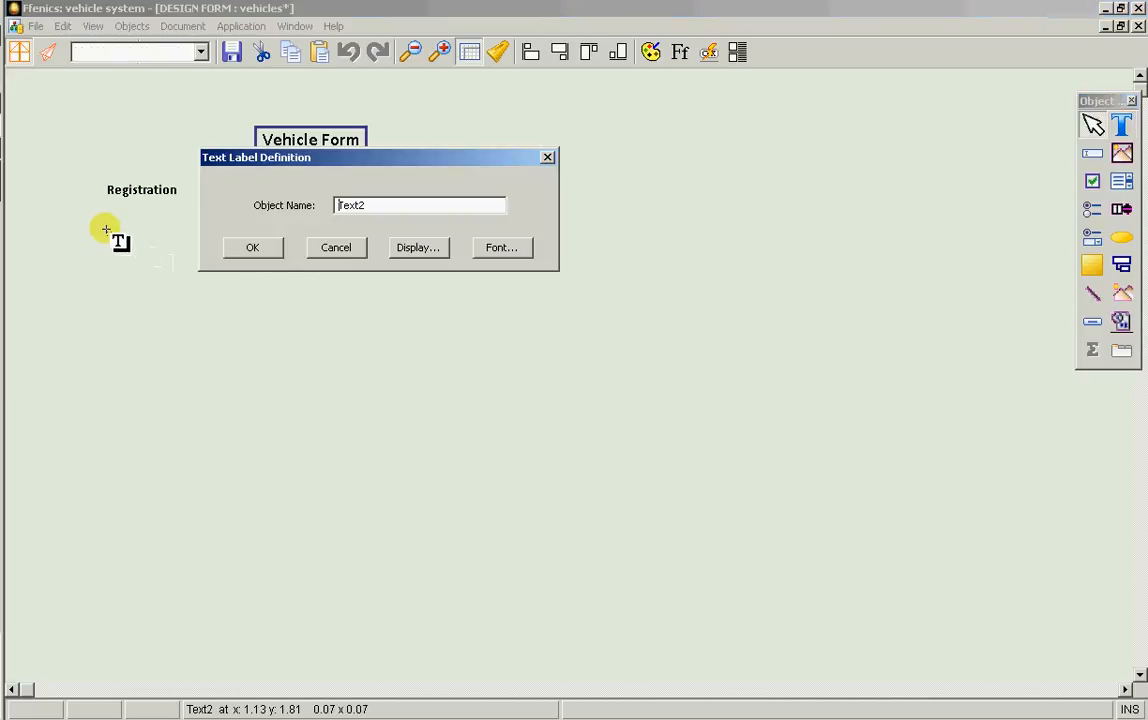
click(252, 247)
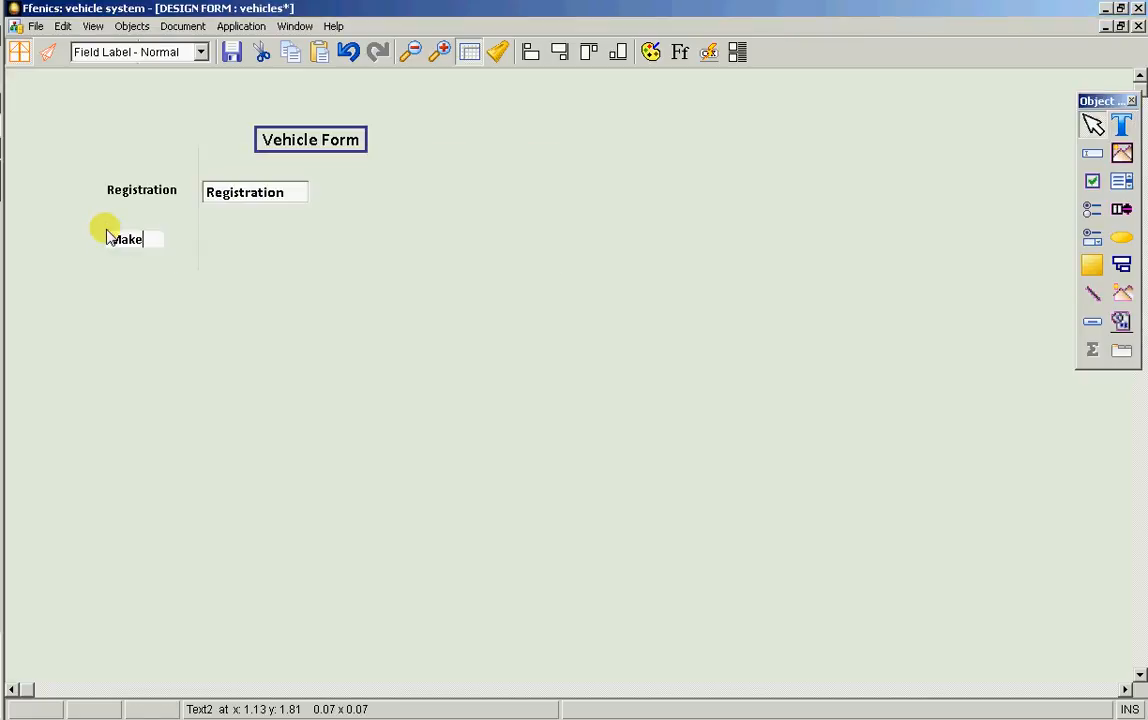
text(and Model)
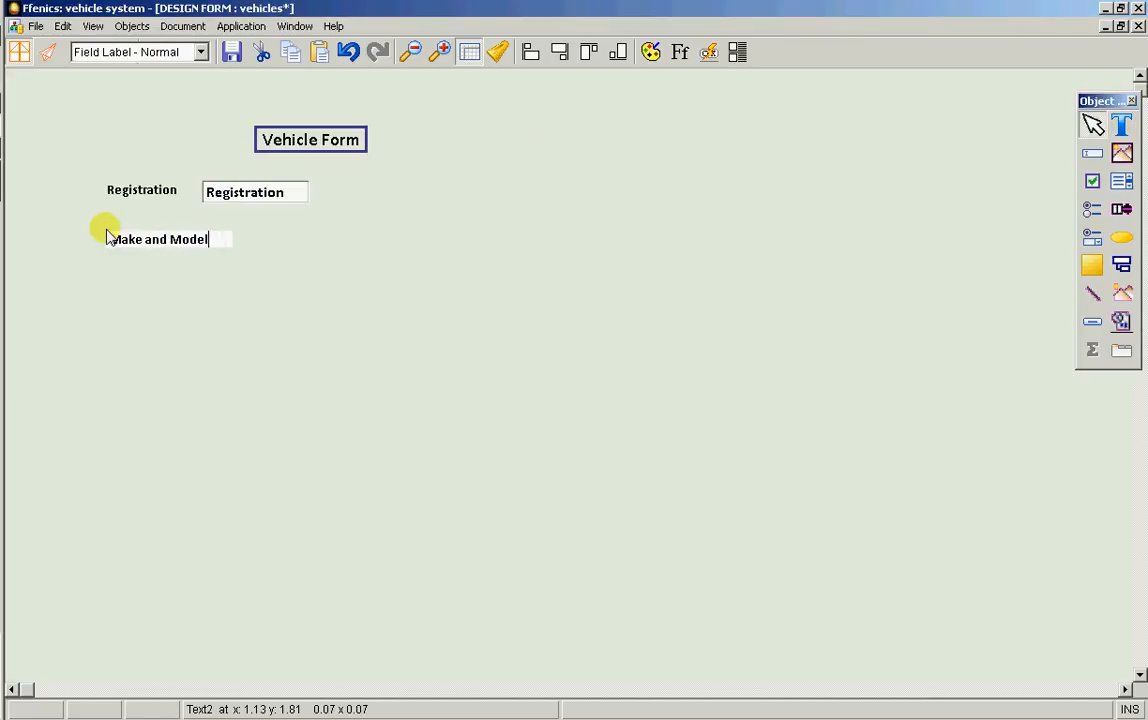
click(1121, 124)
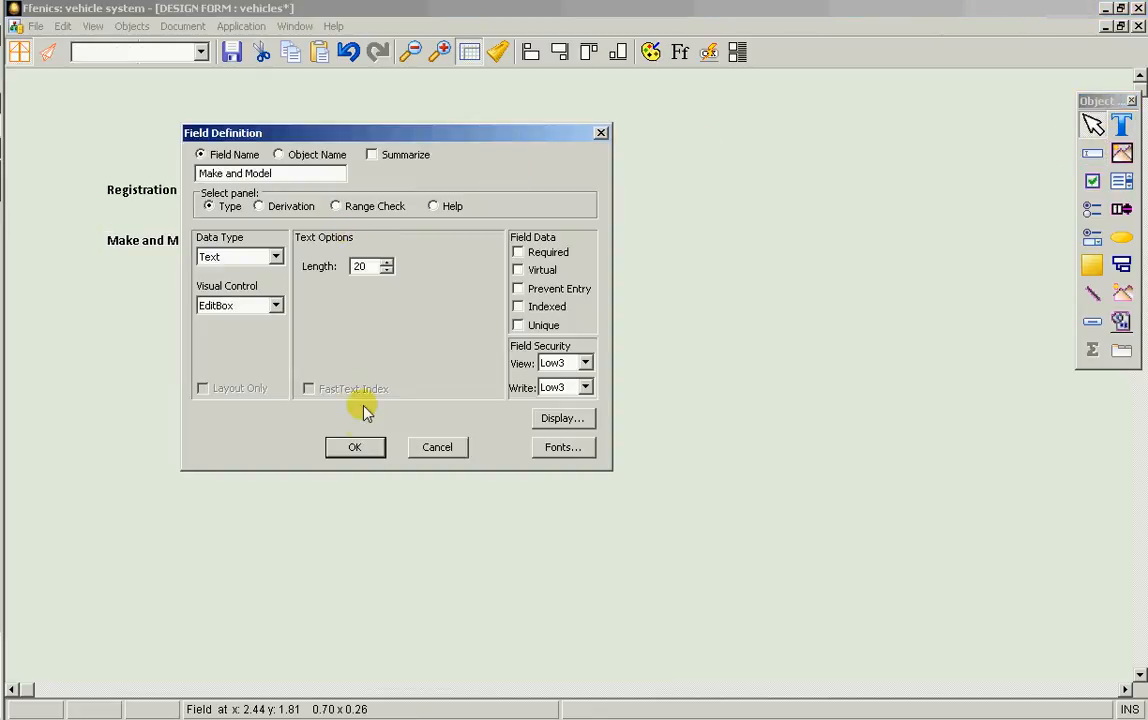
click(354, 447)
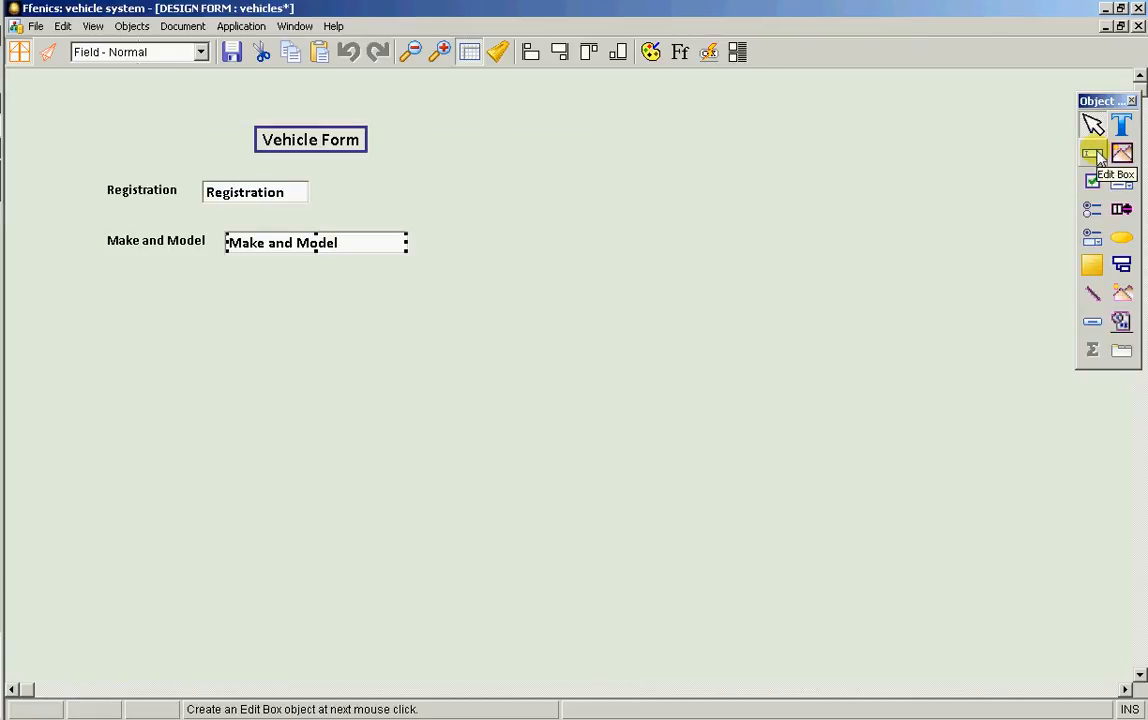
Add a 'Date Purchased' label and four-digit-year date field, then save the form.
click(1121, 124)
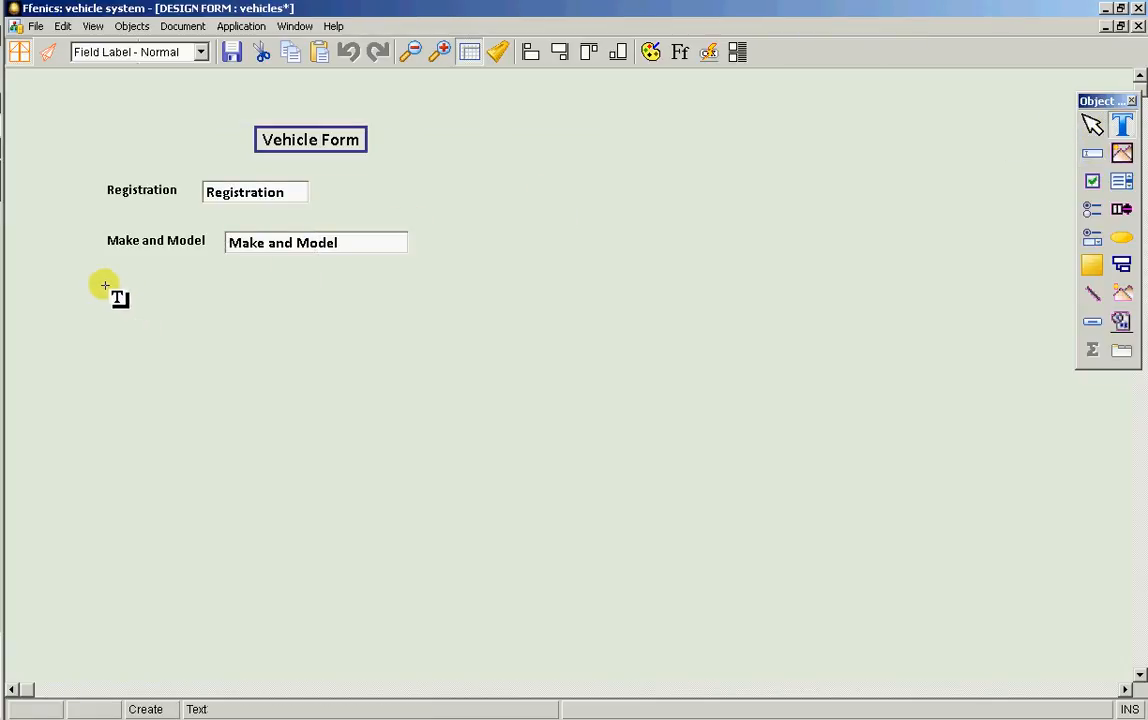
click(105, 290)
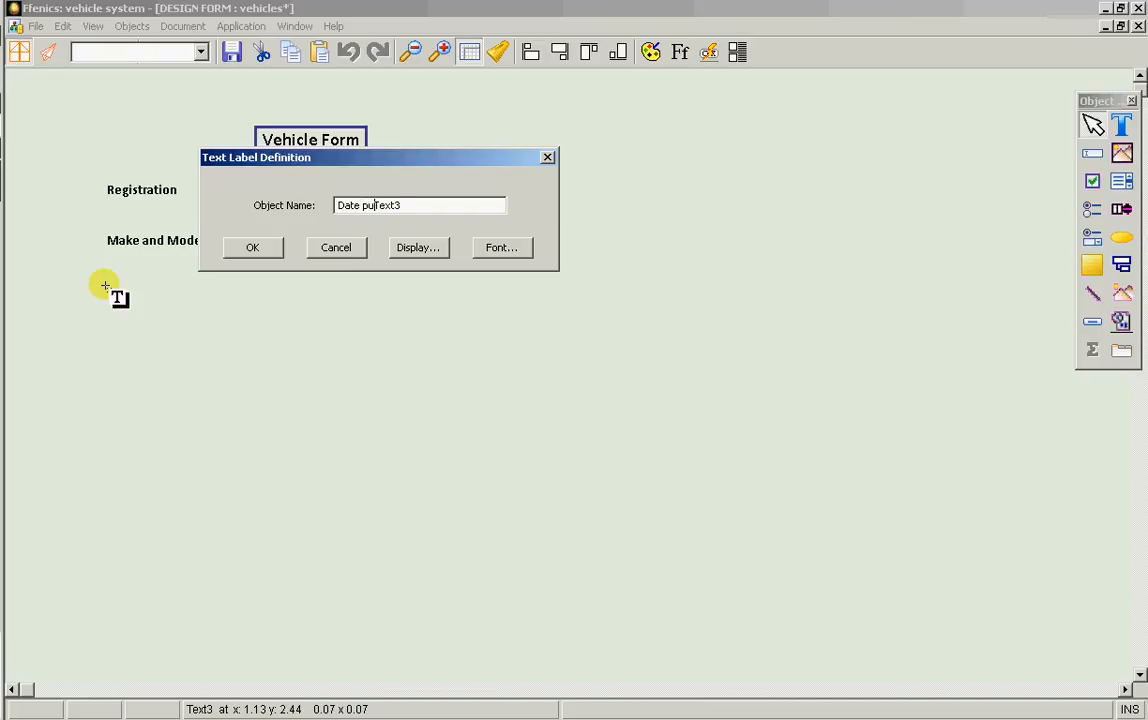
text(cha)
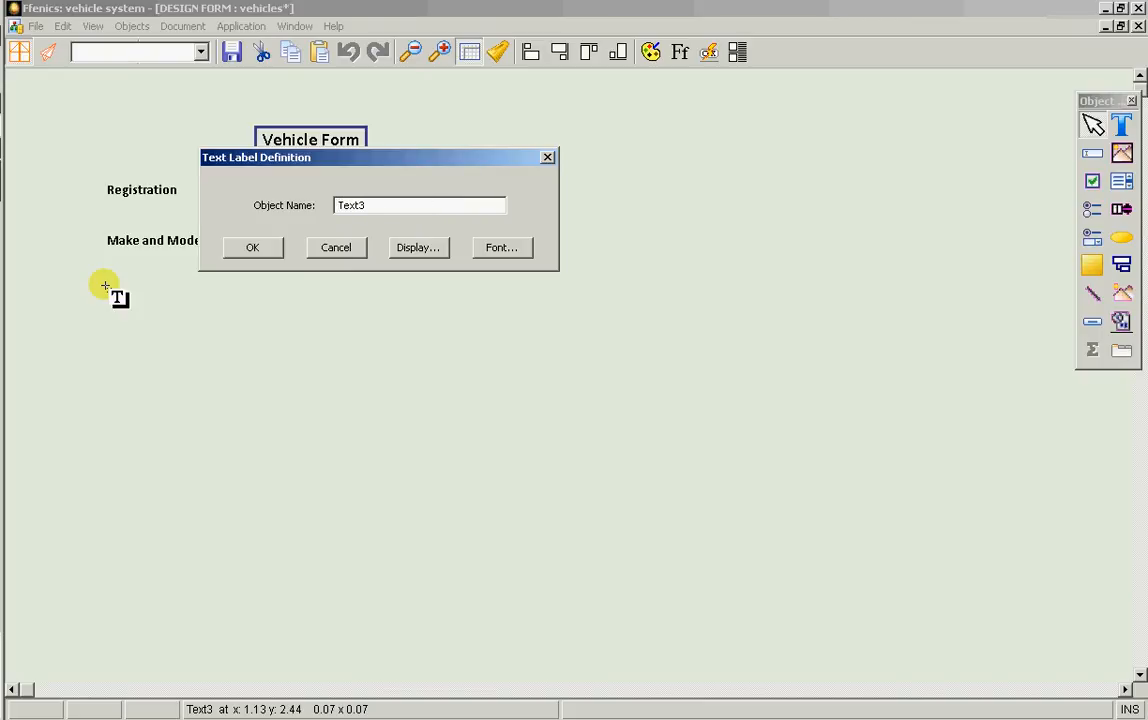
click(252, 247)
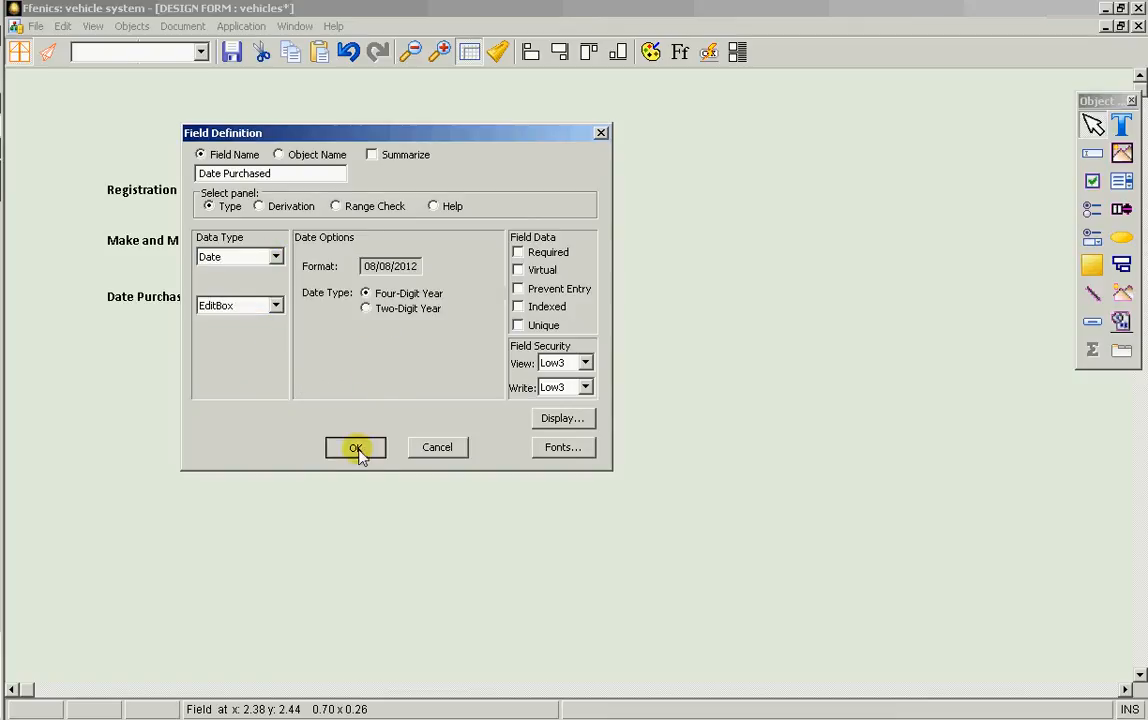
click(356, 447)
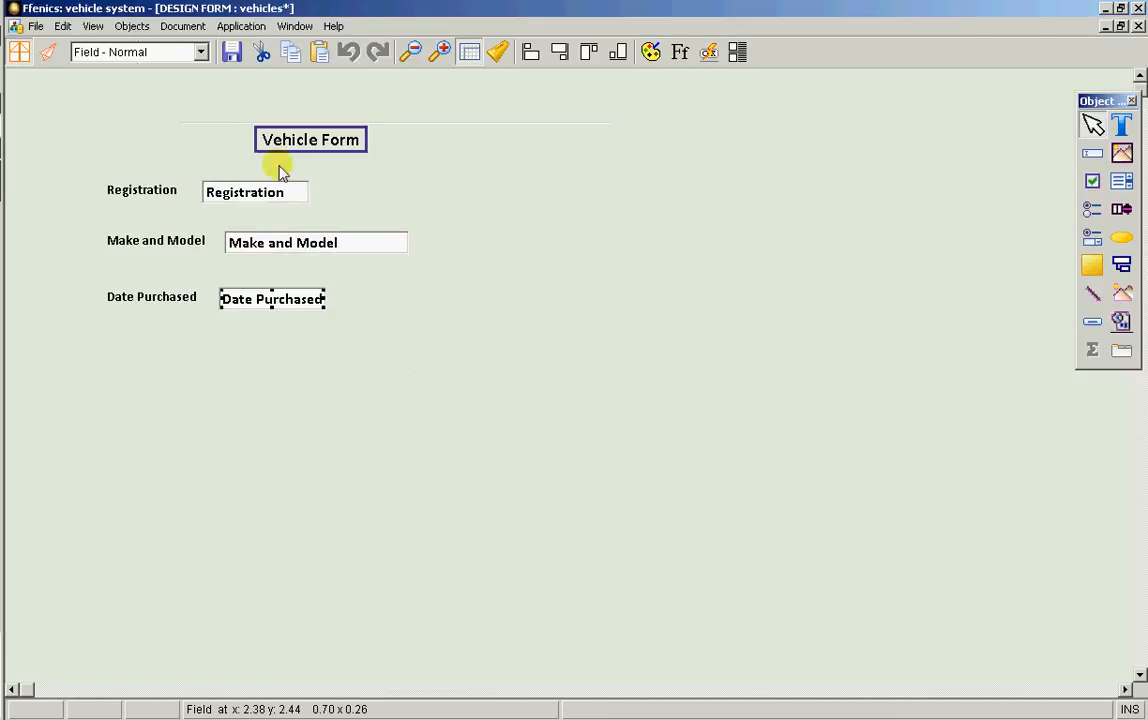
click(230, 52)
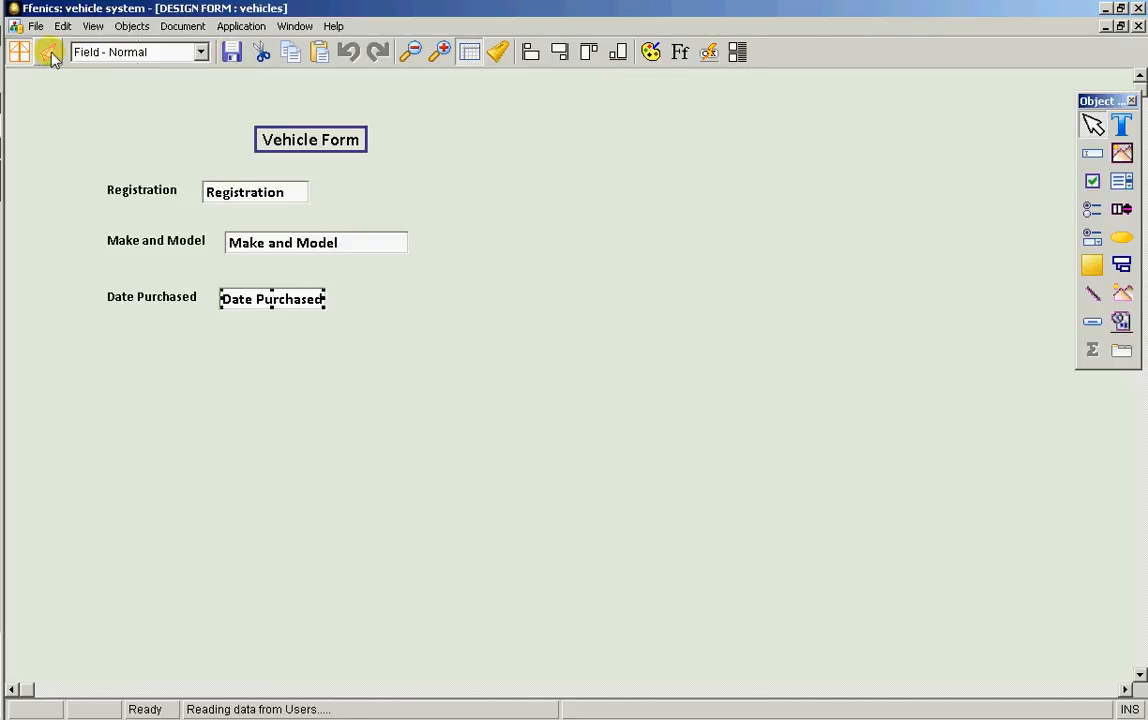
click(49, 51)
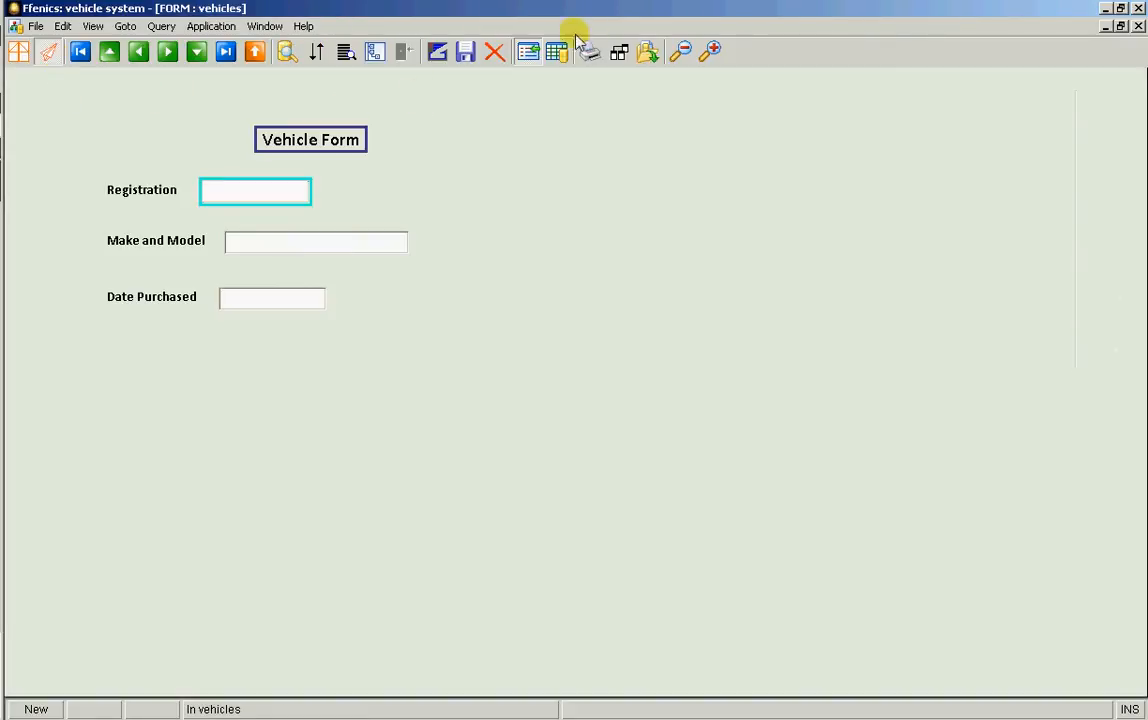
click(557, 51)
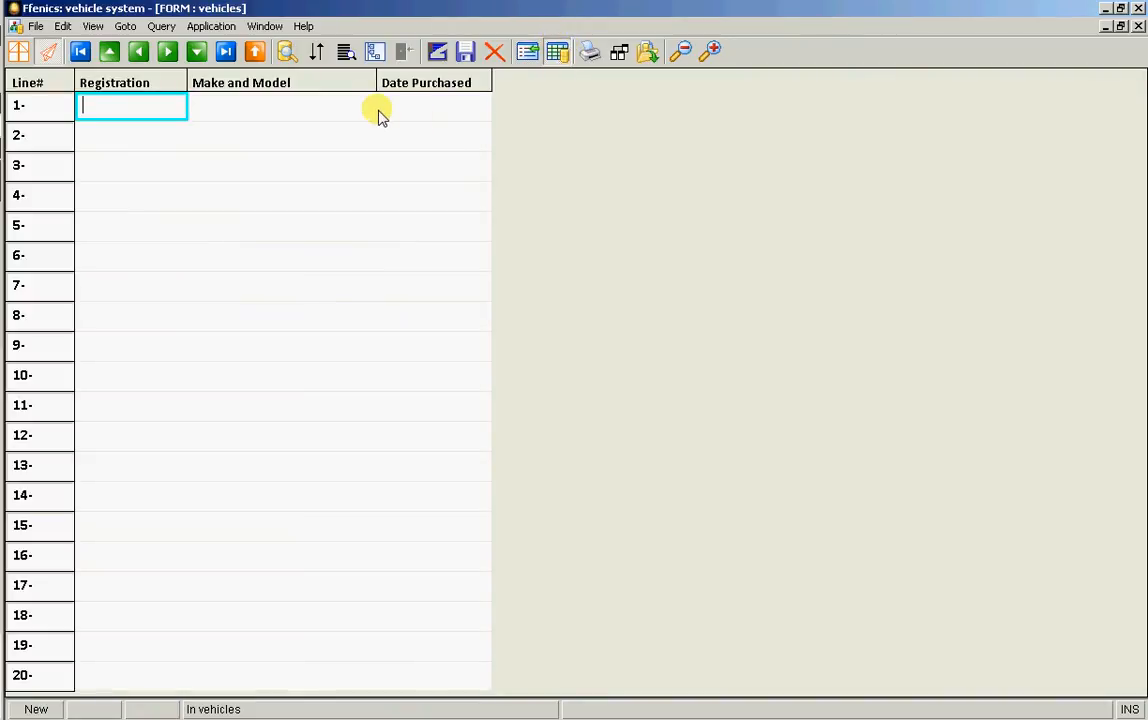
text(px53toa)
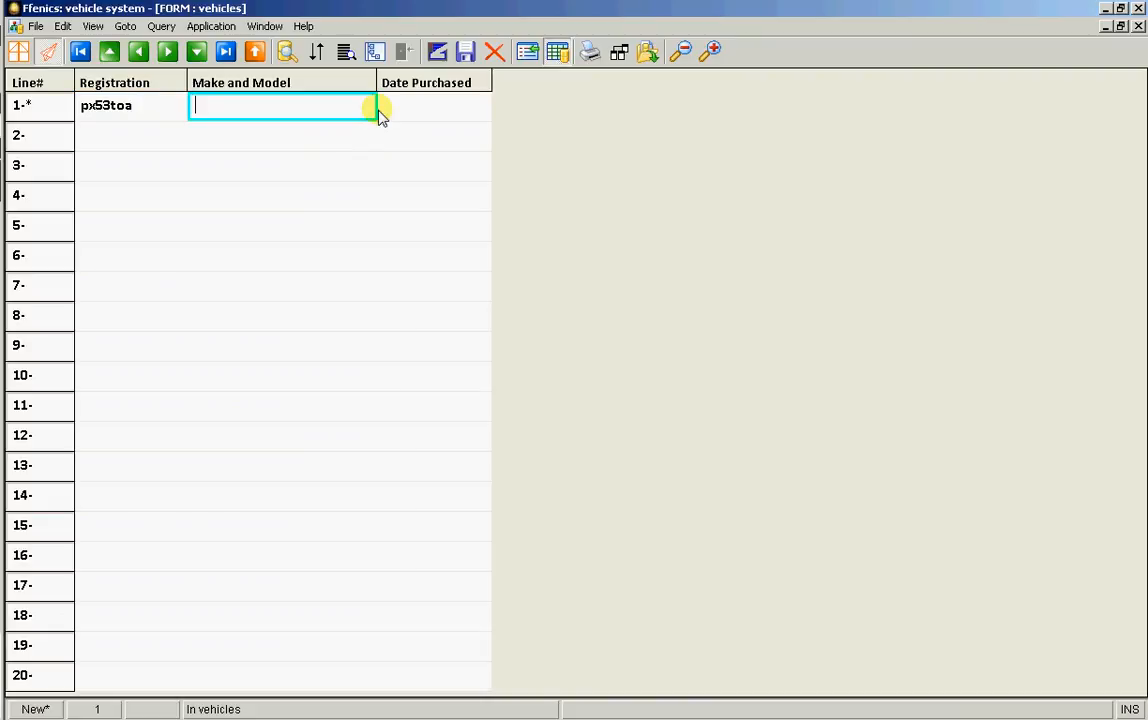
text(ford m)
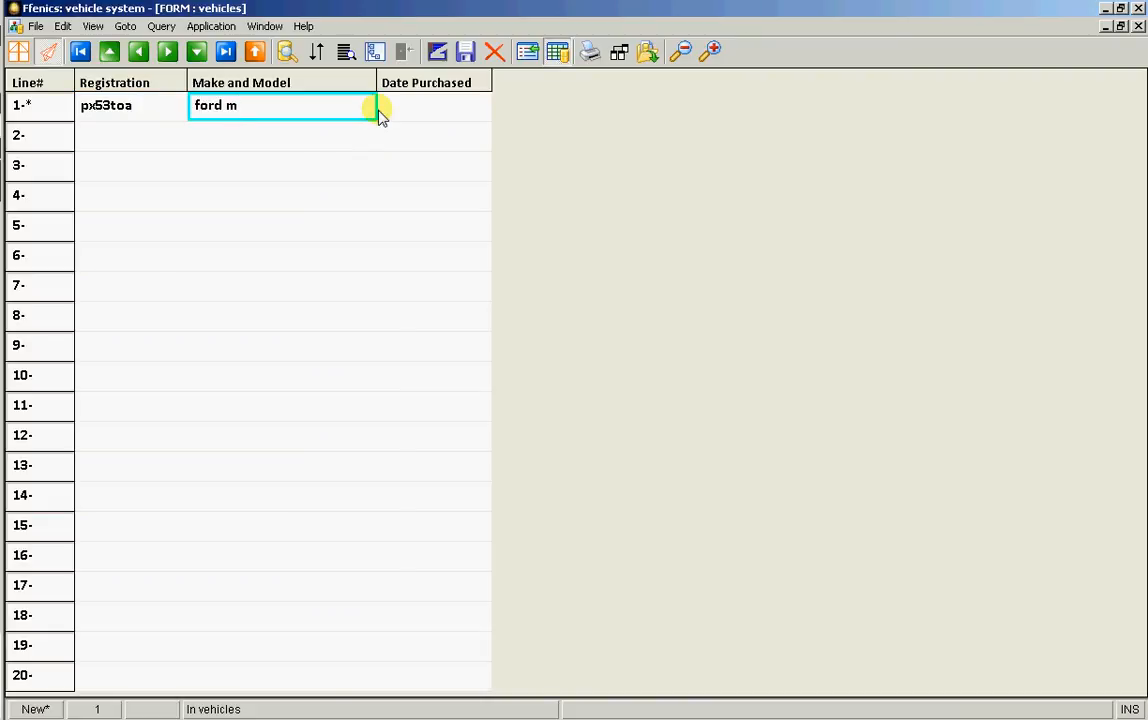
text(ondeo)
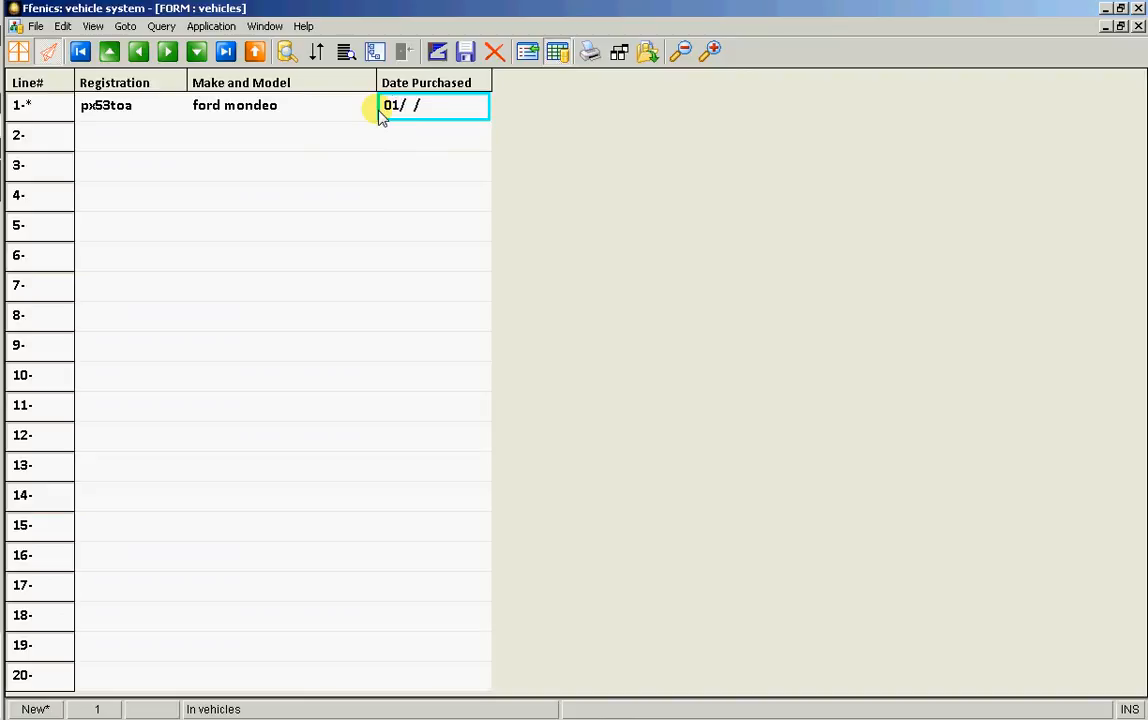
text(03/11)
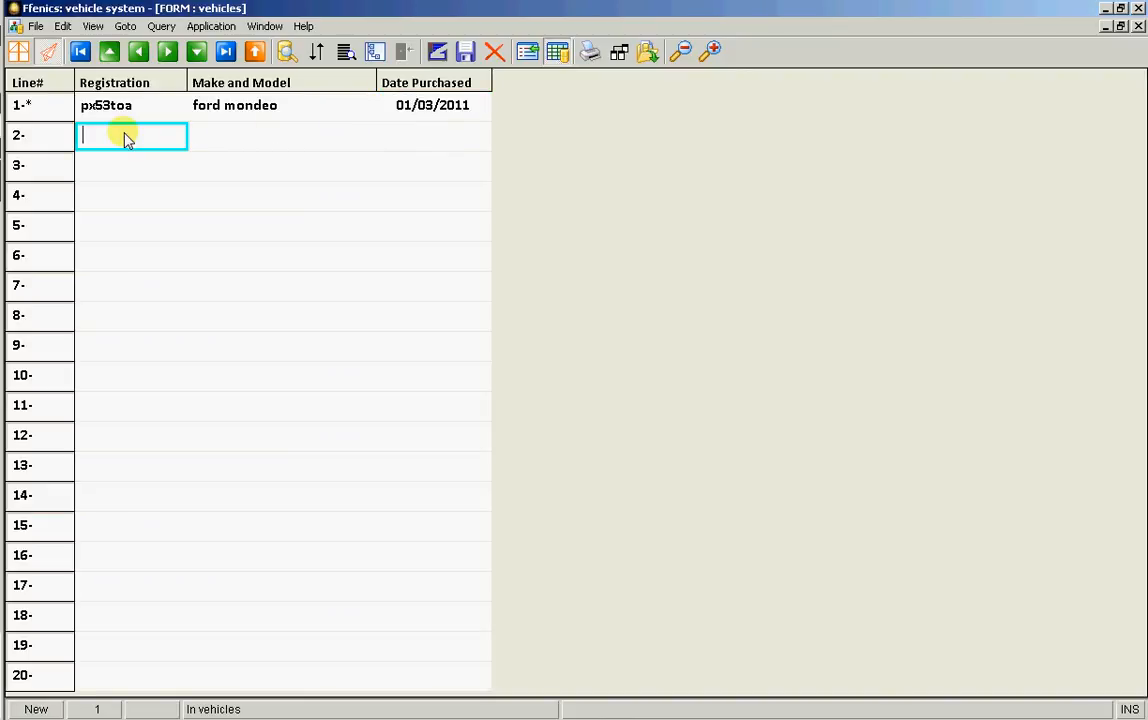
text(fy)
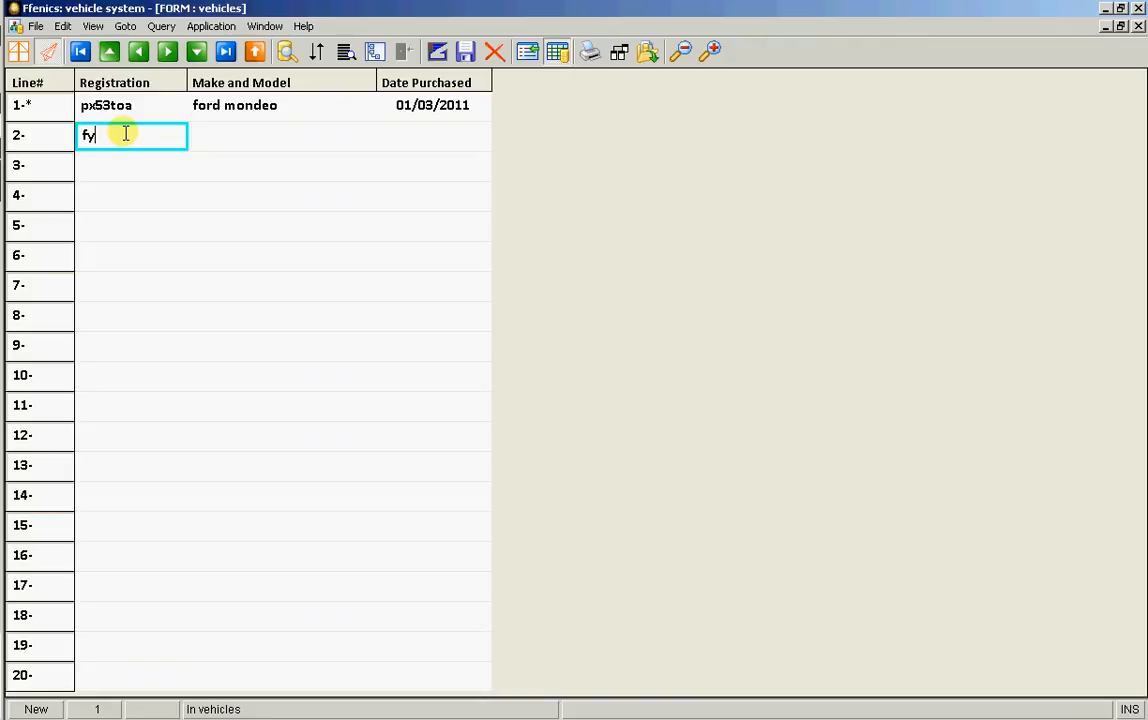
text(59)
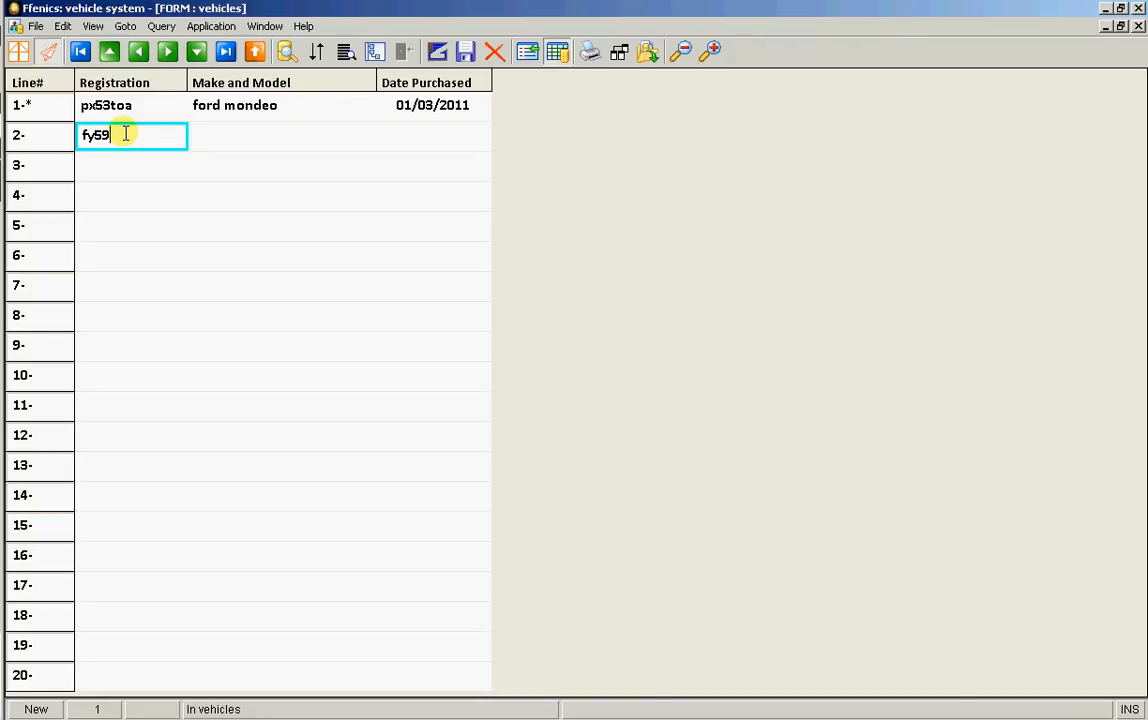
text(yh)
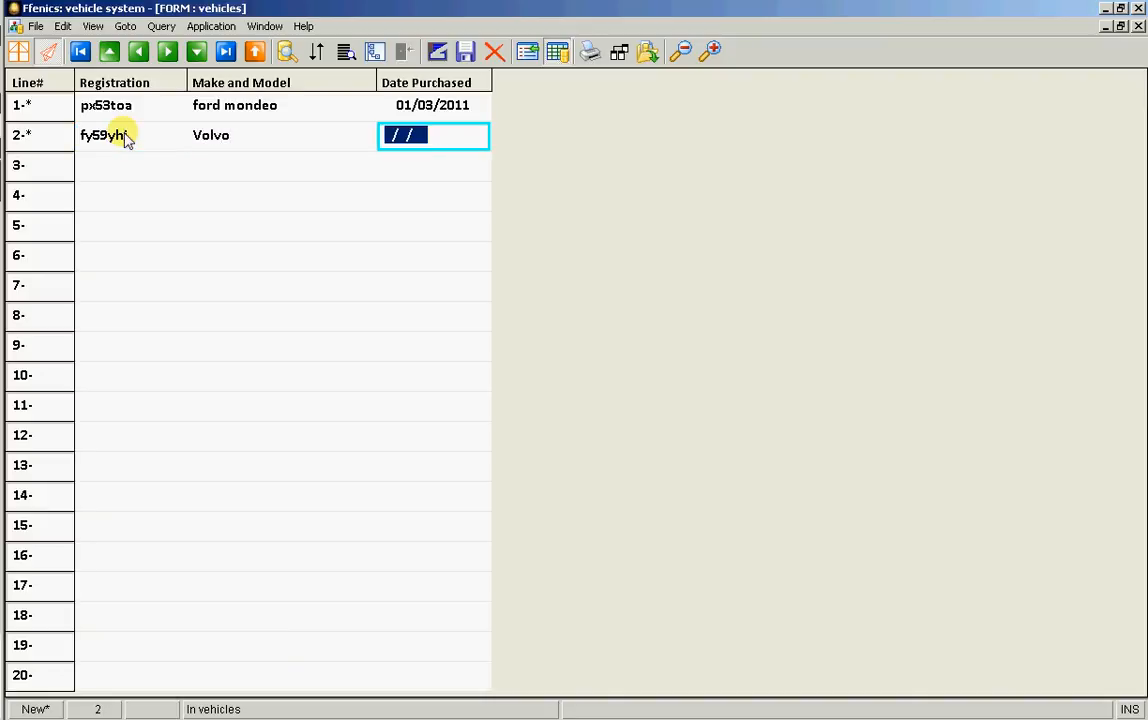
text(01)
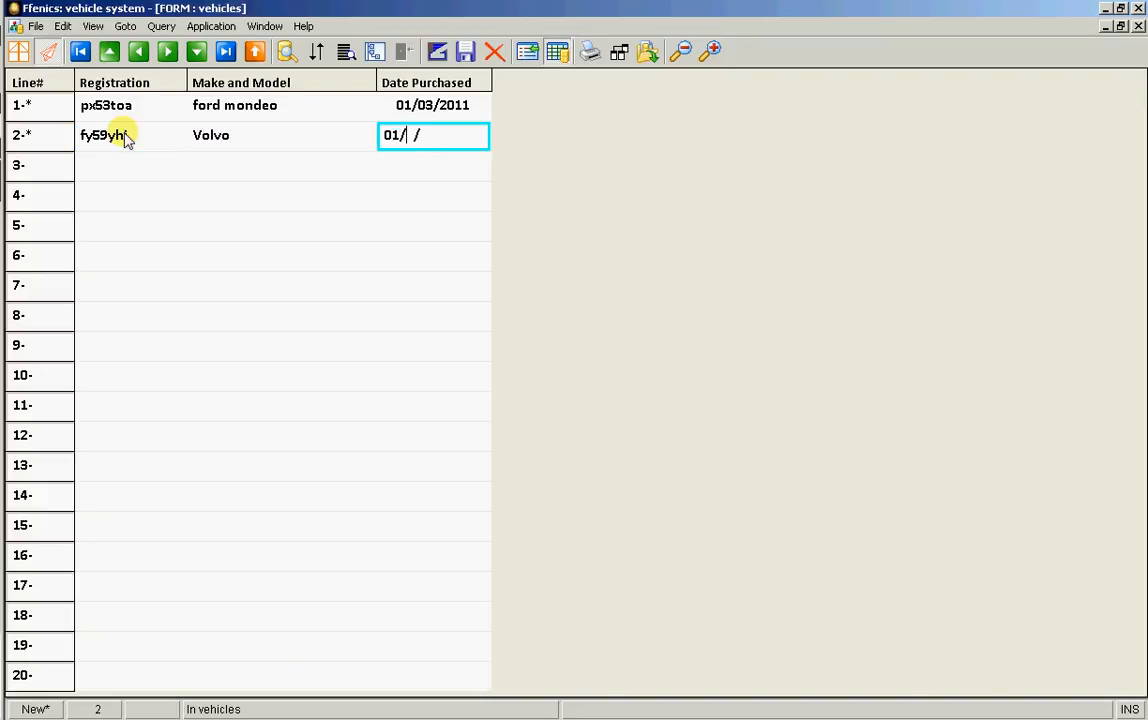
text(10)
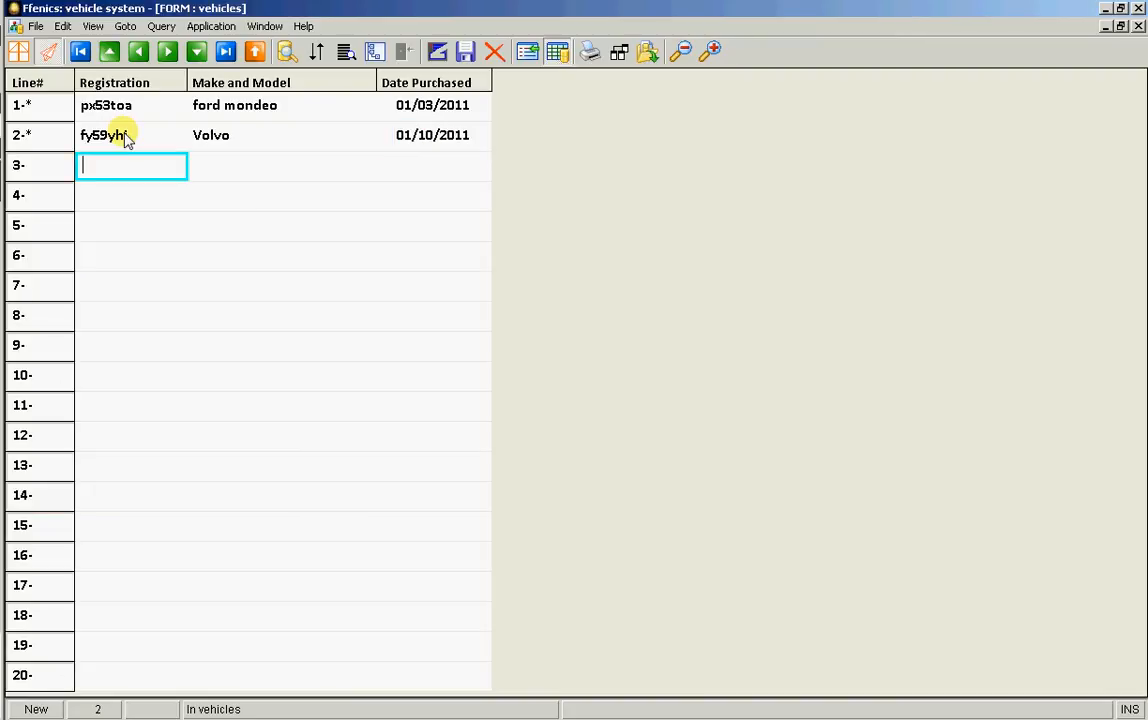
click(466, 51)
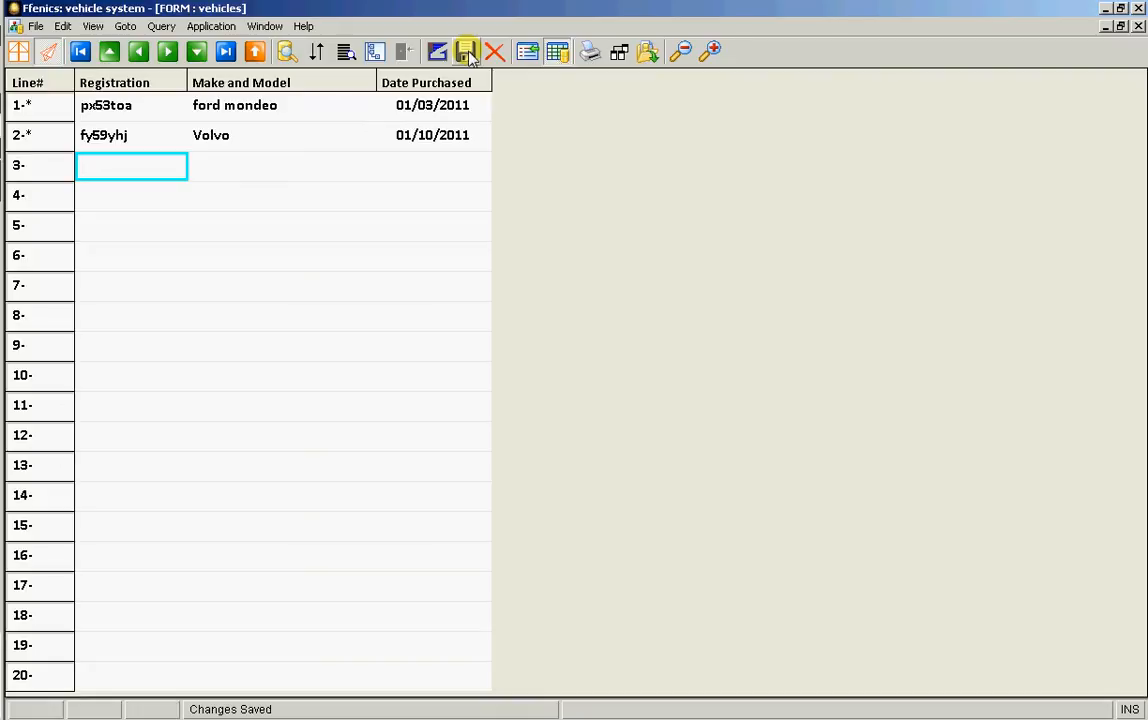
mouse_move(440, 38)
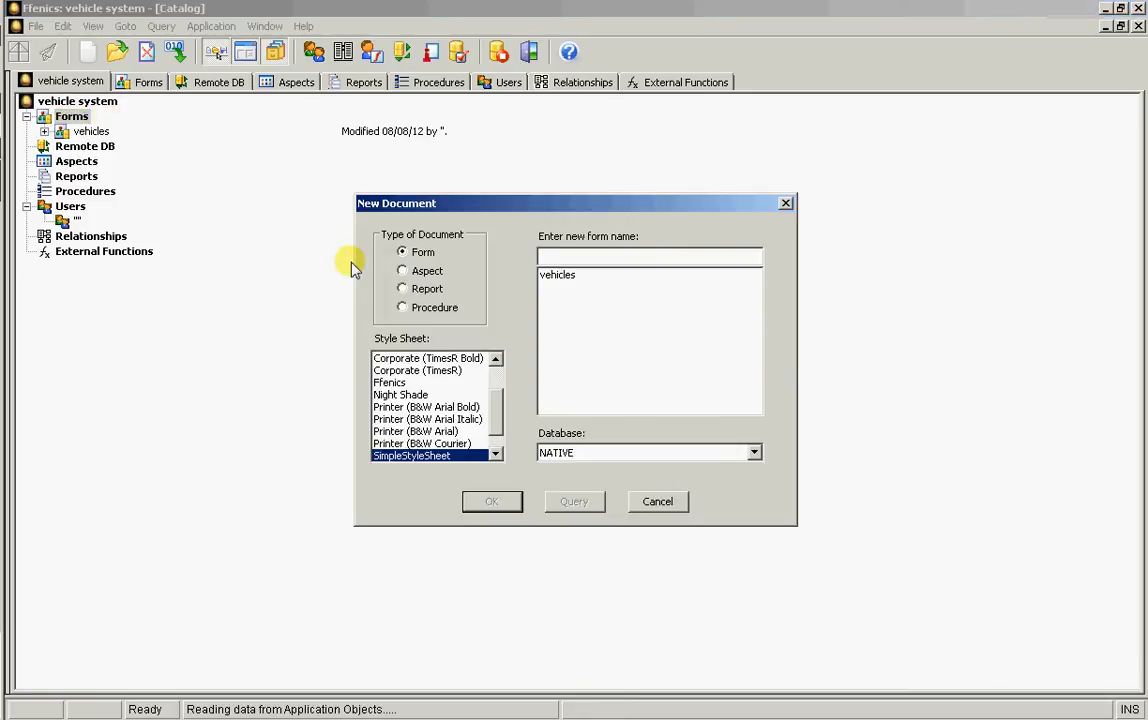
Create a new form named 'mechanics'.
text(mechan)
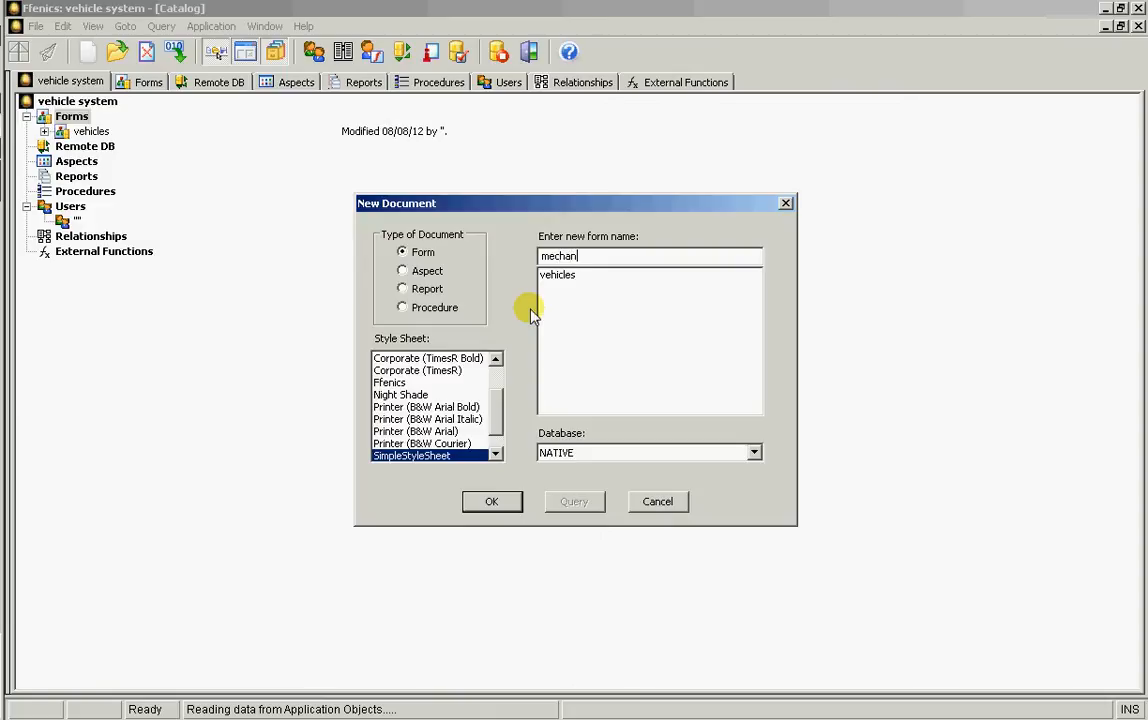
click(491, 501)
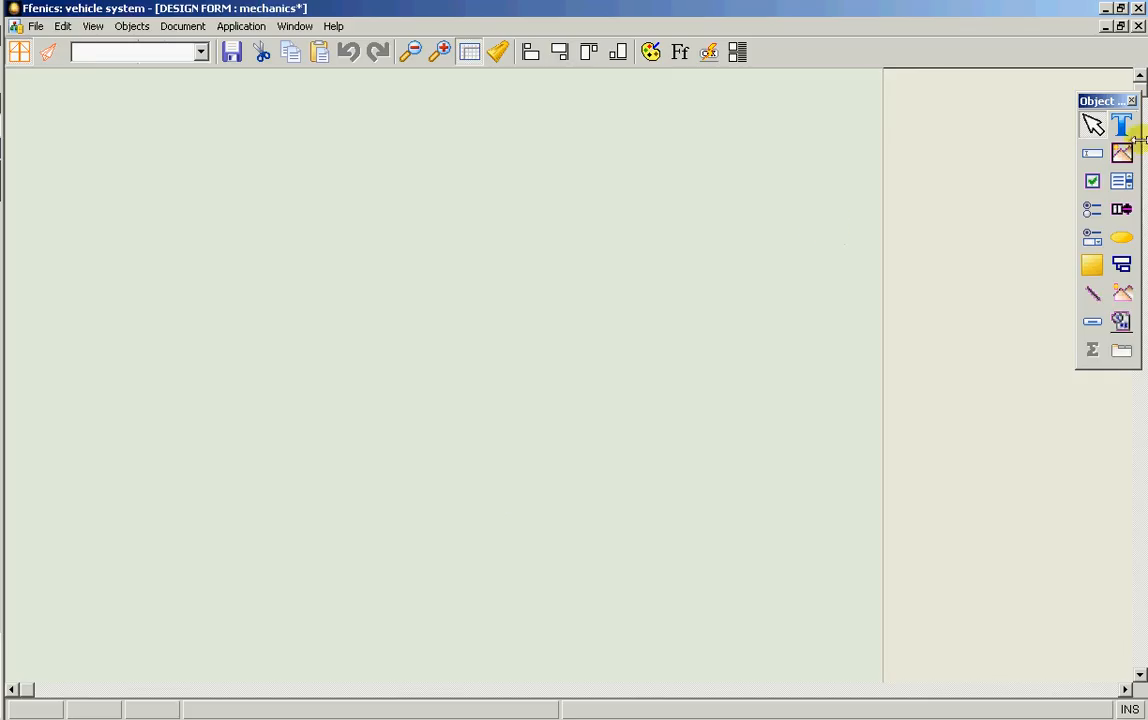
Add a 'mechanic' label with a text field beside it.
click(1121, 123)
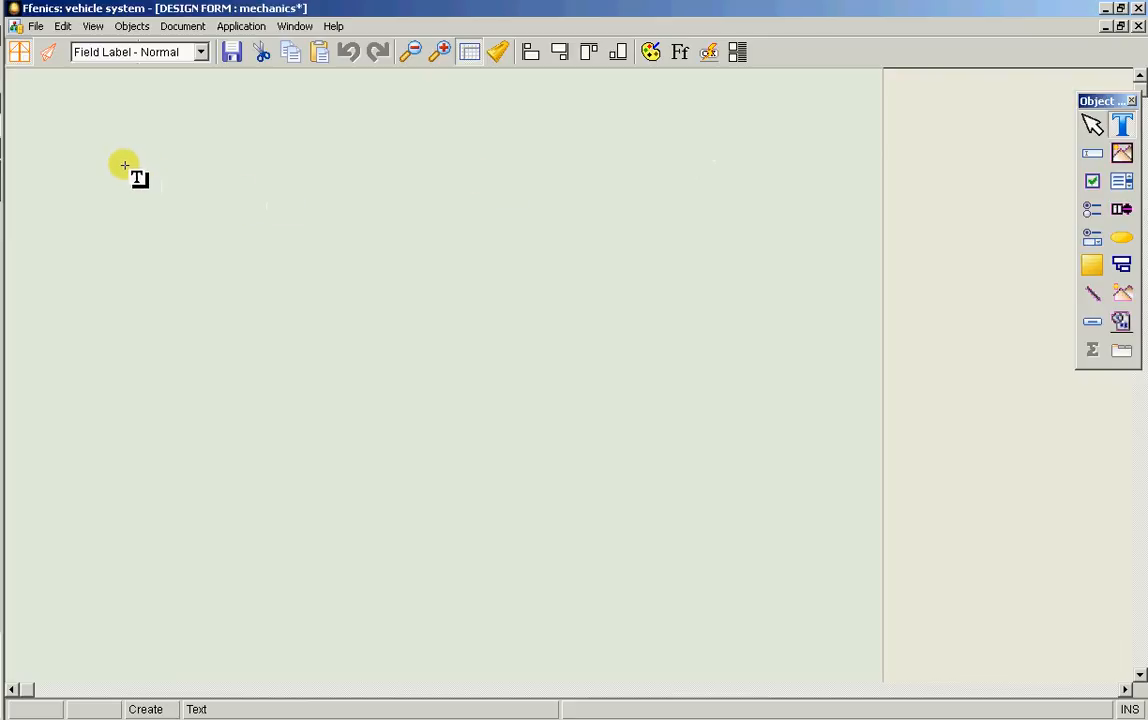
click(124, 170)
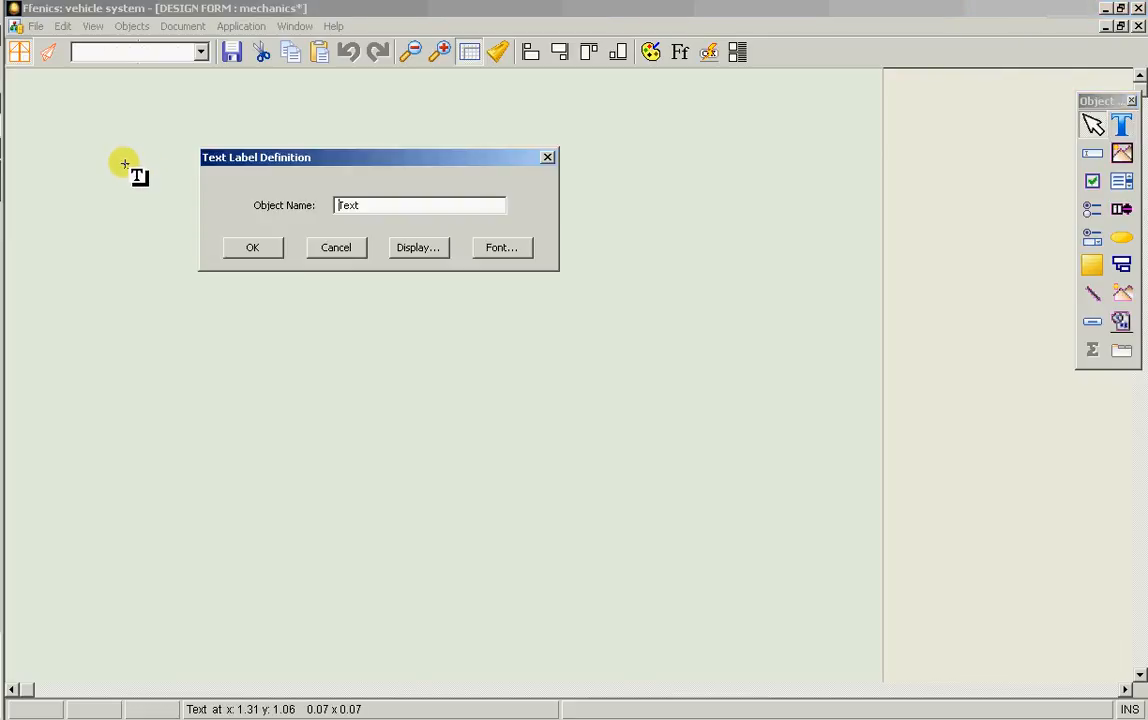
click(252, 247)
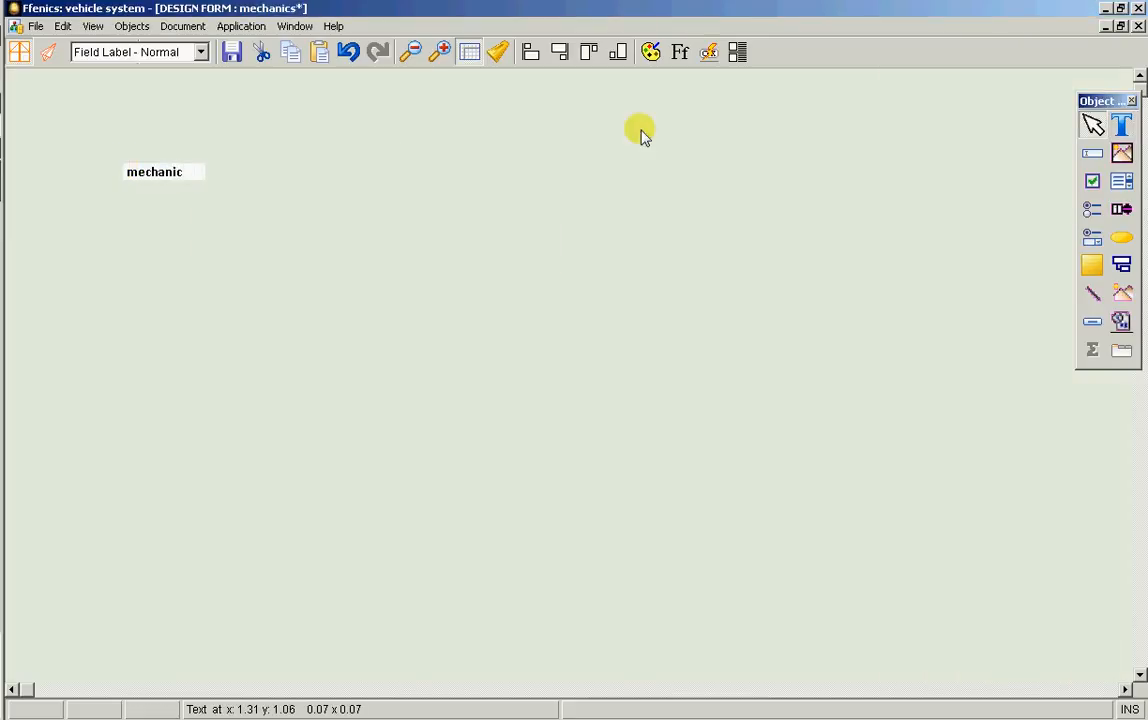
double_click(154, 172)
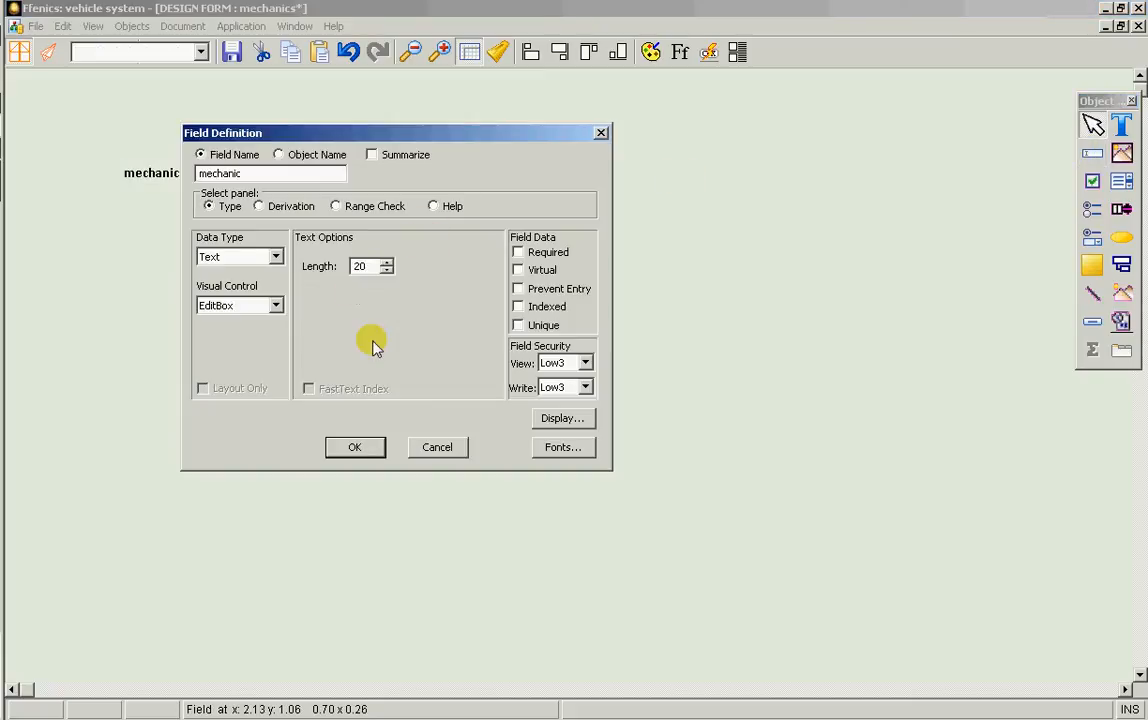
click(354, 447)
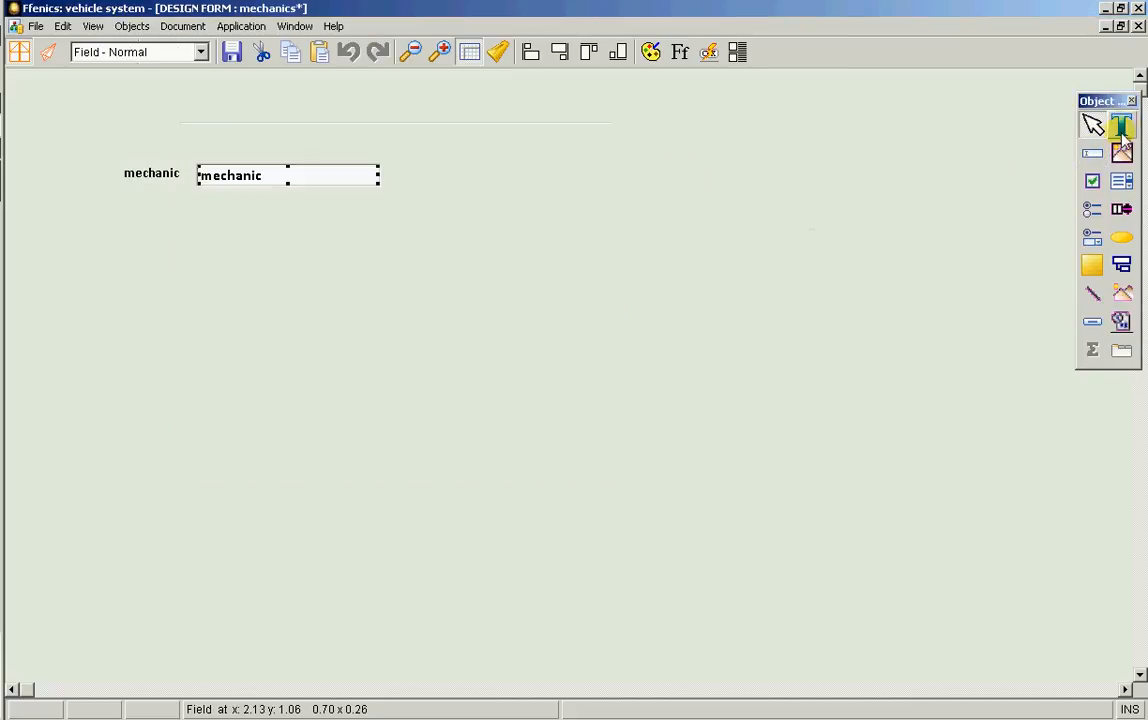
Add a 'phone number' label below it with its own text field.
click(1122, 124)
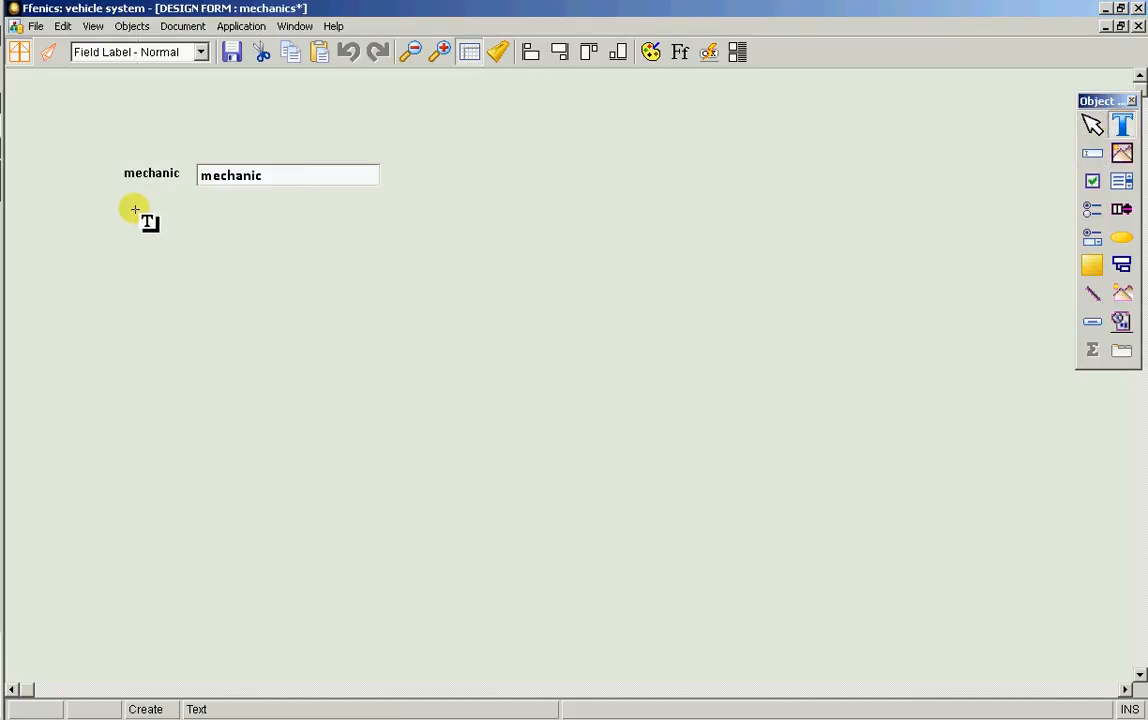
click(133, 213)
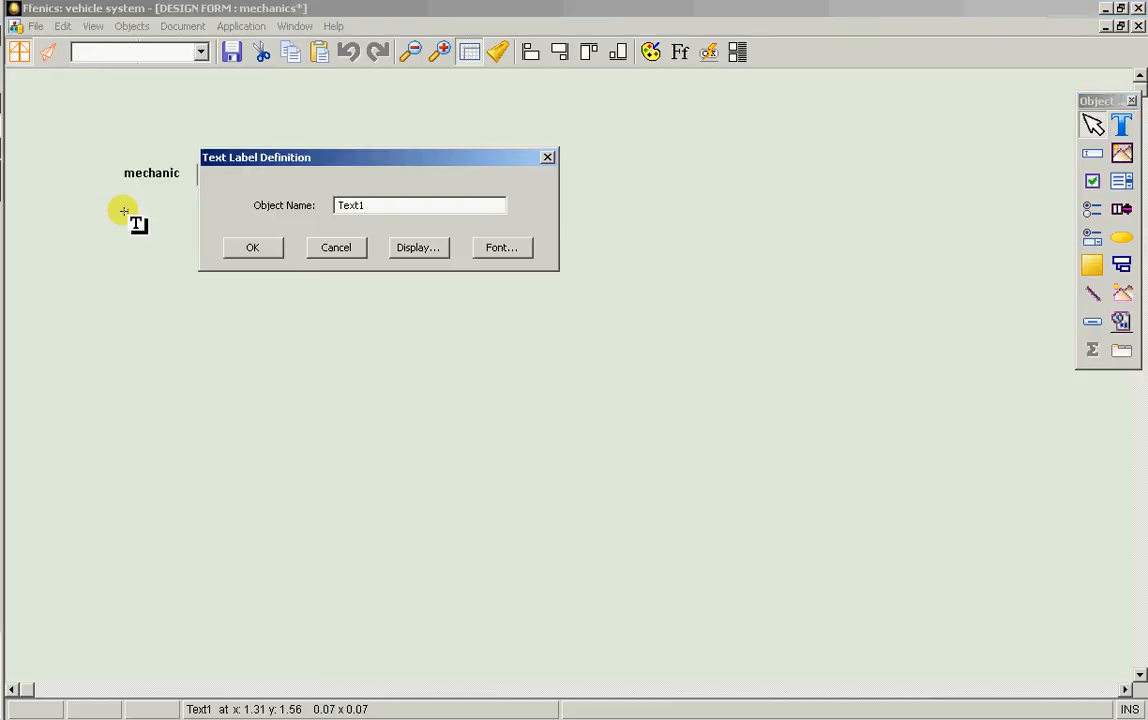
click(252, 247)
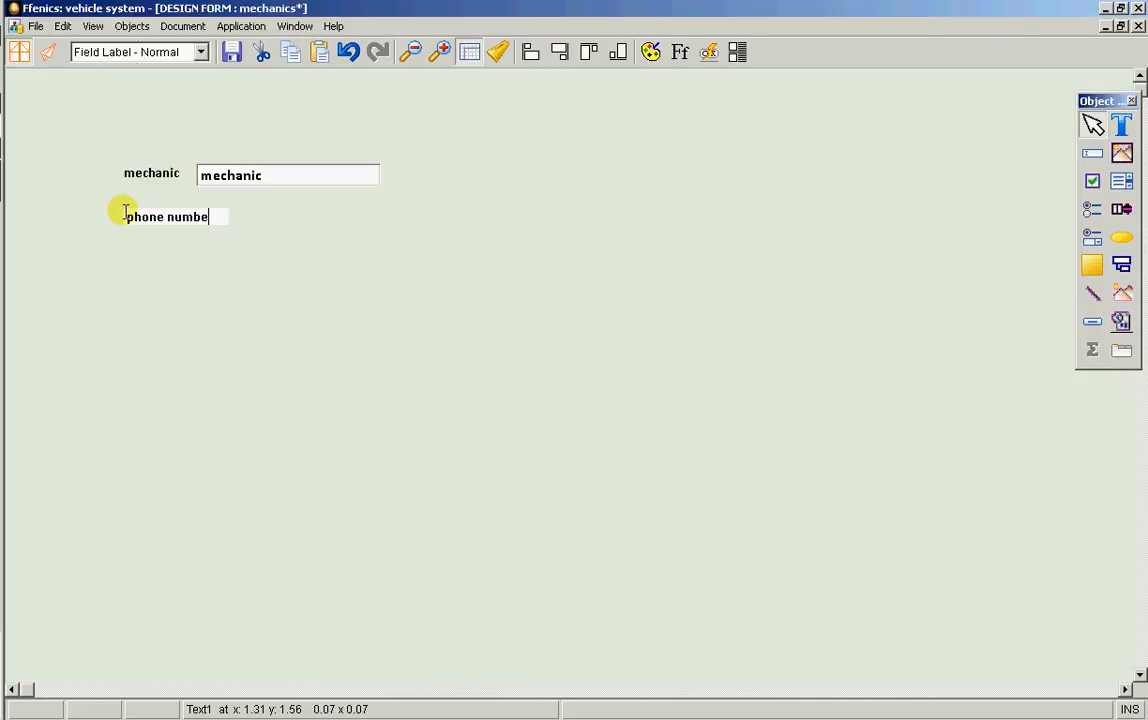
double_click(167, 217)
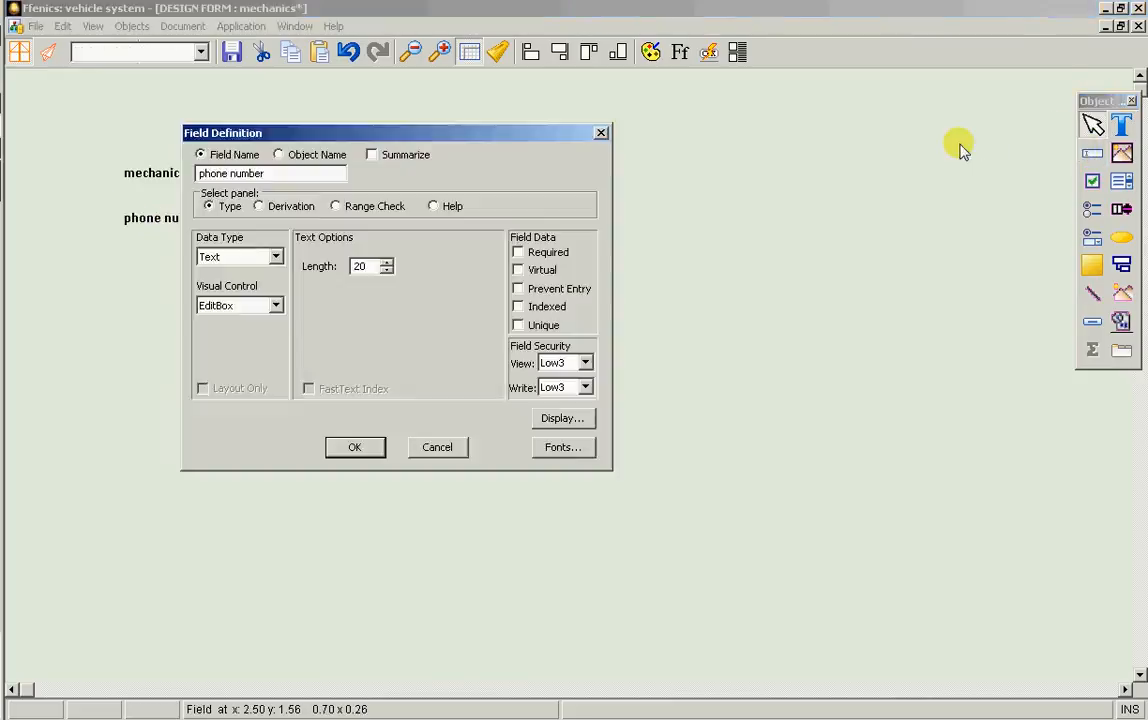
click(355, 447)
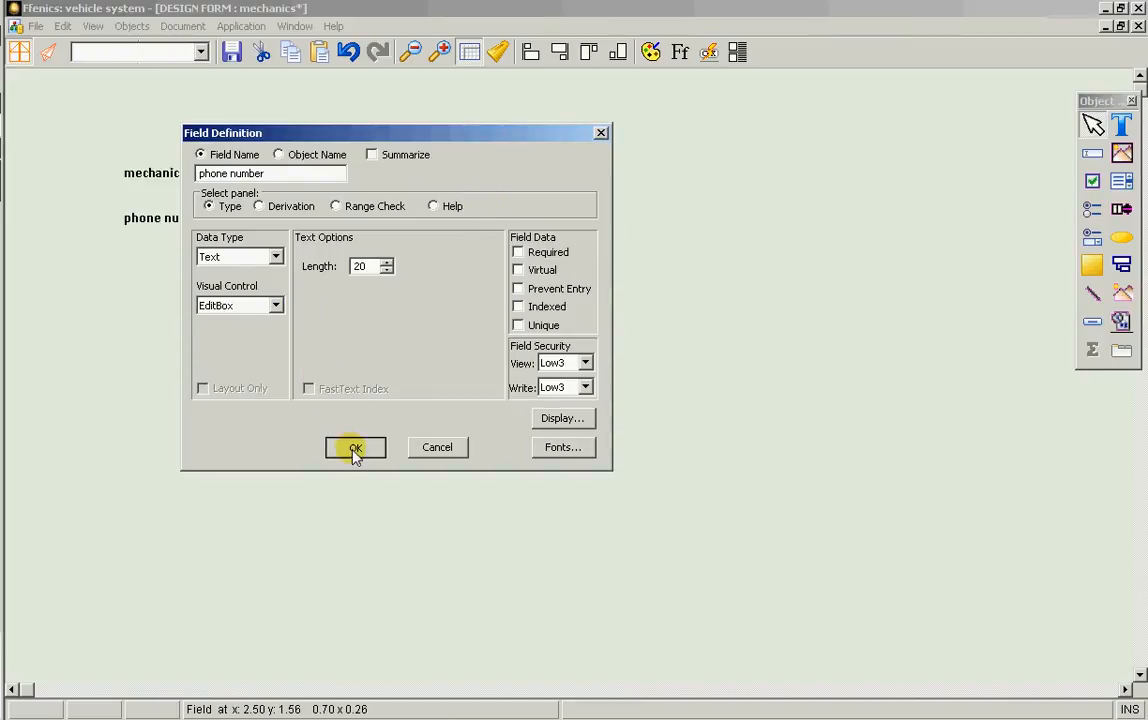
click(355, 447)
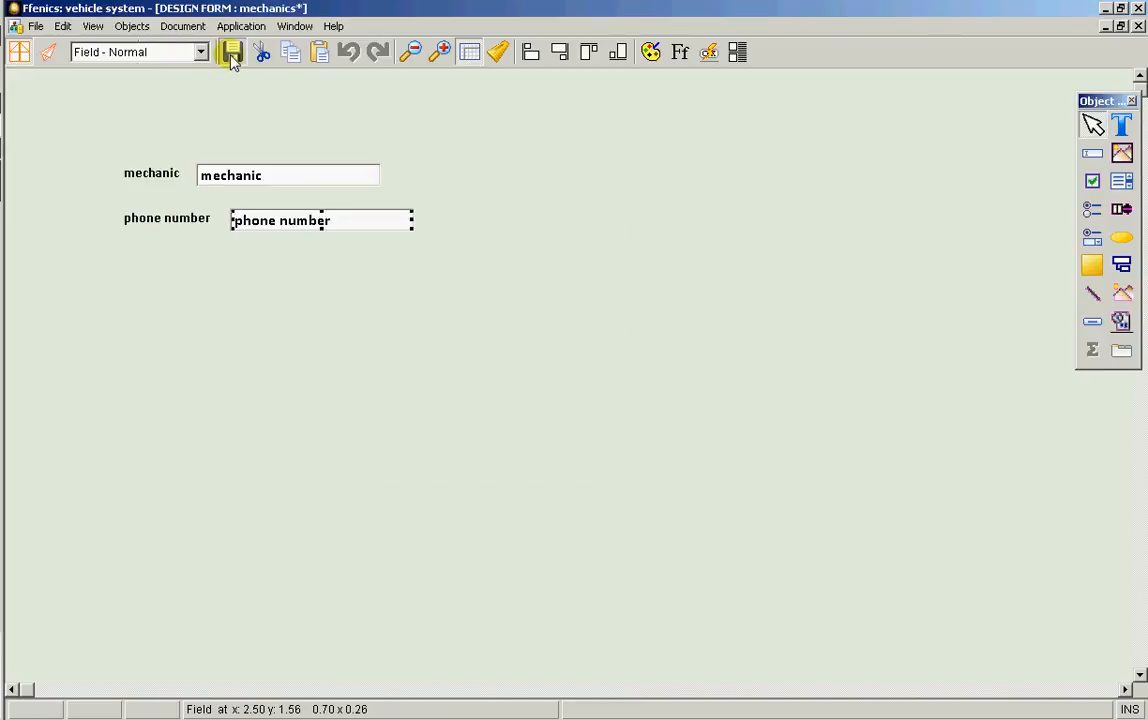
click(229, 51)
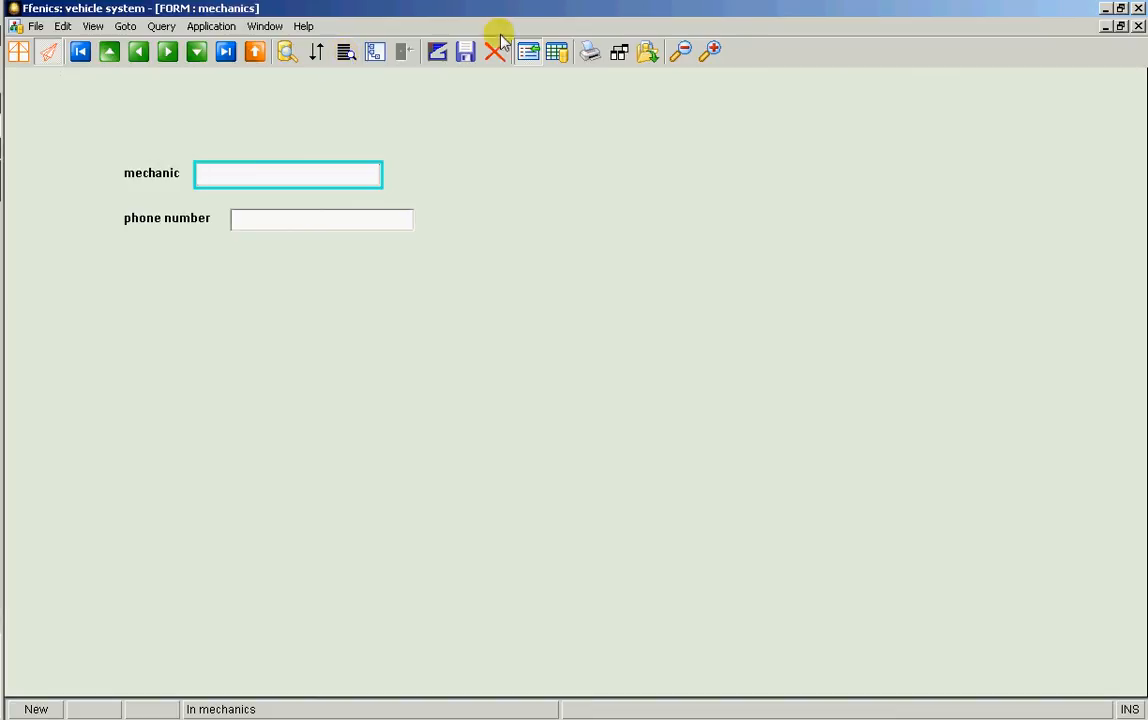
click(557, 51)
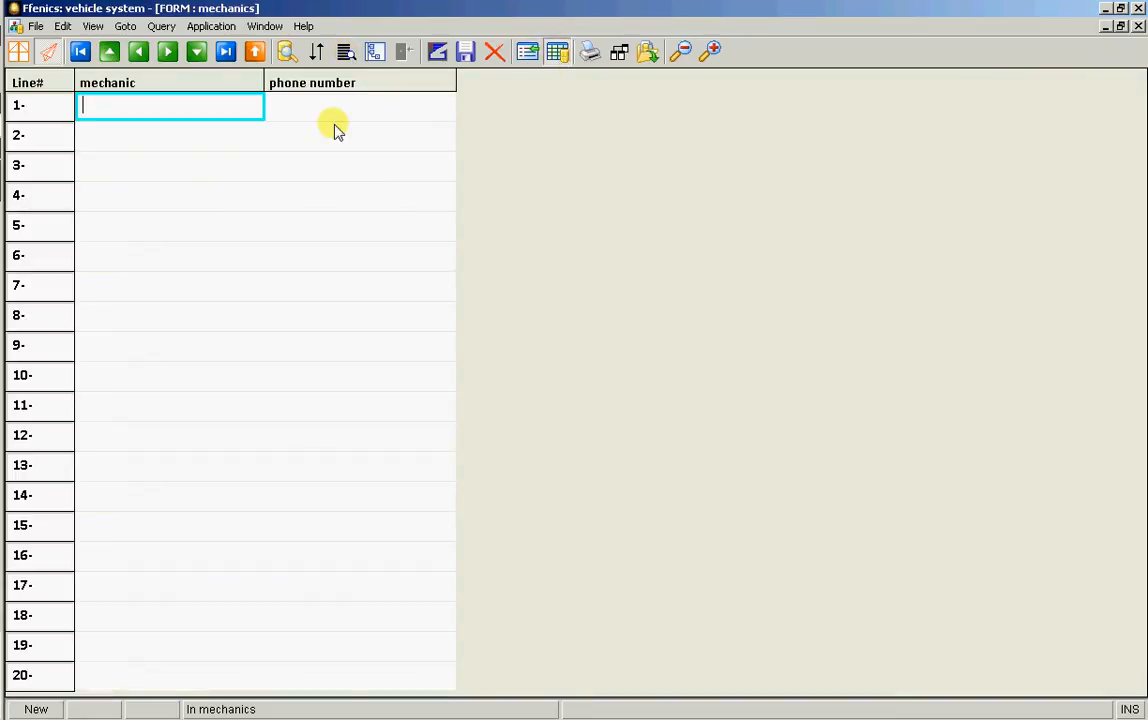
text(londo)
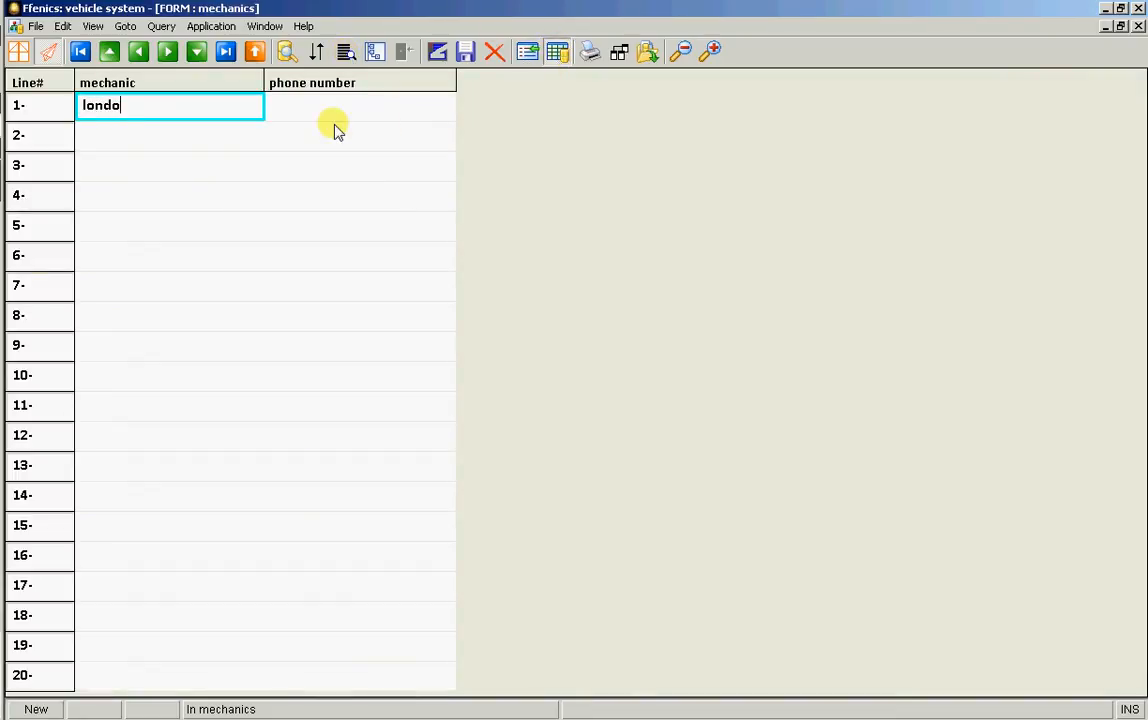
text(n servici)
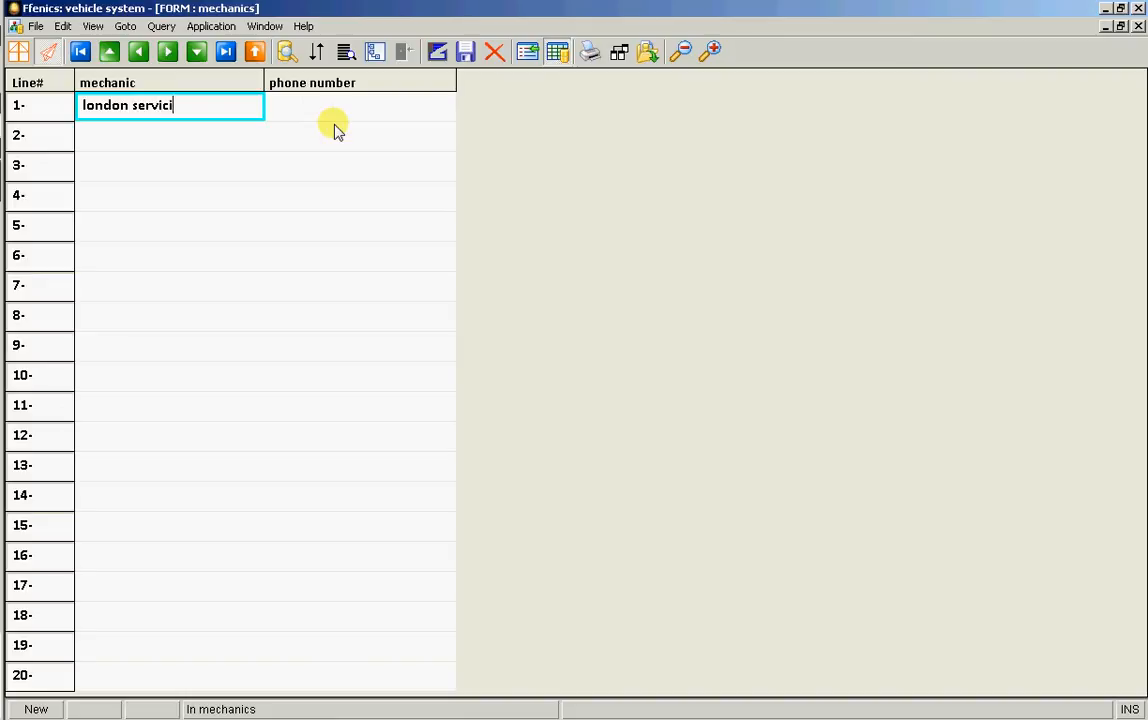
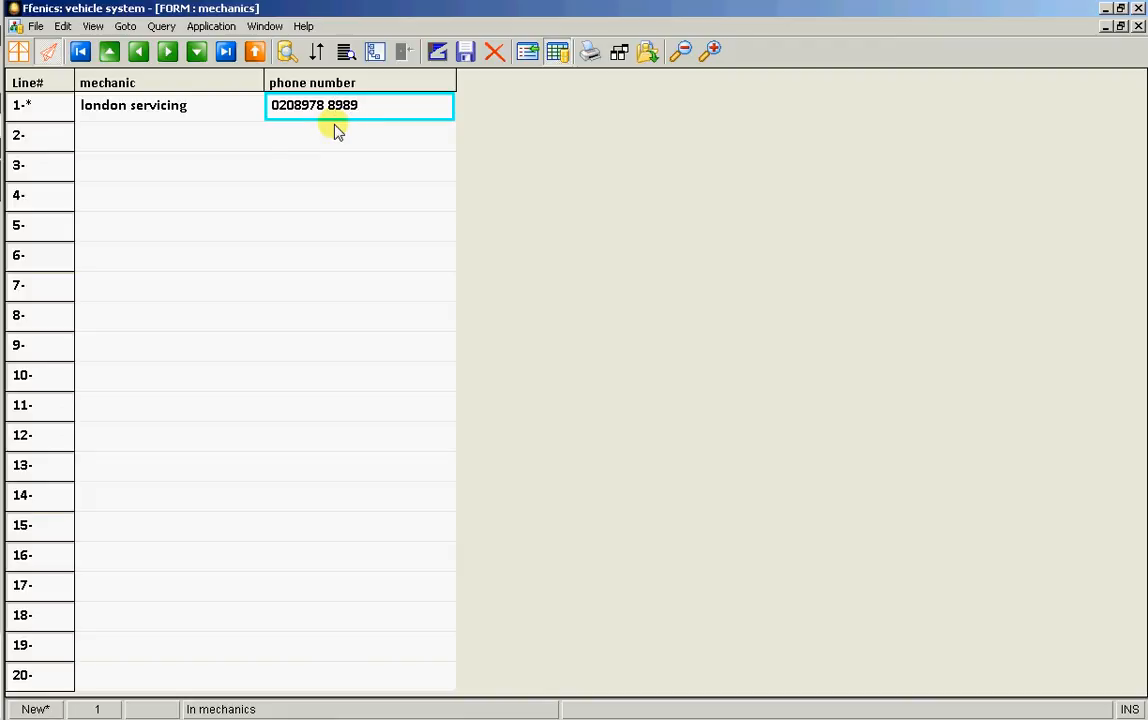
text(all)
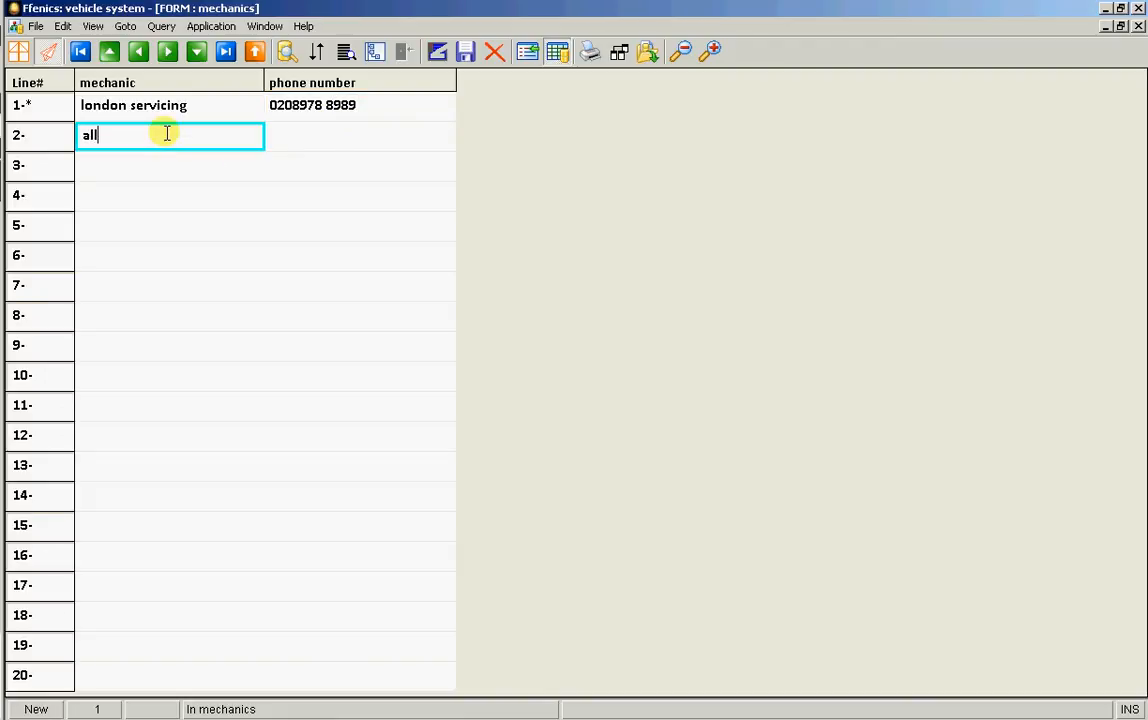
text(makes mechanics)
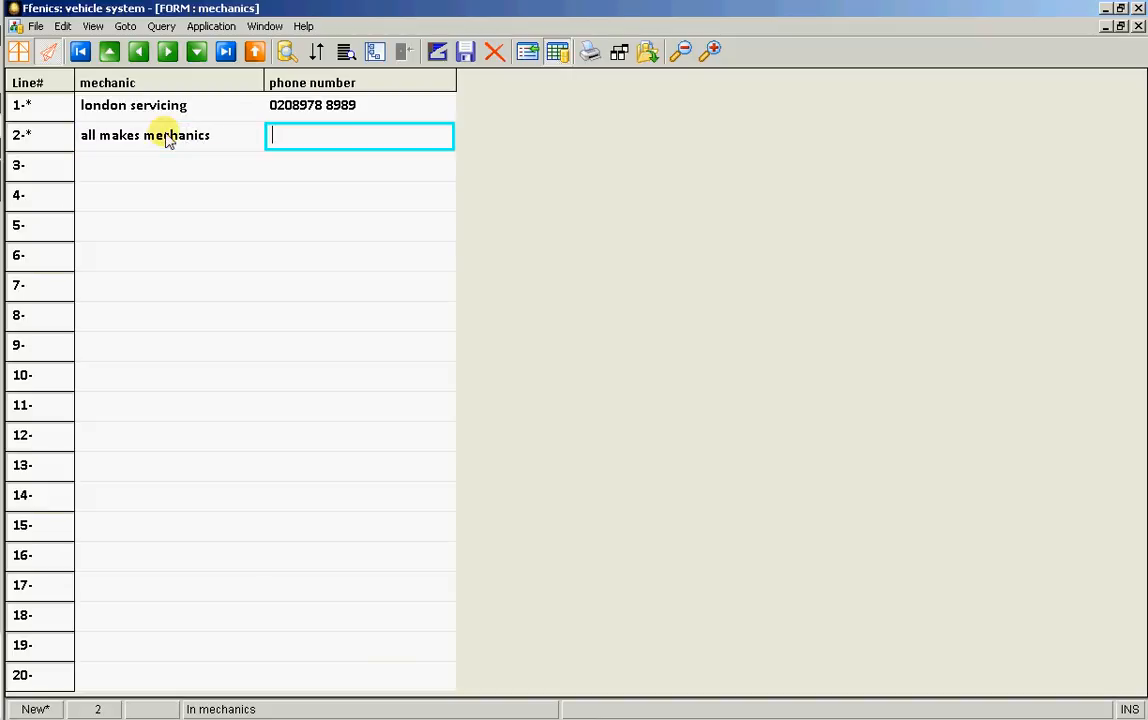
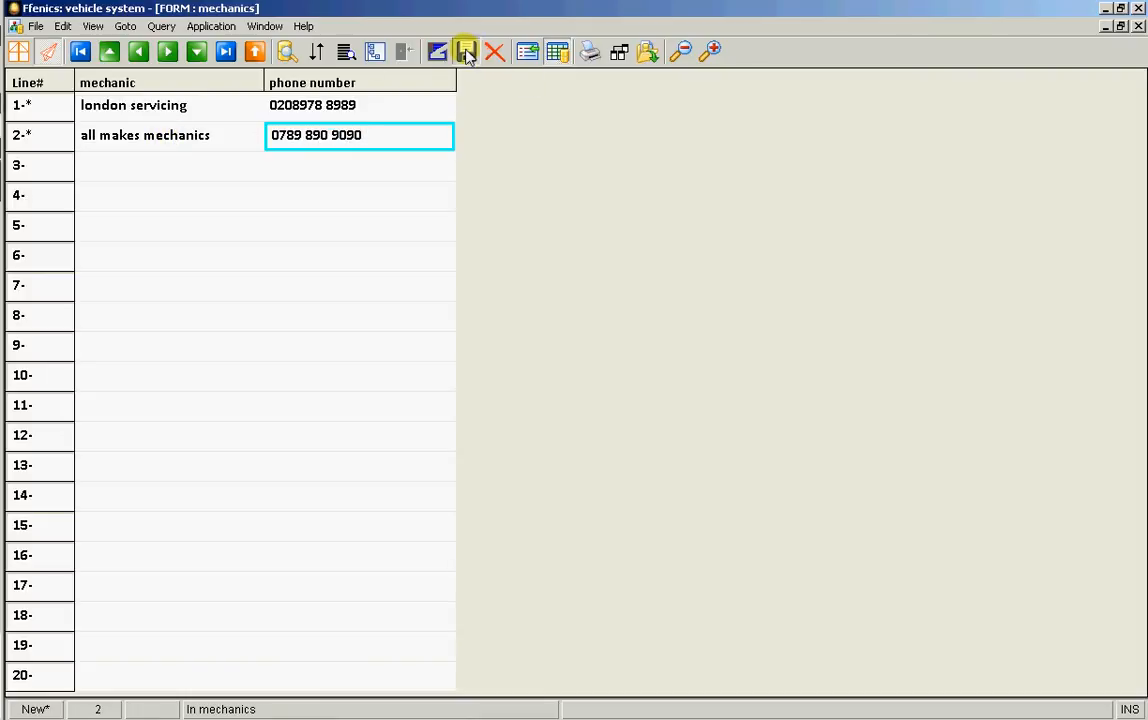
click(465, 51)
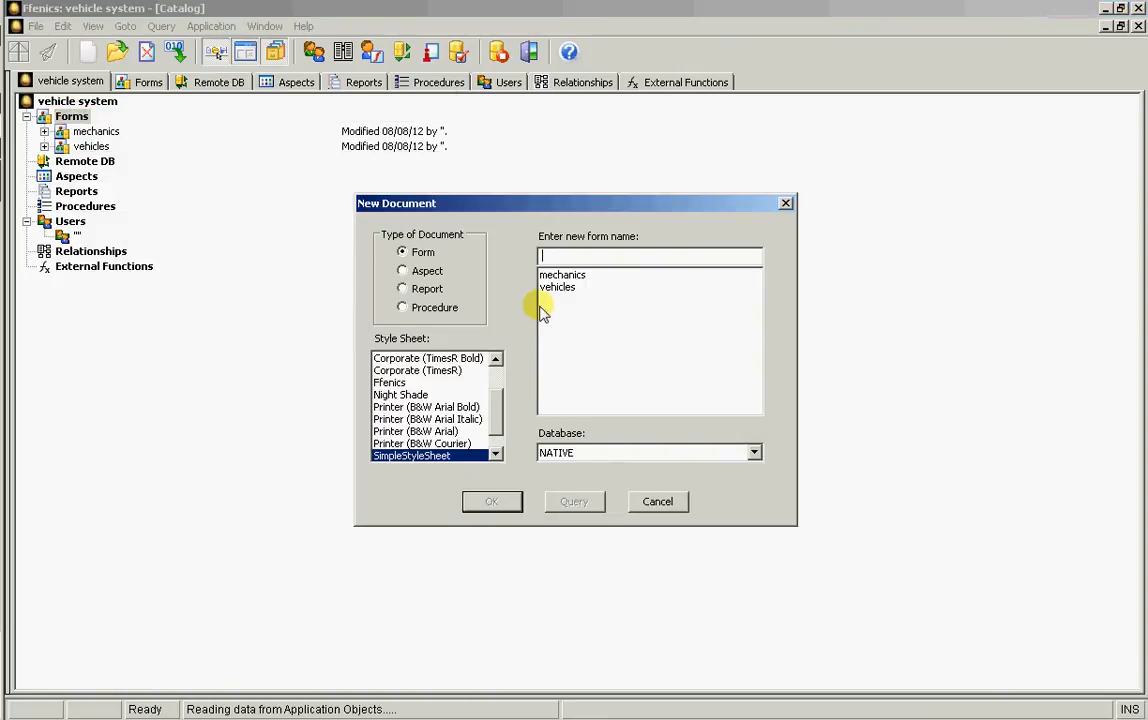
Create a new form named 'services'.
text(servic)
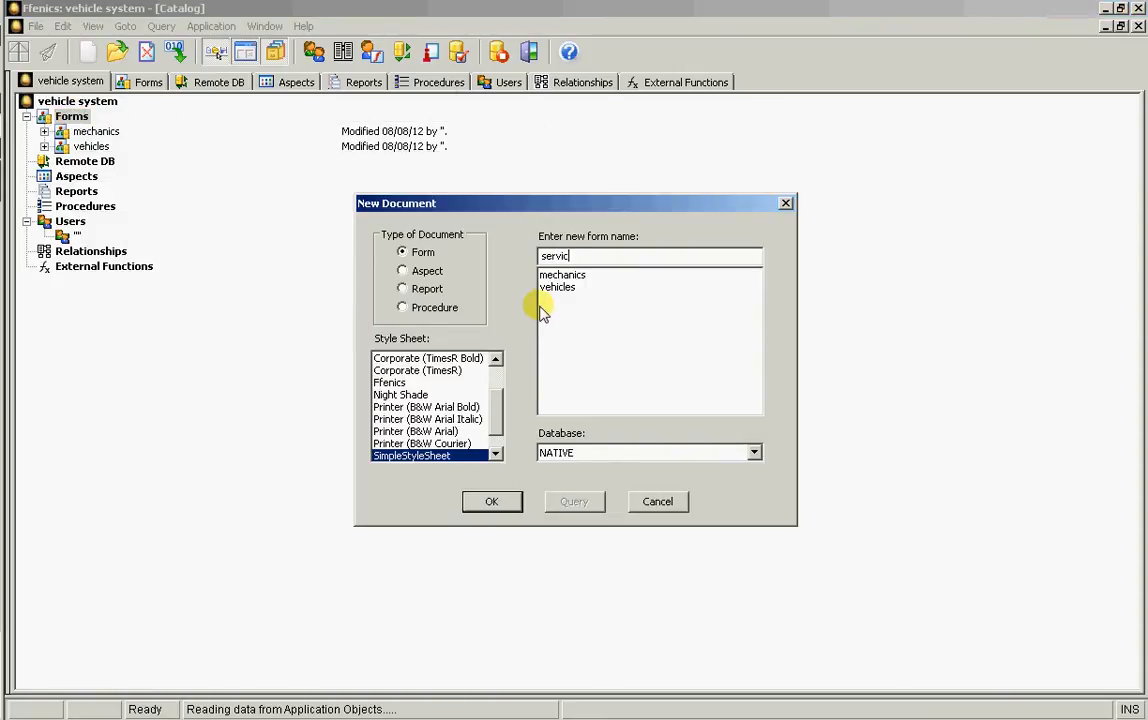
click(491, 501)
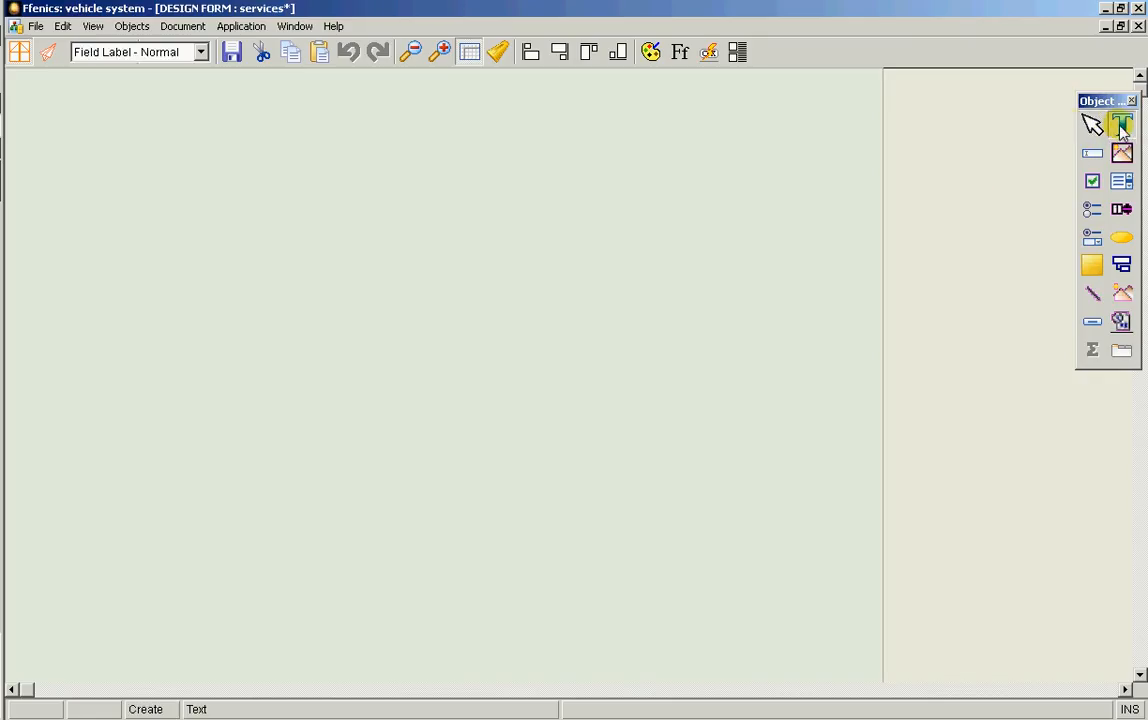
Add a 'Services' heading label styled as a document title.
click(221, 135)
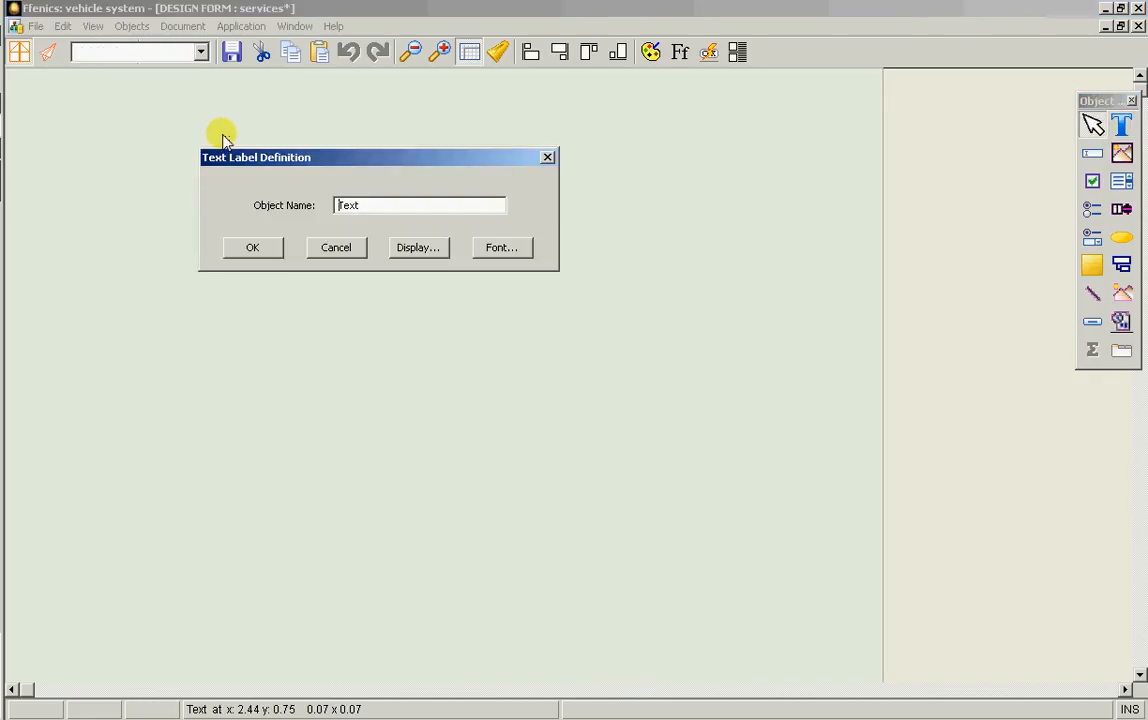
click(252, 247)
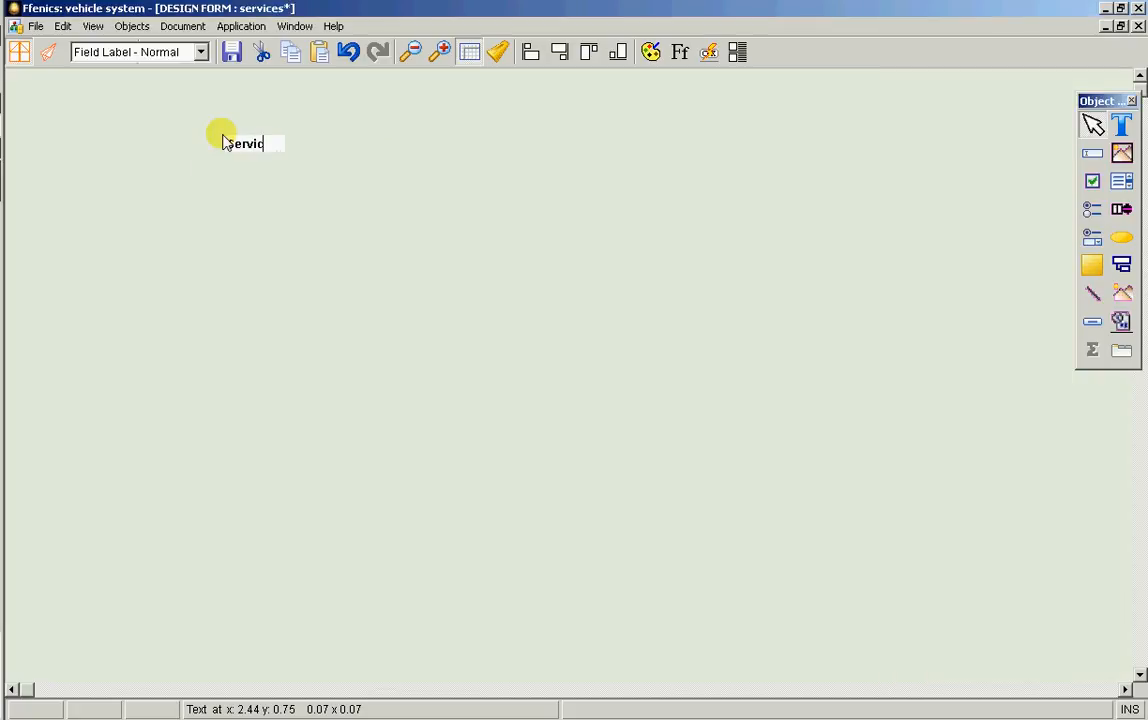
click(200, 52)
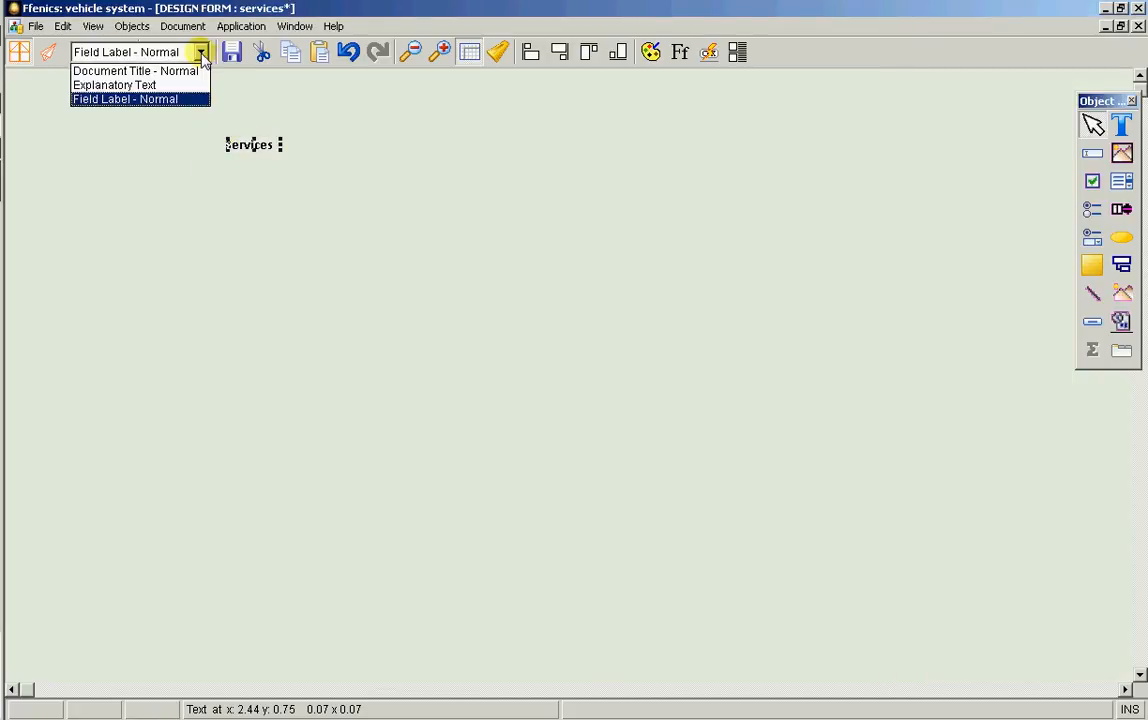
click(112, 70)
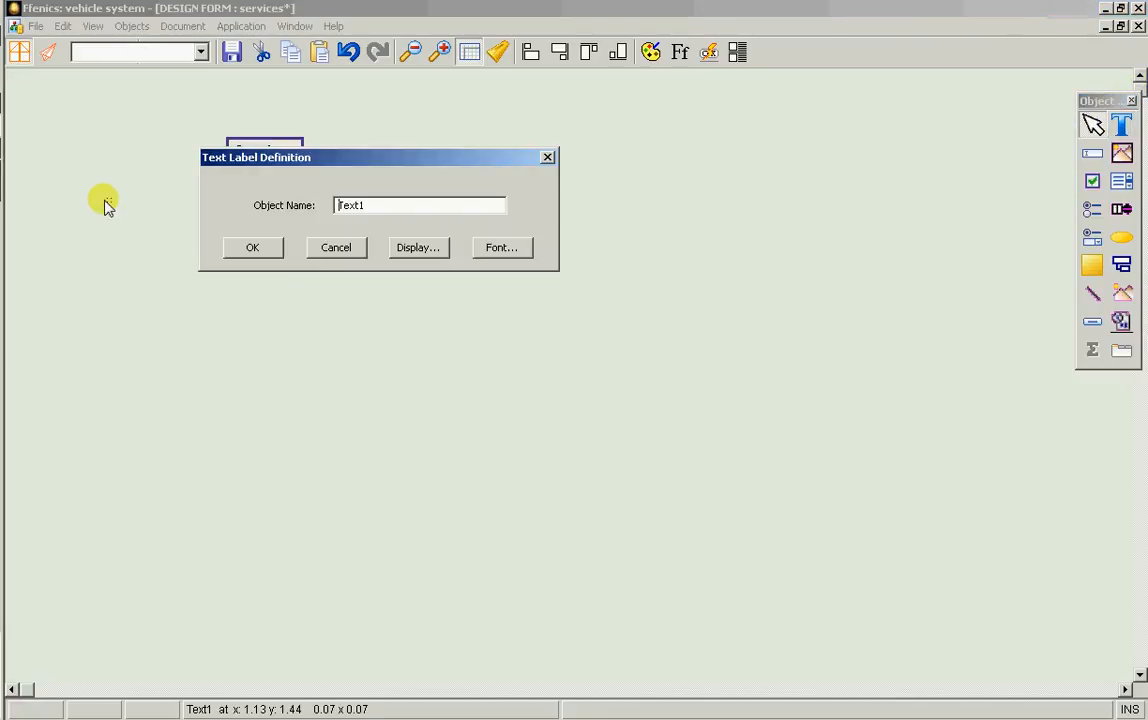
Add registration number and mechanic labels, each with a matching text field.
click(252, 247)
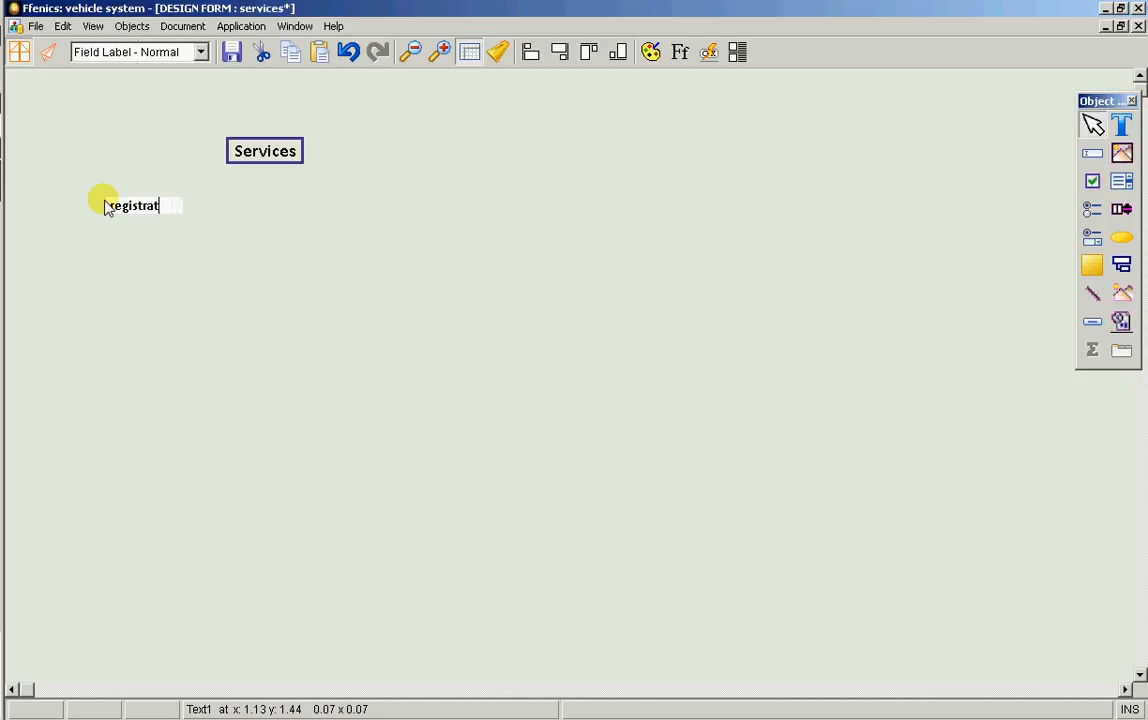
text(ion number)
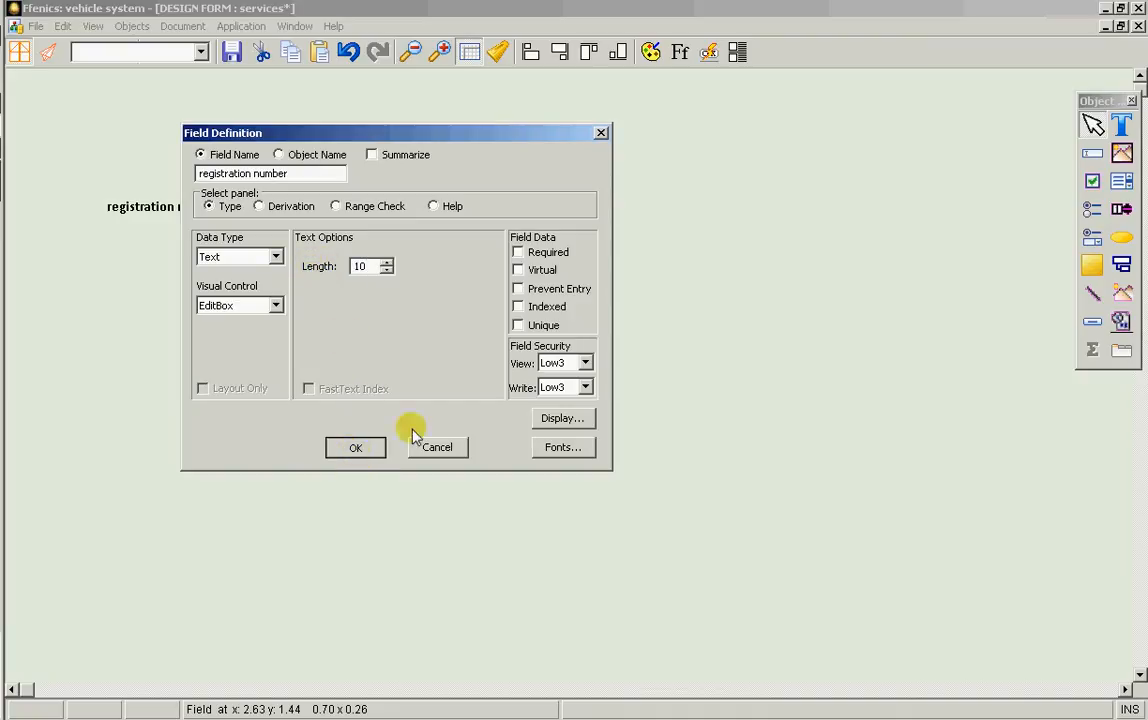
click(355, 447)
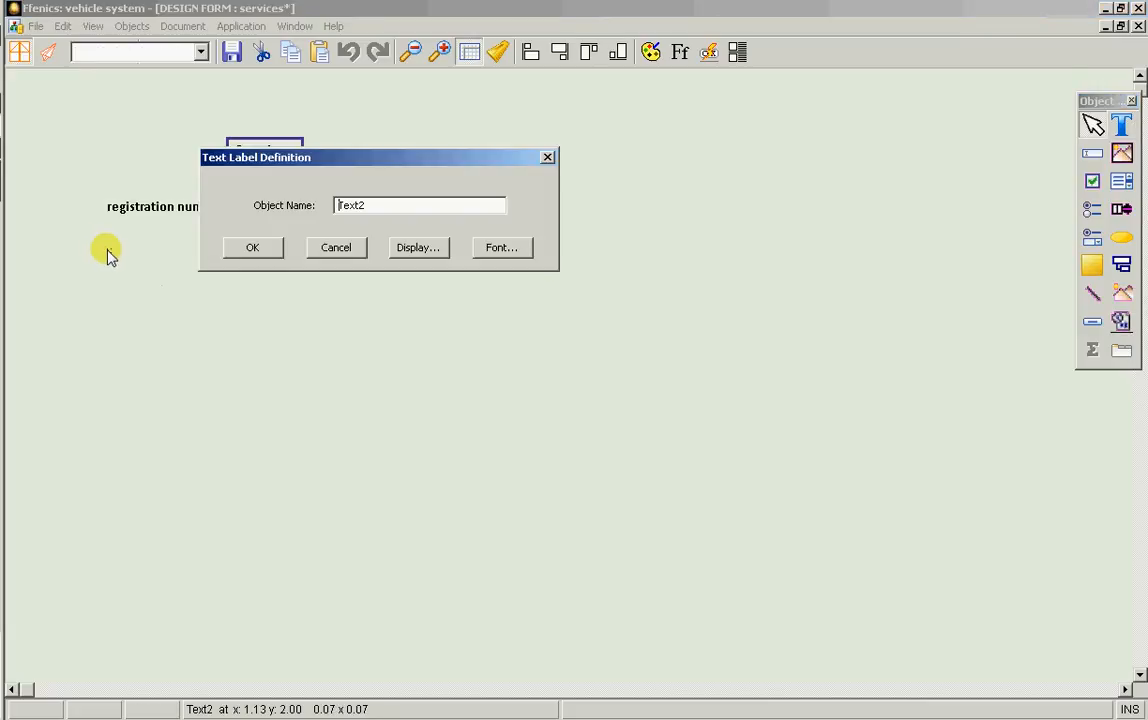
click(252, 247)
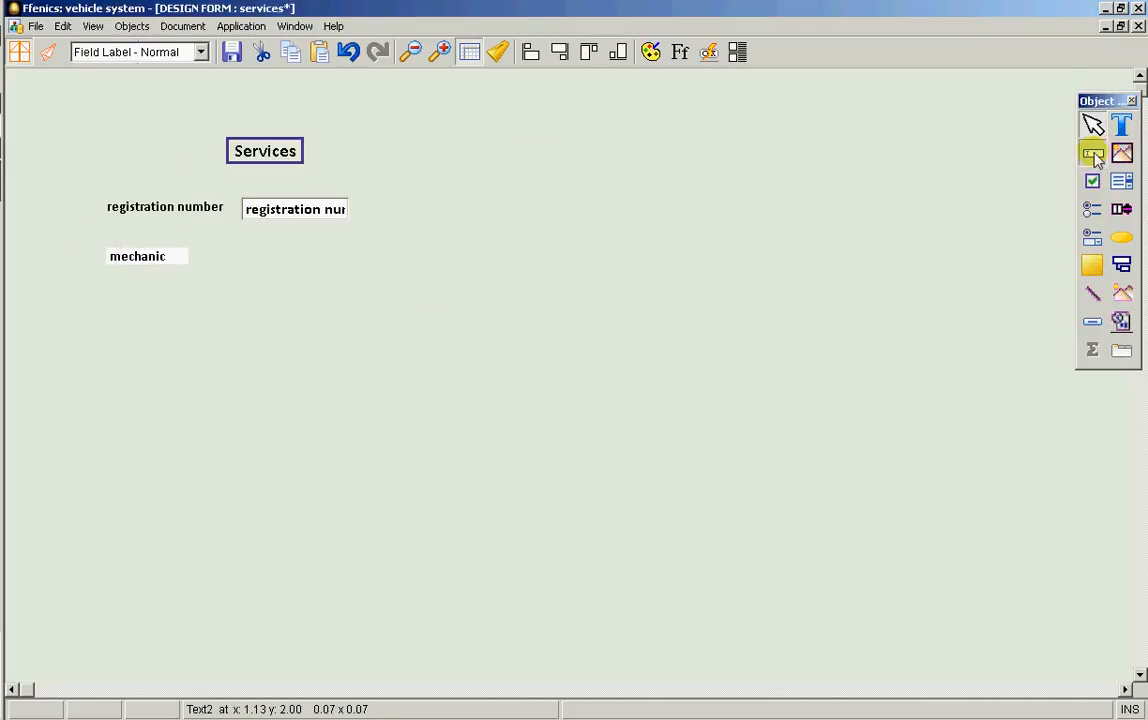
double_click(146, 256)
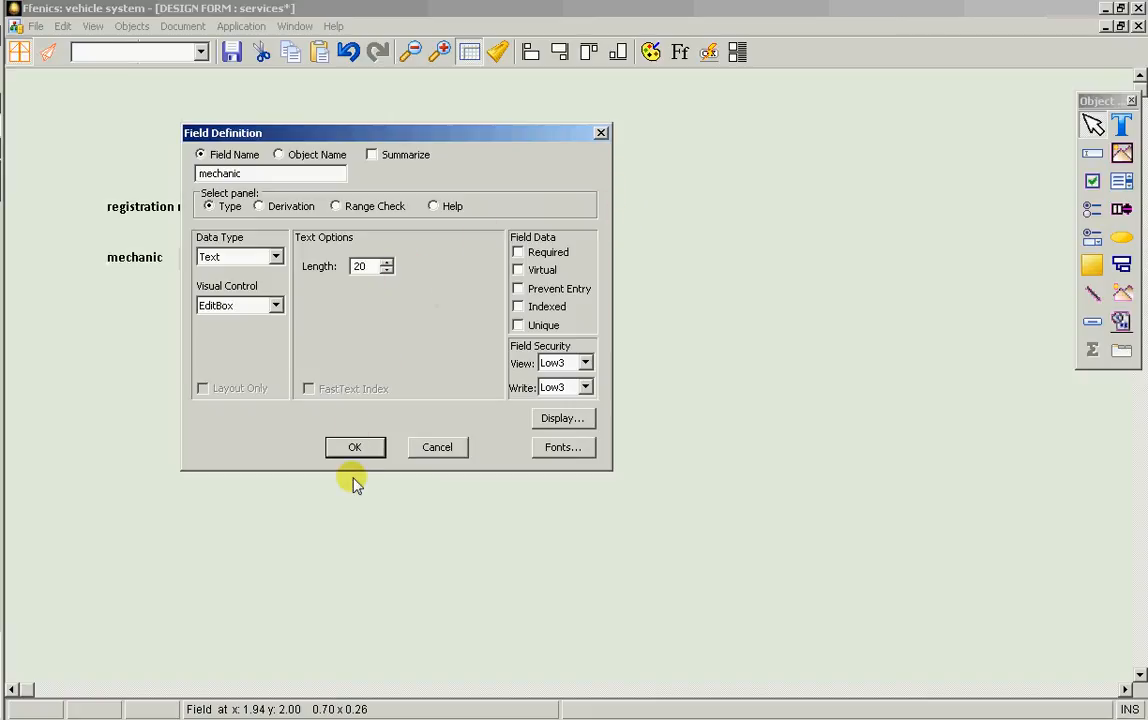
click(354, 447)
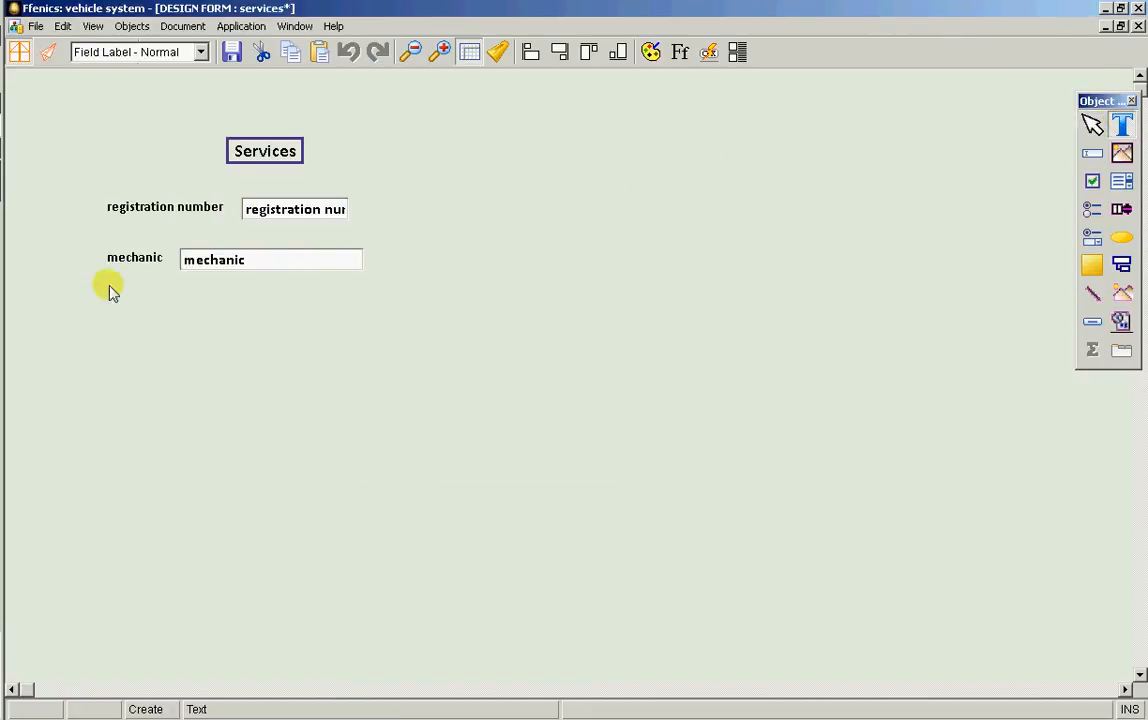
Add a 'service date' label with a Date-type field.
double_click(264, 150)
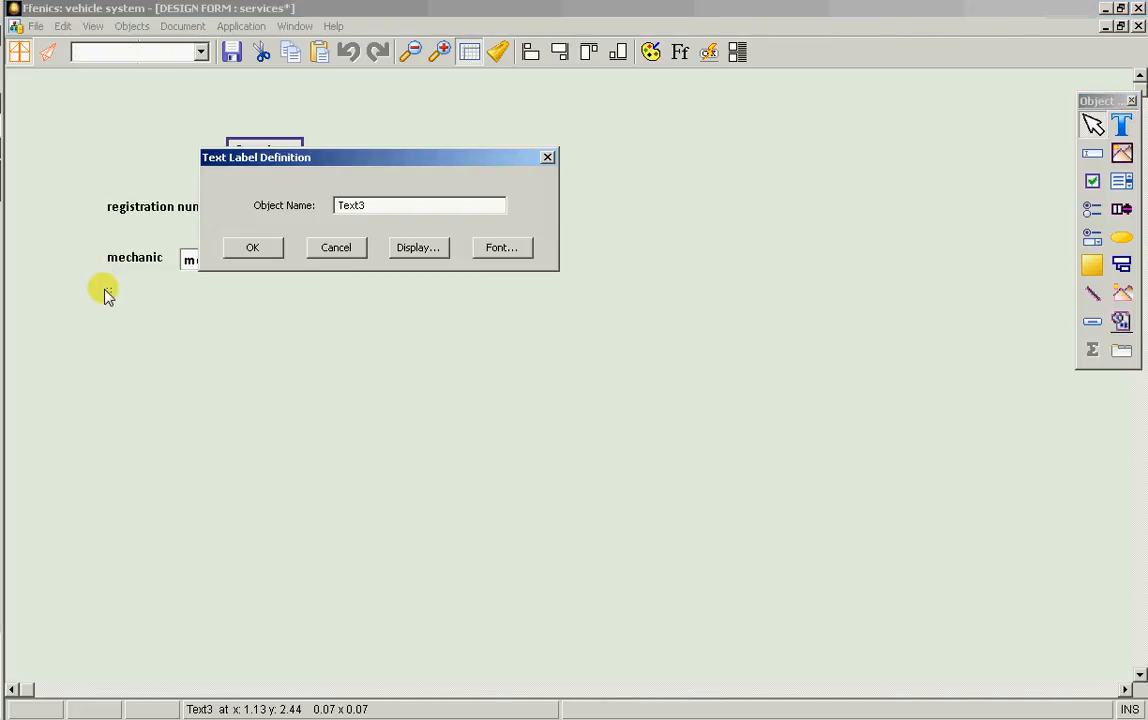
click(252, 247)
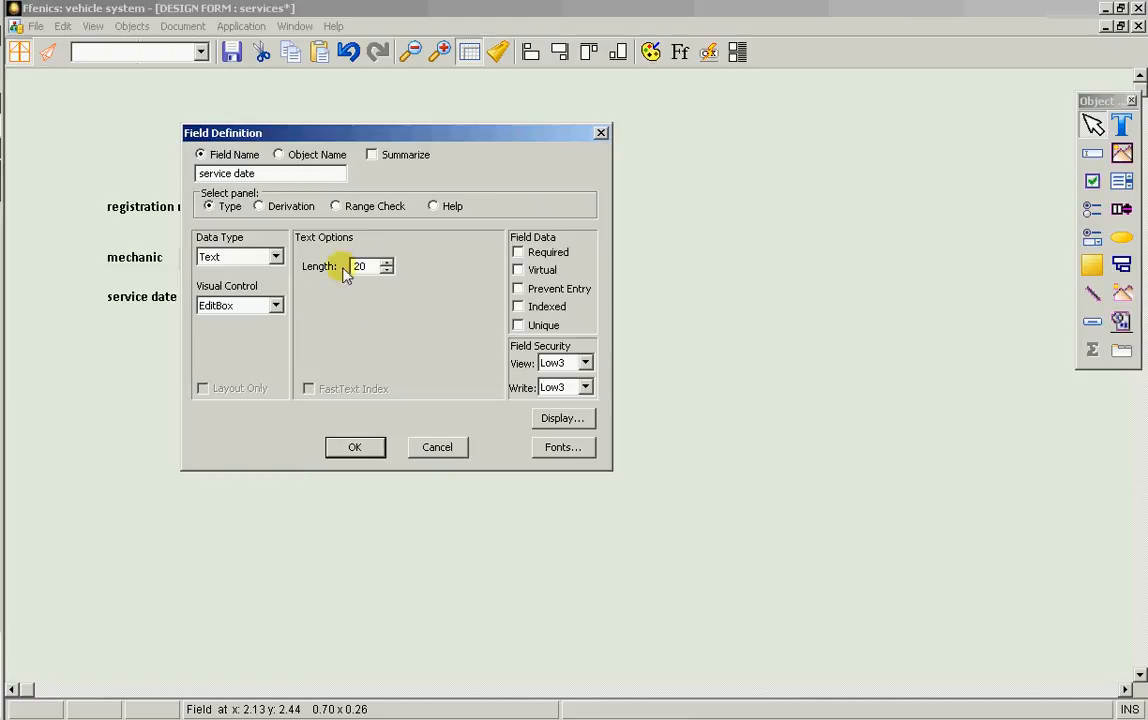
click(275, 256)
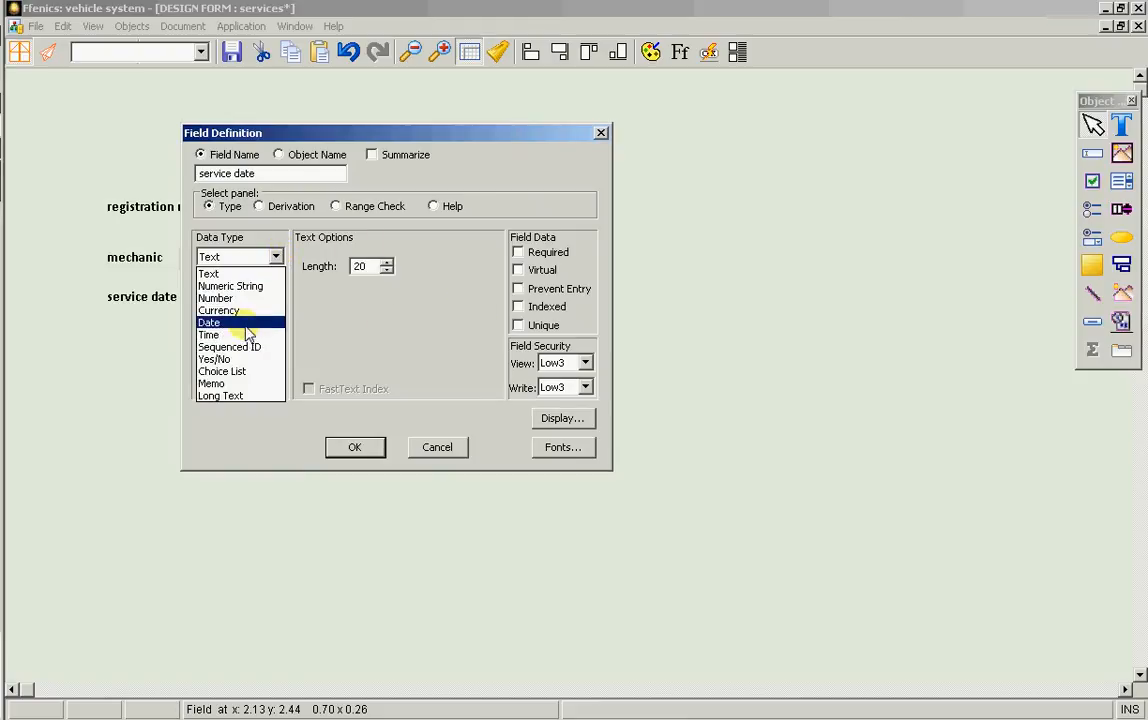
click(210, 322)
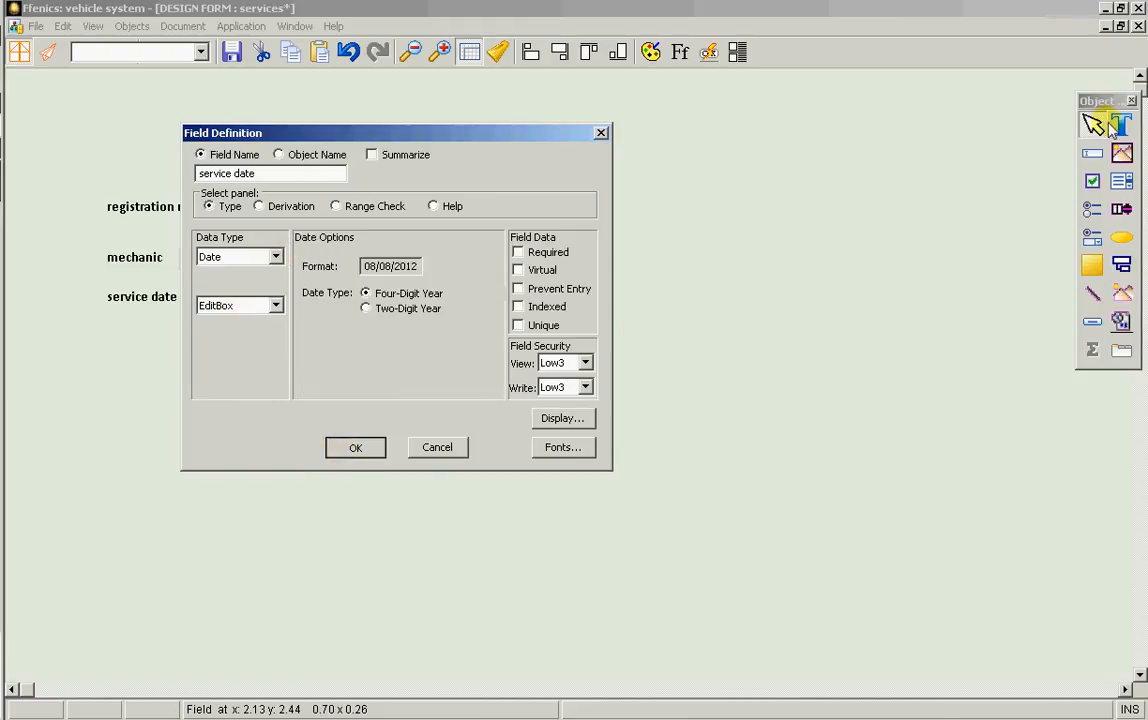
click(355, 447)
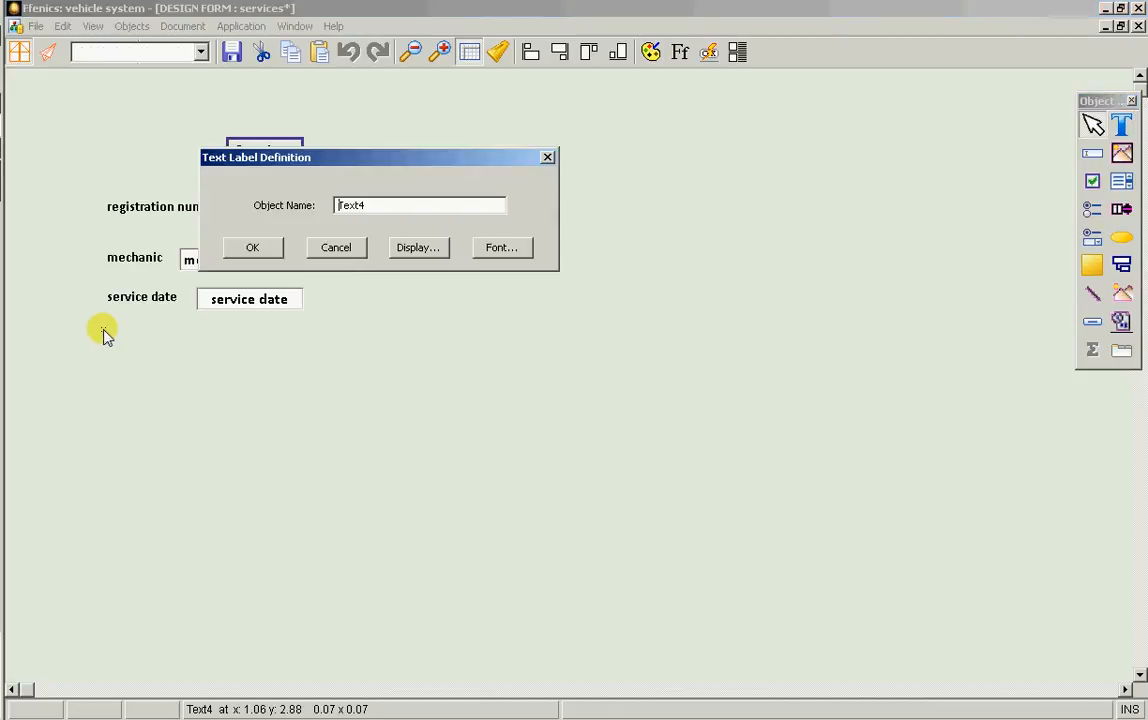
Add a 'cost' Currency field and a 'mileage' Number field with labels.
text(cost)
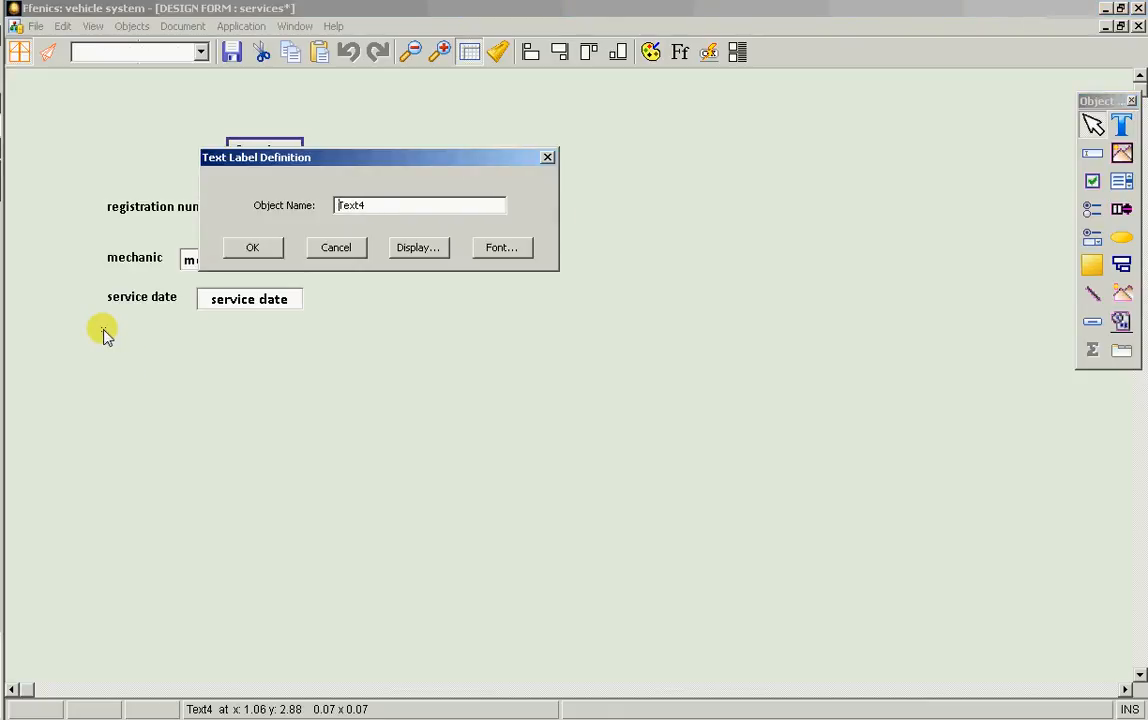
click(252, 247)
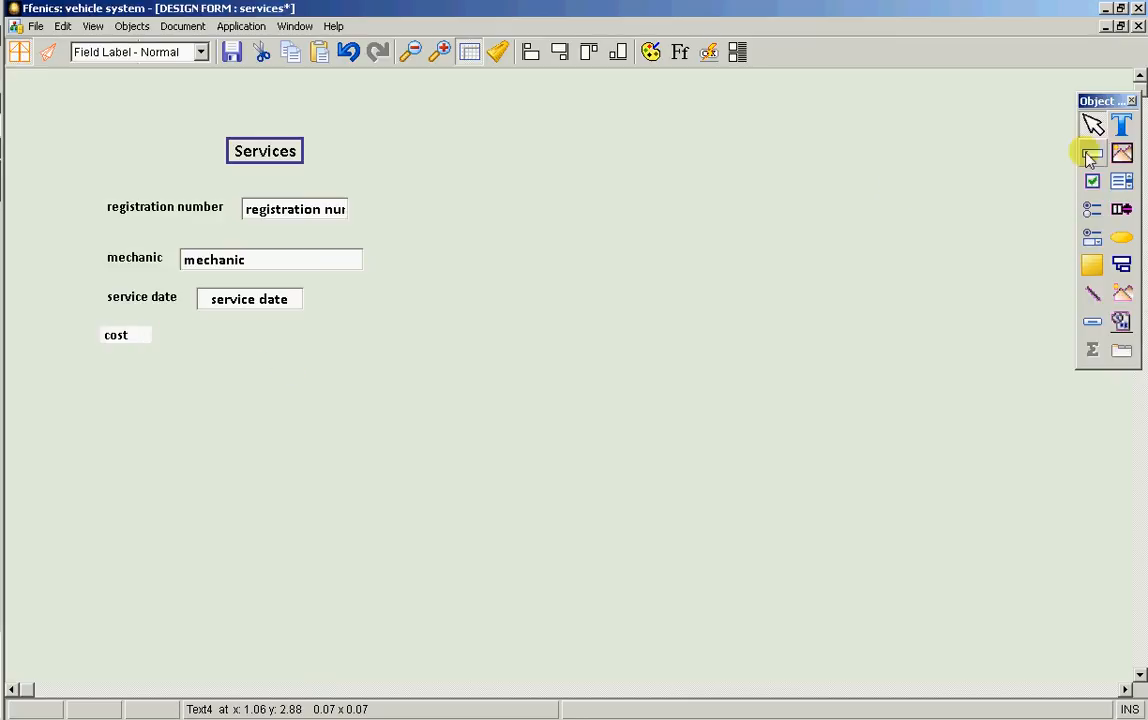
double_click(127, 334)
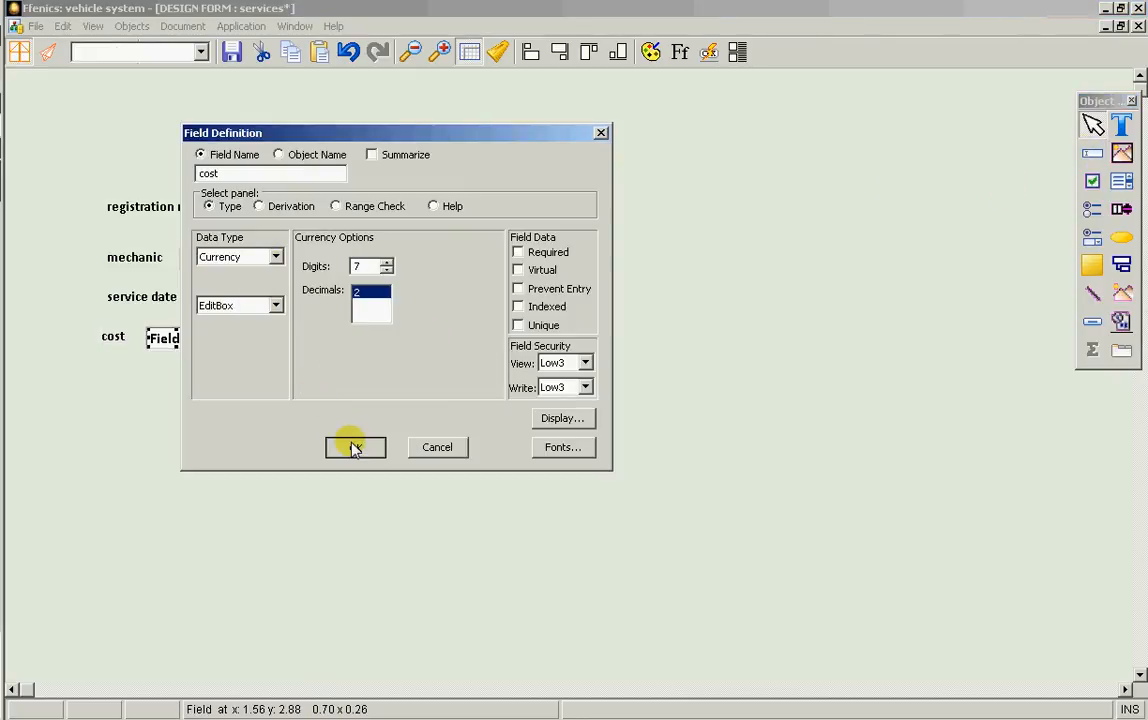
click(355, 447)
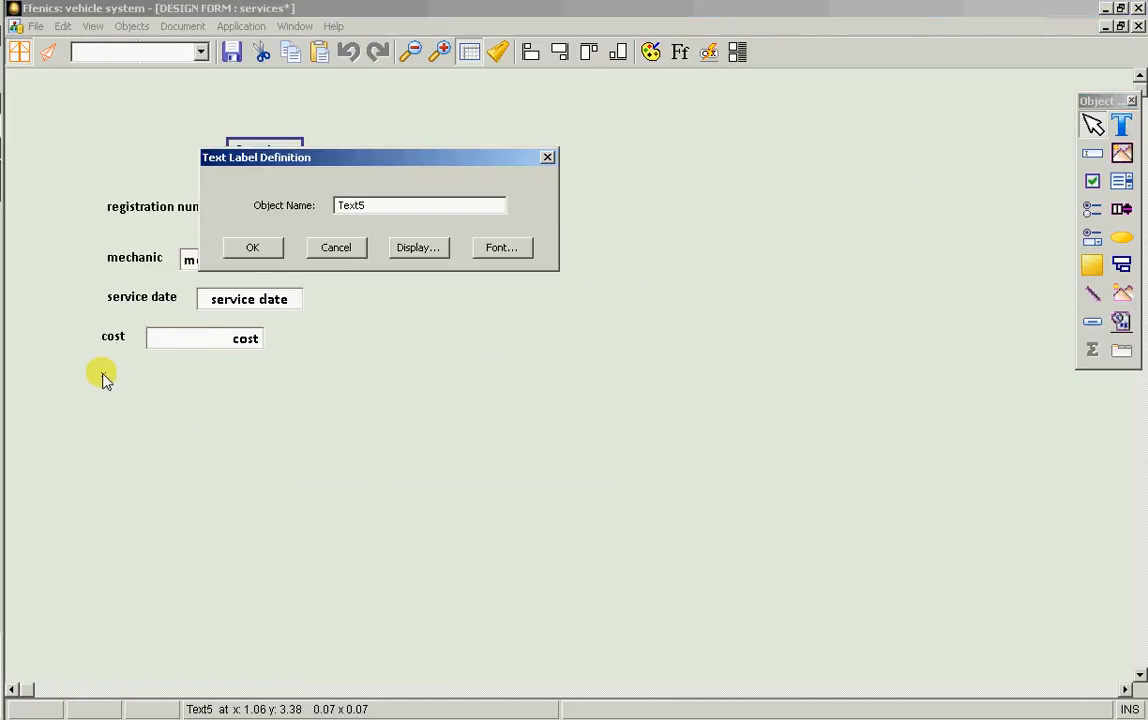
click(252, 247)
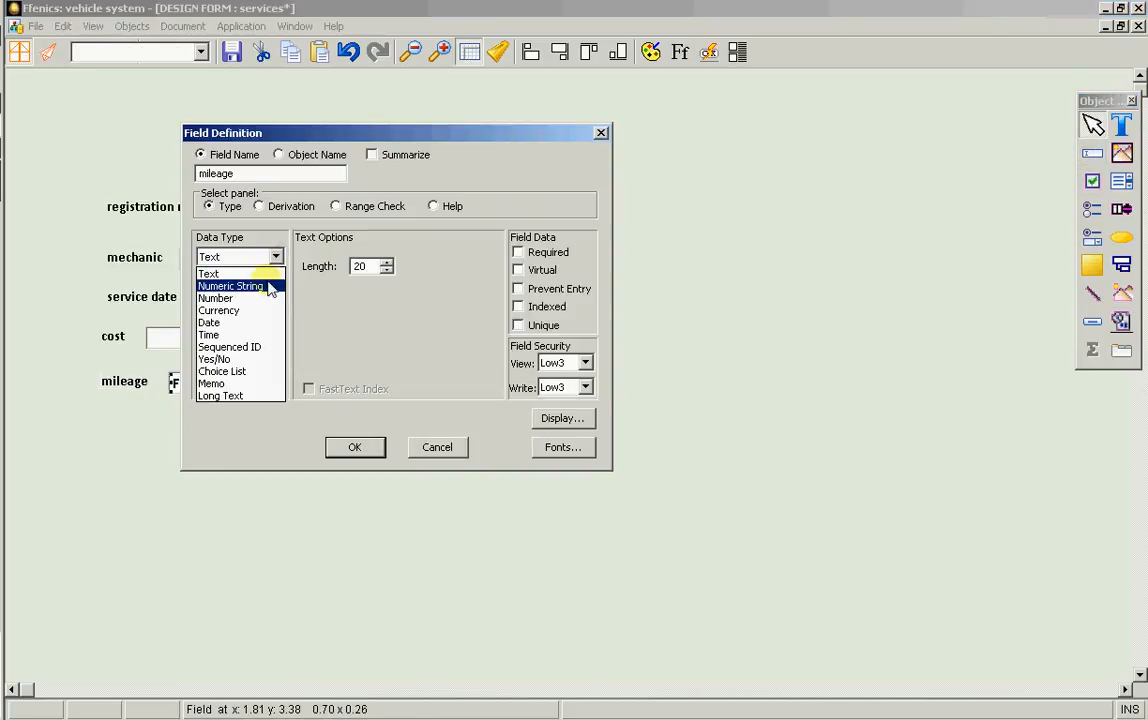
click(216, 298)
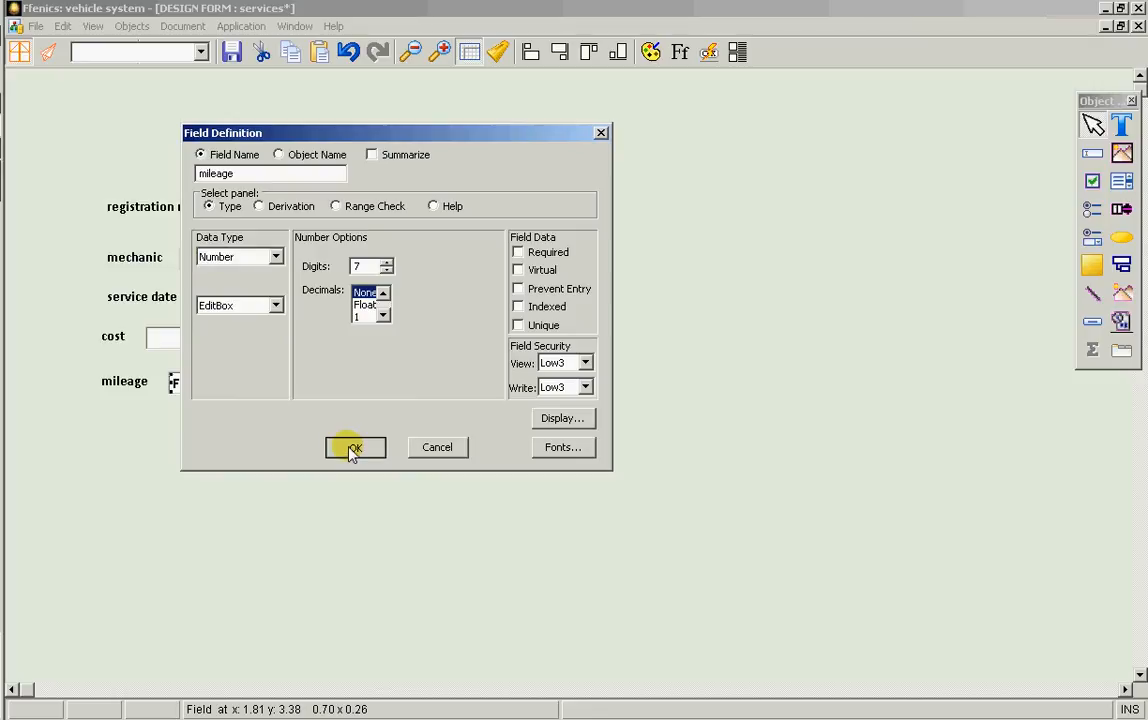
click(354, 447)
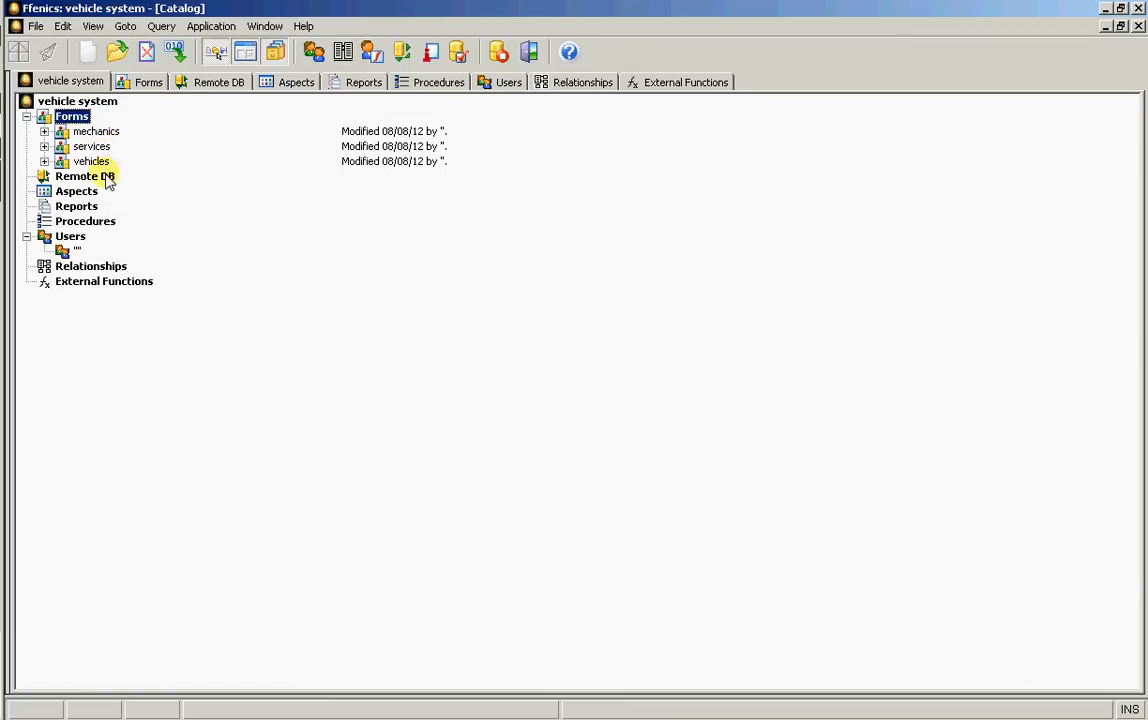
mouse_move(150, 182)
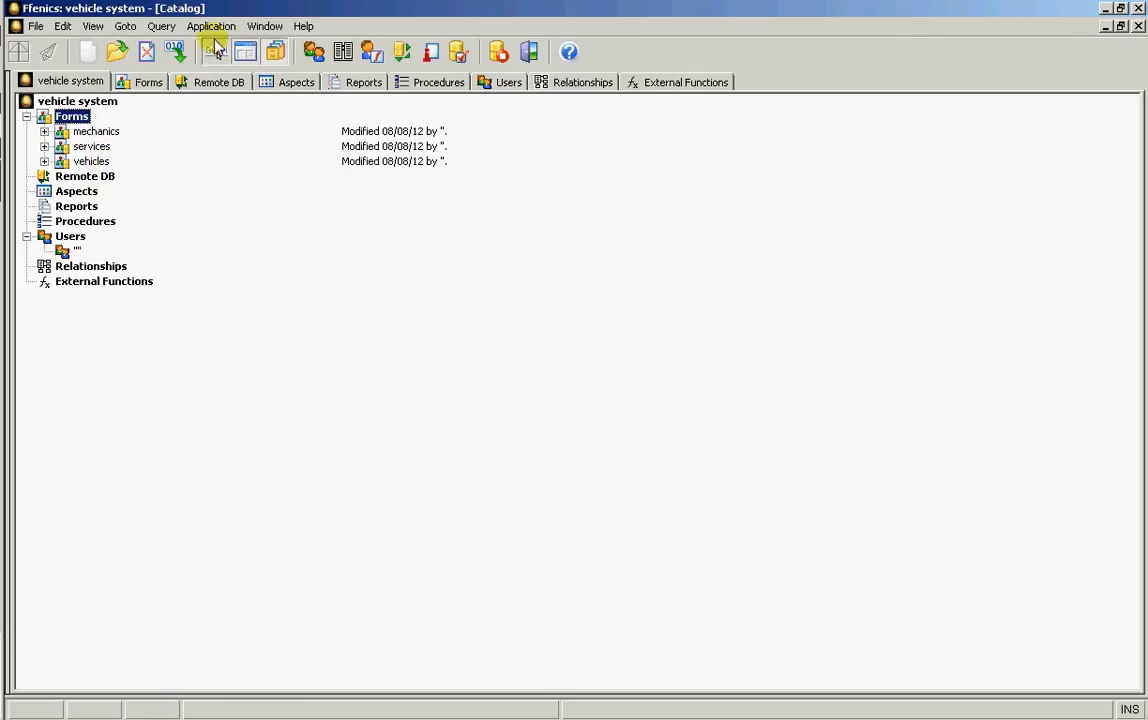
Relate services to mechanics on the mechanic field and save.
click(210, 26)
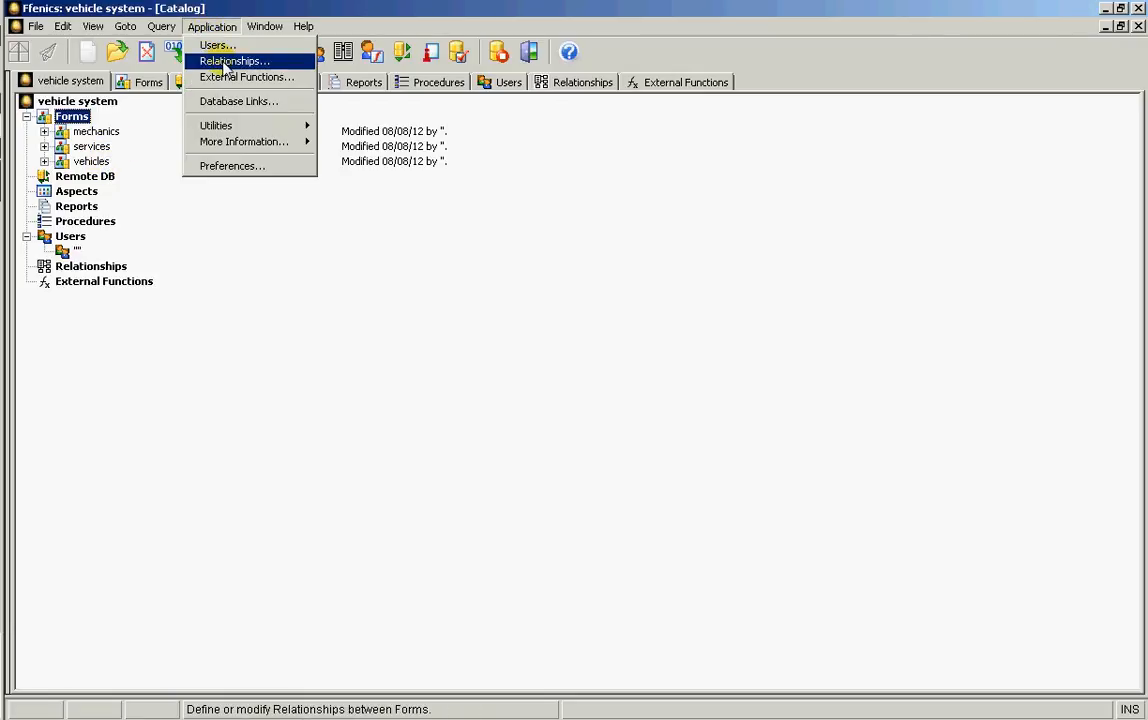
click(233, 61)
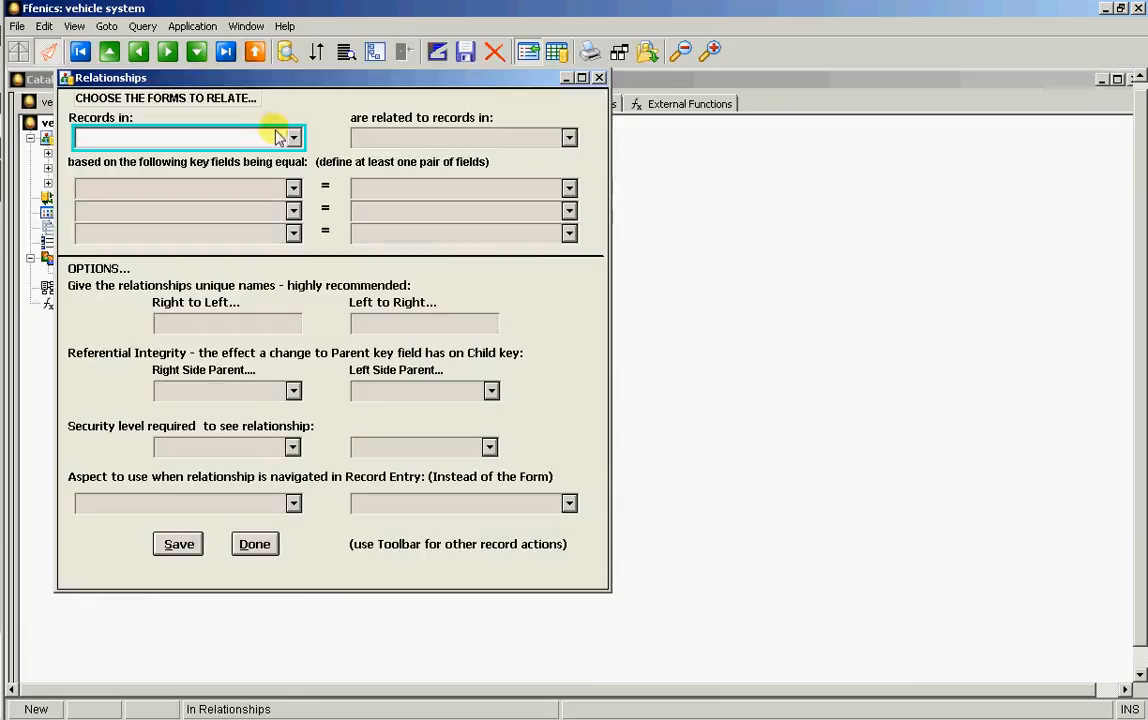
click(291, 137)
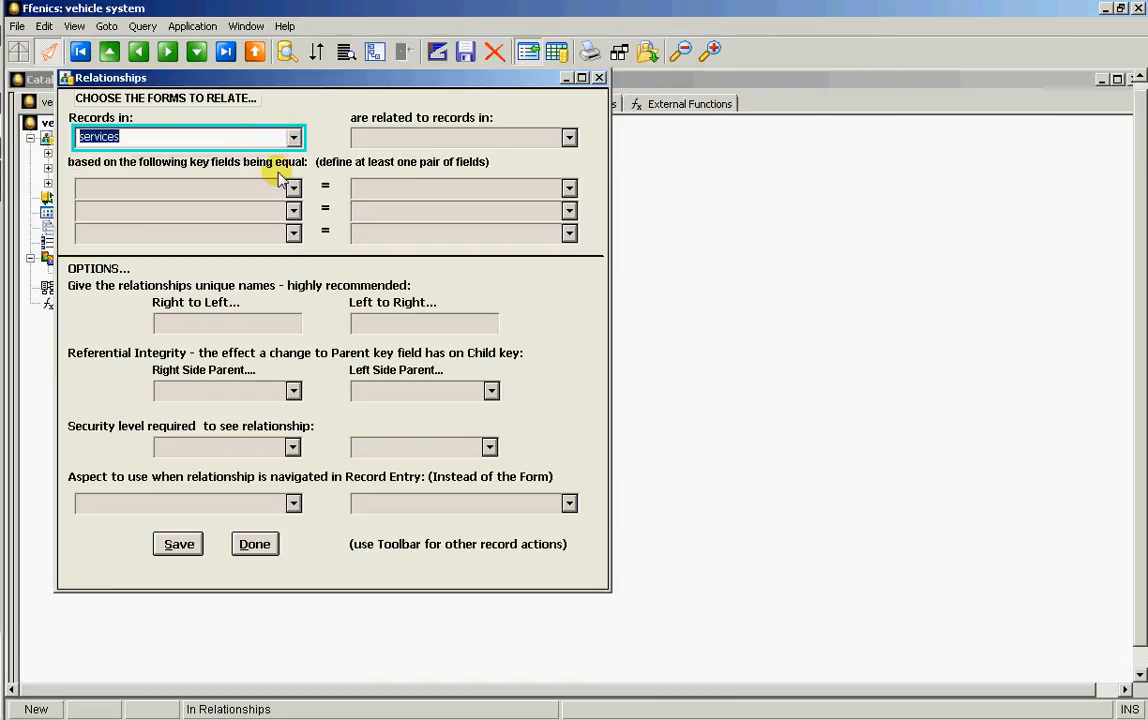
click(569, 137)
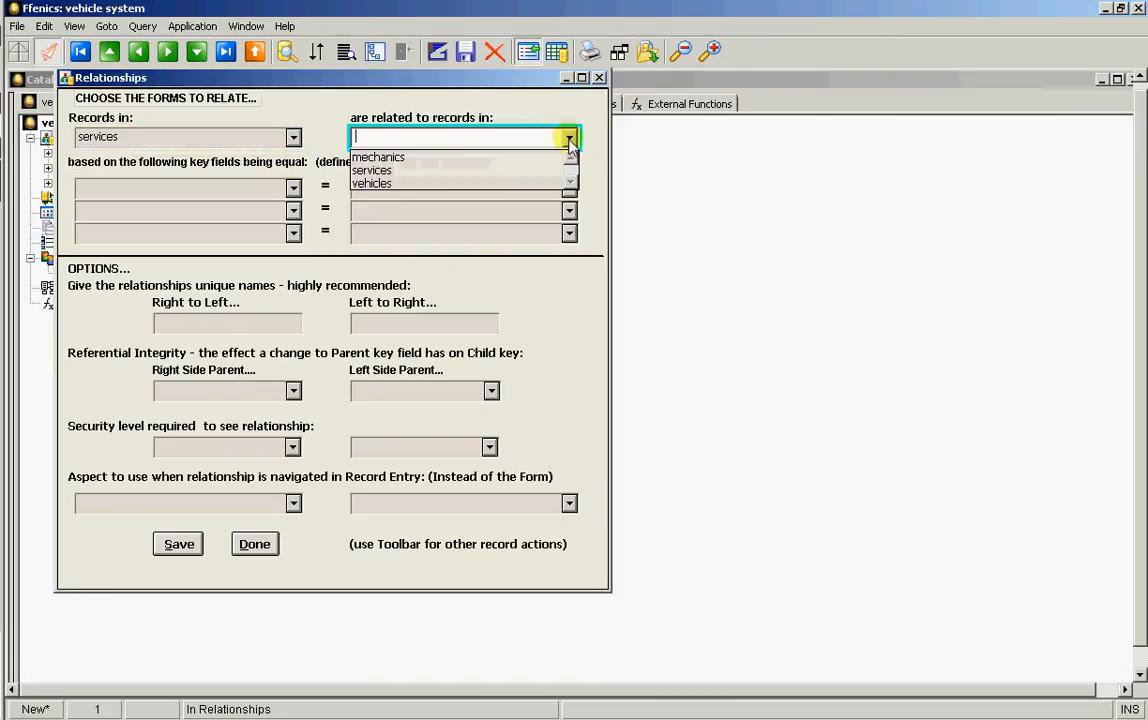
click(377, 157)
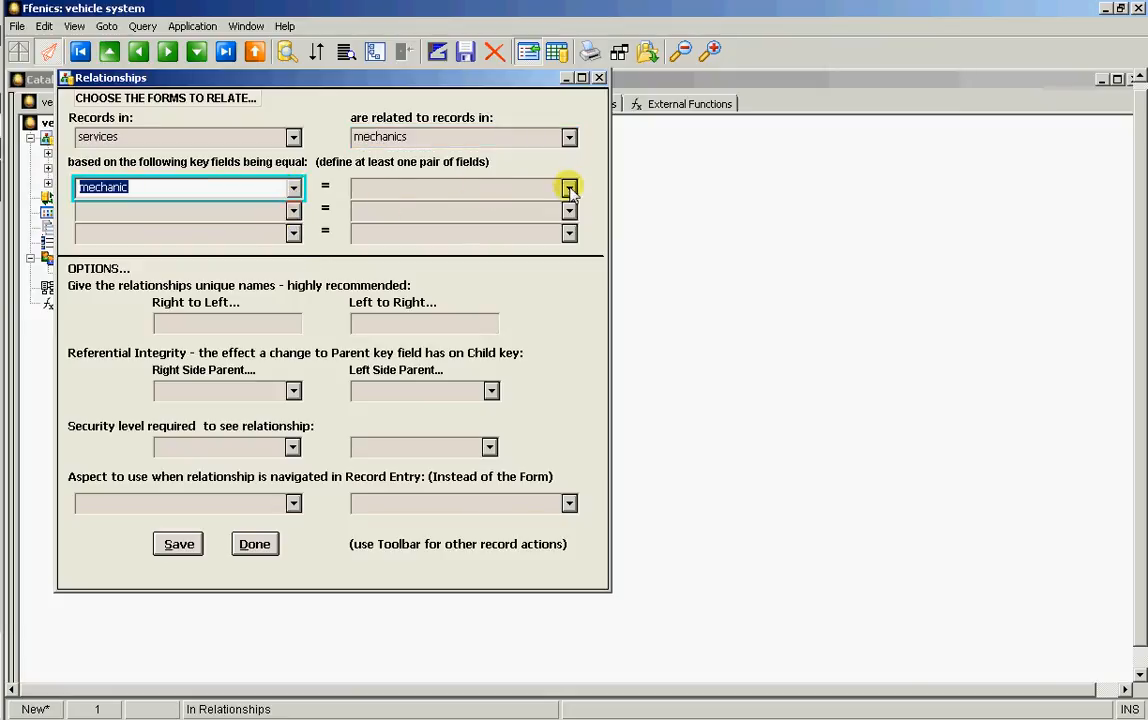
click(569, 187)
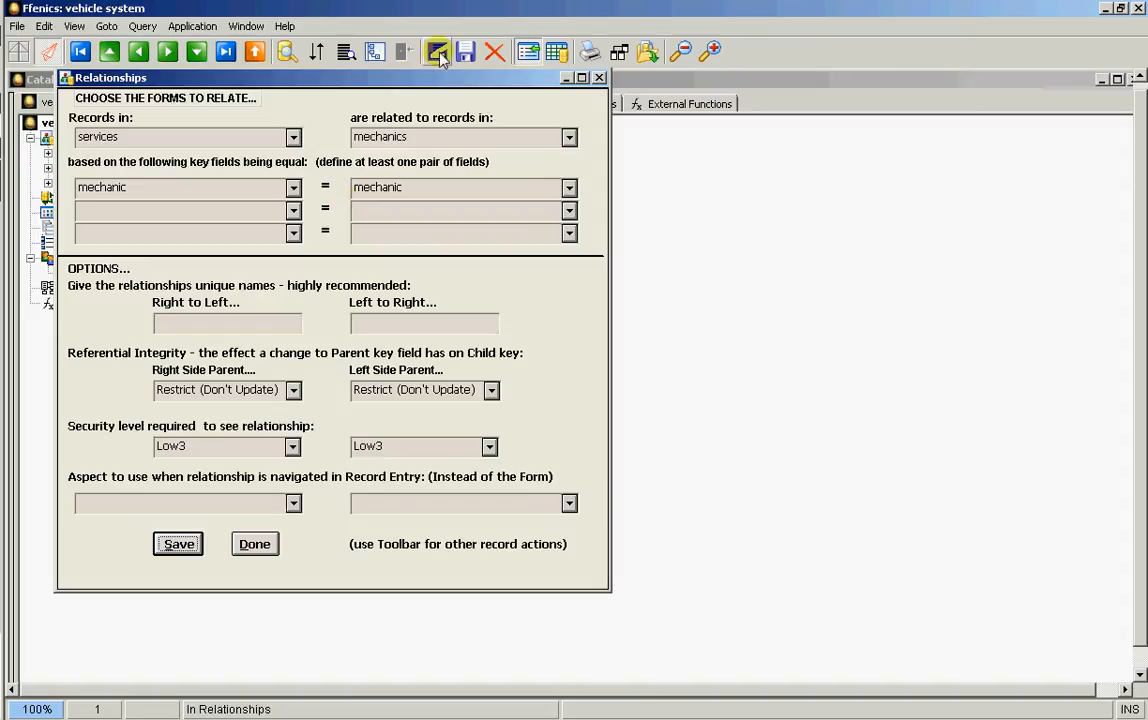
click(293, 137)
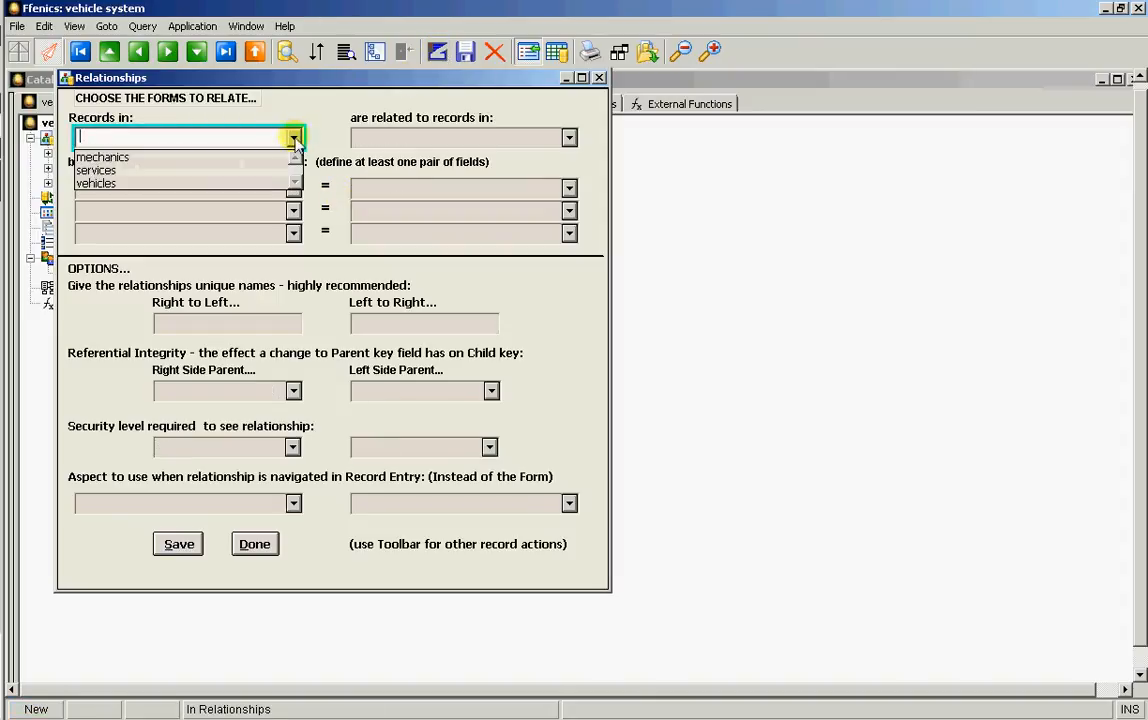
Relate services to vehicles on registration number, save, and finish.
click(95, 170)
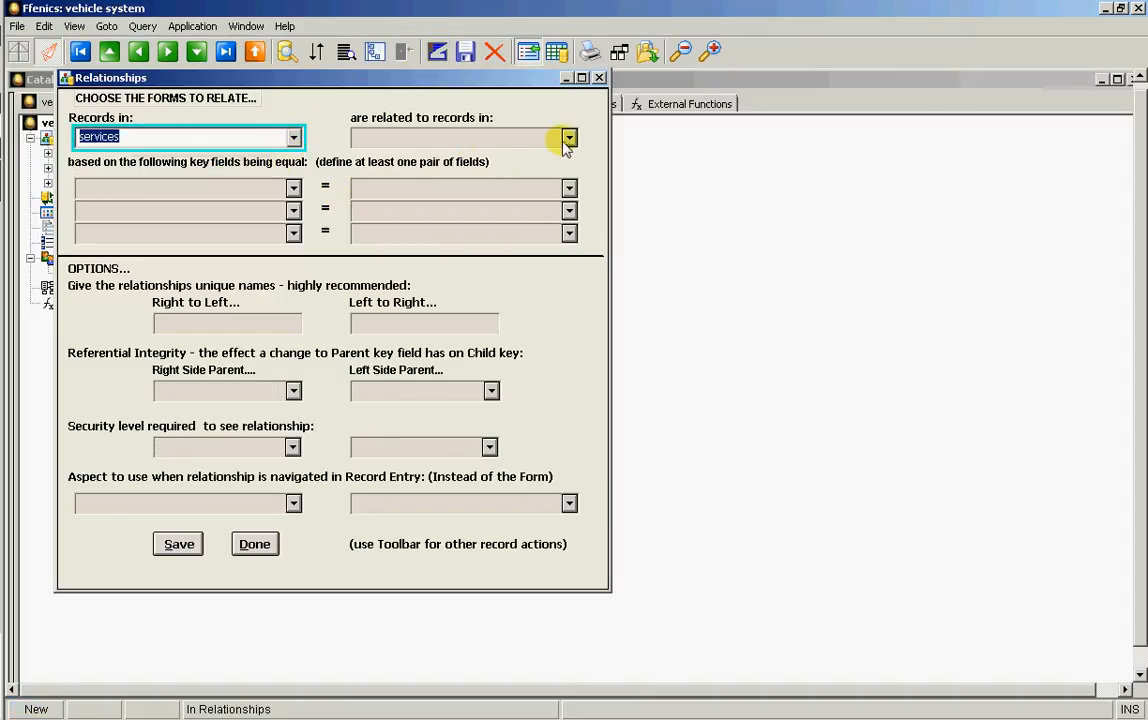
click(569, 137)
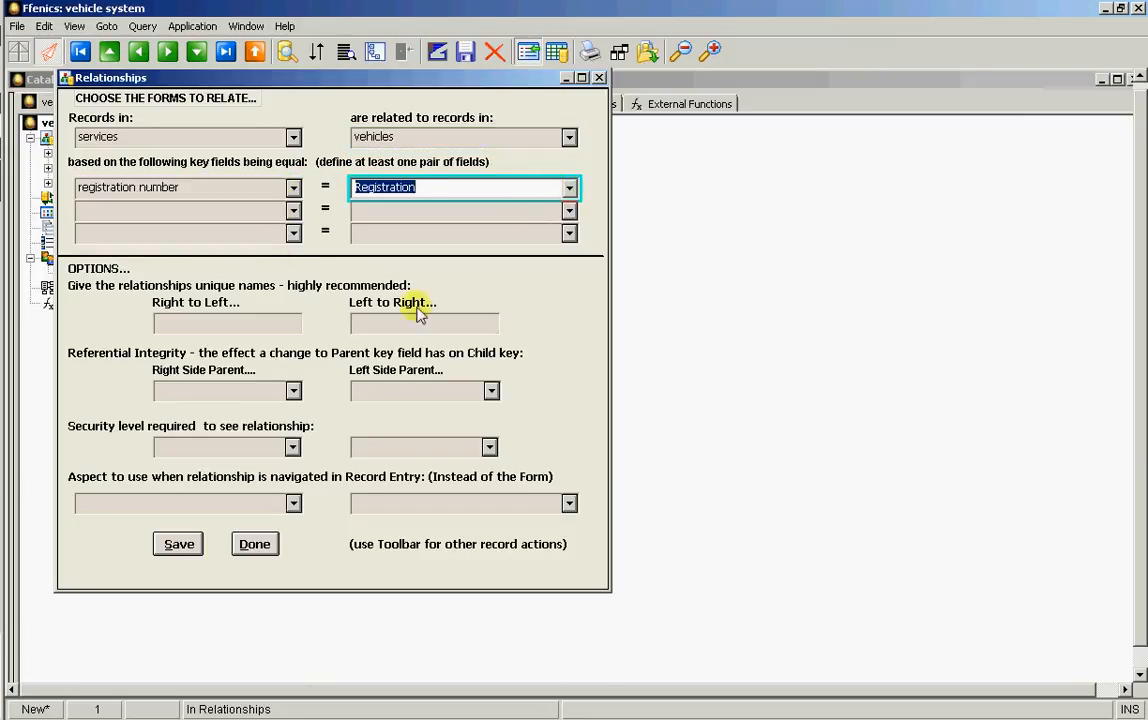
click(178, 543)
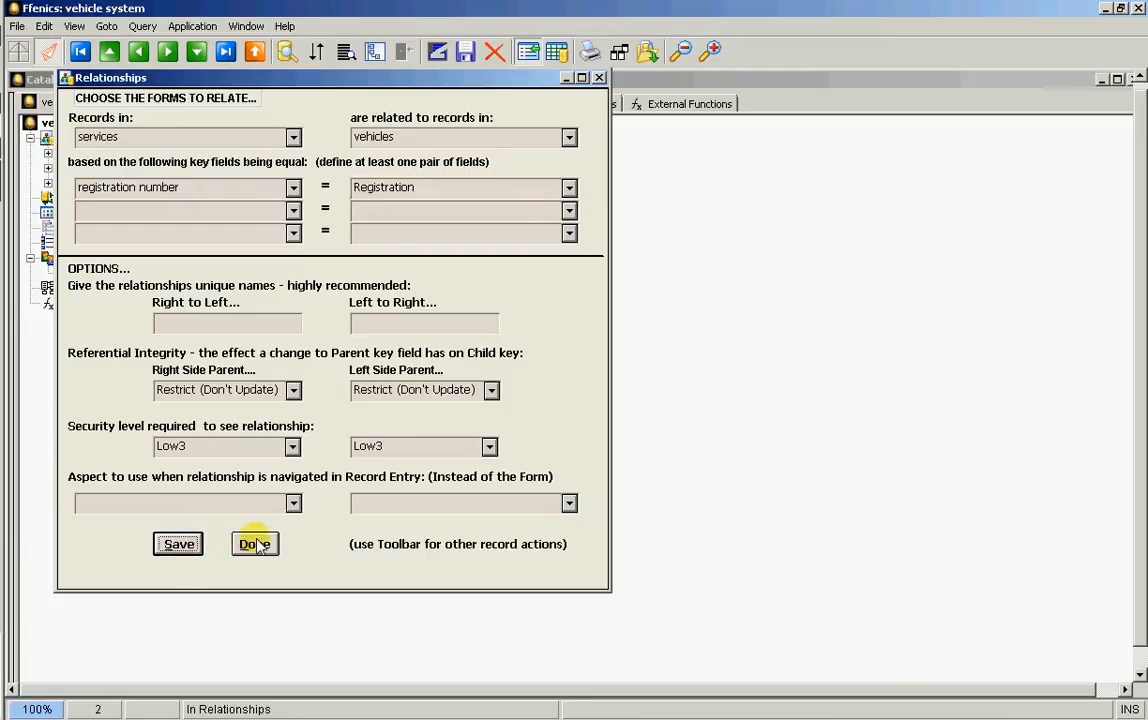
click(254, 543)
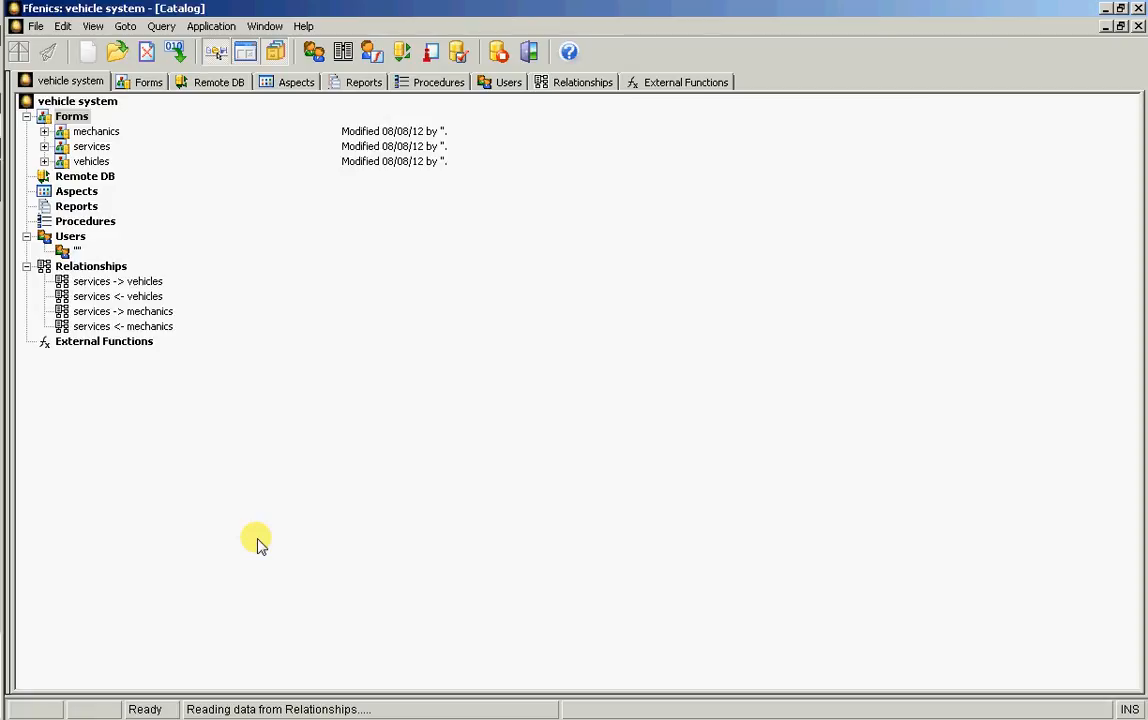
double_click(91, 146)
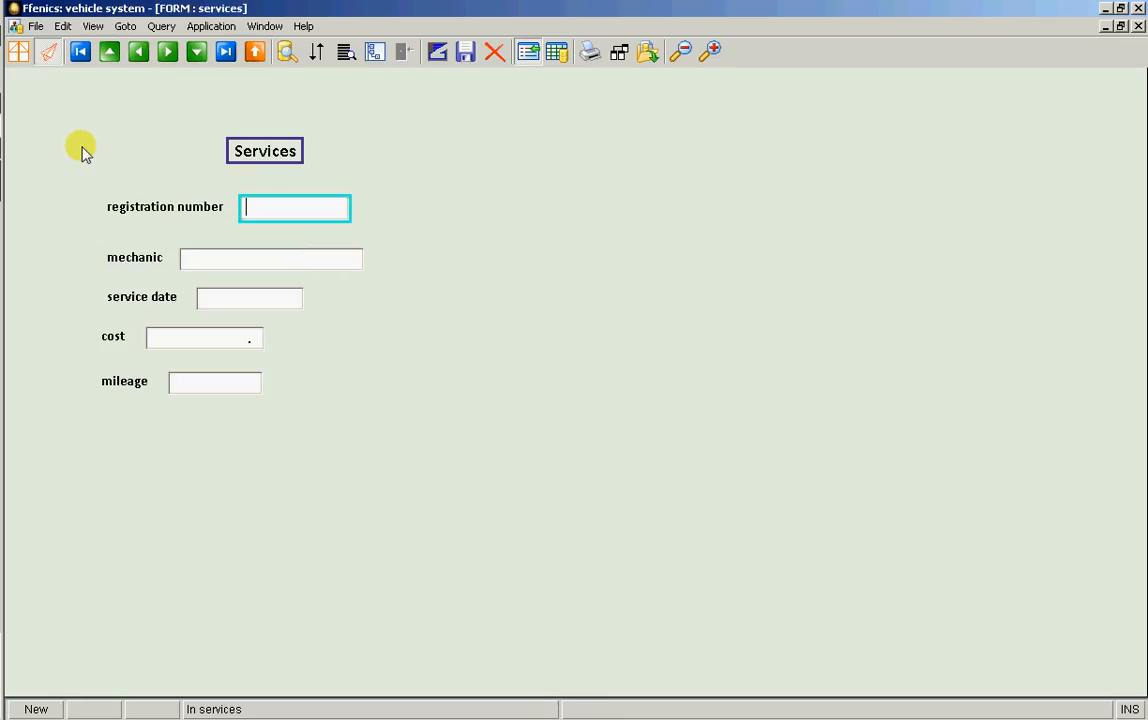
mouse_move(305, 256)
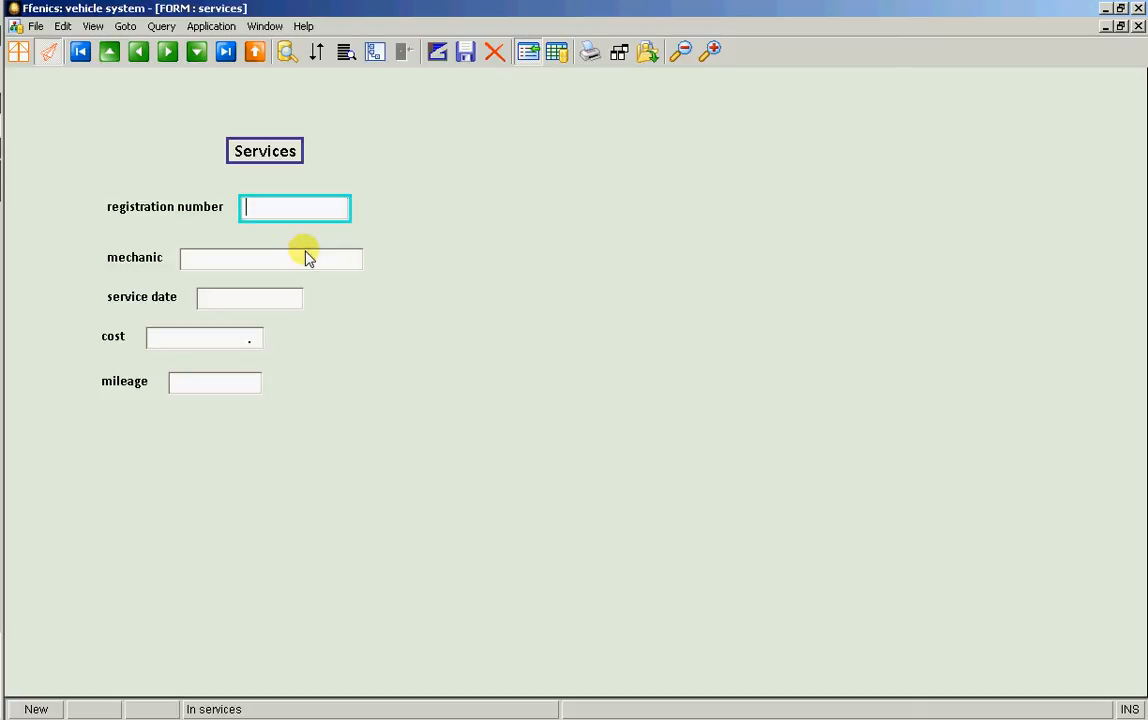
mouse_move(331, 82)
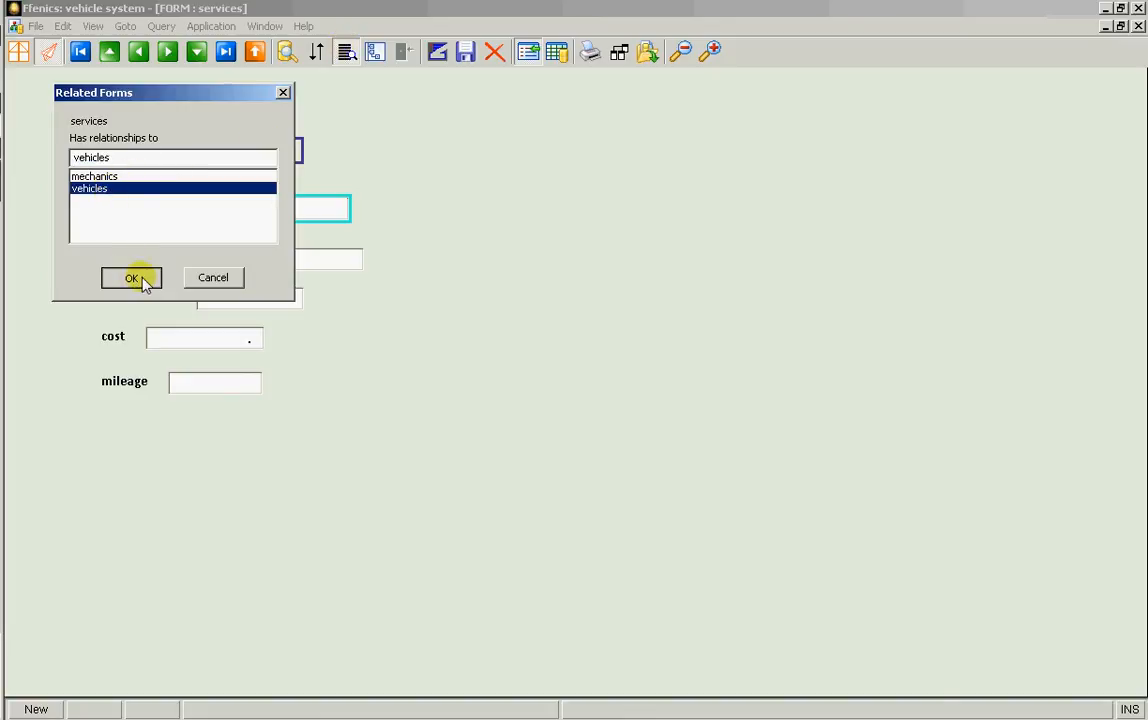
click(131, 278)
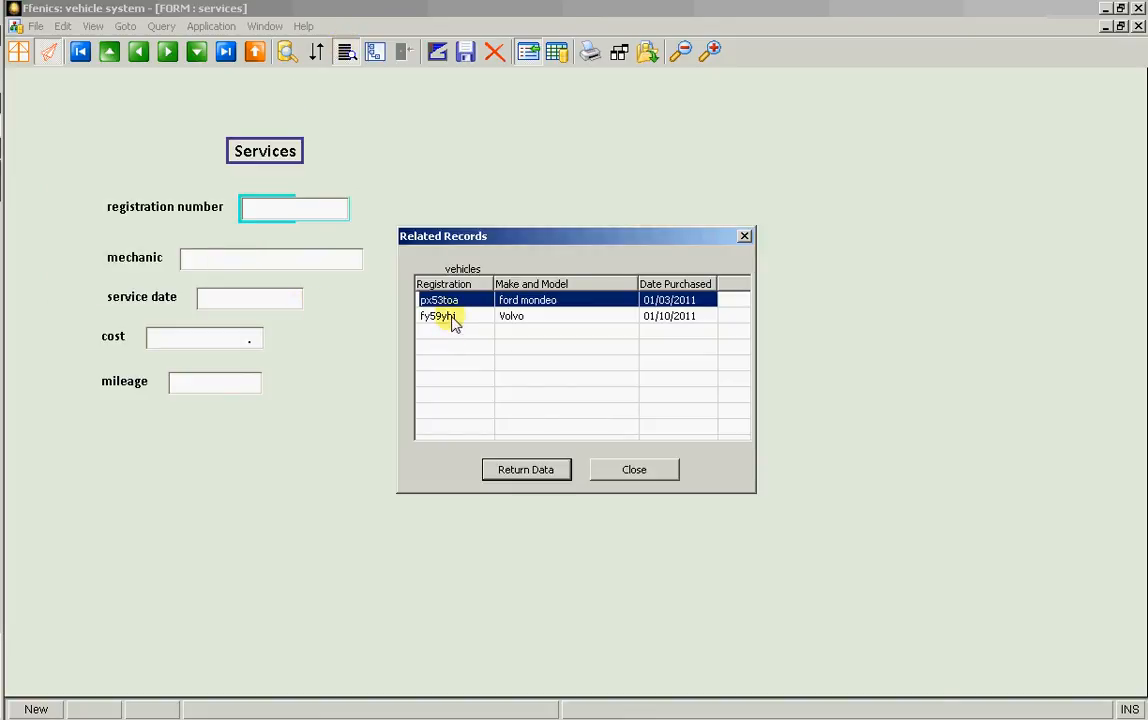
click(450, 315)
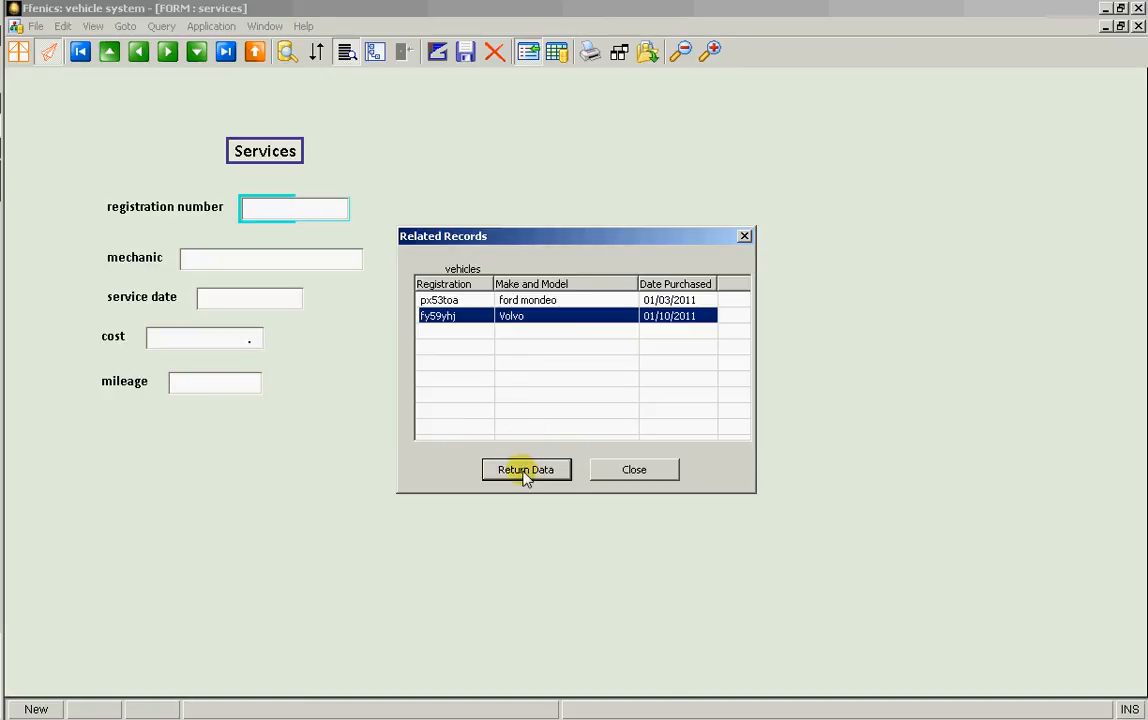
click(526, 469)
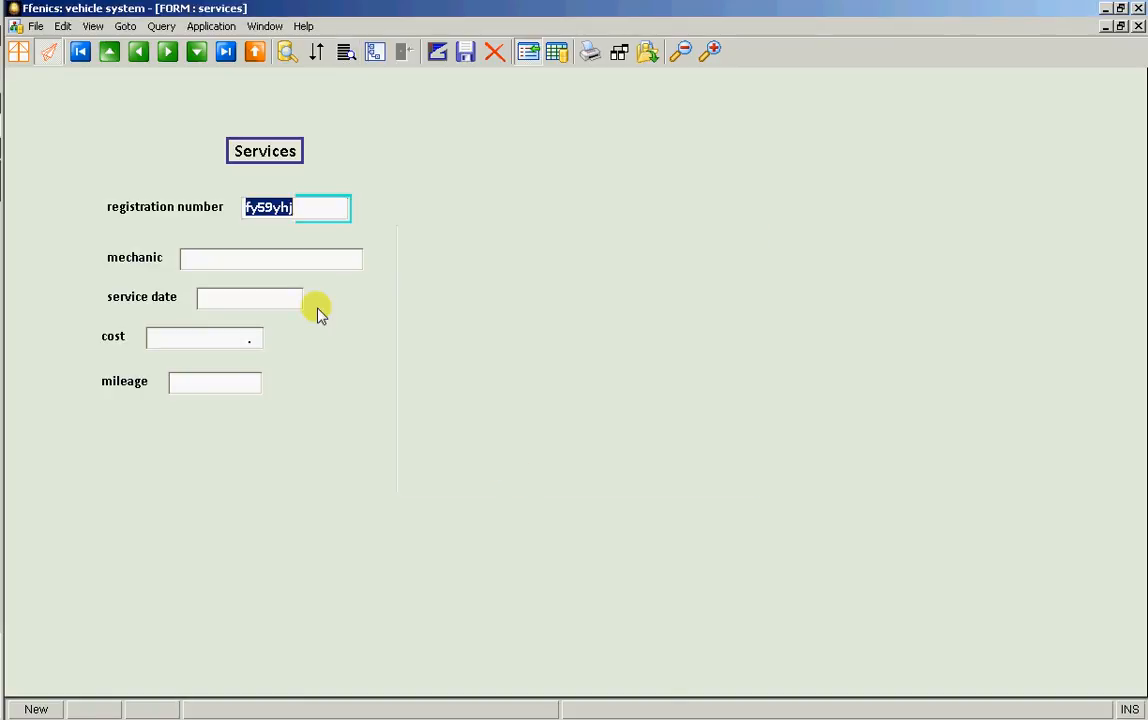
Fill the mechanic as all makes mechanics from related mechanics records.
click(345, 52)
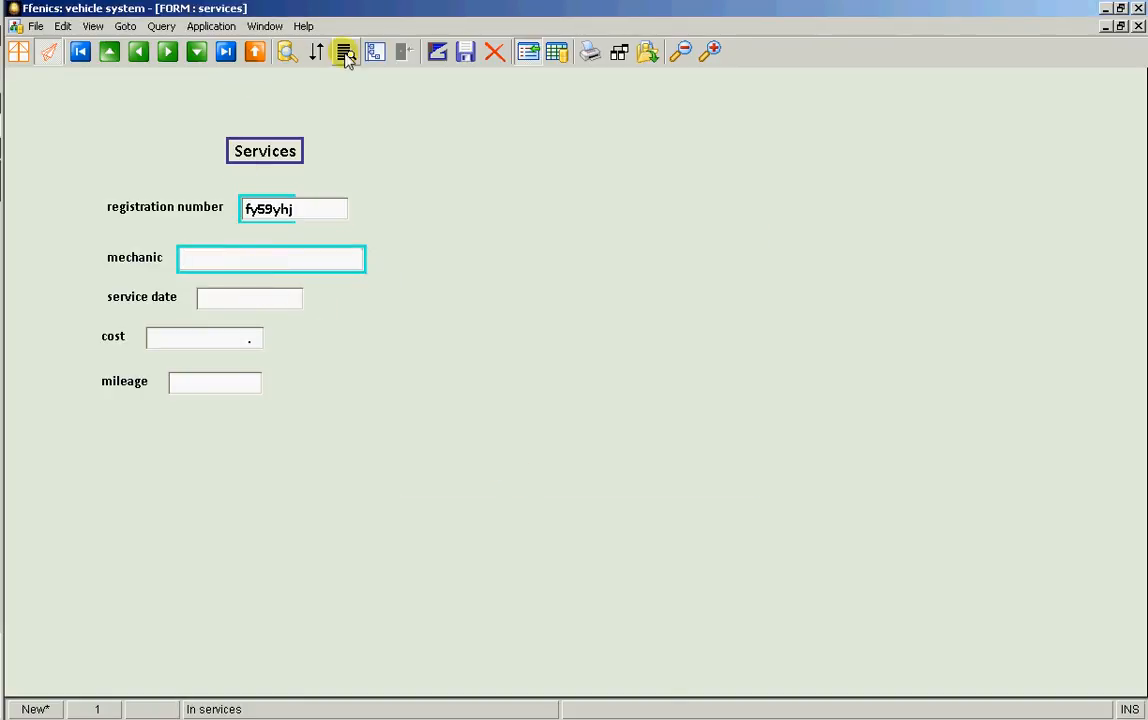
click(345, 51)
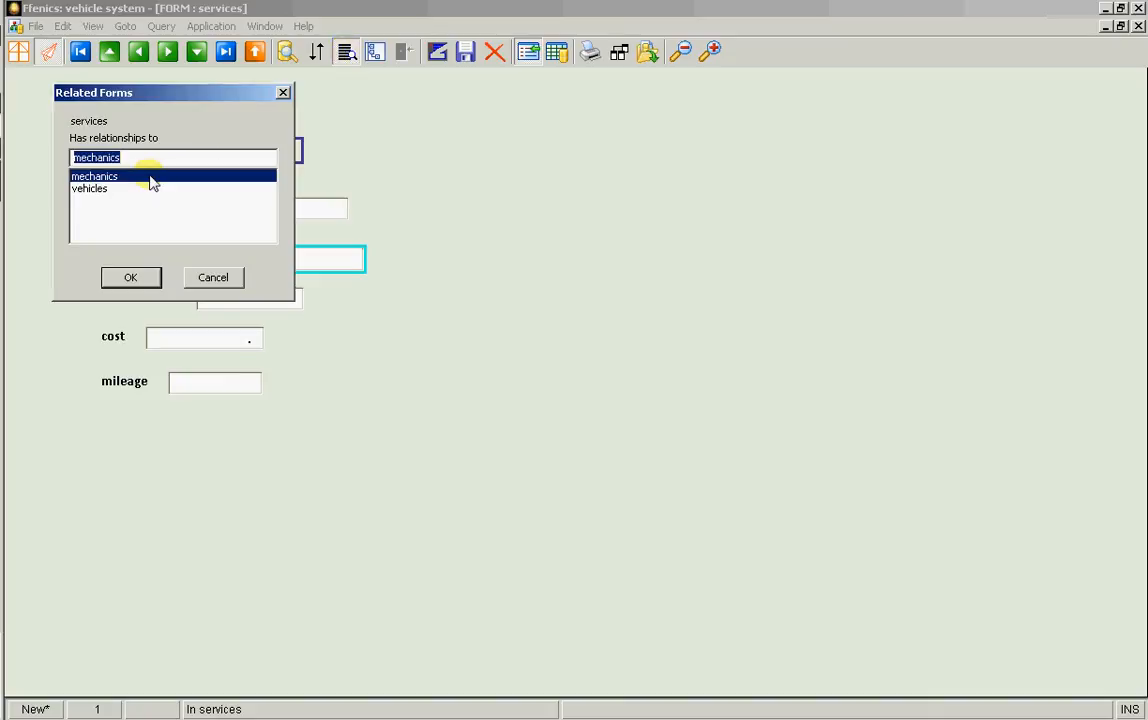
click(130, 277)
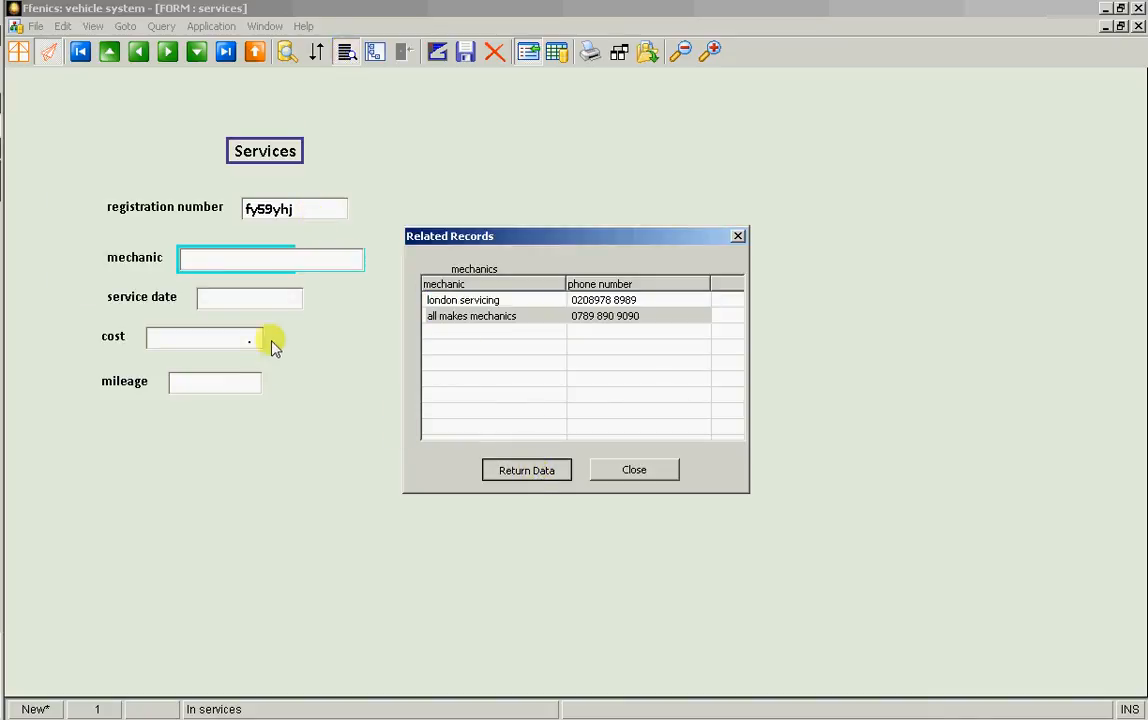
click(526, 469)
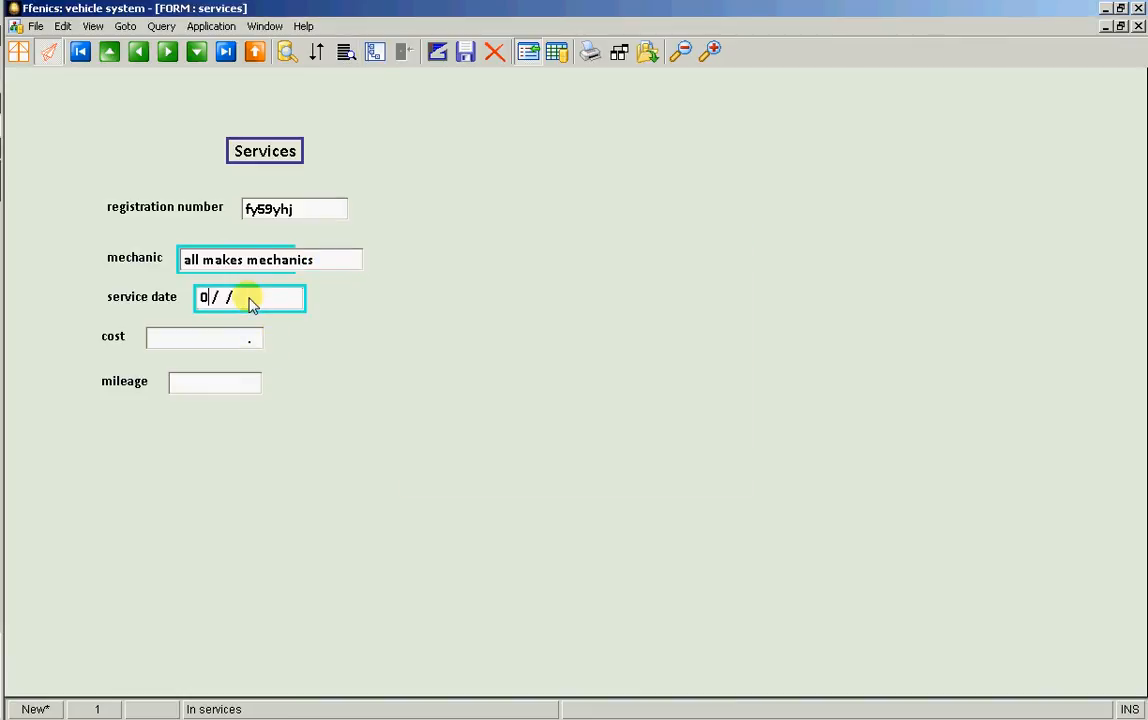
Enter date 01/06/2012, cost 300 and mileage 34567, then save the record.
text(1/06/2012)
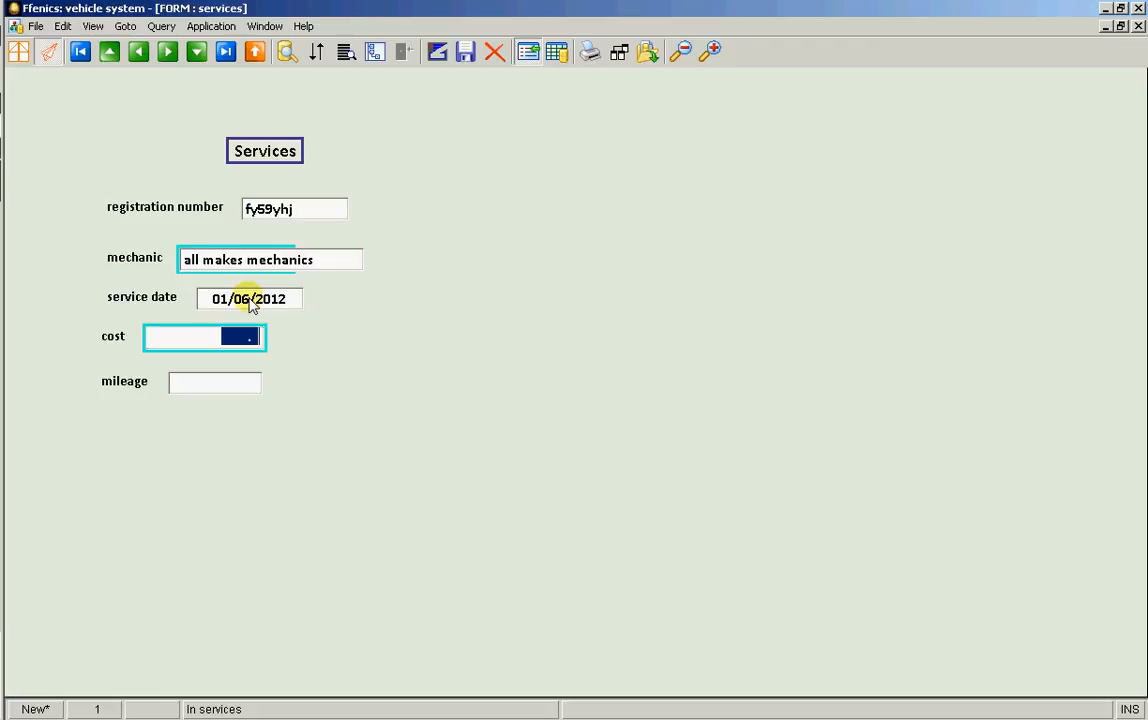
text(300)
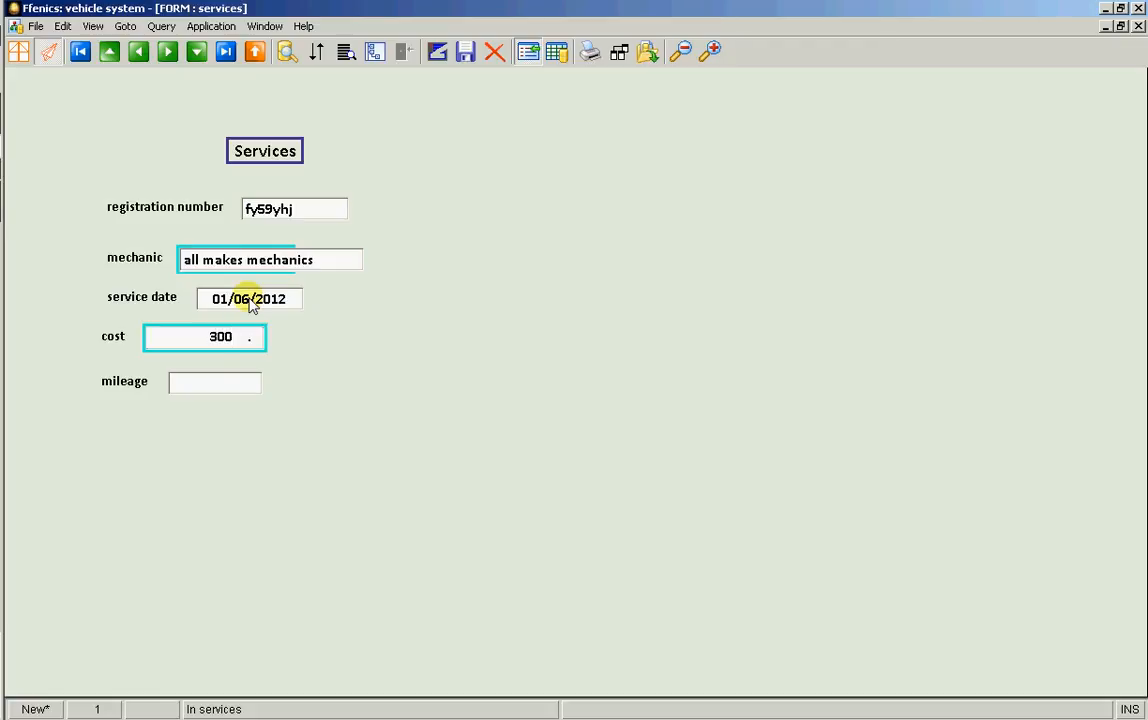
click(214, 382)
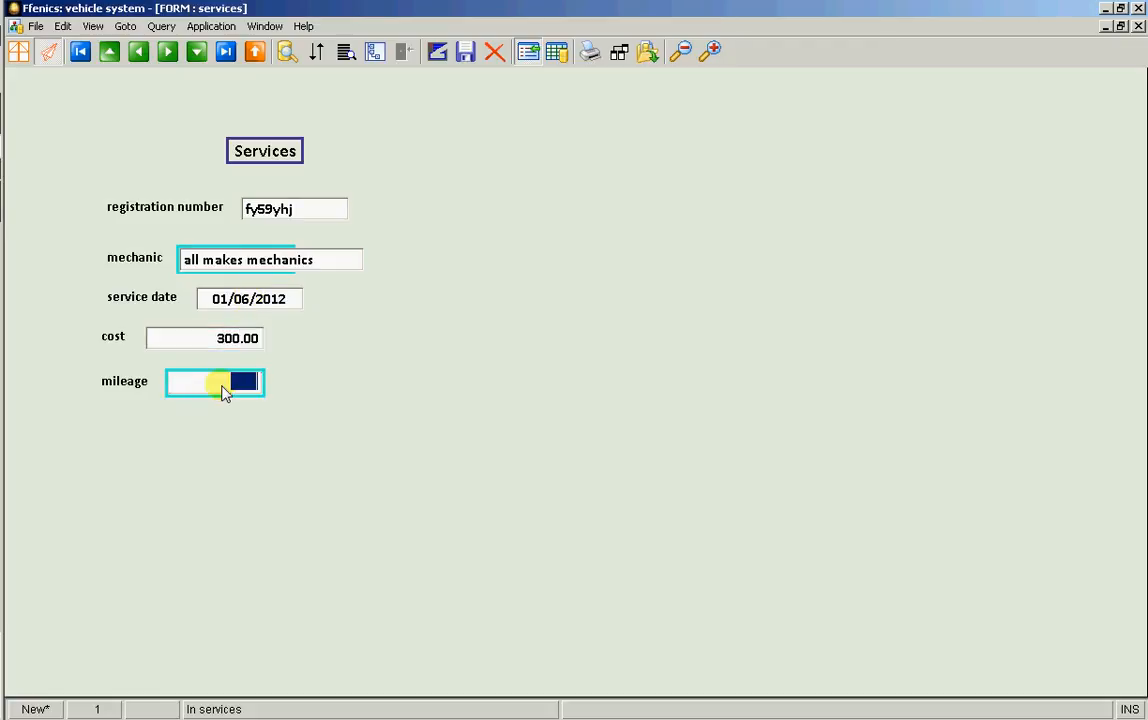
text(3456)
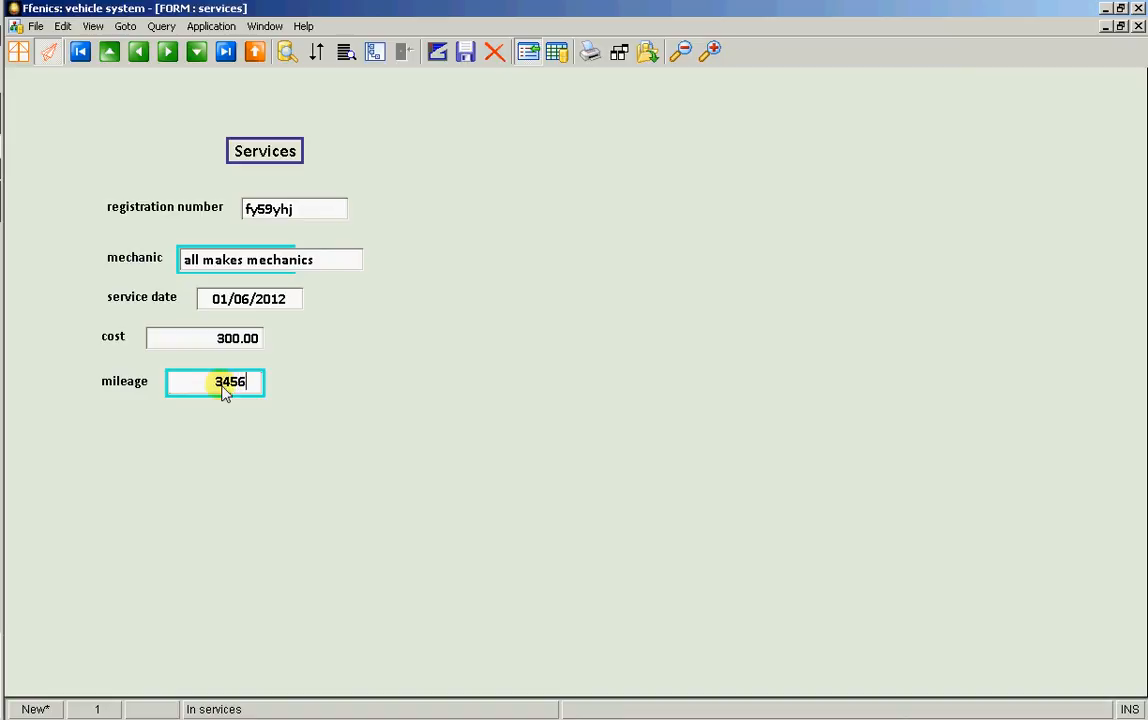
text(7)
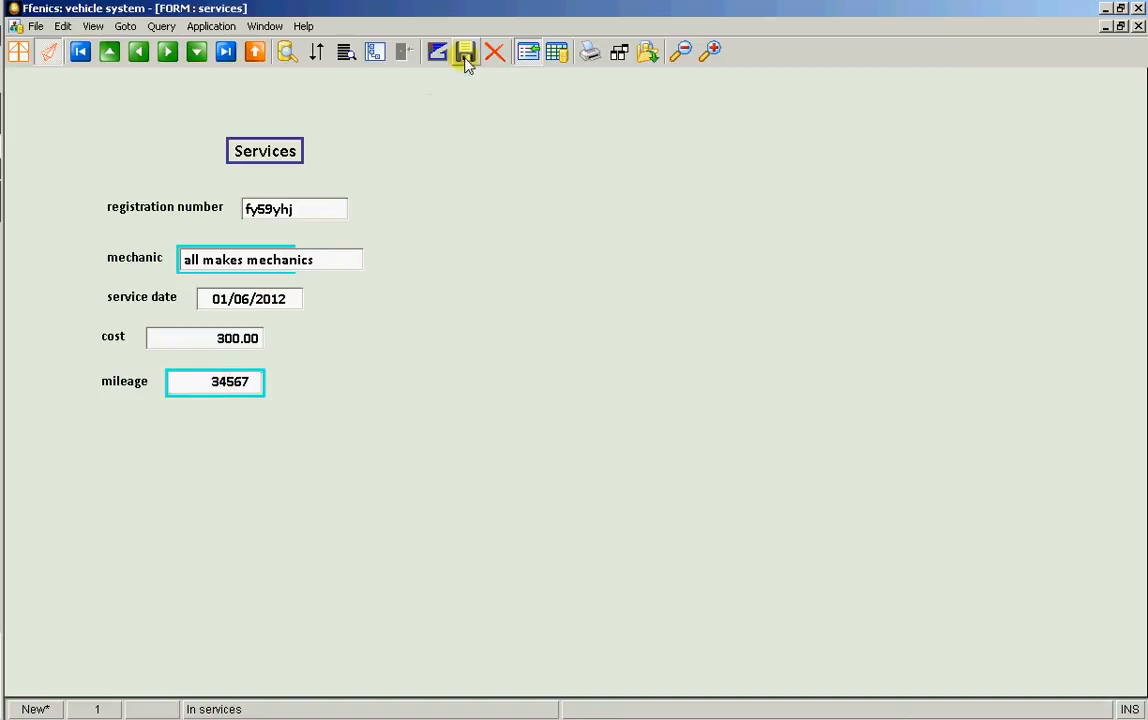
click(464, 51)
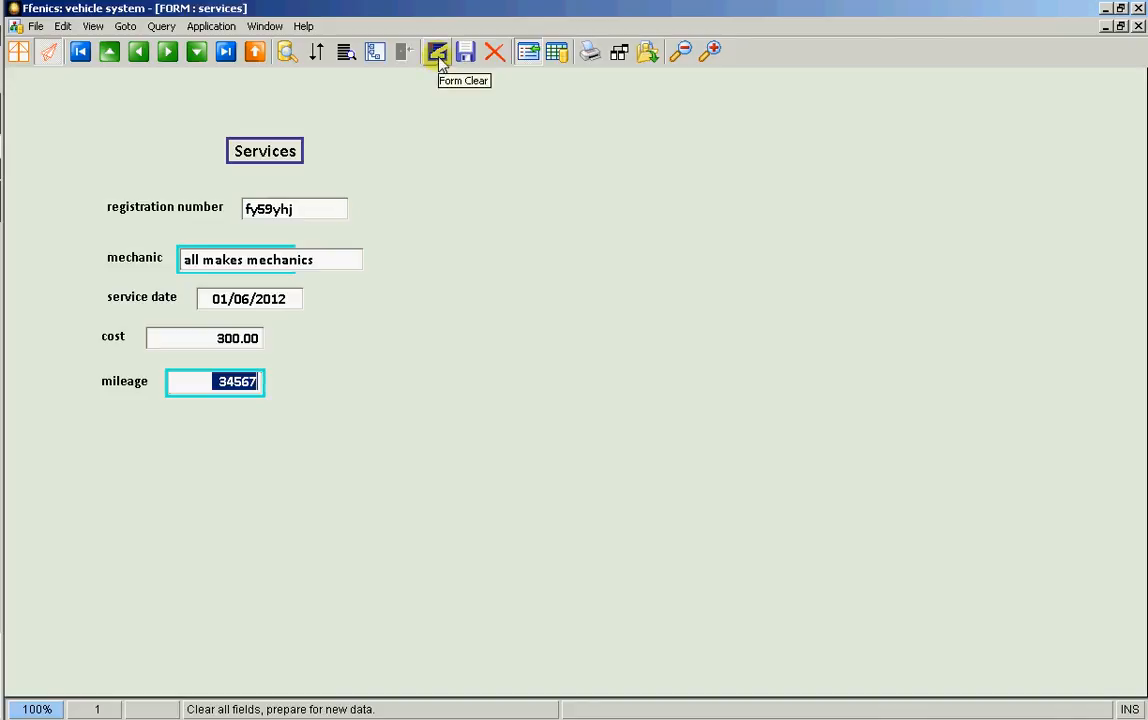
Clear the form and fill fy59yhj and london servicing from related records.
click(436, 51)
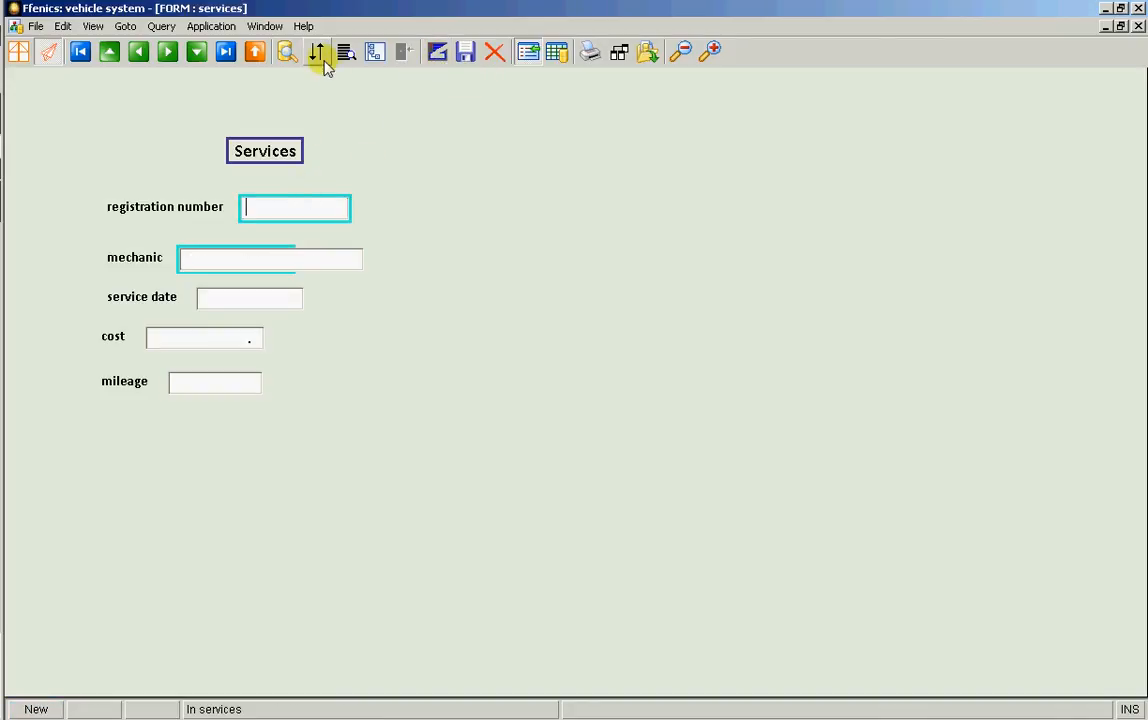
click(316, 51)
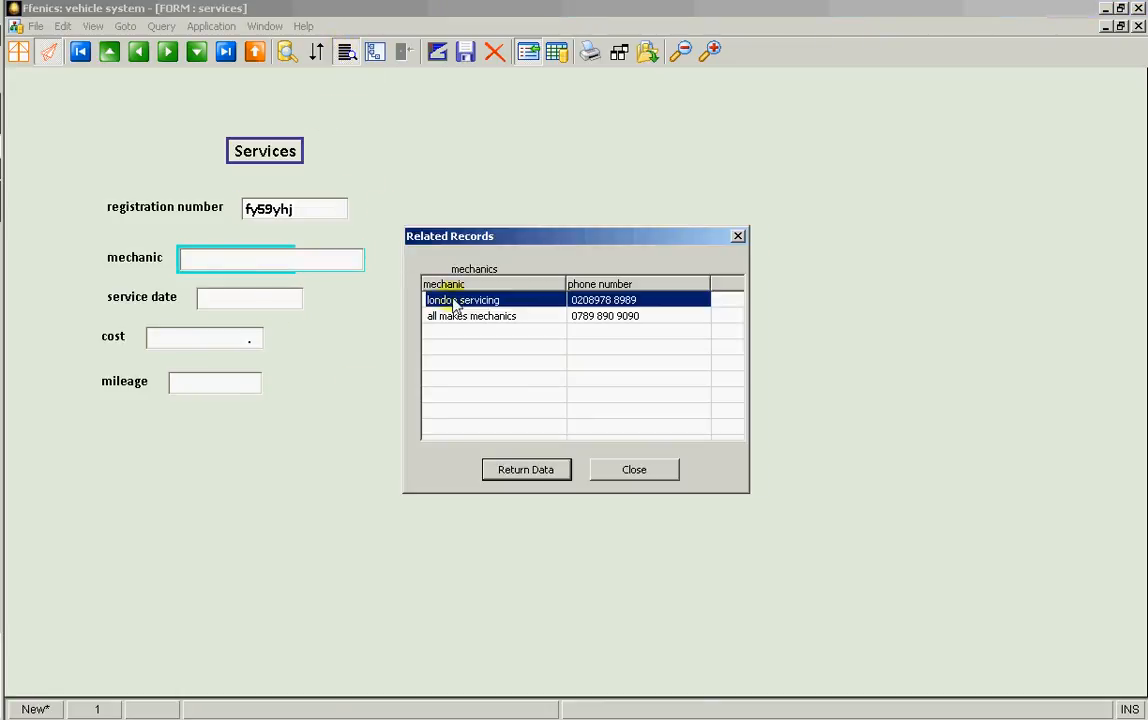
click(526, 469)
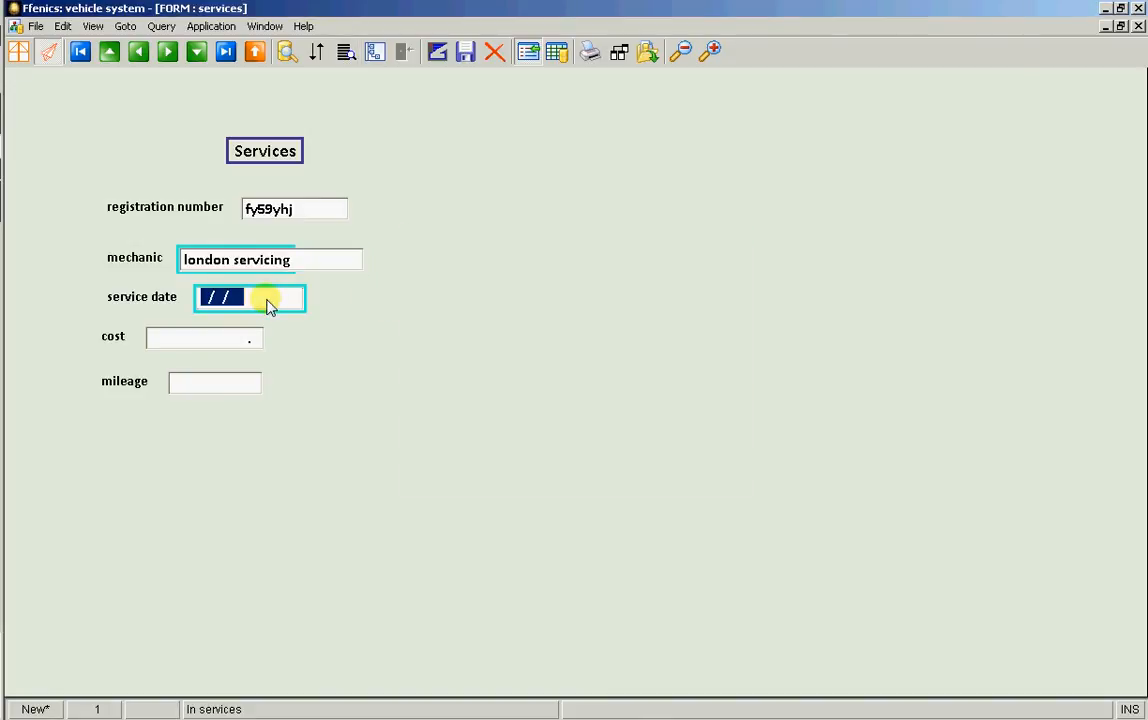
Enter date 10/08/2012, cost 400 and mileage 43000, then save.
text(10)
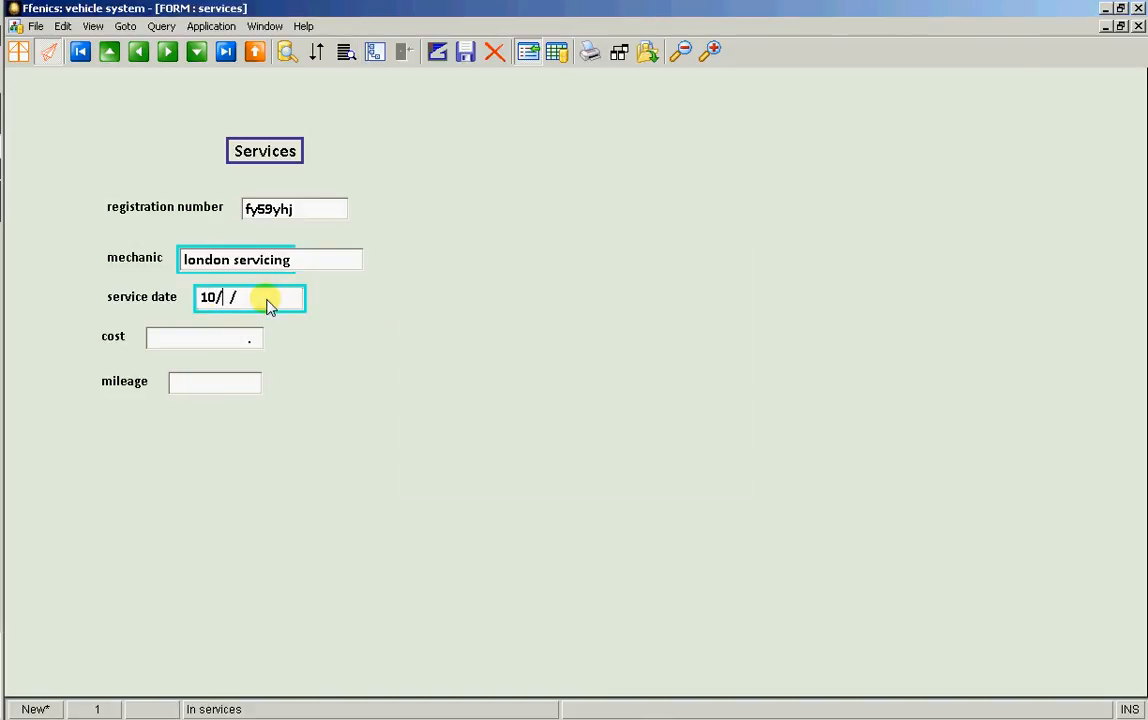
text(08/2012)
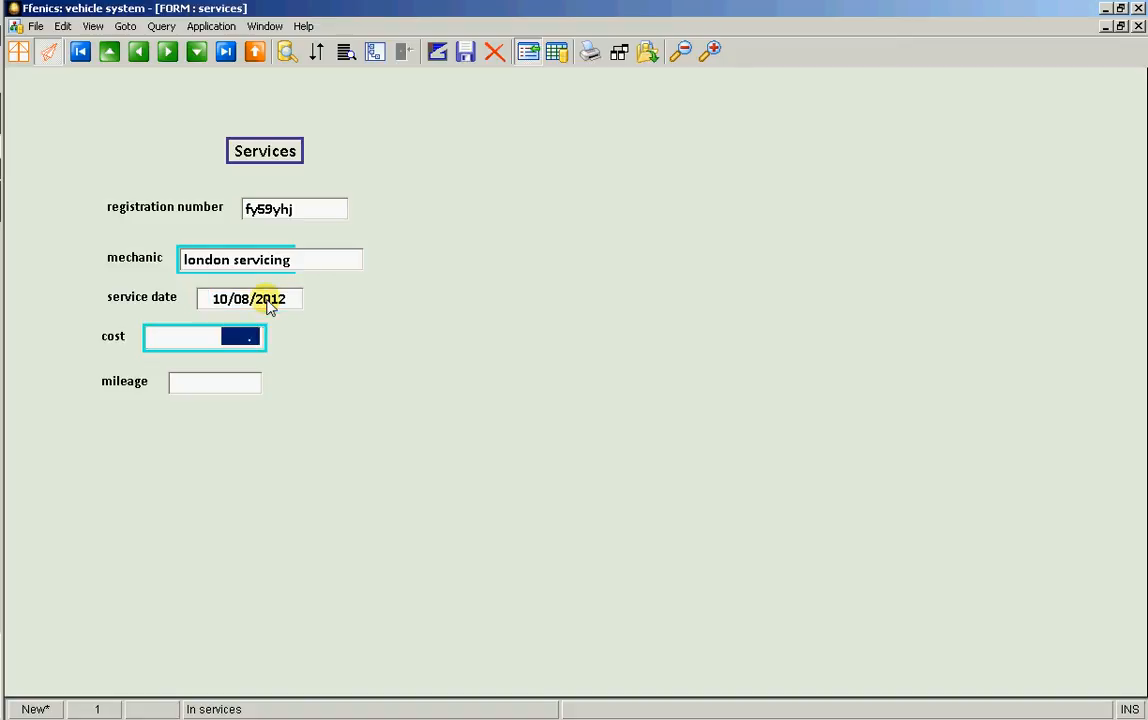
text(400)
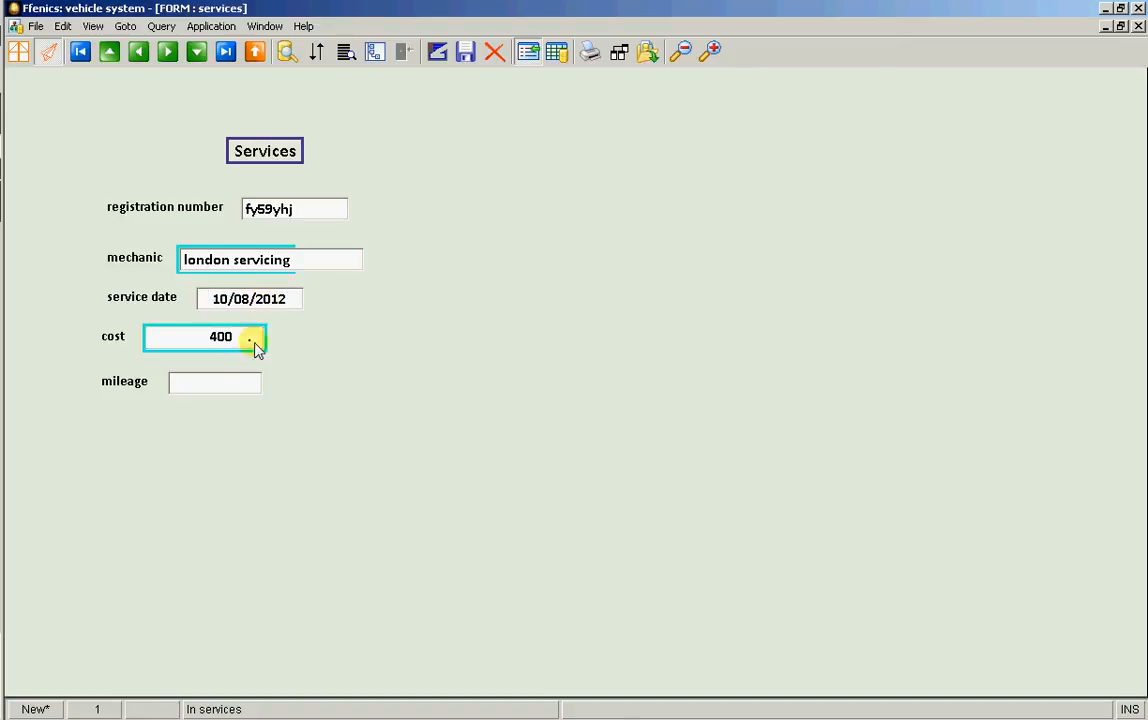
text(43)
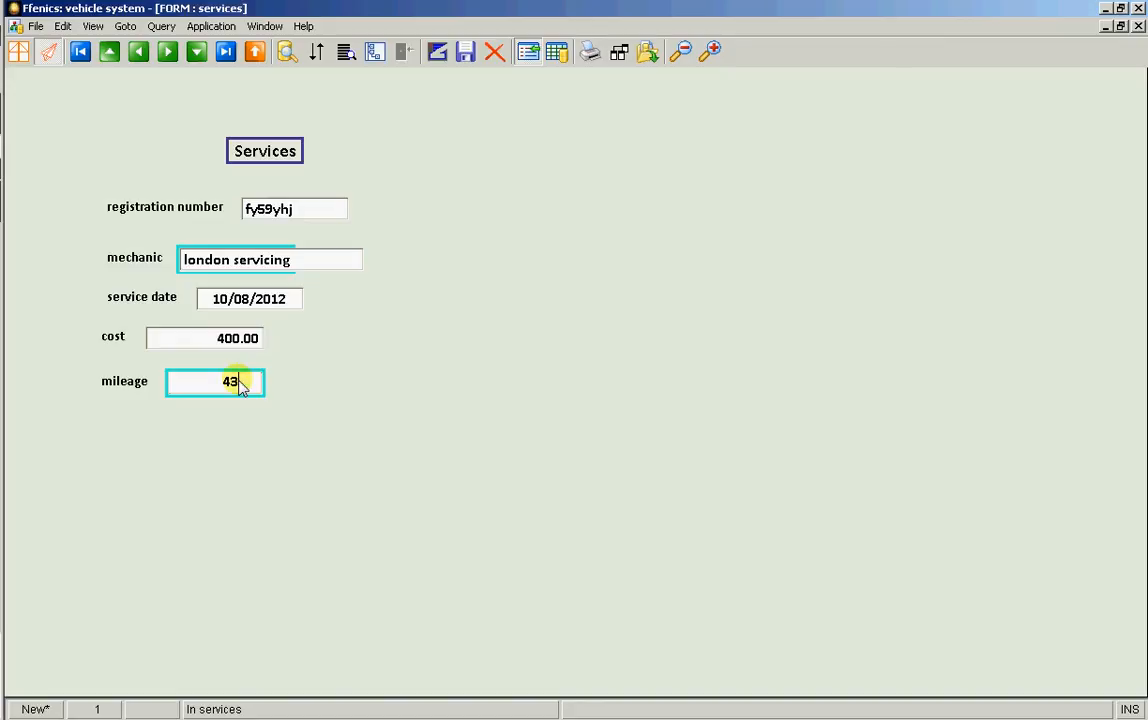
text(000)
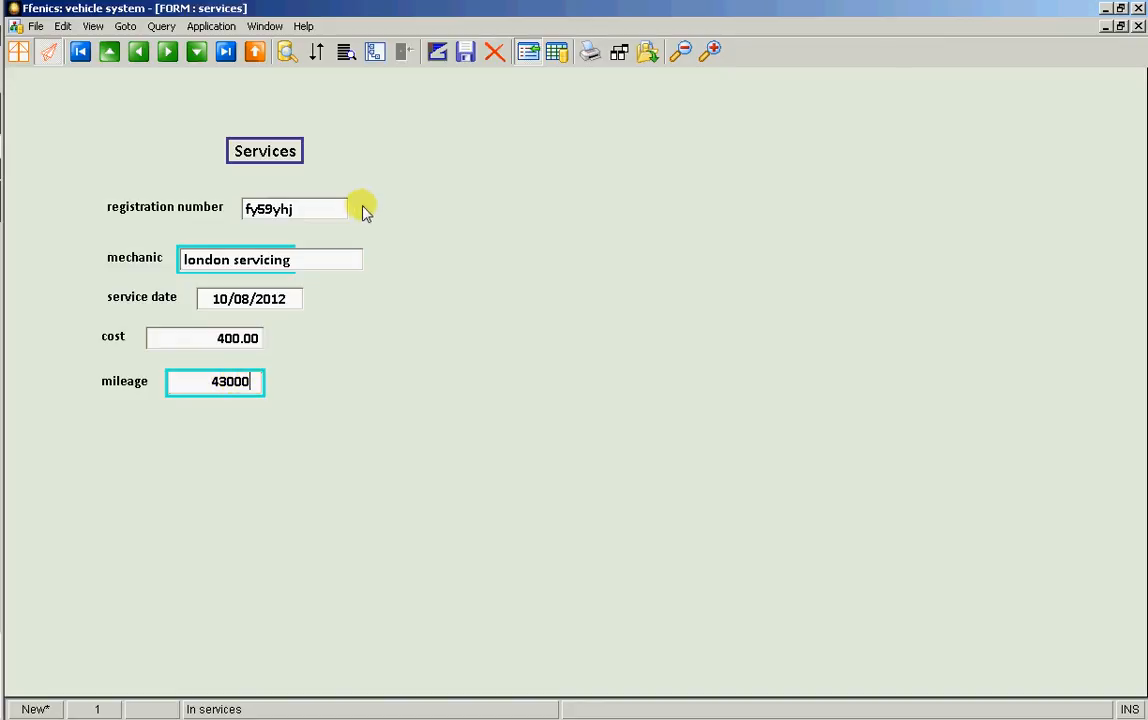
click(465, 51)
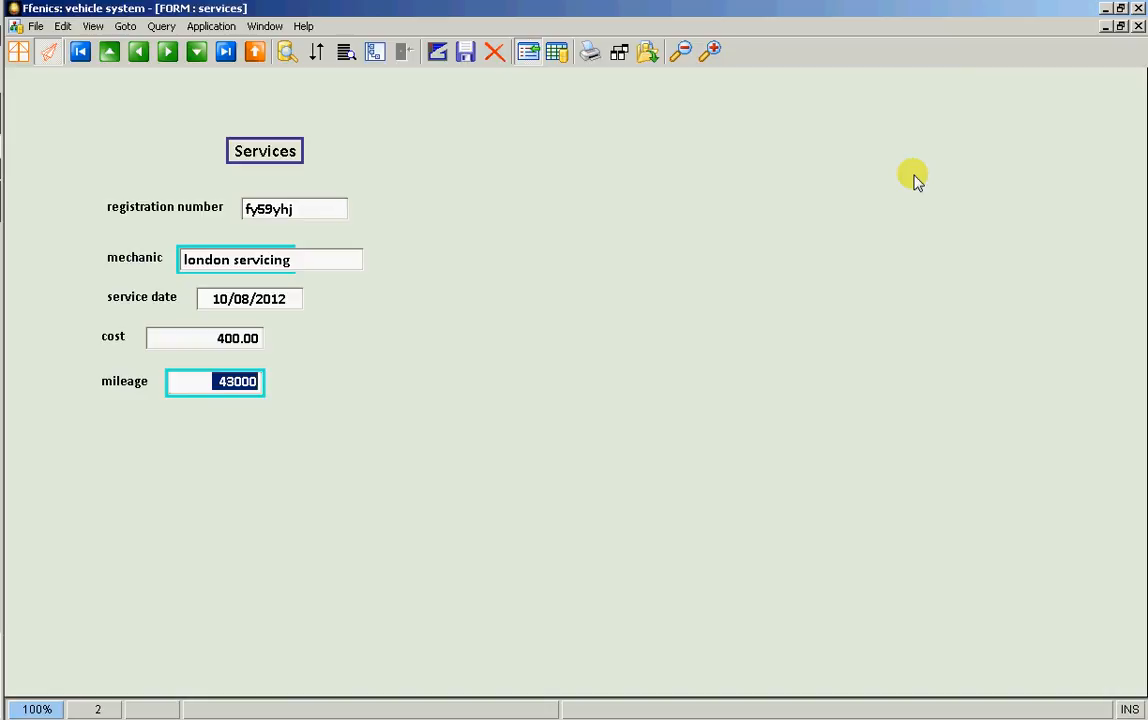
mouse_move(1085, 33)
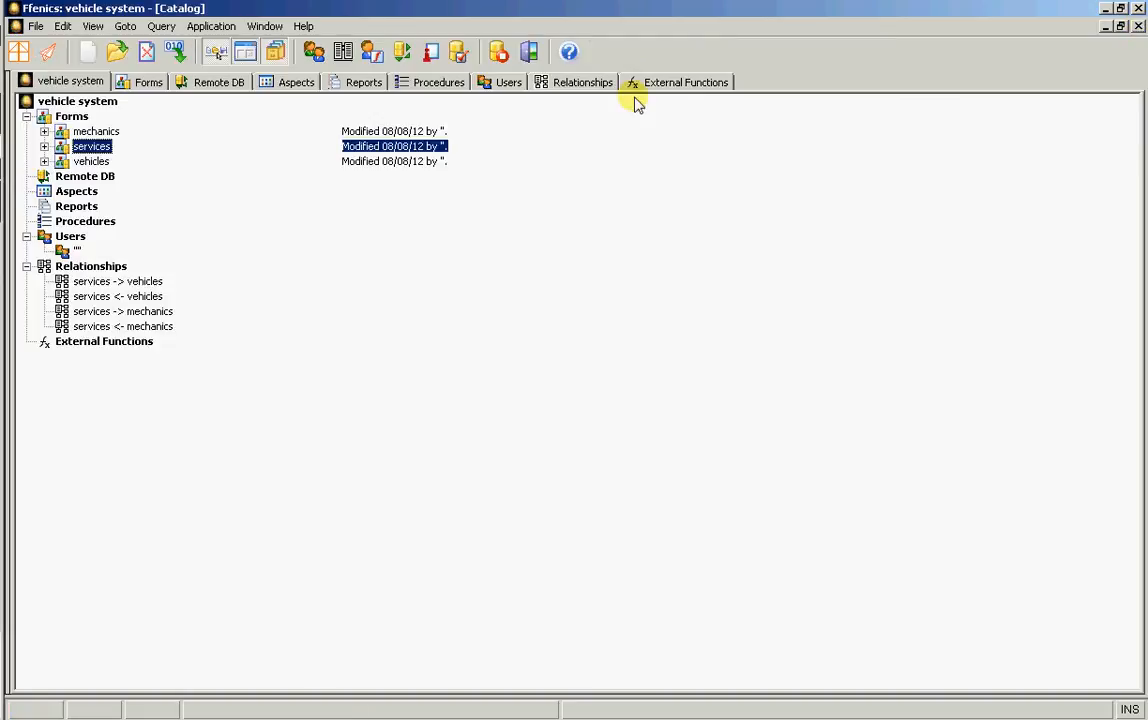
Add a services subform to the vehicles form design, laid out as a table.
double_click(91, 161)
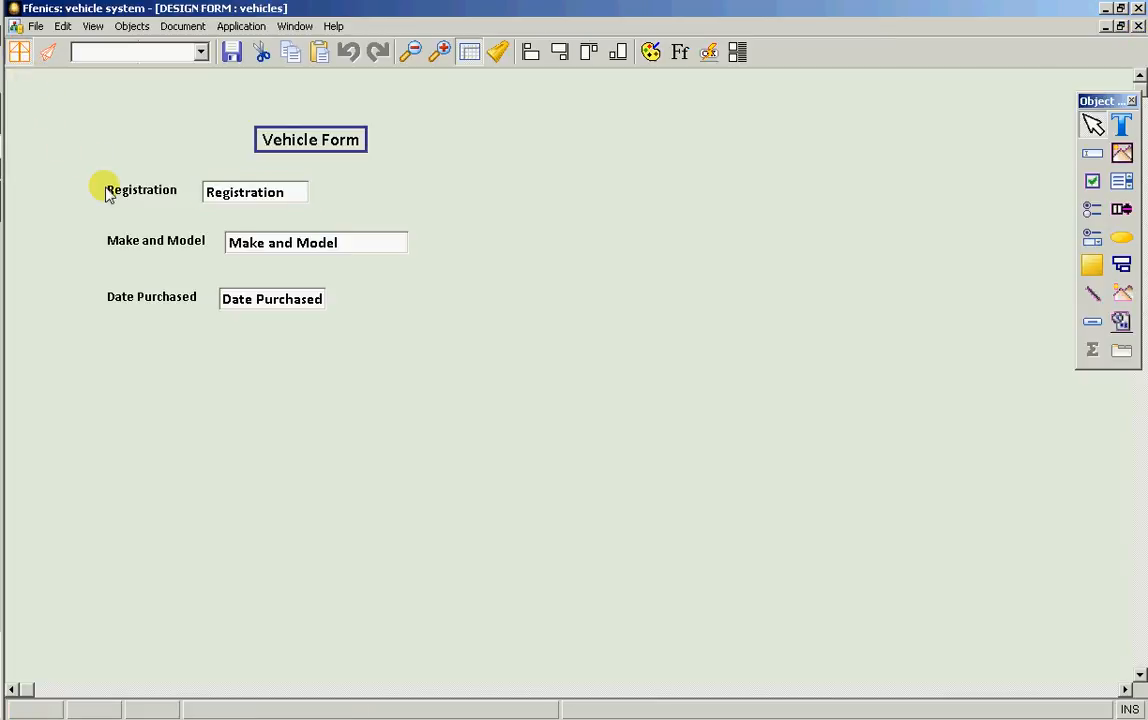
click(1121, 264)
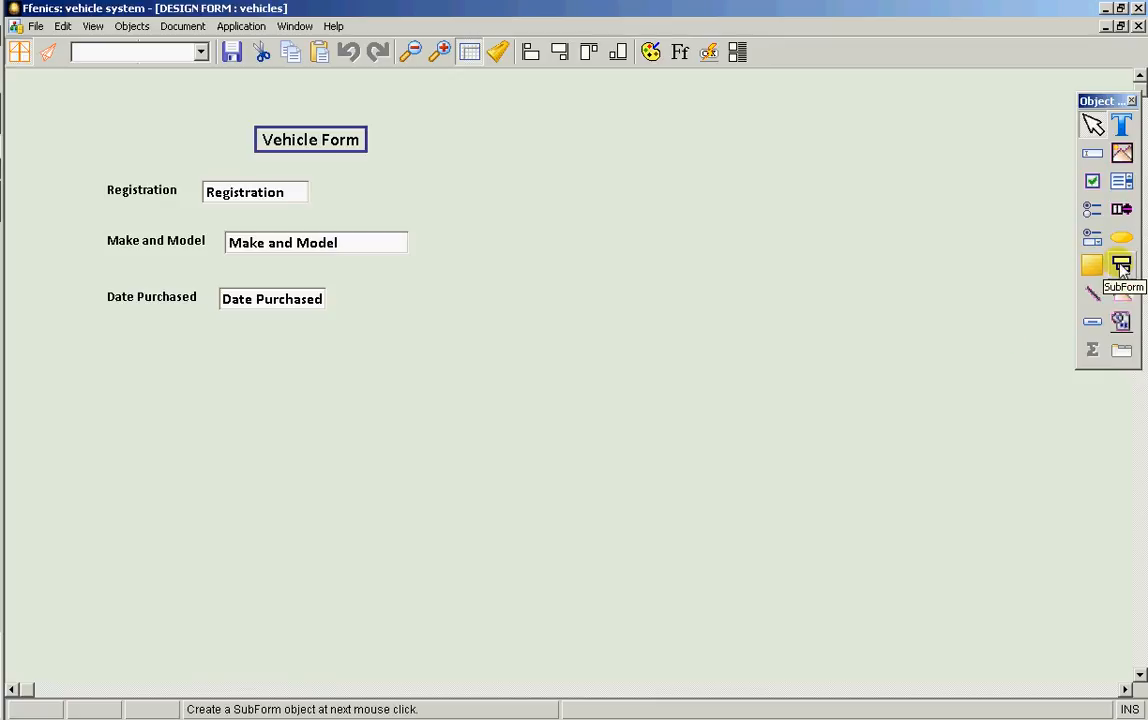
click(1121, 265)
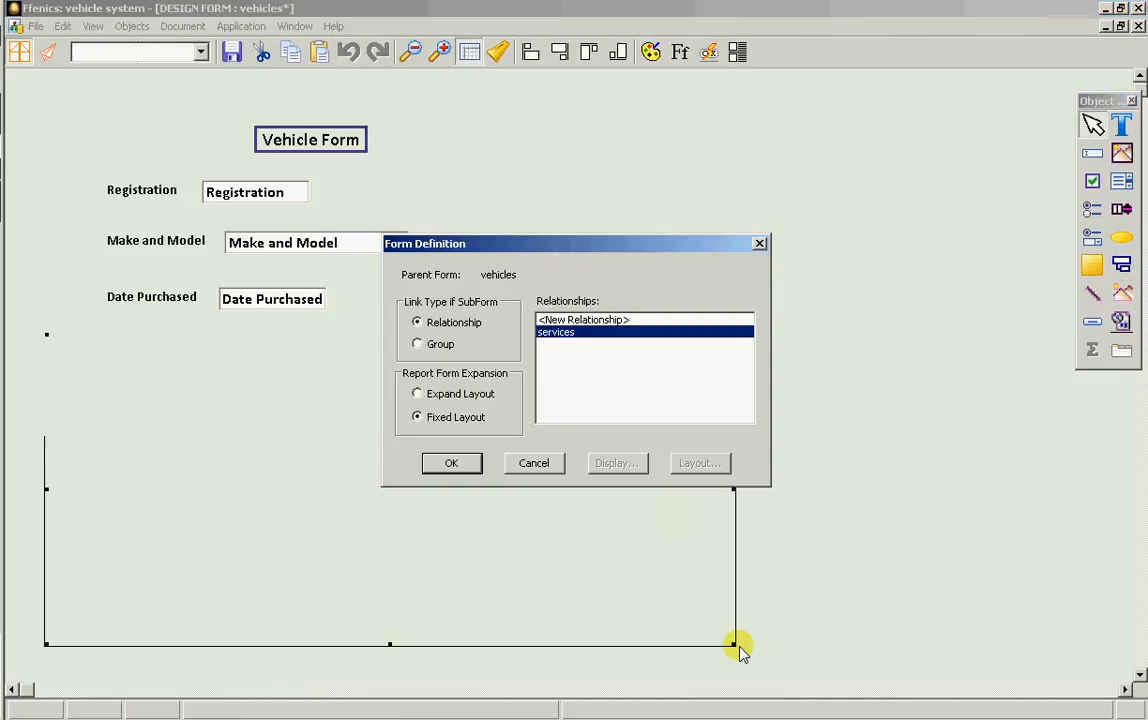
mouse_move(560, 350)
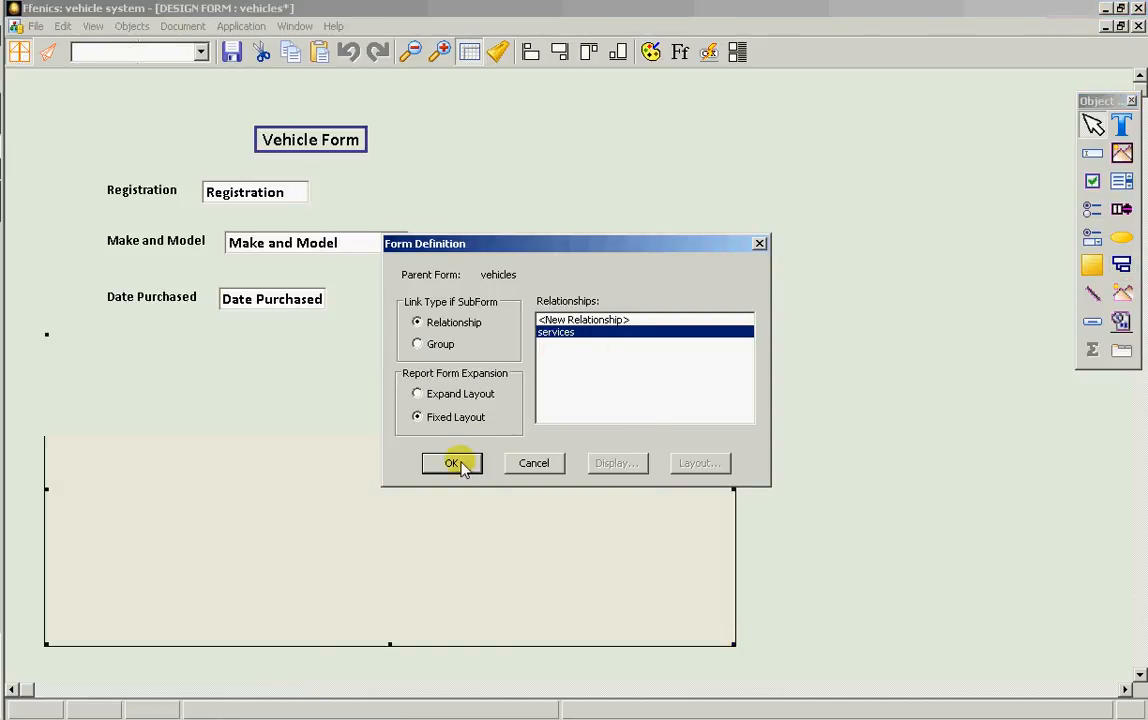
click(452, 463)
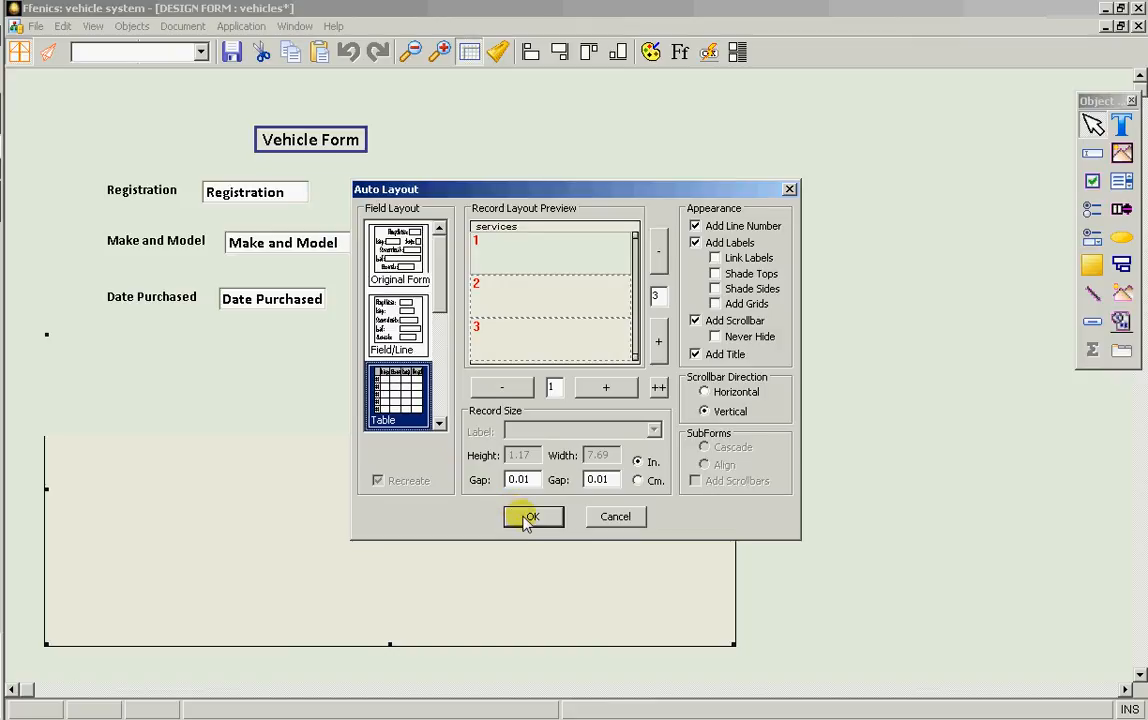
click(531, 516)
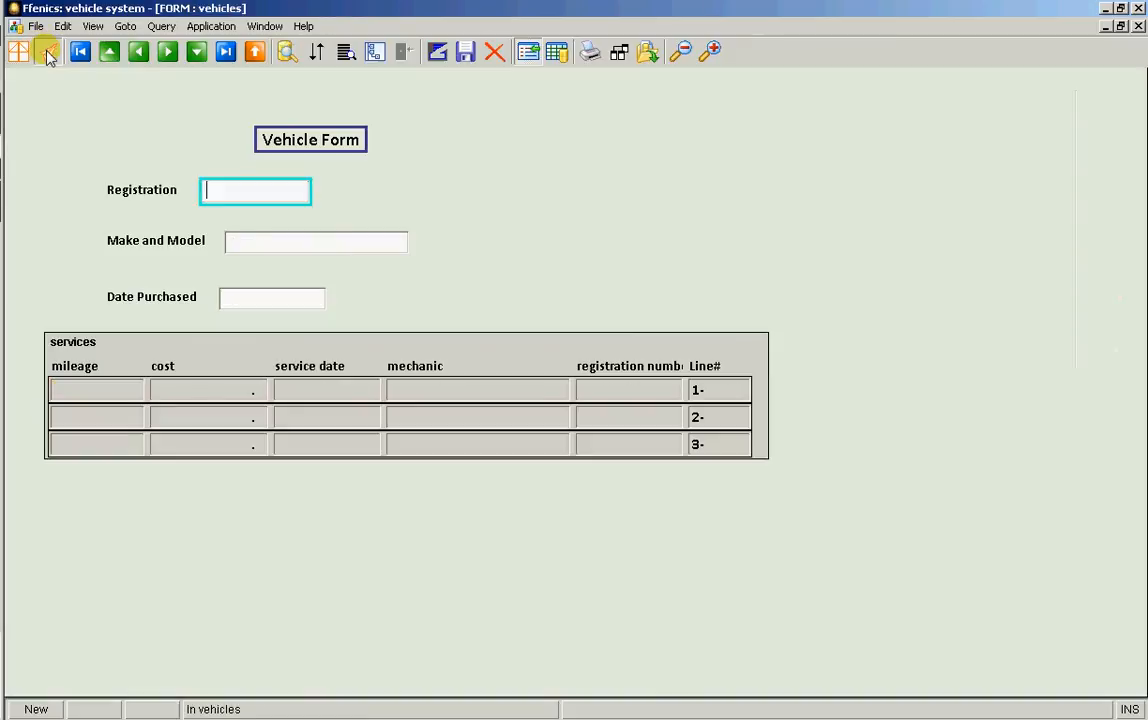
mouse_move(167, 51)
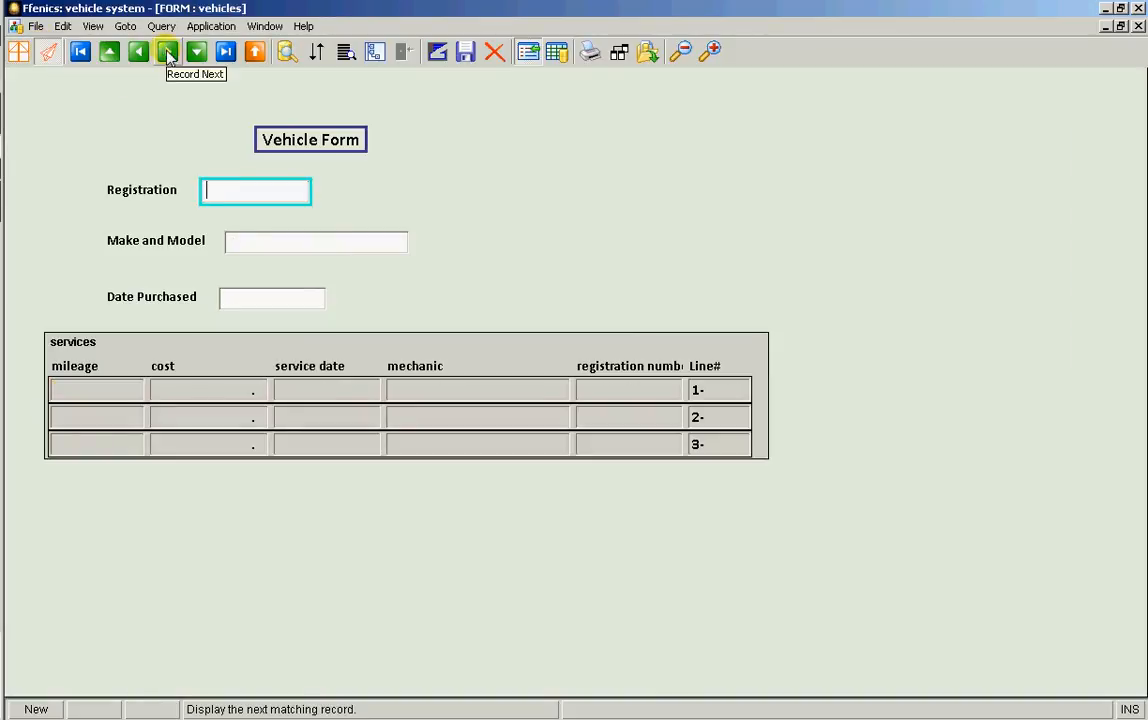
Move to the next record to display the Volvo fy59yhj and its two services.
click(167, 51)
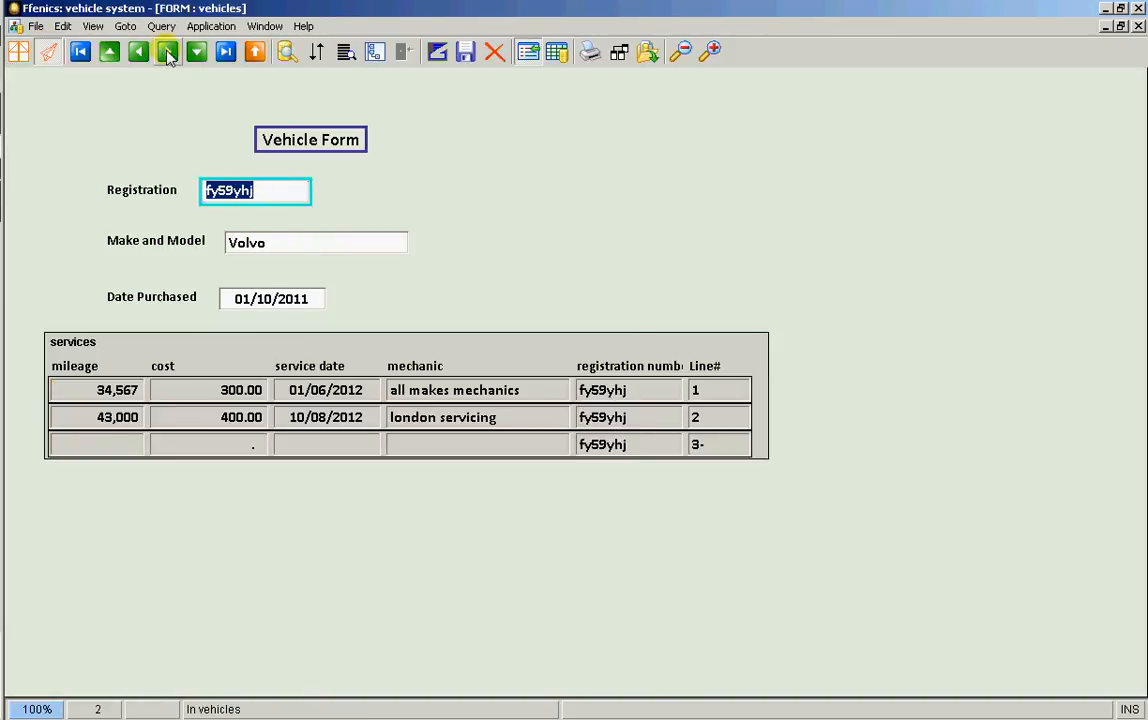